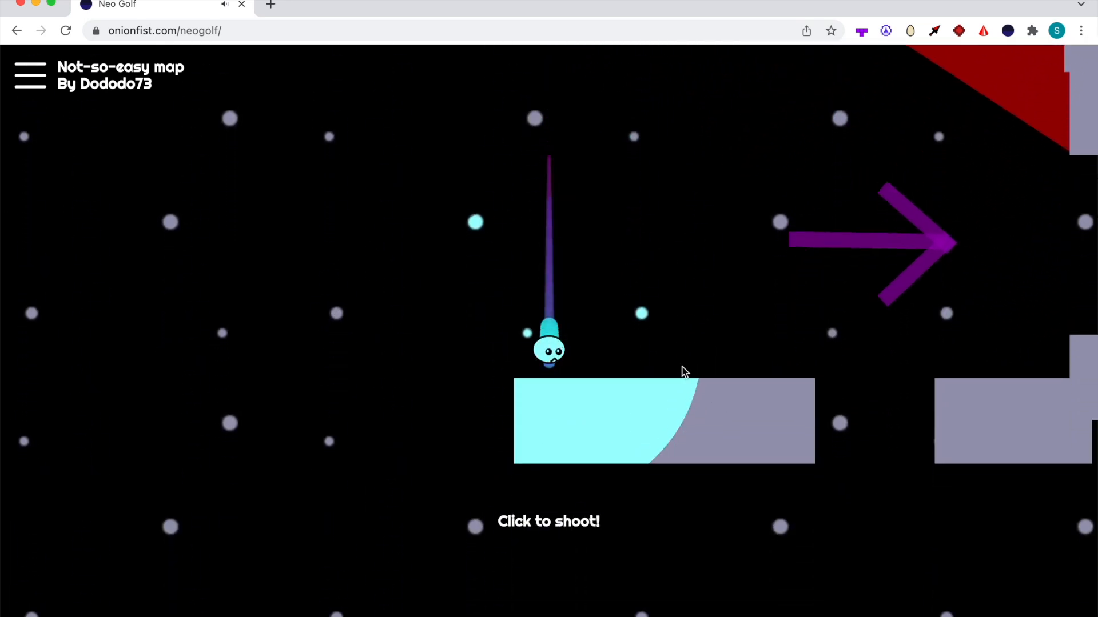
Step: Take two shots on the Not-so-easy map, load Spin Lifters and shoot once there
{"action": "left_click", "coordinate": [684, 371]}
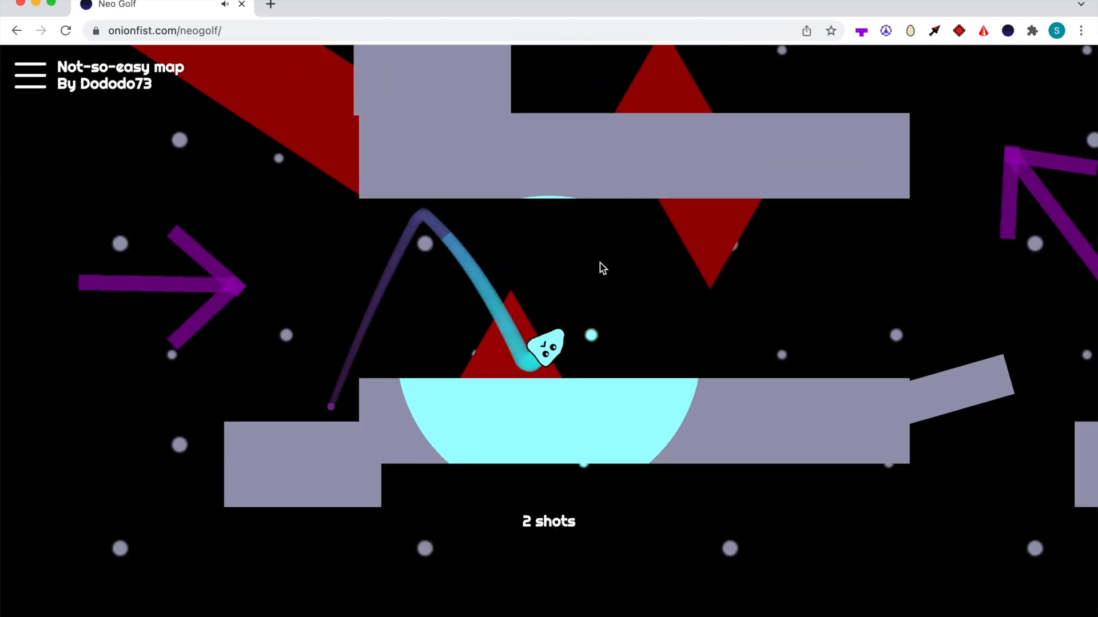
{"action": "left_click", "coordinate": [604, 267]}
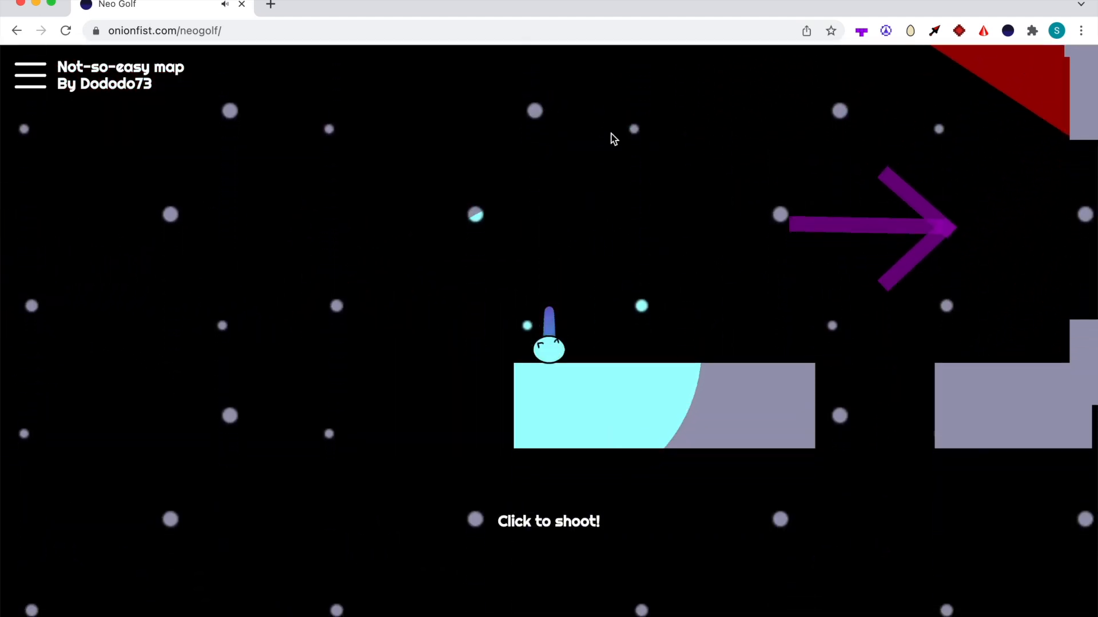
{"action": "left_click", "coordinate": [30, 73]}
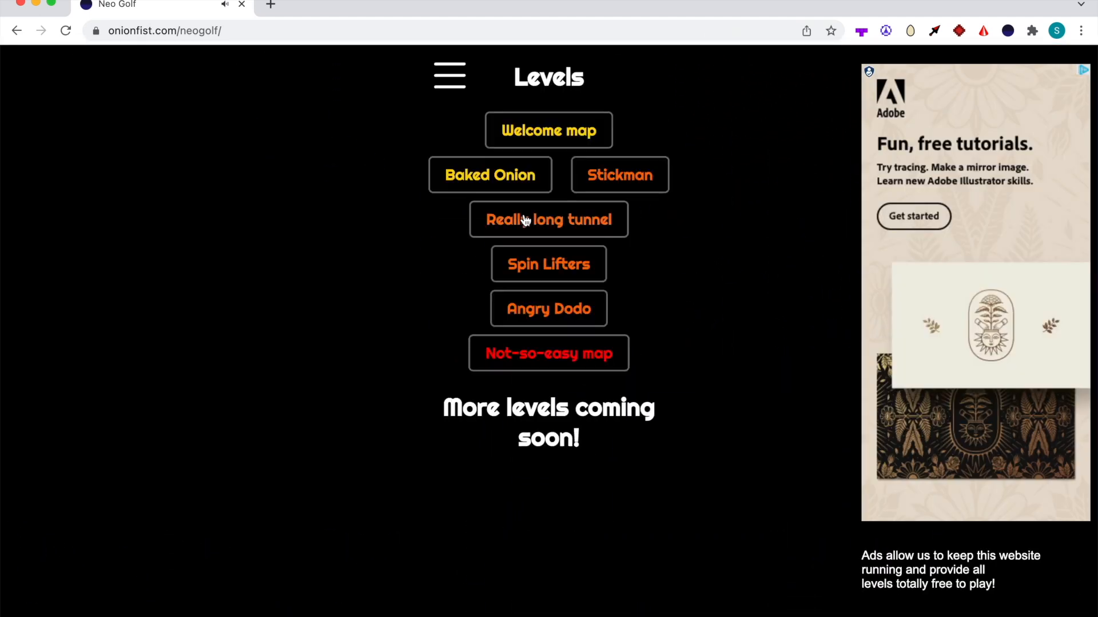
{"action": "left_click", "coordinate": [548, 264]}
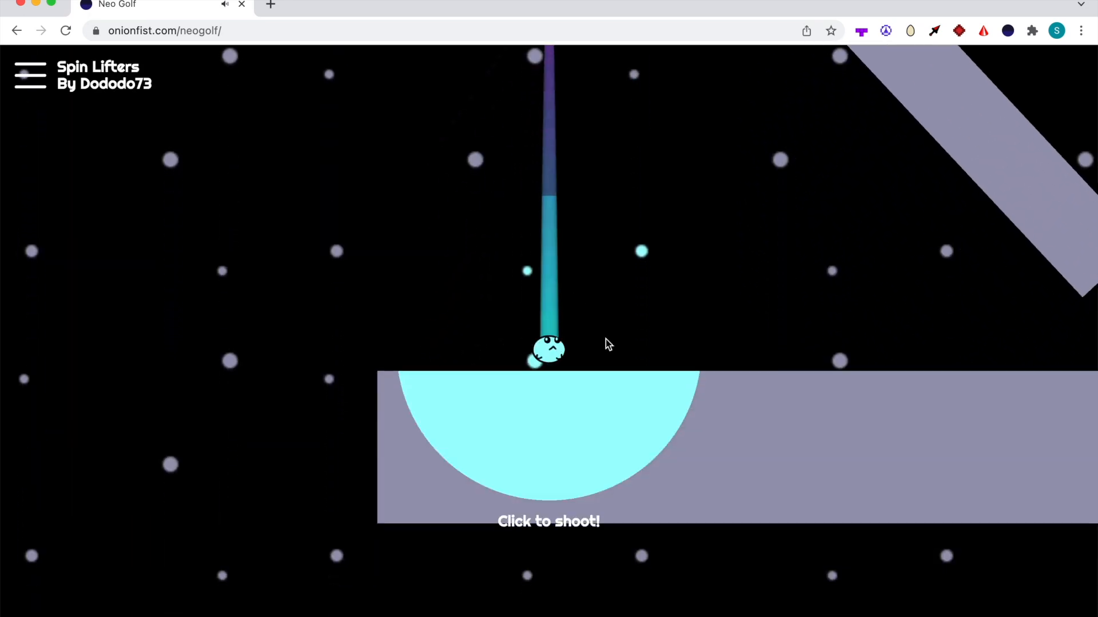
{"action": "left_click", "coordinate": [606, 344]}
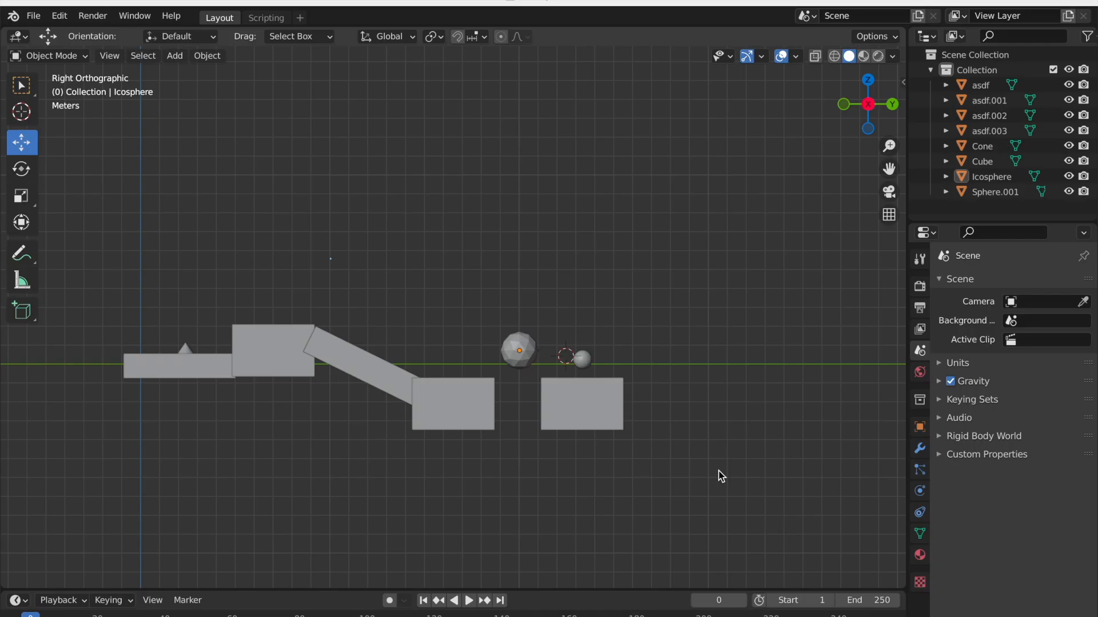
{"action": "mouse_move", "coordinate": [721, 322]}
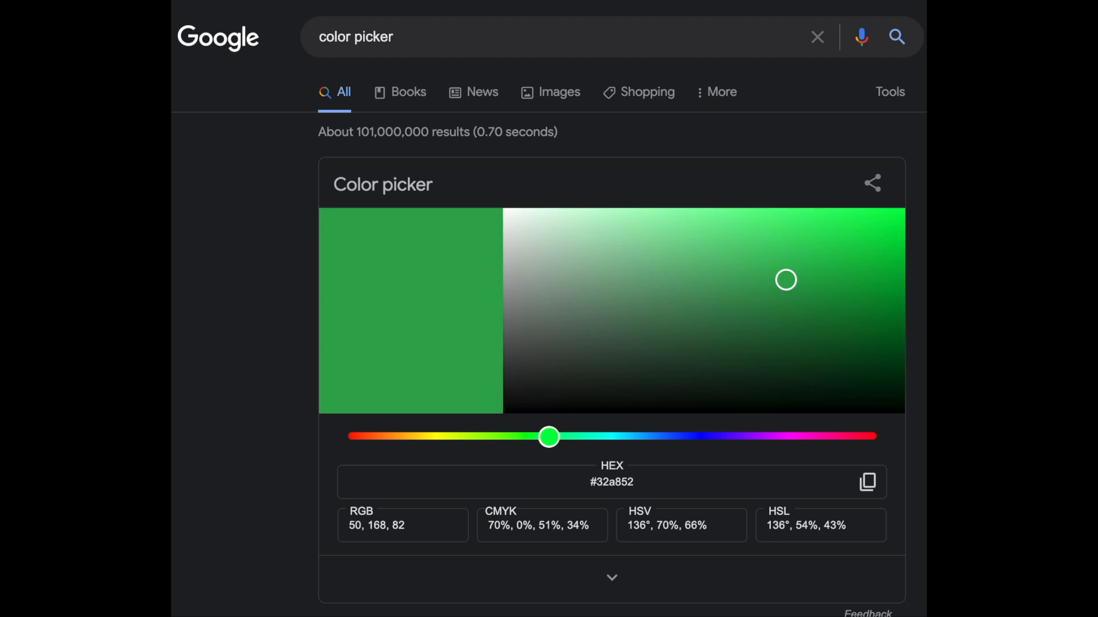
Step: Slide the picker's hue to blue and select the resulting hex code #1f45de
{"action": "left_click", "coordinate": [868, 231]}
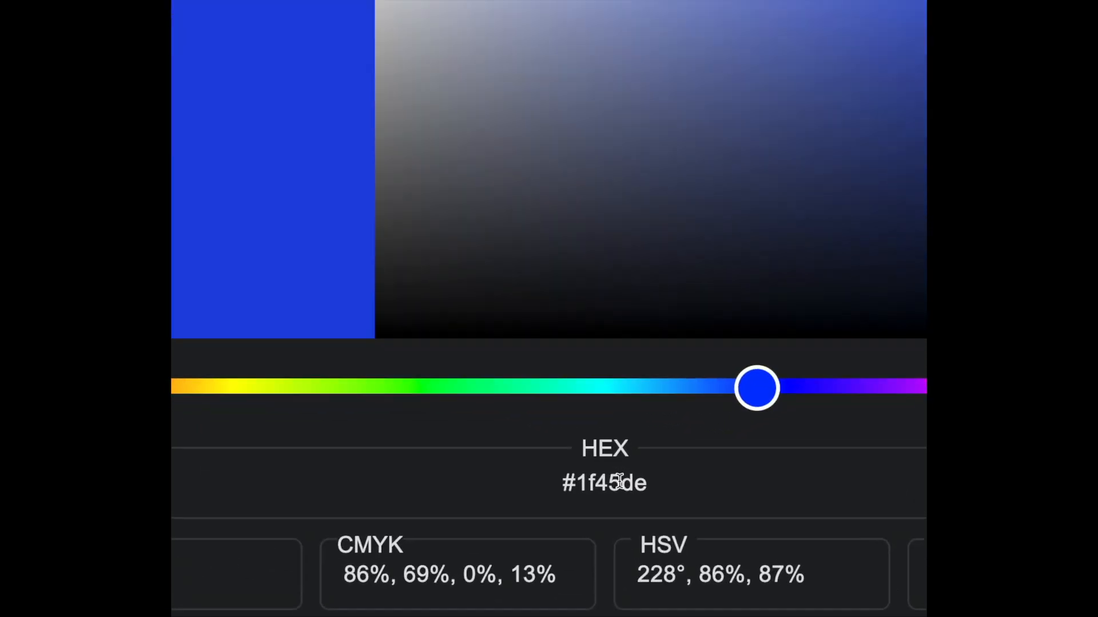
{"action": "double_click", "coordinate": [604, 483]}
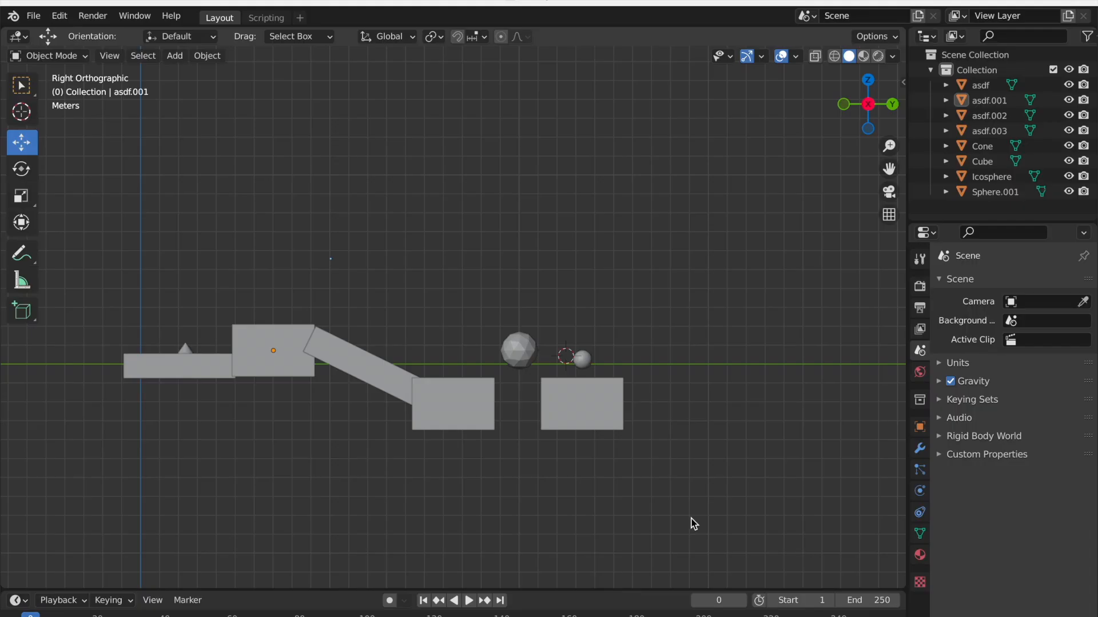
Step: Rename the raised block asdf.001 to [color=#1f45de] and deselect it
{"action": "left_click", "coordinate": [273, 349]}
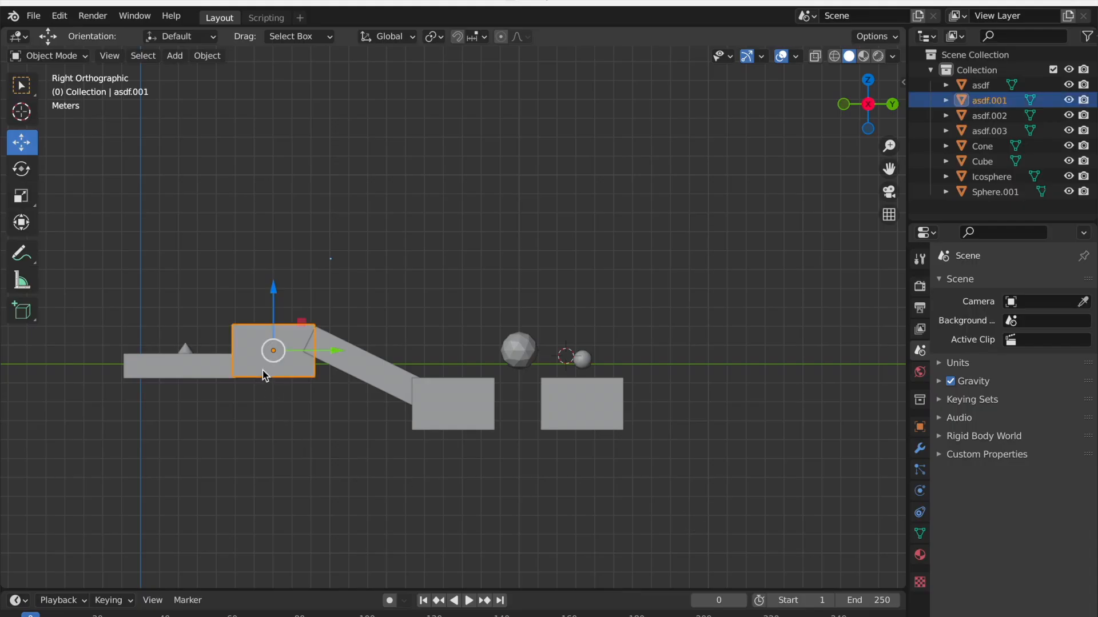
{"action": "right_click", "coordinate": [272, 373]}
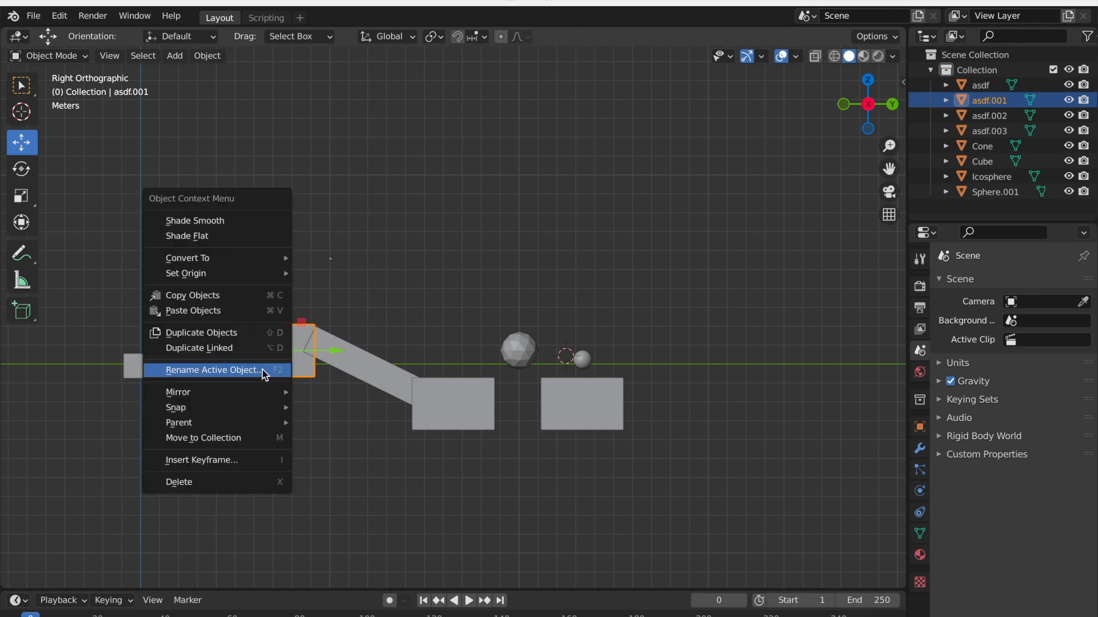
{"action": "mouse_move", "coordinate": [206, 376]}
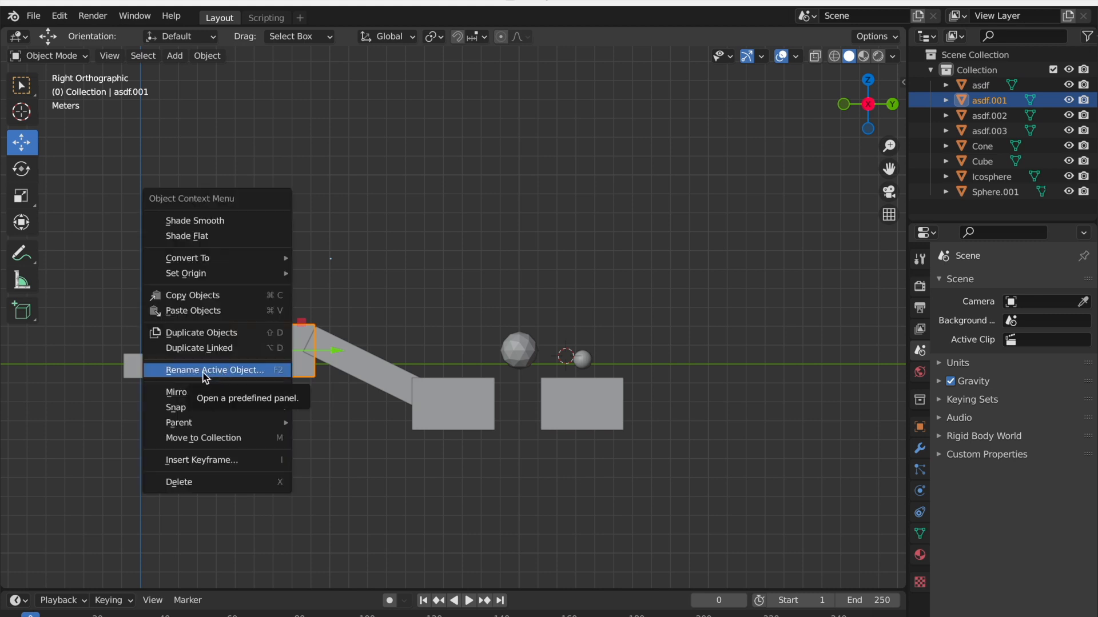
{"action": "left_click", "coordinate": [214, 370]}
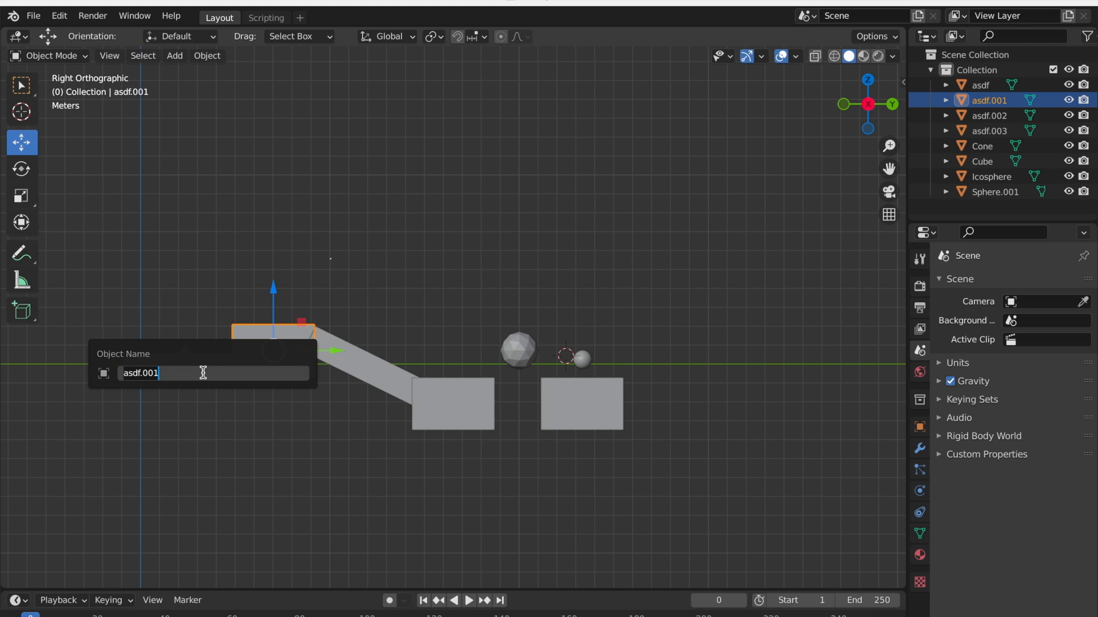
{"action": "key", "text": "ctrl+a"}
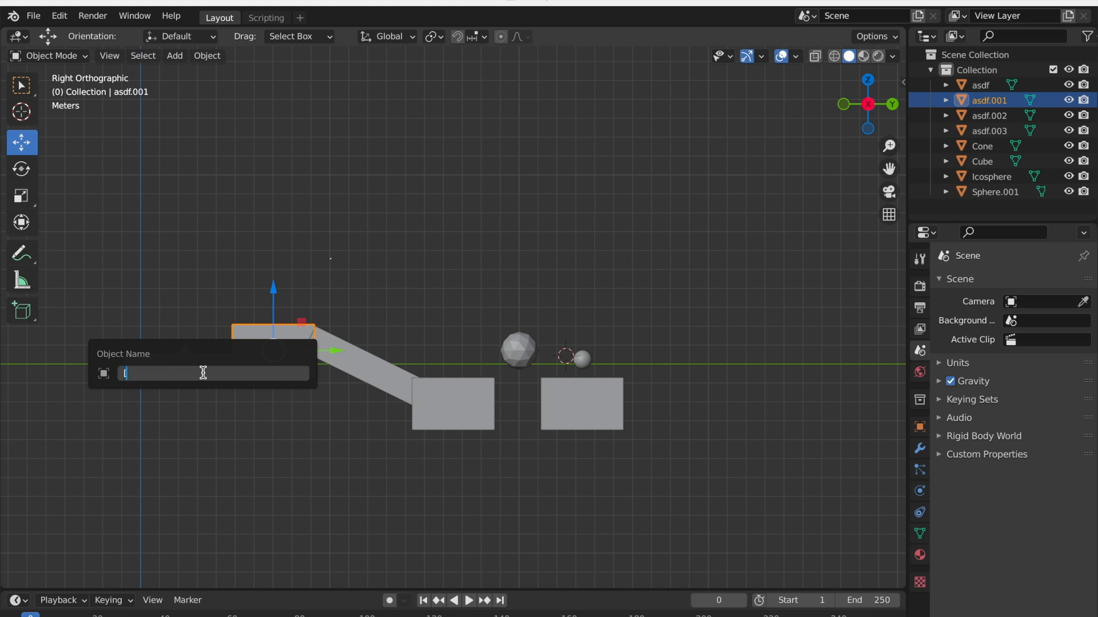
{"action": "type", "text": "[color="}
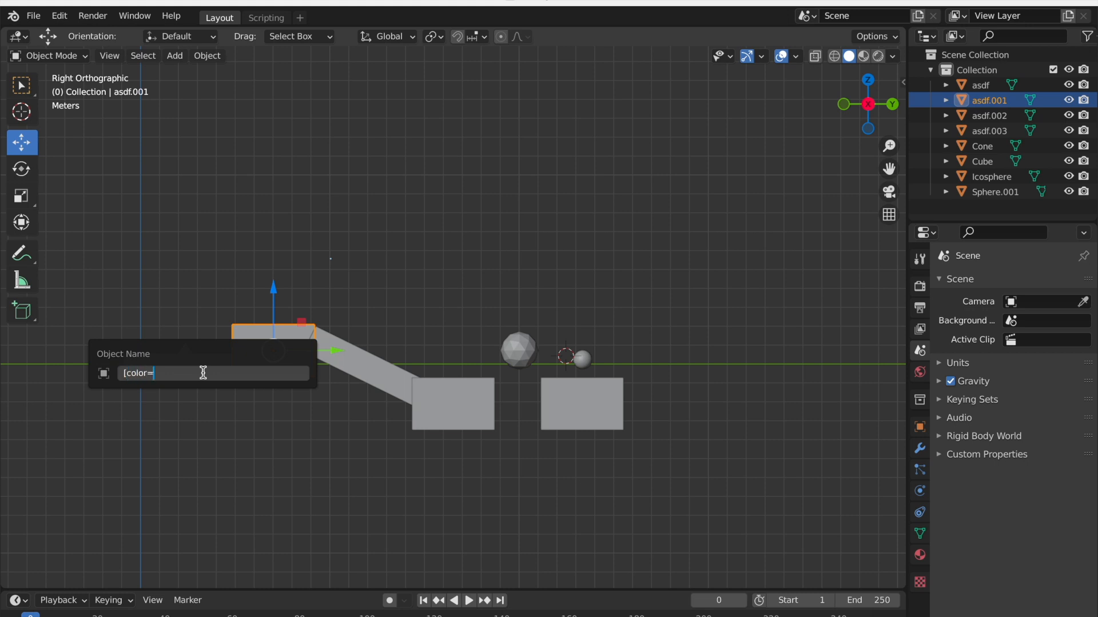
{"action": "type", "text": "#1f45de"}
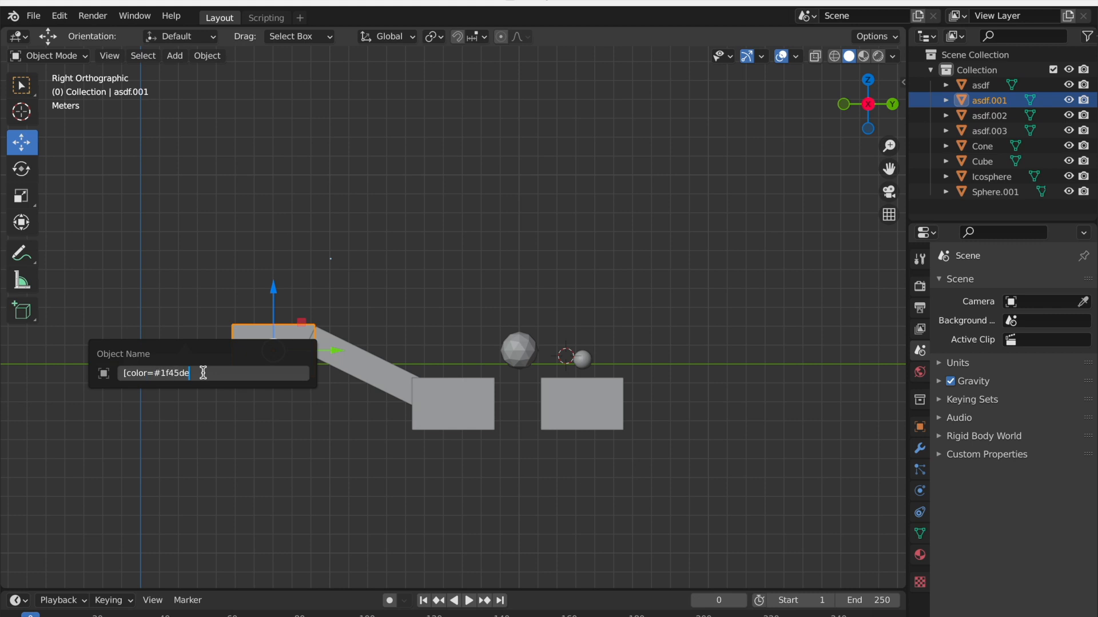
{"action": "key", "text": "Return"}
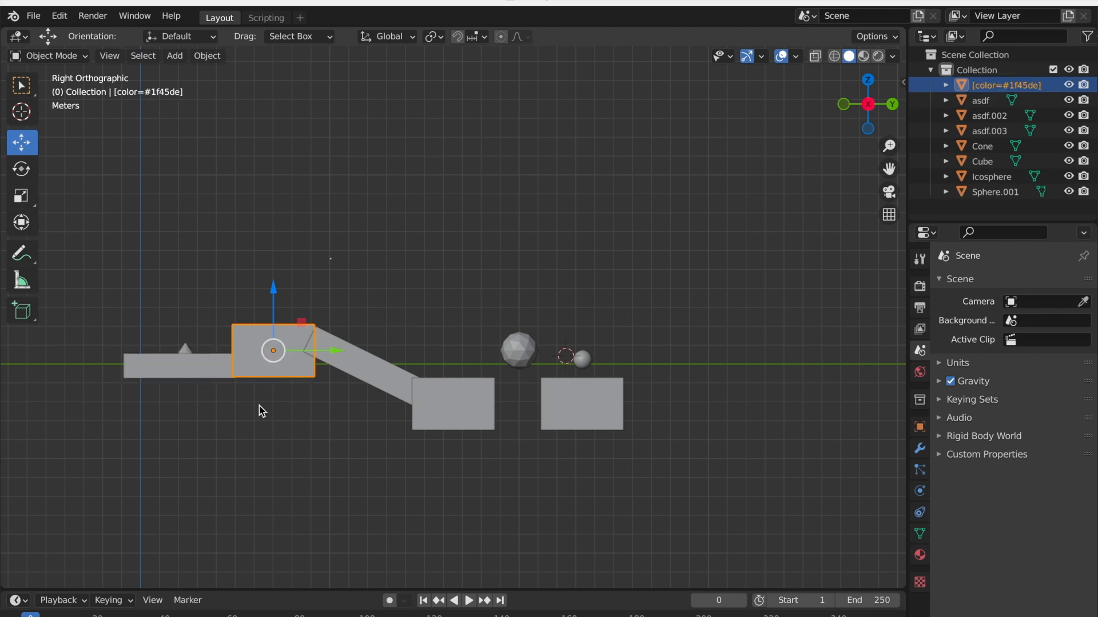
{"action": "double_click", "coordinate": [272, 350]}
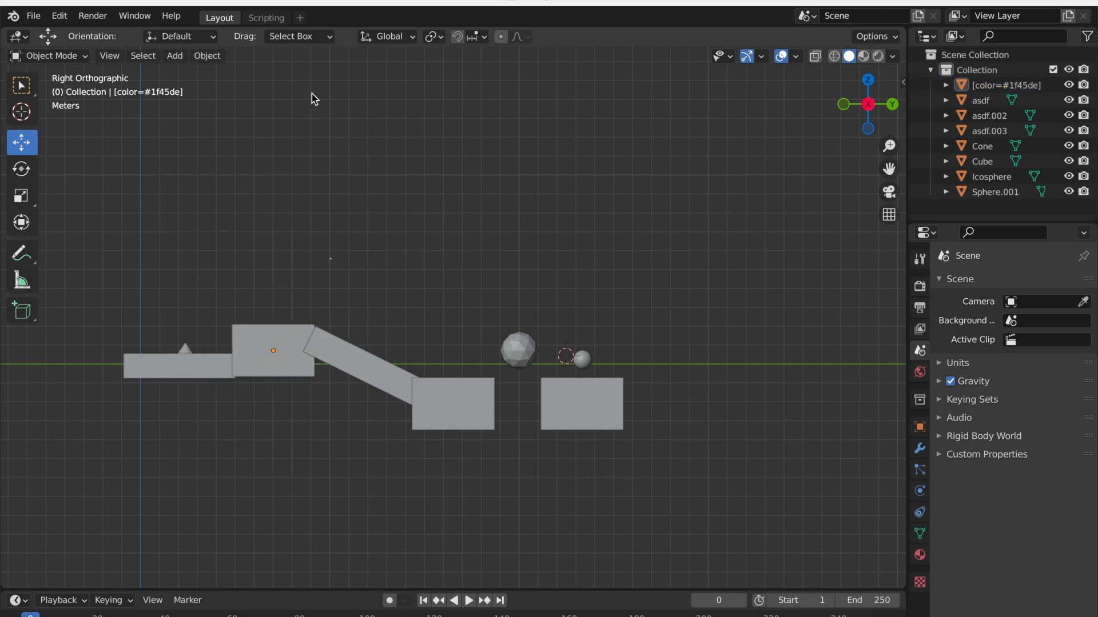
Step: Run the map export script from the Scripting workspace
{"action": "left_click", "coordinate": [266, 17]}
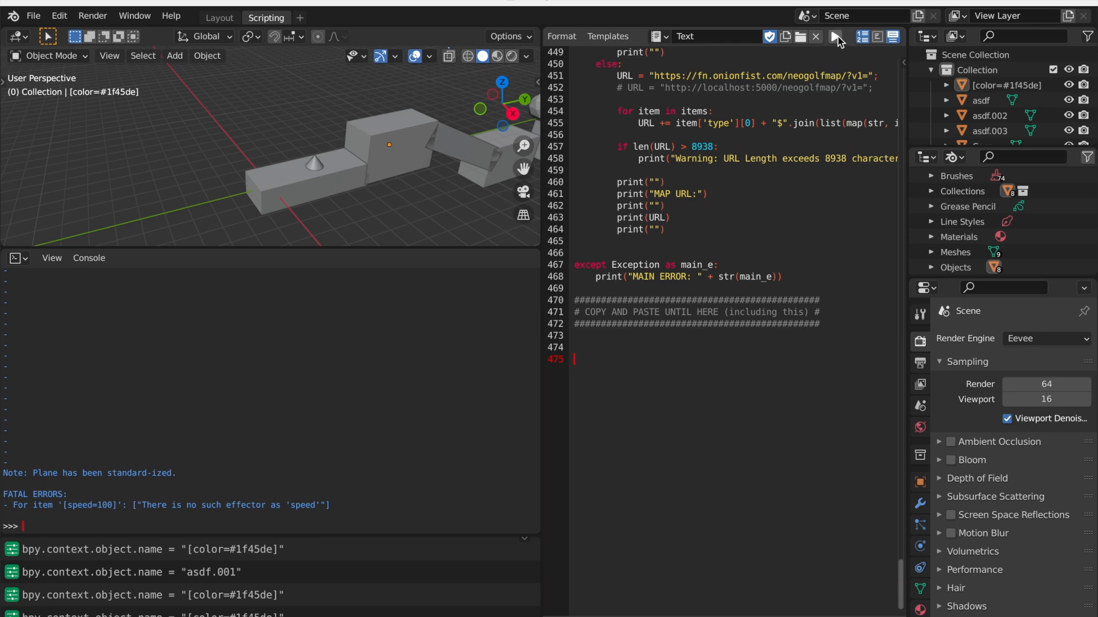
{"action": "left_click", "coordinate": [835, 37]}
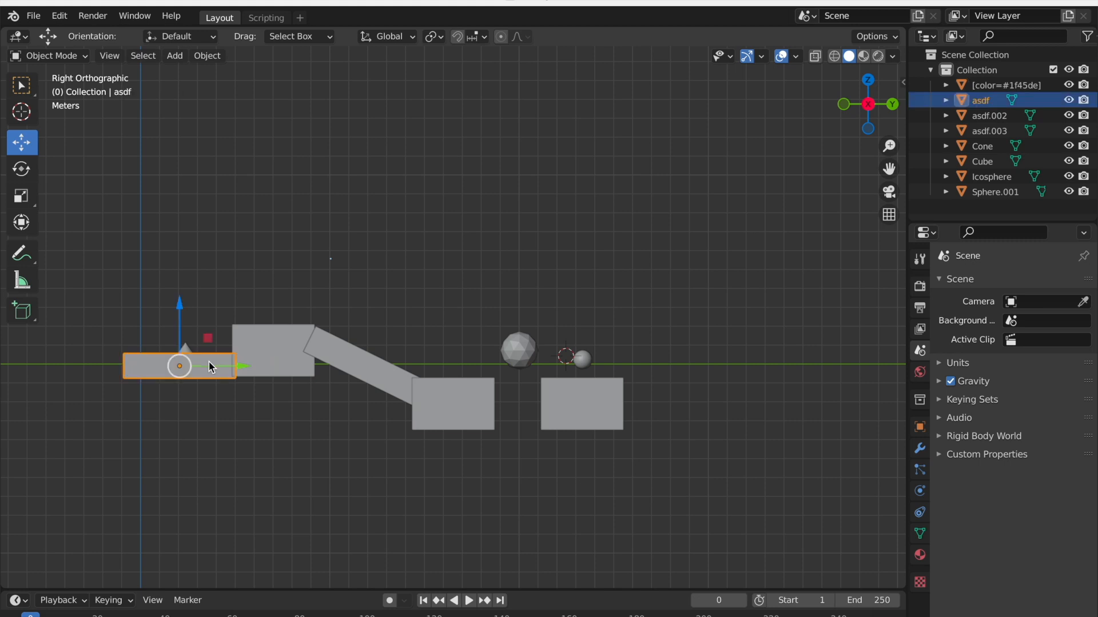
Step: Rename the flat starting block asdf to [opacity=0.5]
{"action": "right_click", "coordinate": [178, 366]}
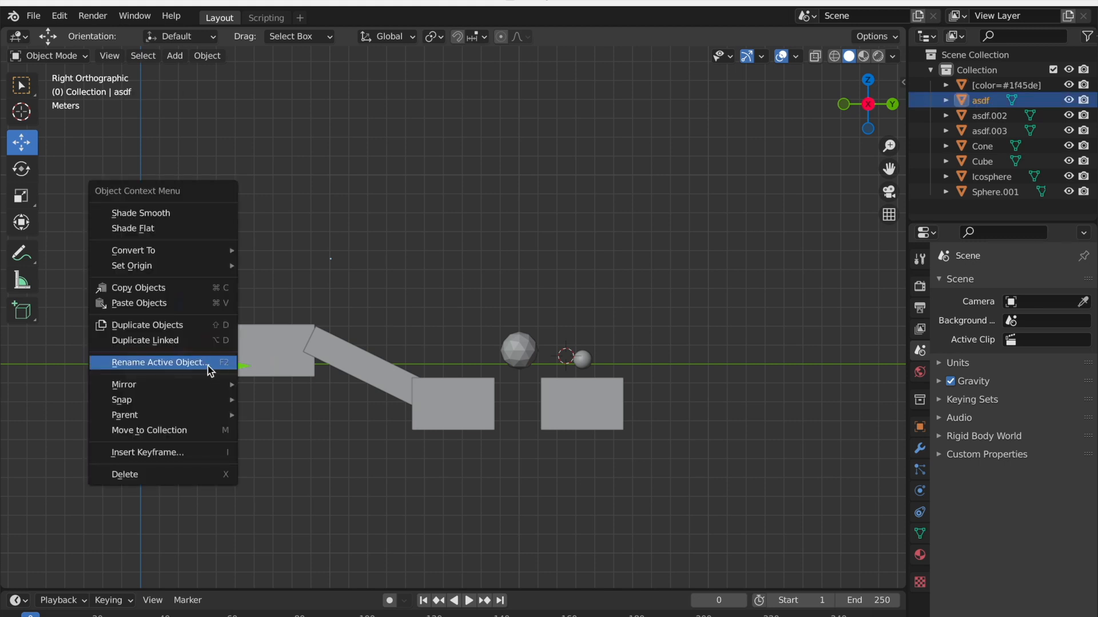
{"action": "left_click", "coordinate": [158, 363]}
{"action": "type", "text": "["}
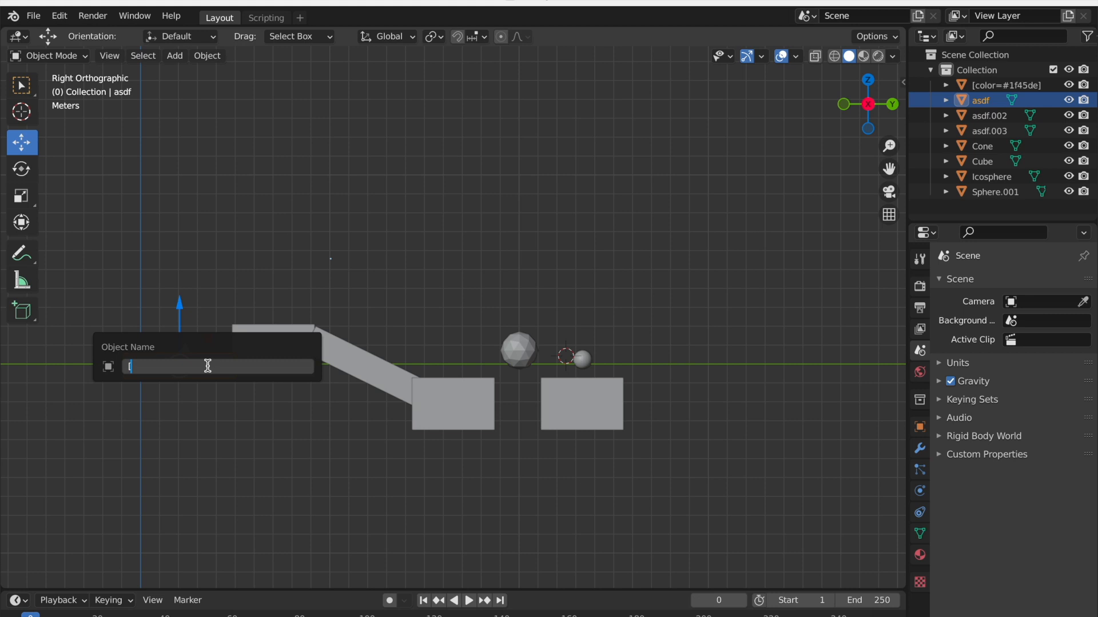
{"action": "type", "text": "opacity="}
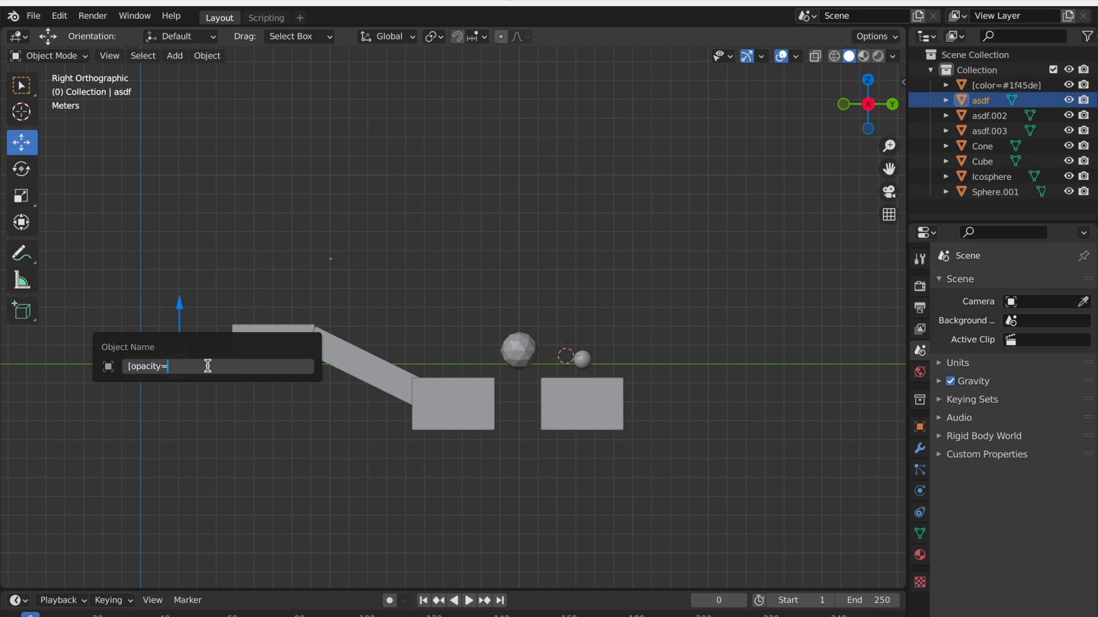
{"action": "type", "text": "0.5]"}
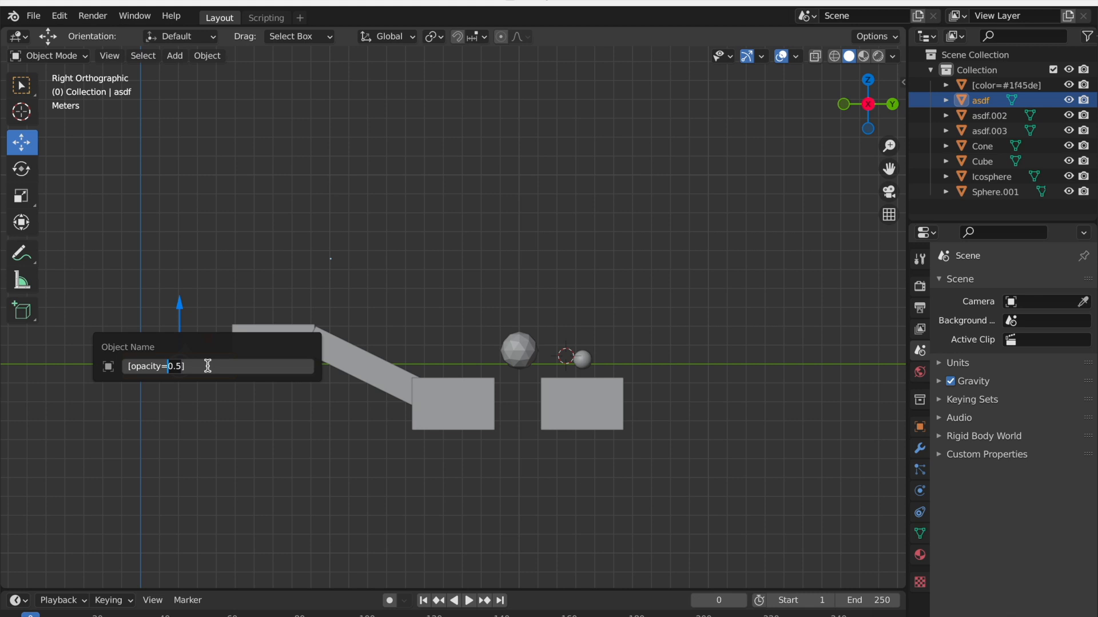
{"action": "key", "text": "Return"}
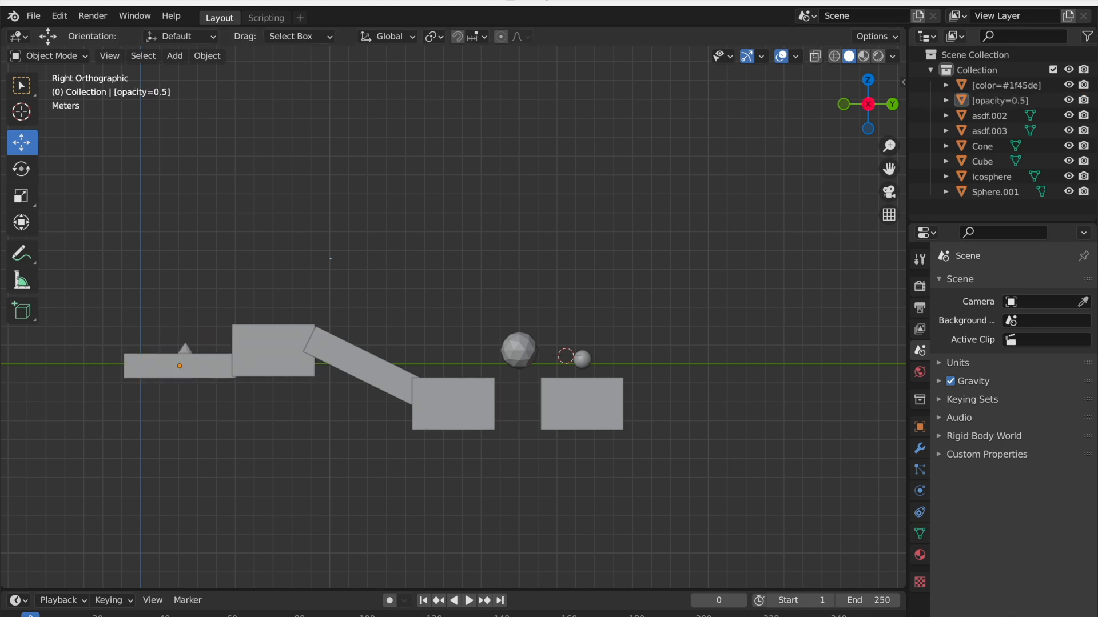
Step: Rename the copied blue block to add layer=1 to its name, then deselect it
{"action": "left_click", "coordinate": [367, 367]}
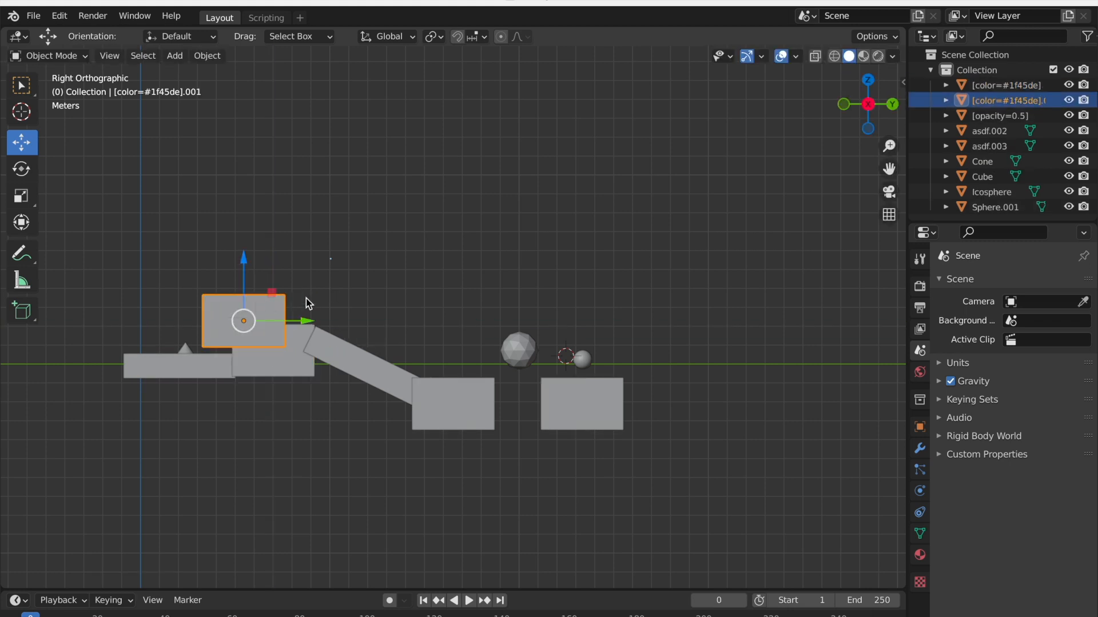
{"action": "right_click", "coordinate": [243, 320]}
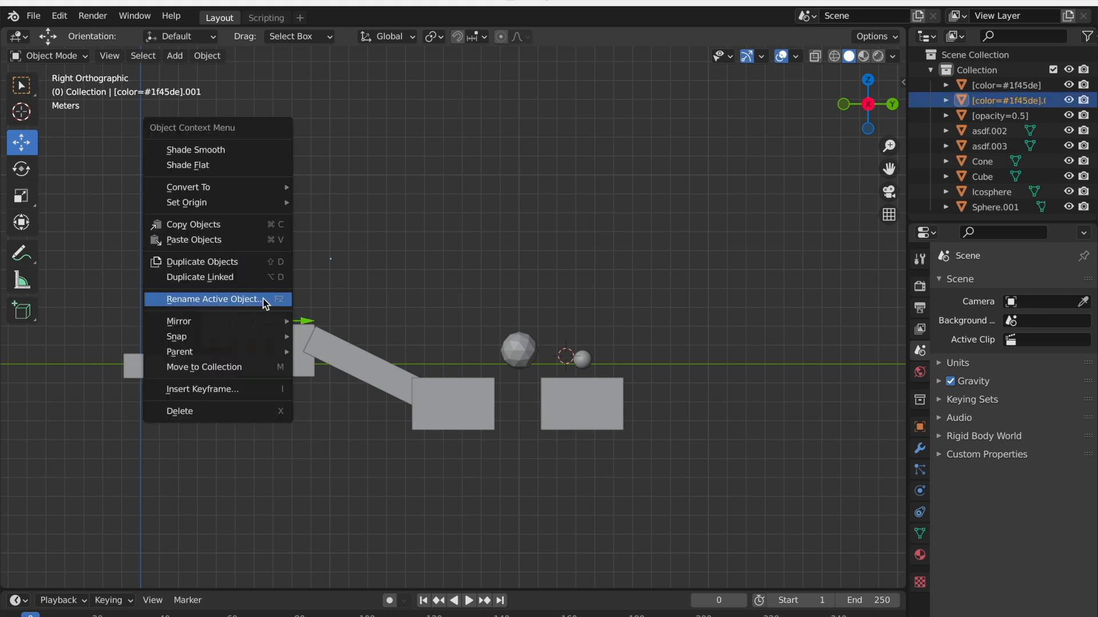
{"action": "left_click", "coordinate": [214, 298]}
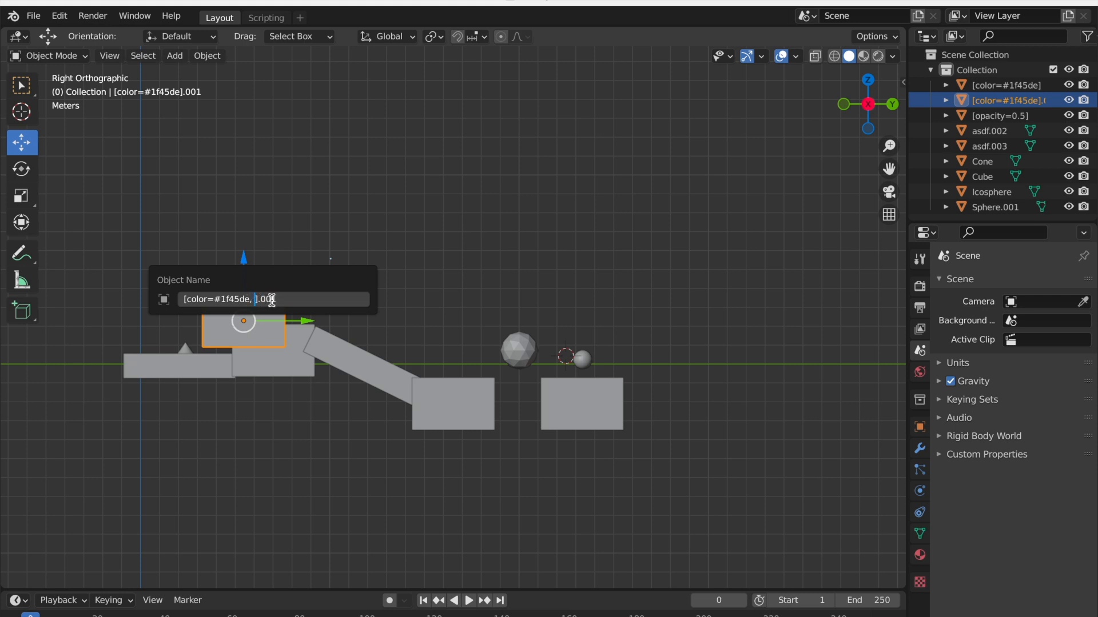
{"action": "type", "text": "layer=1"}
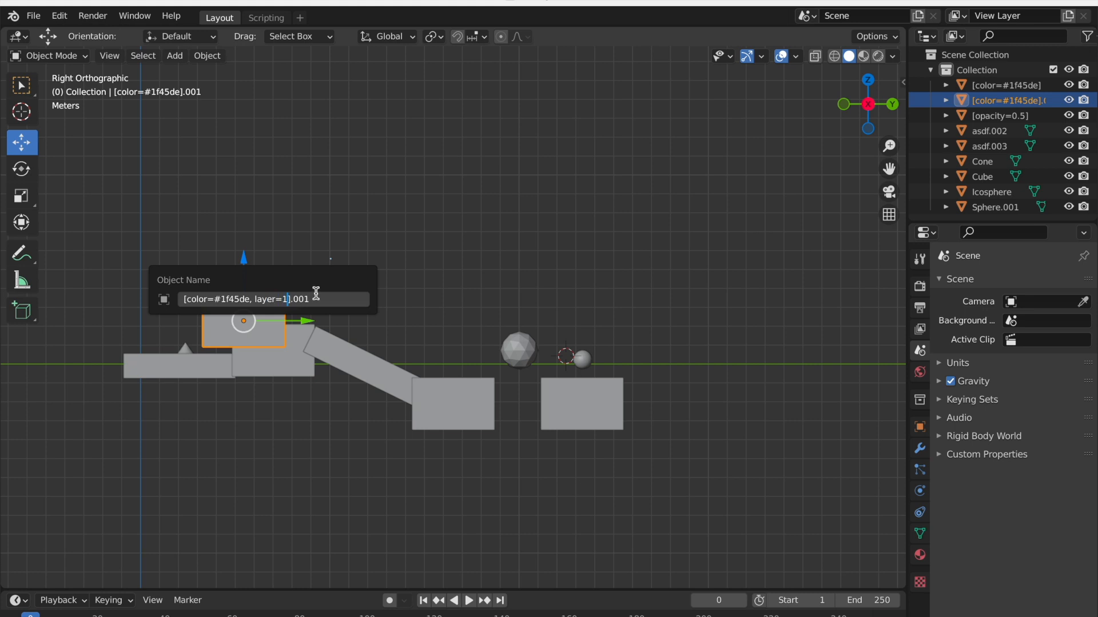
{"action": "key", "text": "Return"}
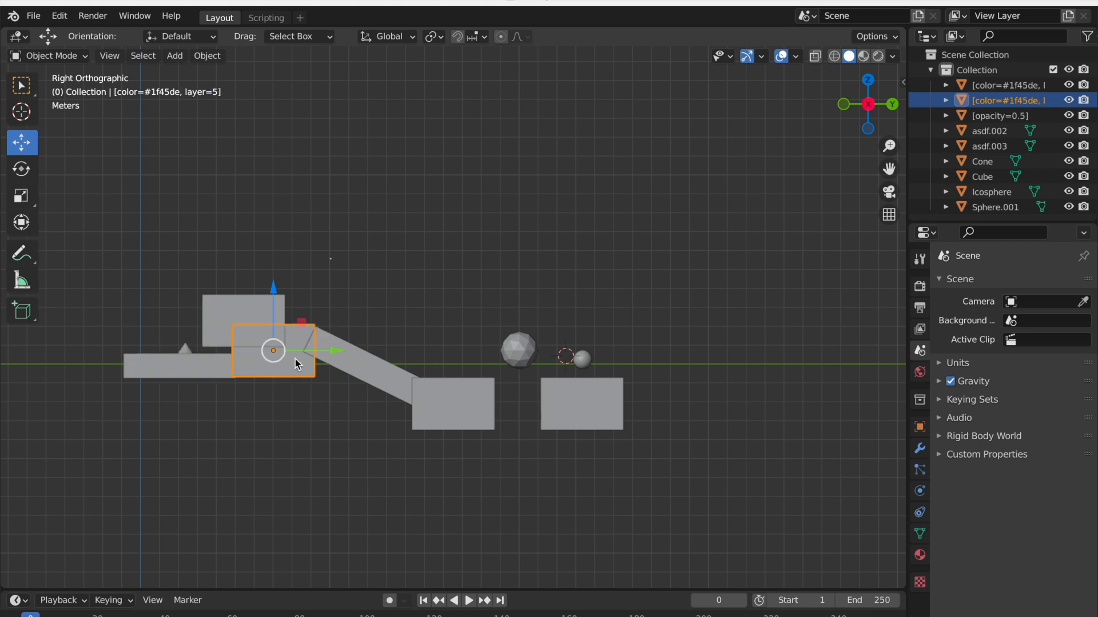
{"action": "mouse_move", "coordinate": [341, 290]}
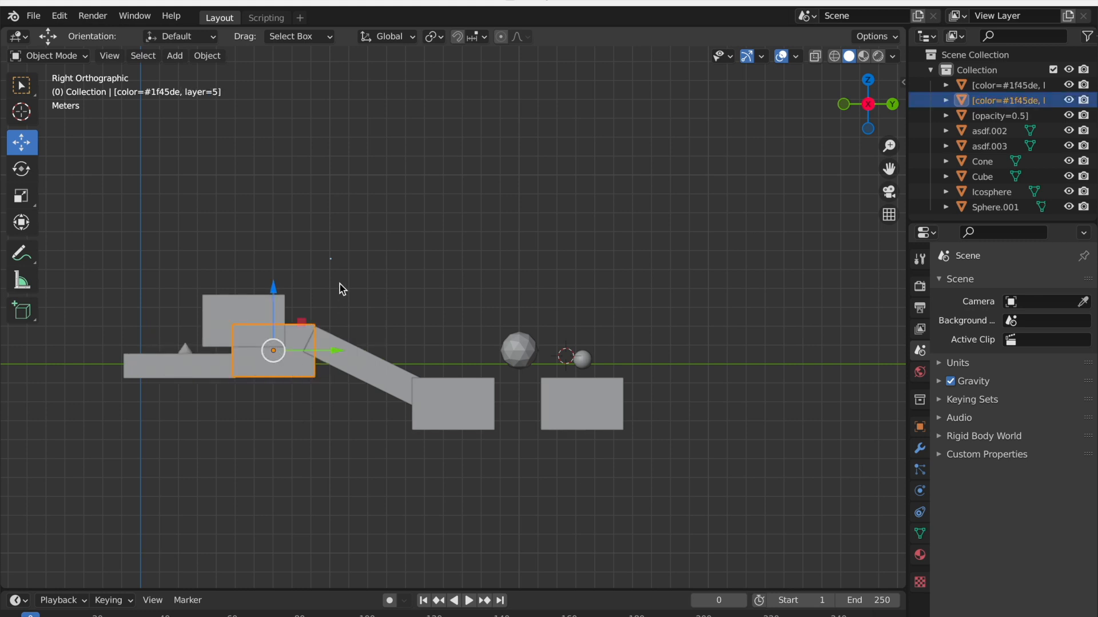
{"action": "left_click", "coordinate": [726, 418]}
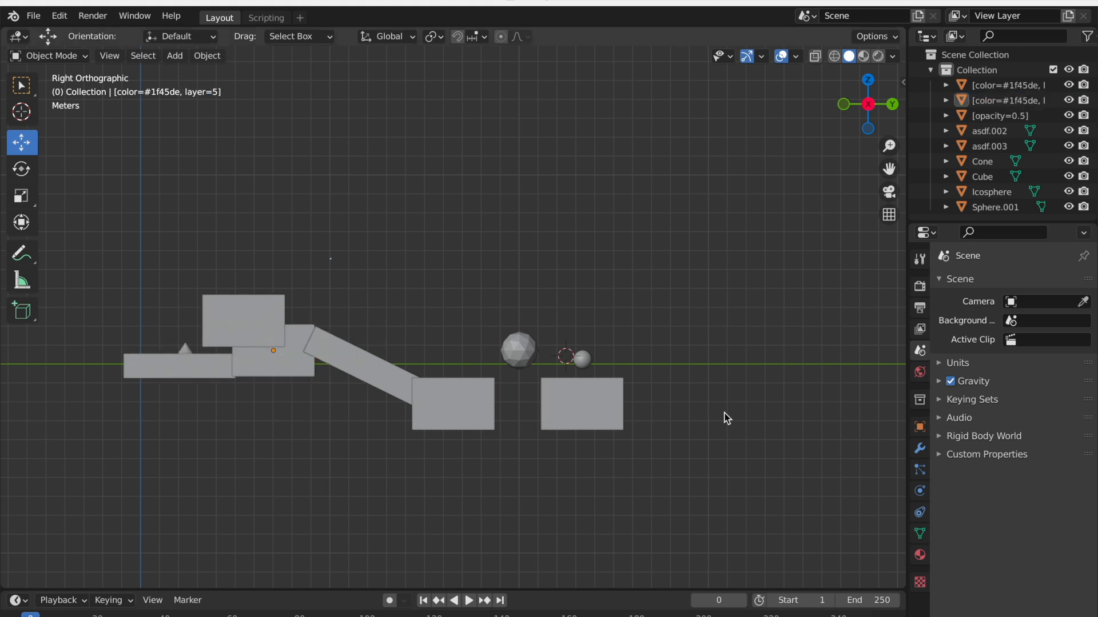
{"action": "mouse_move", "coordinate": [713, 401]}
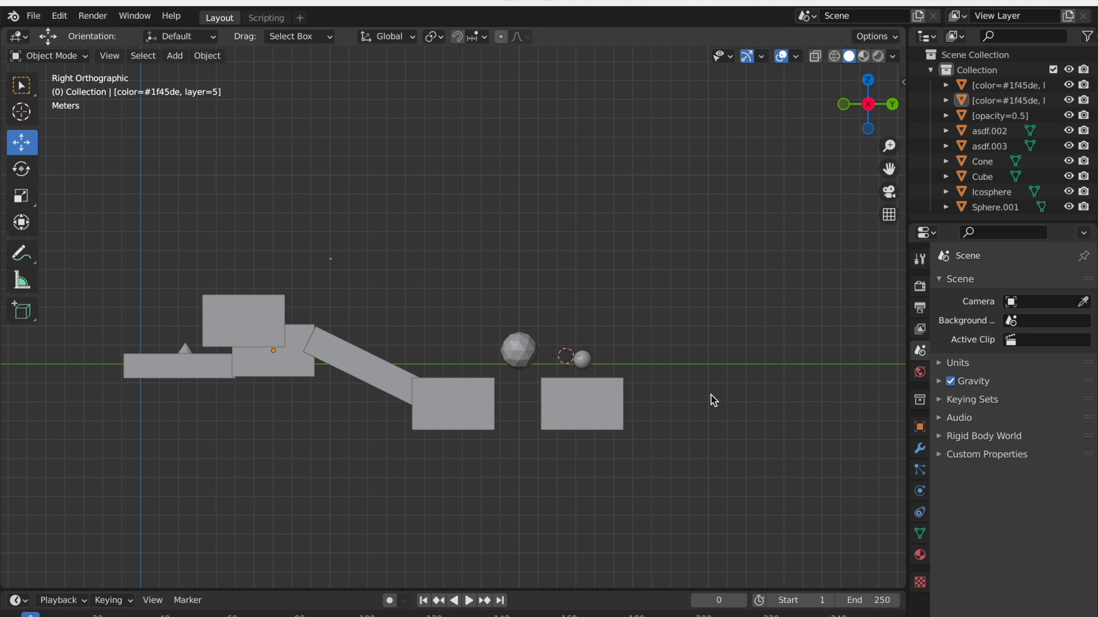
{"action": "mouse_move", "coordinate": [366, 263]}
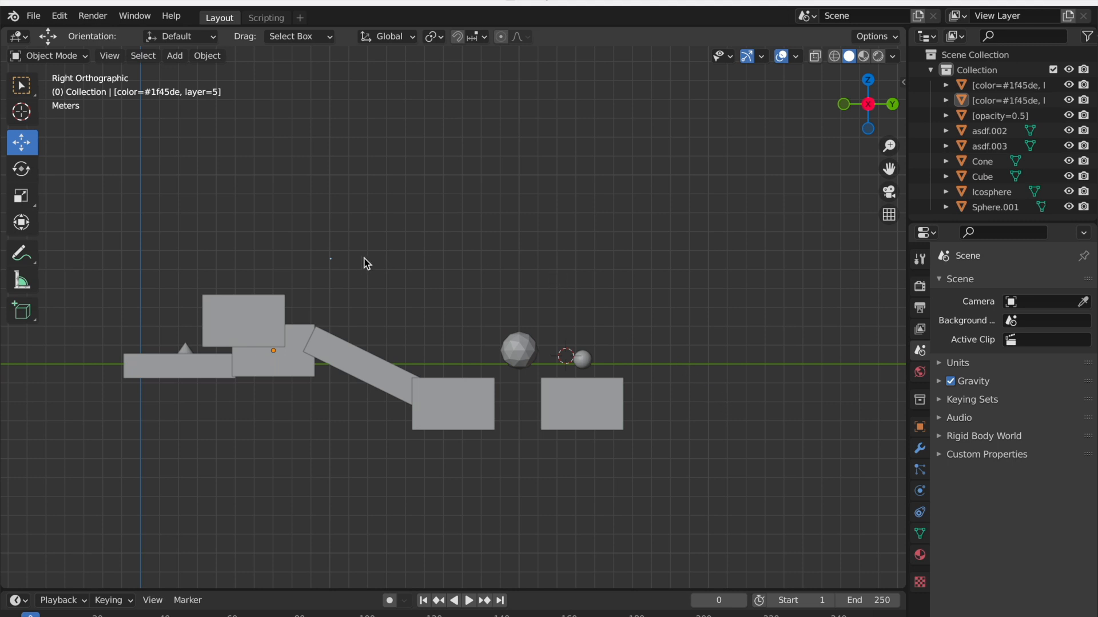
Step: Rename the raised block to [message={Hello world!}]
{"action": "left_click", "coordinate": [243, 320]}
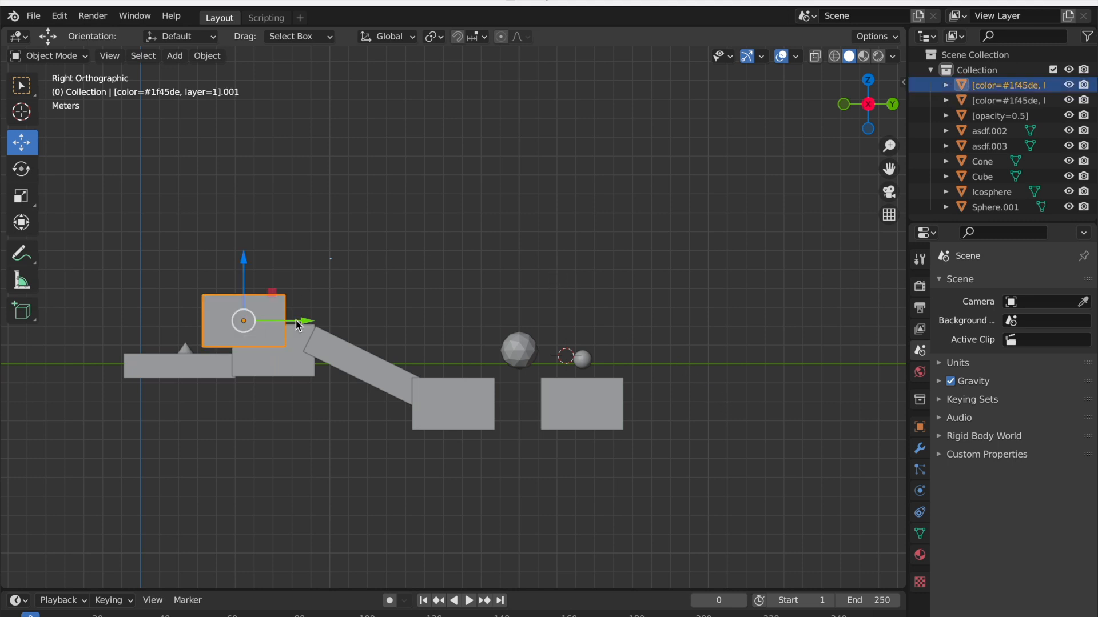
{"action": "mouse_move", "coordinate": [261, 321]}
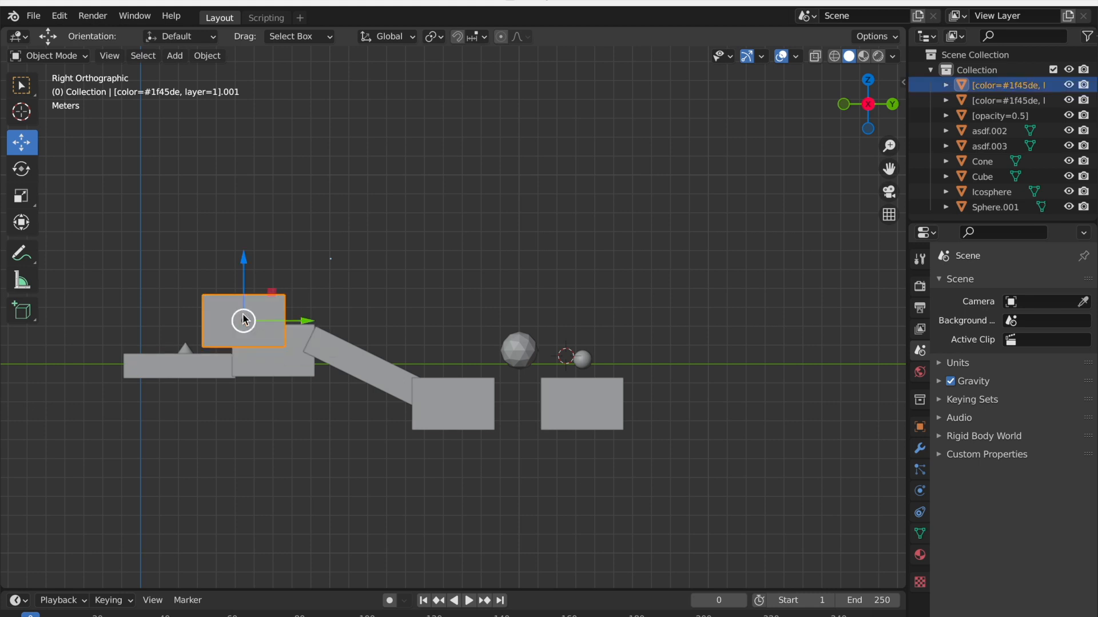
{"action": "right_click", "coordinate": [244, 321]}
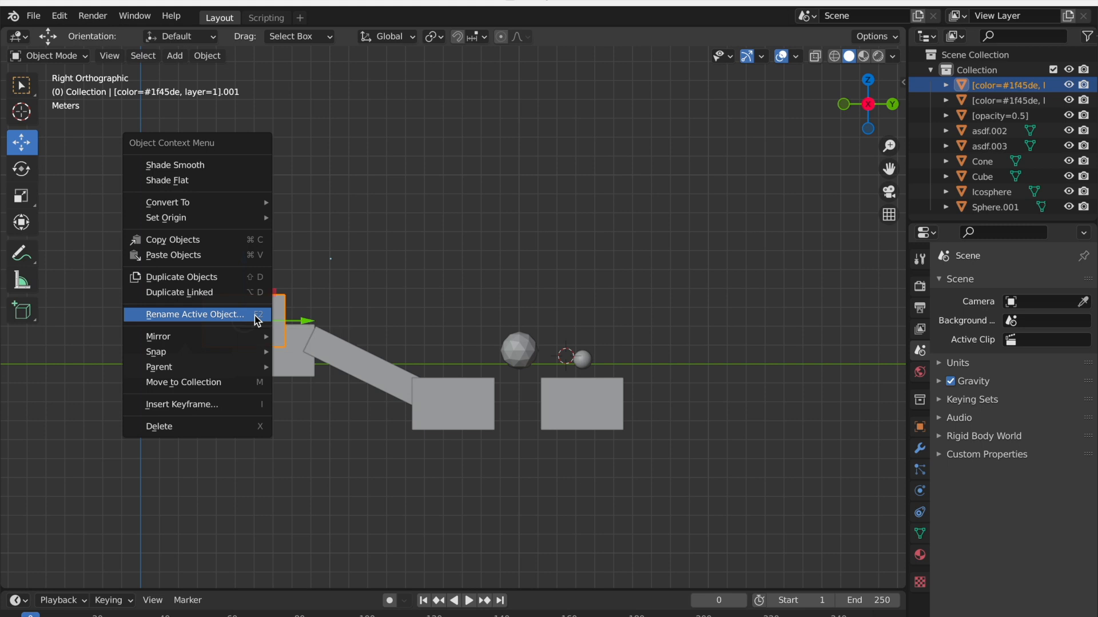
{"action": "left_click", "coordinate": [194, 314]}
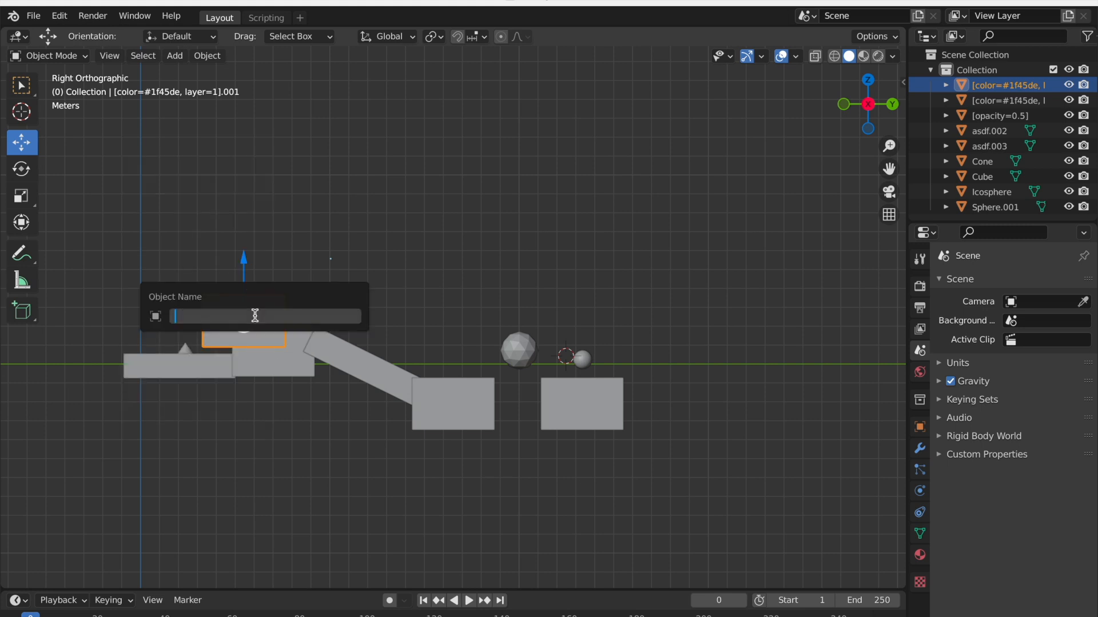
{"action": "type", "text": "[message="}
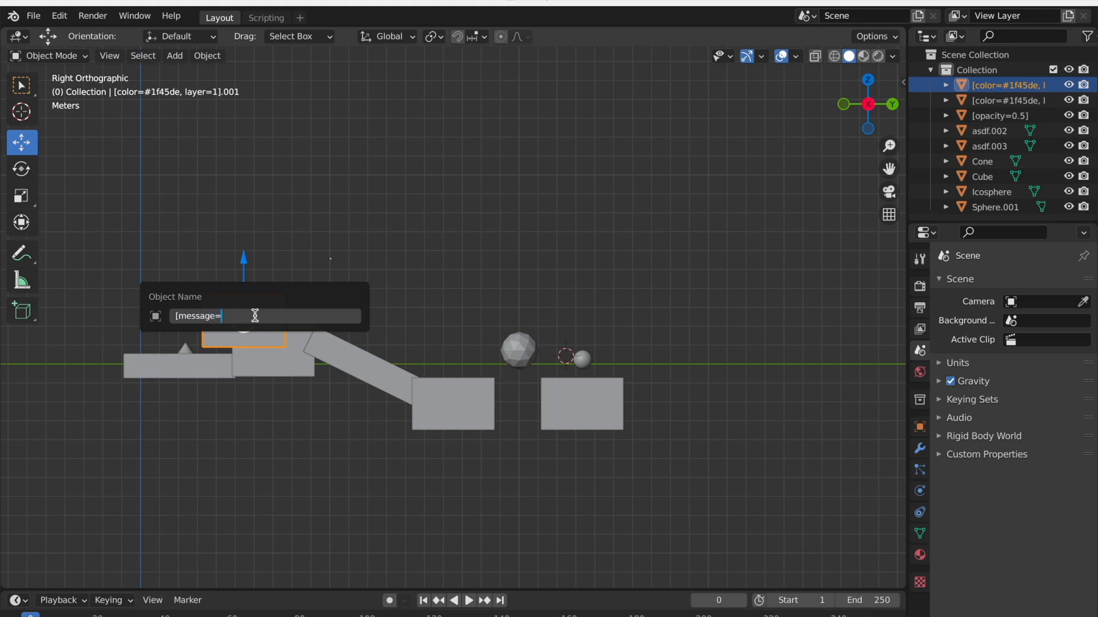
{"action": "type", "text": "{"}
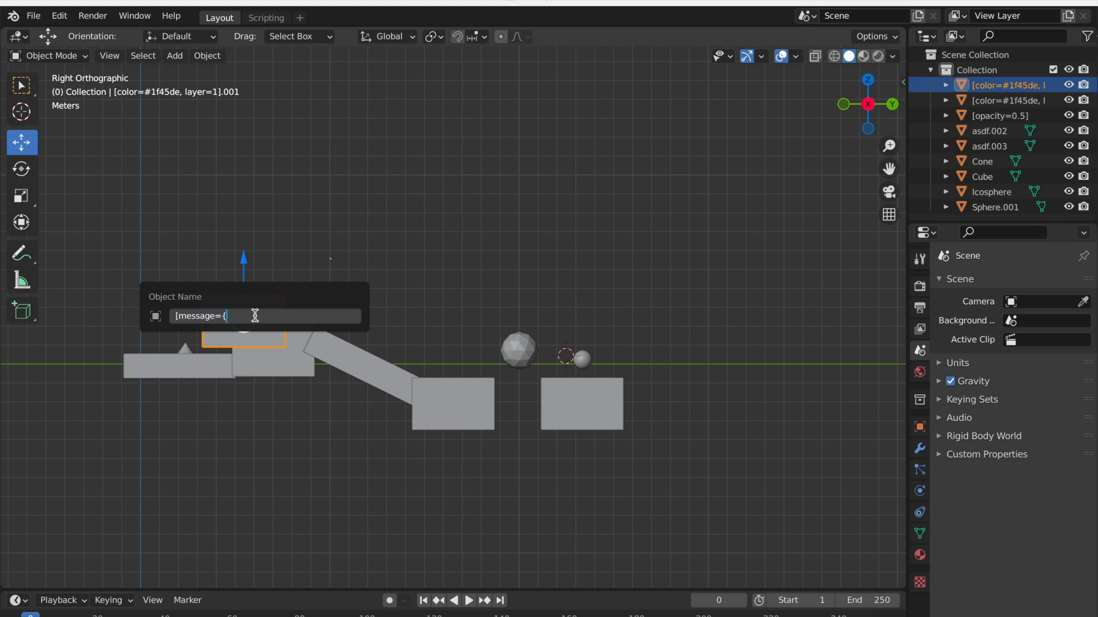
{"action": "type", "text": "Hello world!"}
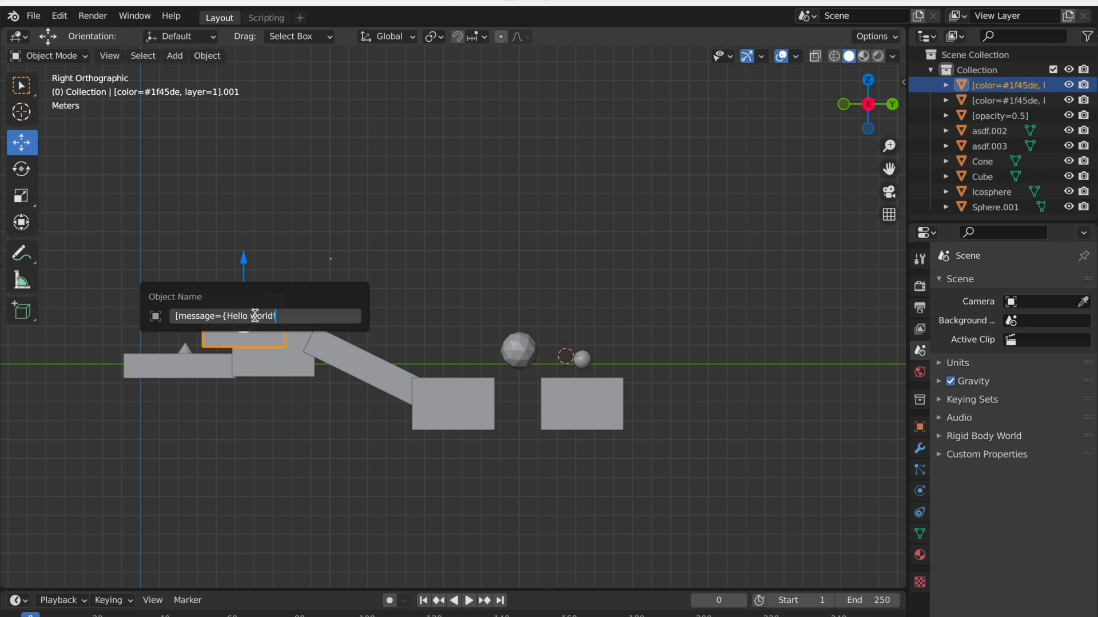
{"action": "type", "text": "}"}
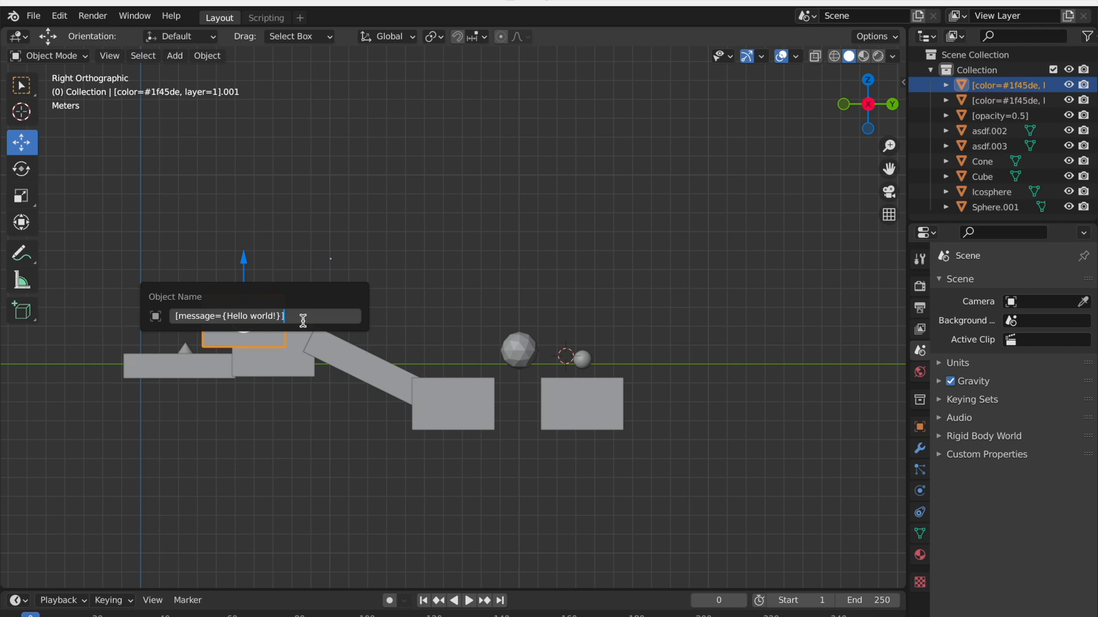
{"action": "key", "text": "Return"}
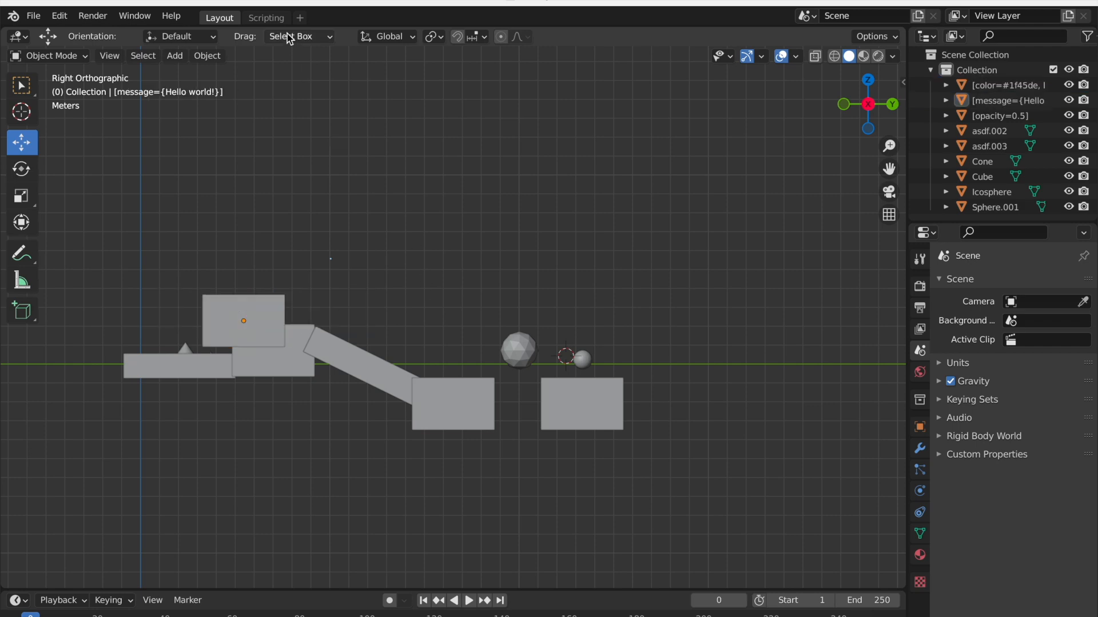
Step: Re-export the map and load its URL in Neo Golf to see the Hello world! message
{"action": "left_click", "coordinate": [265, 17]}
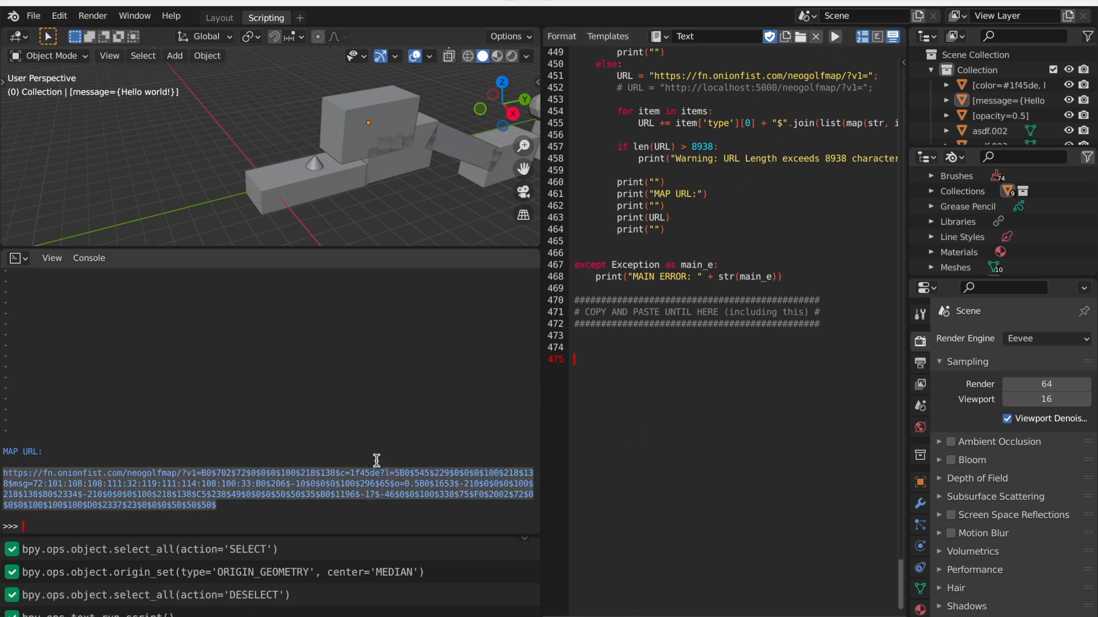
{"action": "left_click", "coordinate": [319, 4]}
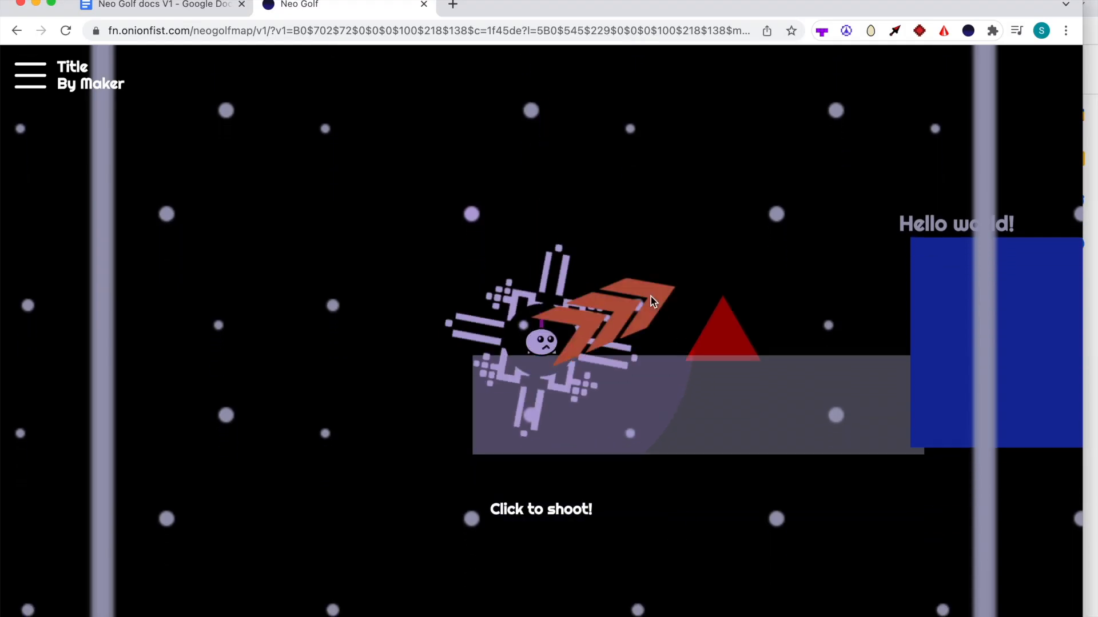
{"action": "left_click", "coordinate": [651, 301]}
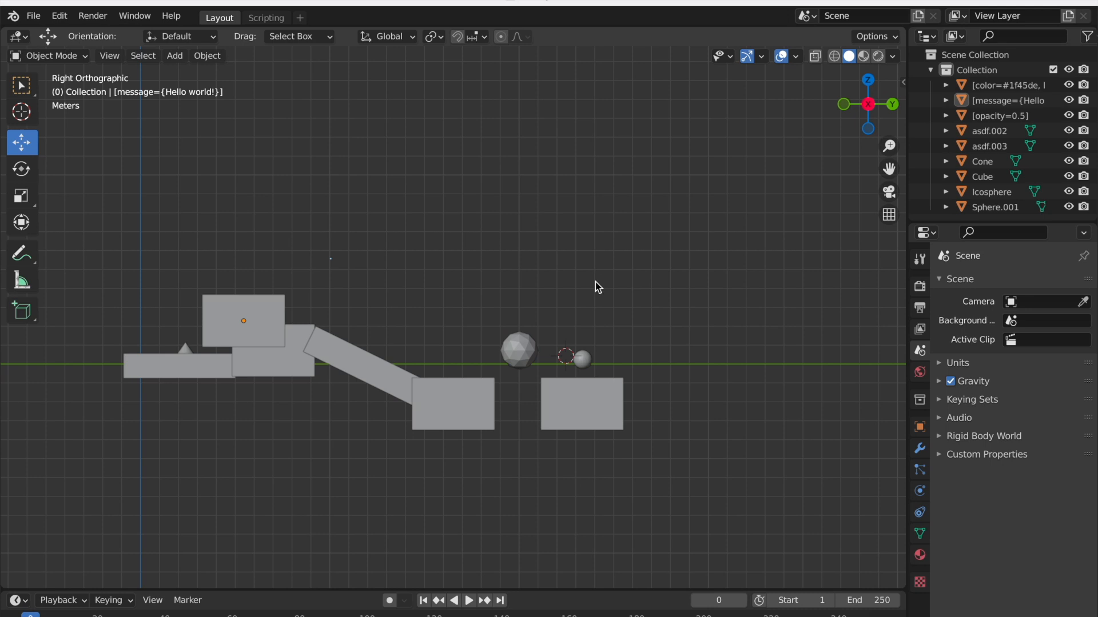
{"action": "mouse_move", "coordinate": [343, 291]}
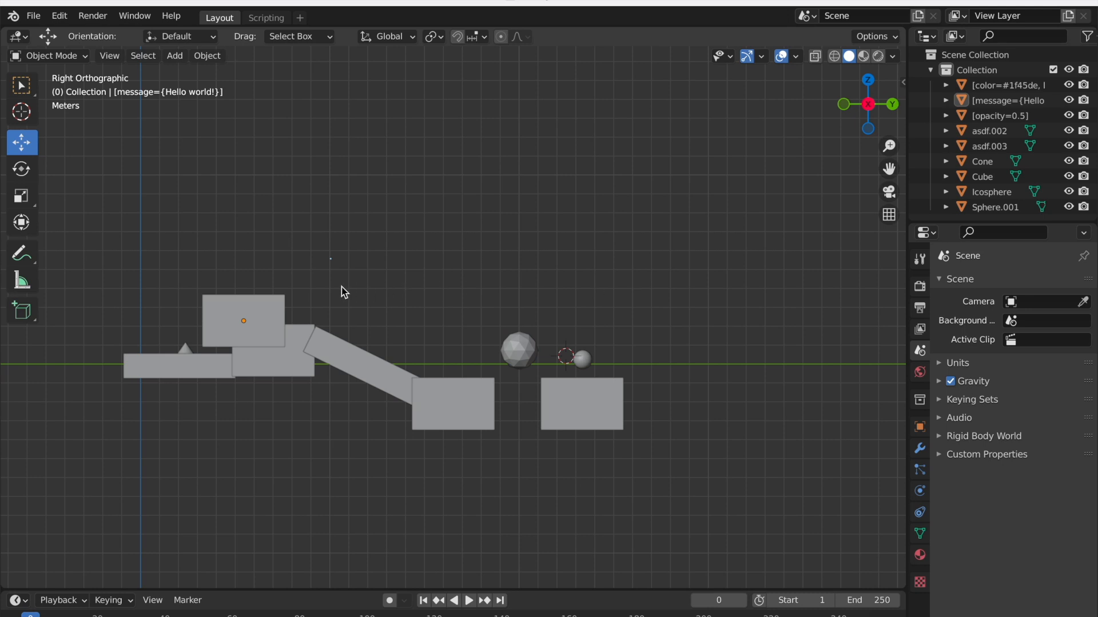
{"action": "mouse_move", "coordinate": [272, 323]}
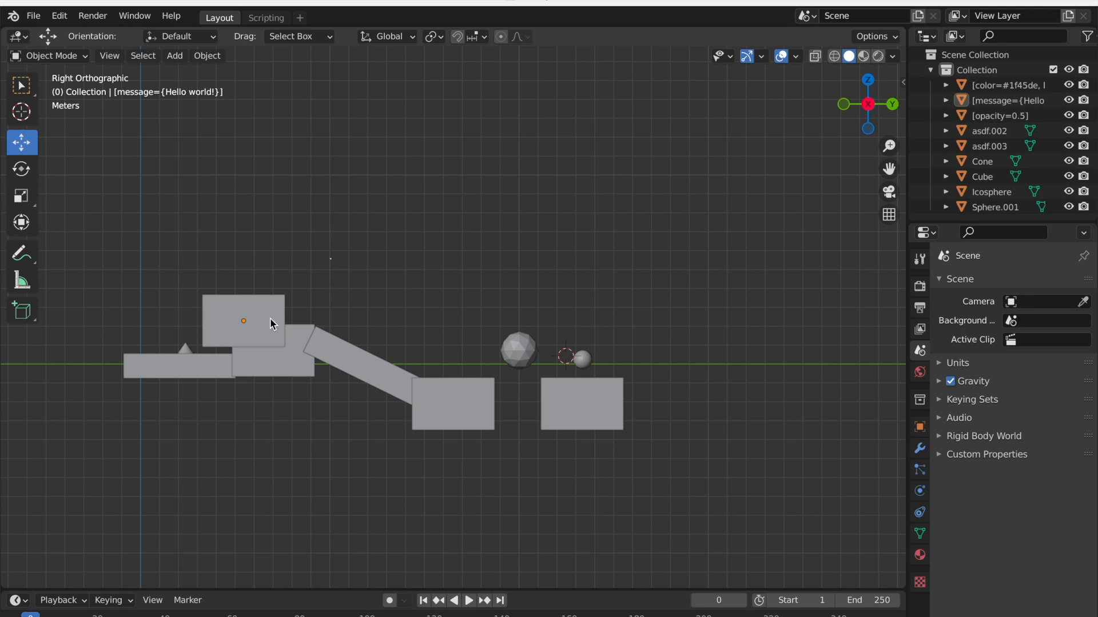
Step: Append fontSize=80 and fontColor=#ff0000 to the message block's name
{"action": "right_click", "coordinate": [243, 322]}
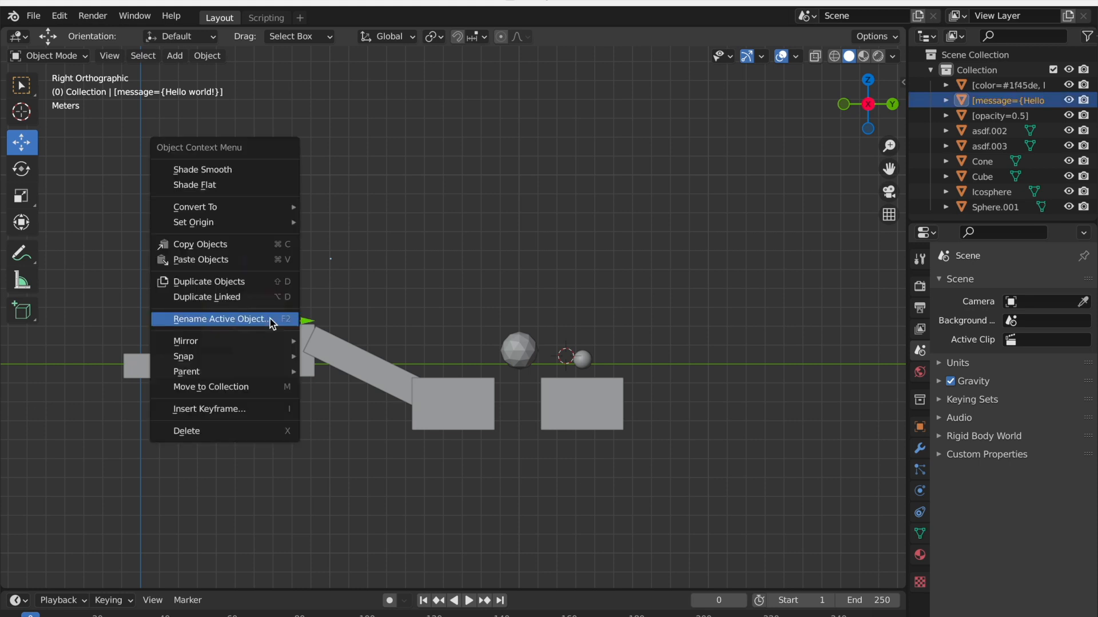
{"action": "left_click", "coordinate": [220, 319]}
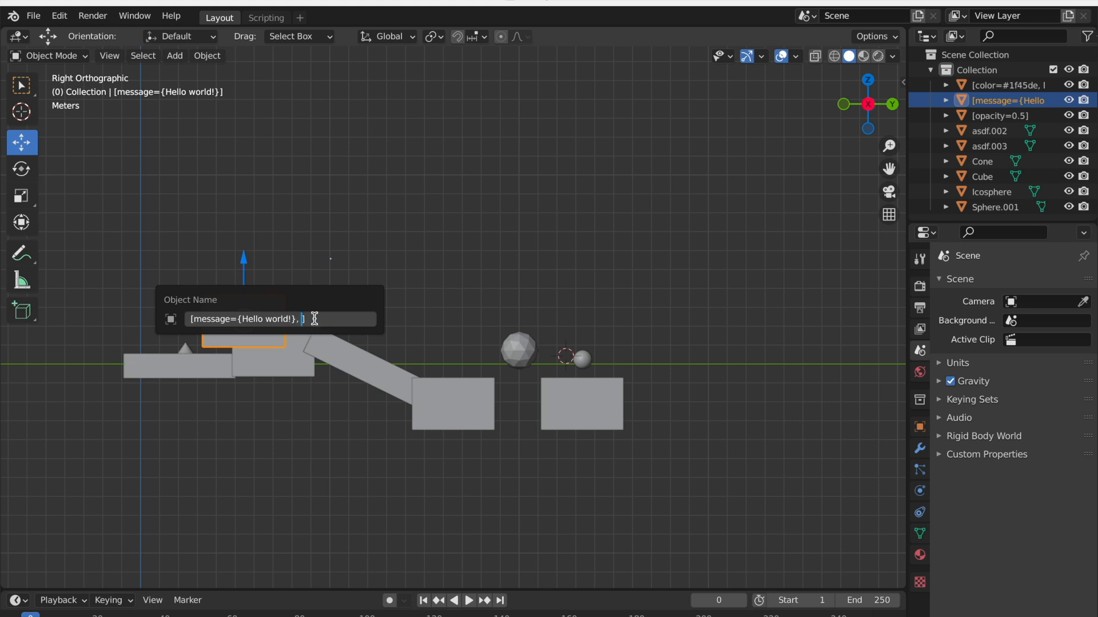
{"action": "type", "text": "fontSize="}
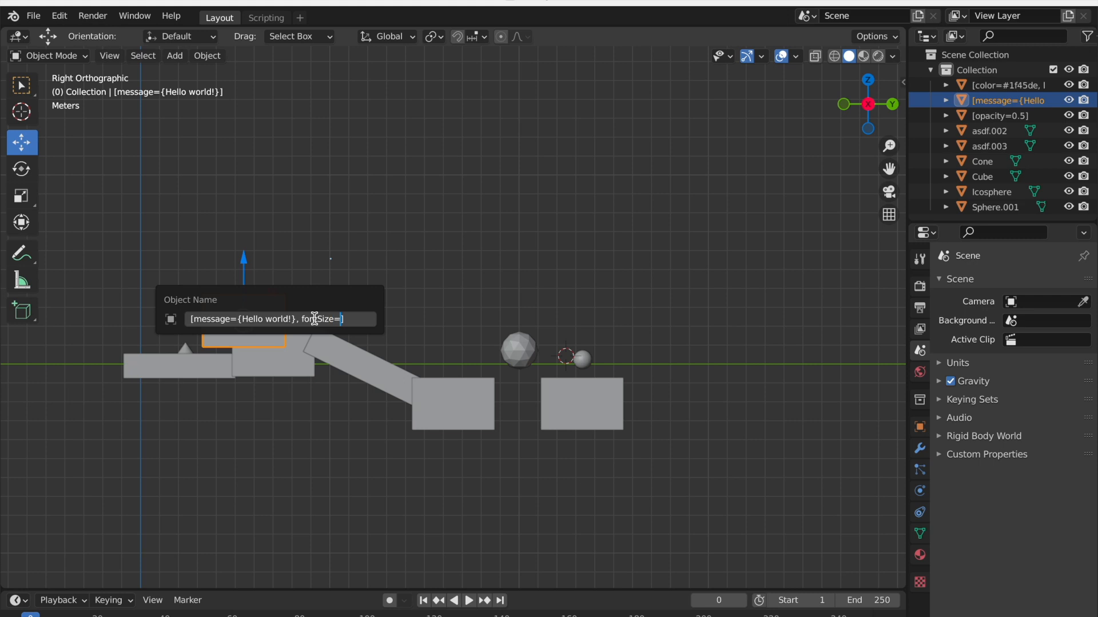
{"action": "type", "text": "80, fontColor=#ff0000"}
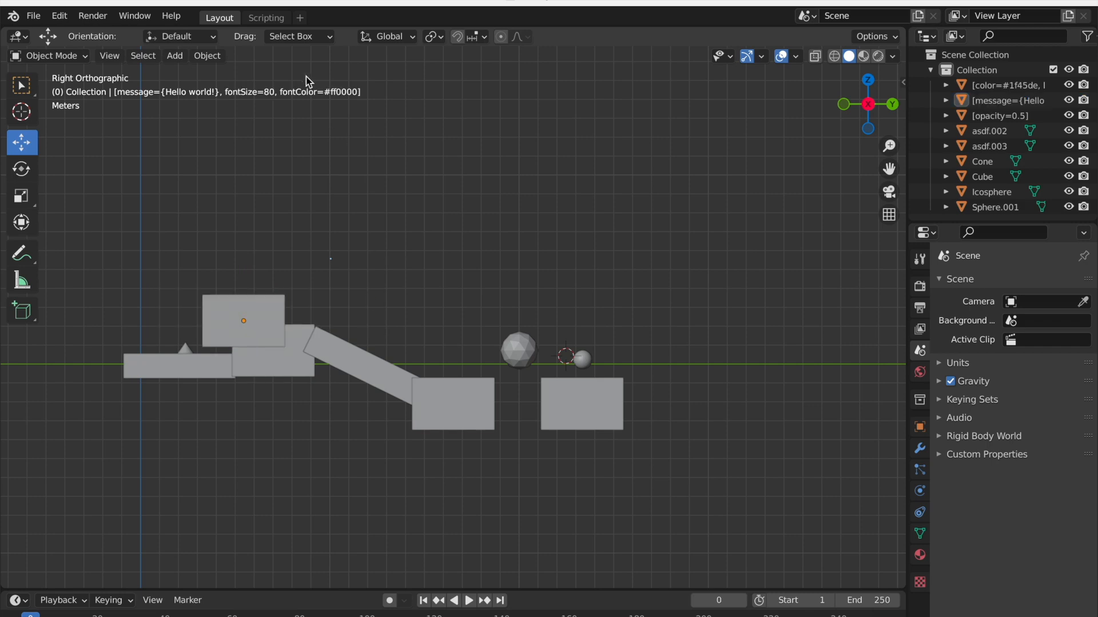
{"action": "left_click", "coordinate": [265, 17]}
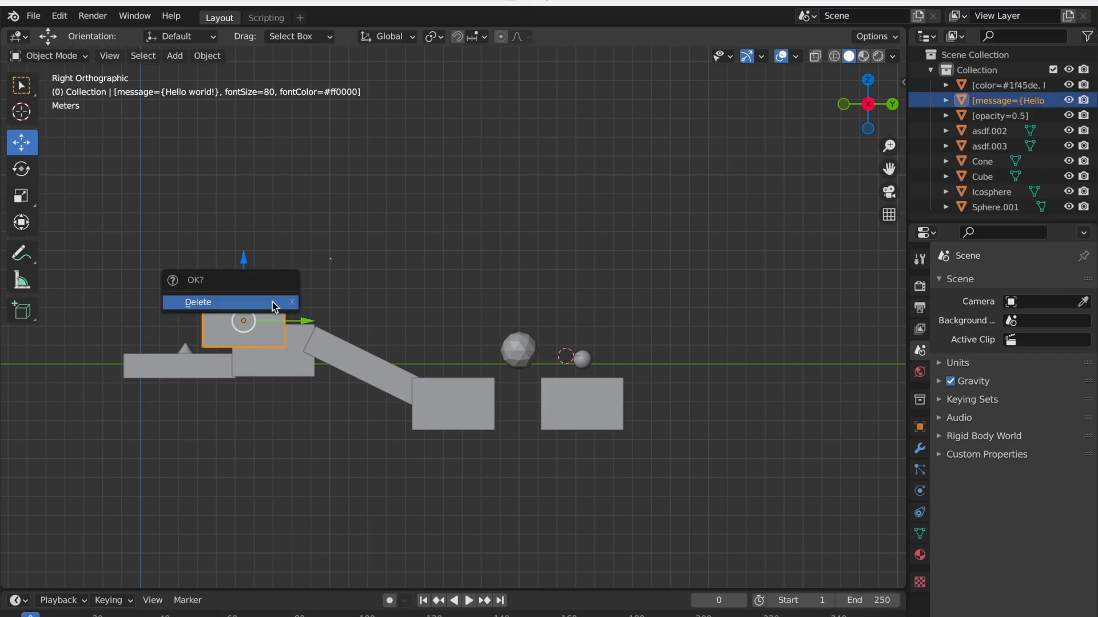
Step: Delete the message block and add a new mesh cube to the scene
{"action": "left_click", "coordinate": [198, 302]}
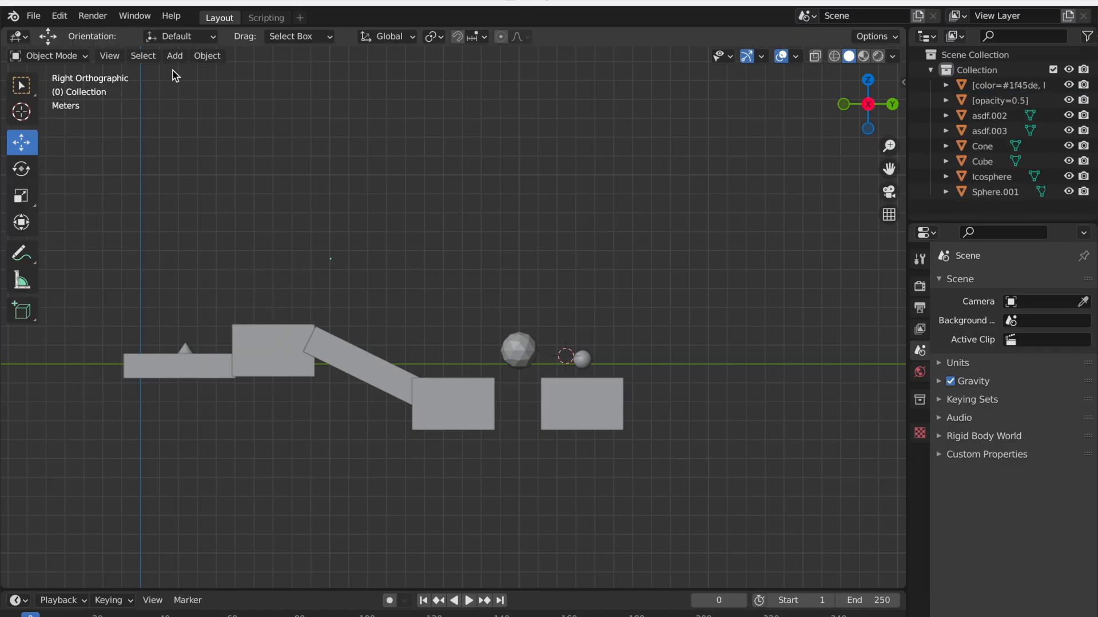
{"action": "left_click", "coordinate": [174, 54]}
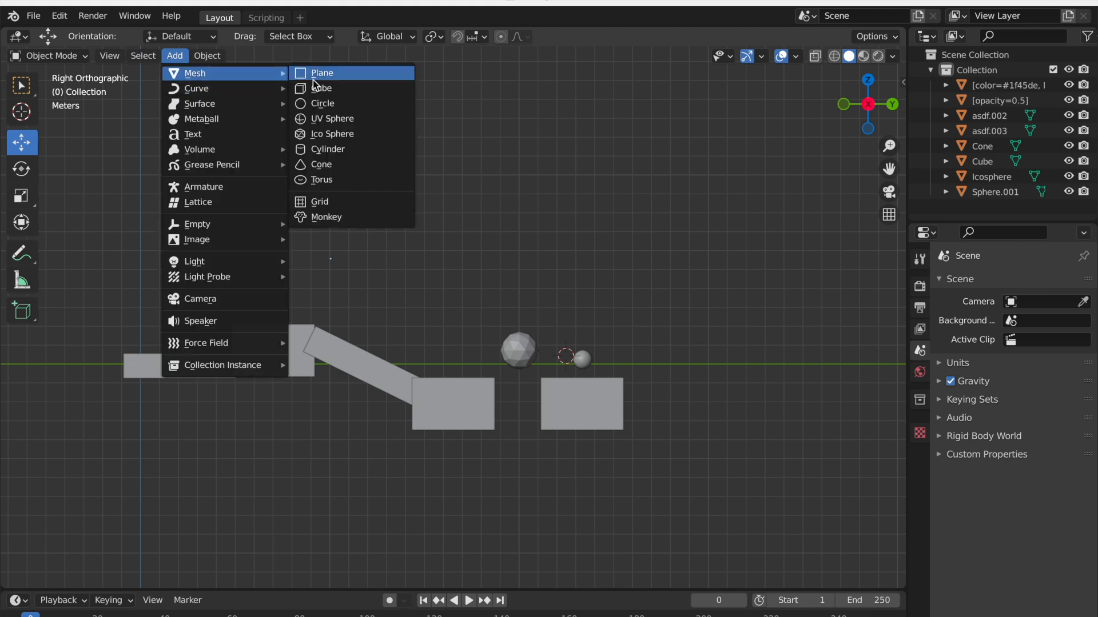
{"action": "mouse_move", "coordinate": [320, 88]}
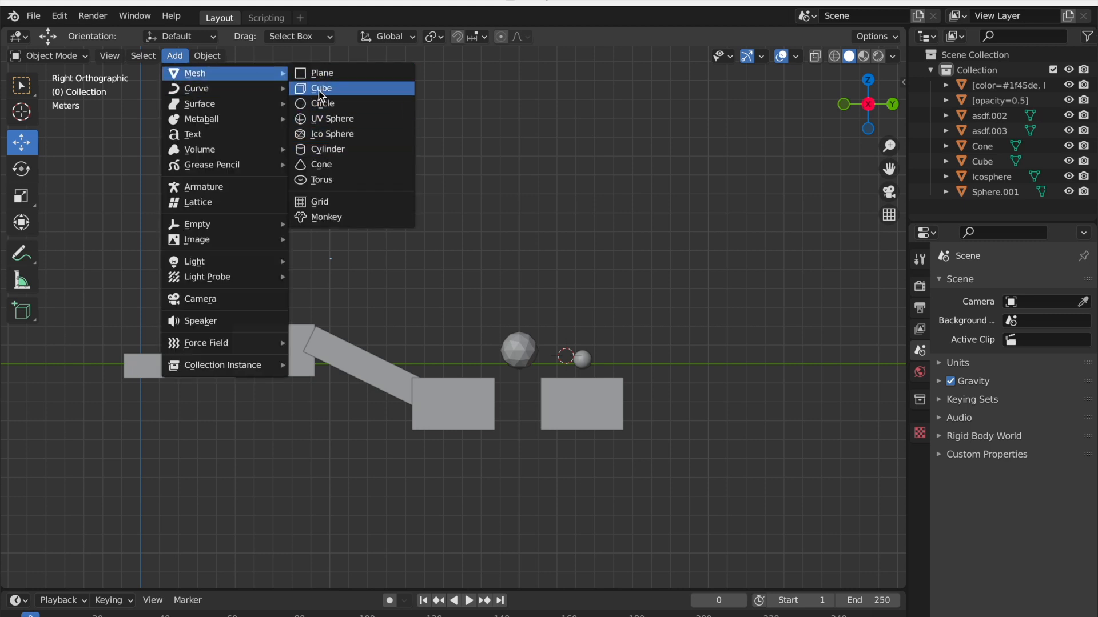
{"action": "left_click", "coordinate": [320, 88]}
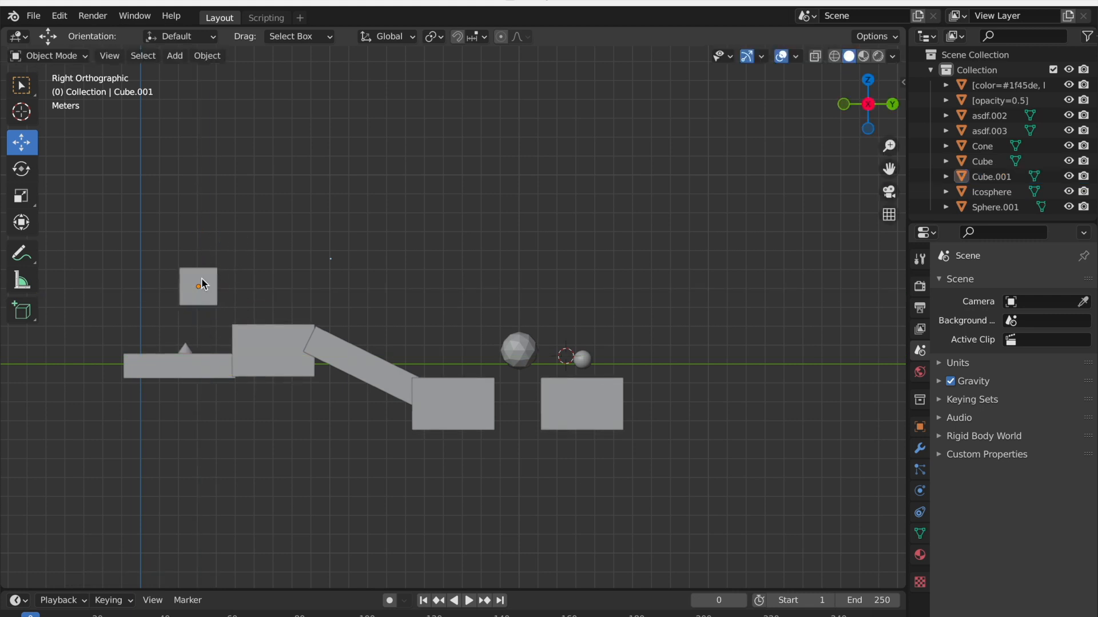
Step: Rename the new cube to [static=off] in the outliner and deselect it
{"action": "double_click", "coordinate": [198, 287]}
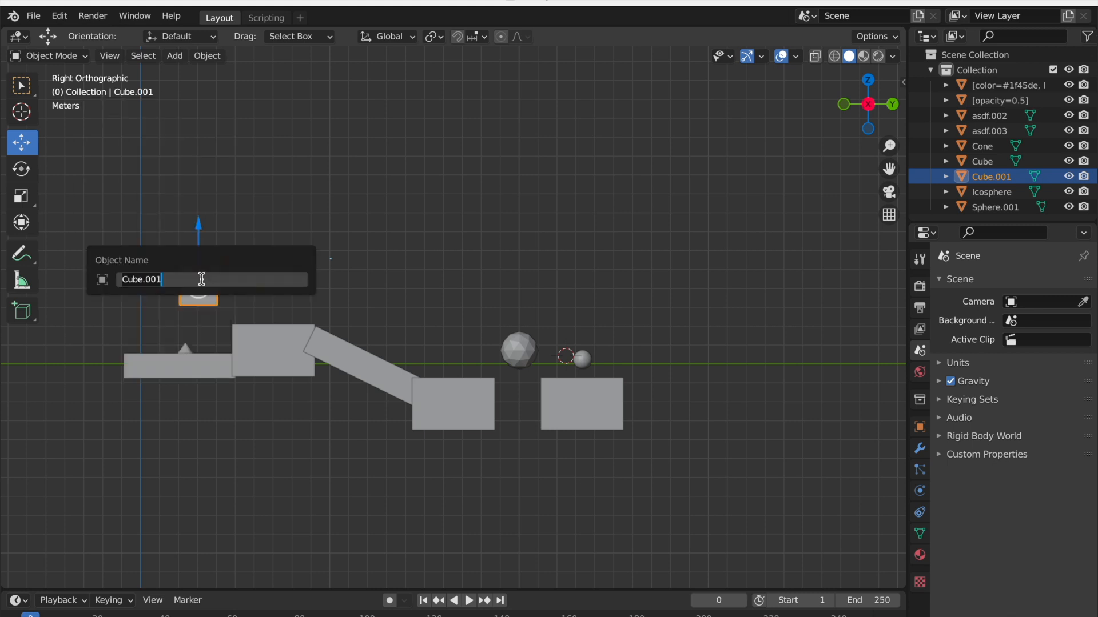
{"action": "type", "text": "[static=off"}
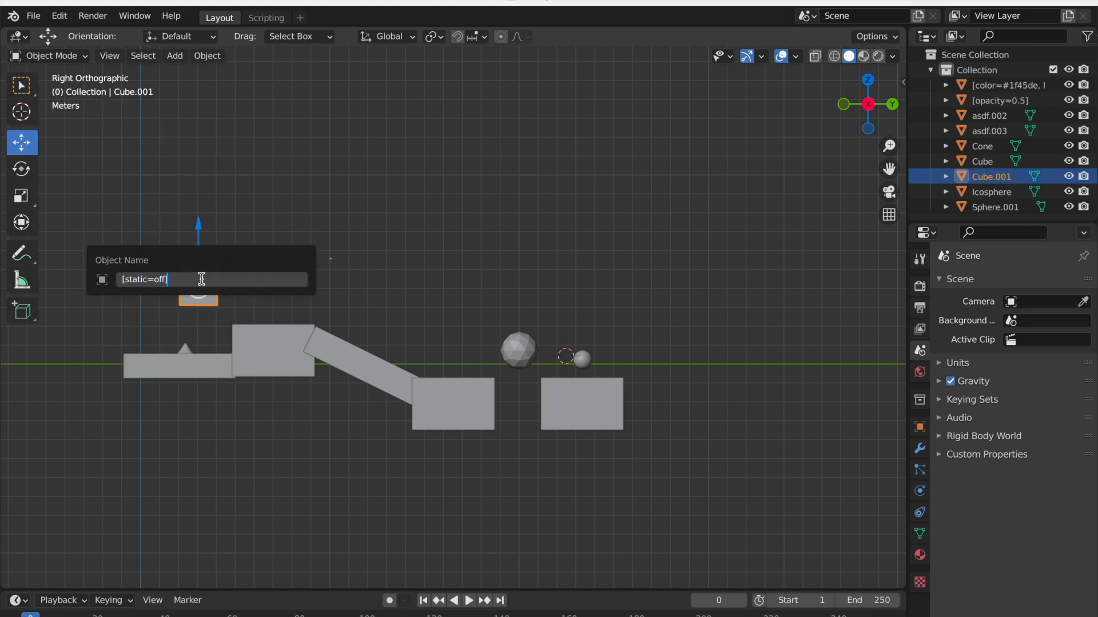
{"action": "key", "text": "Return"}
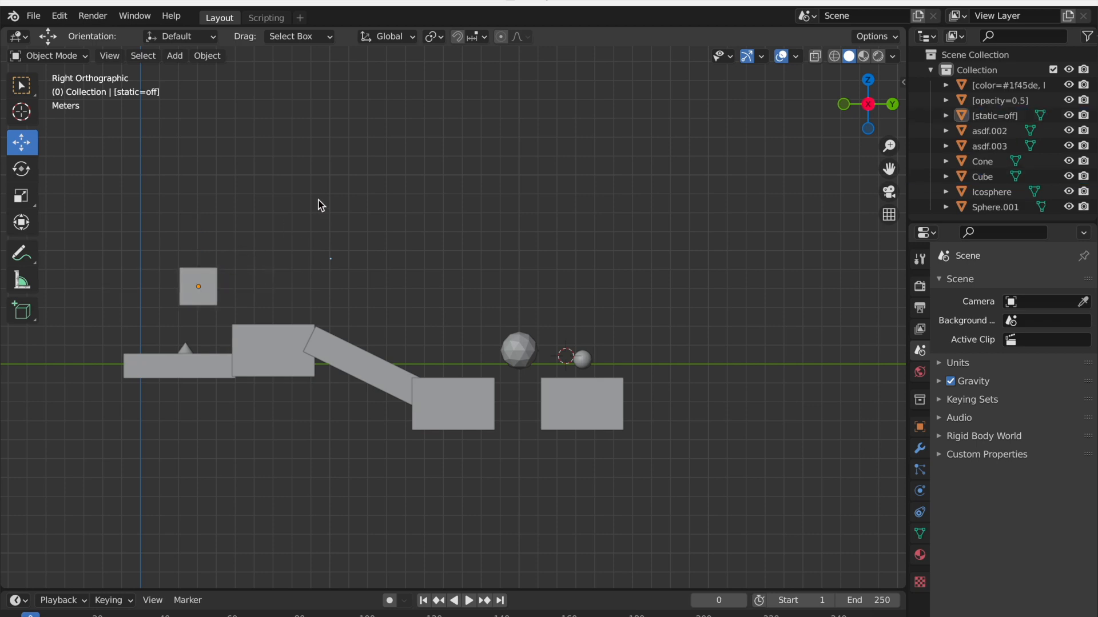
{"action": "left_click", "coordinate": [343, 5]}
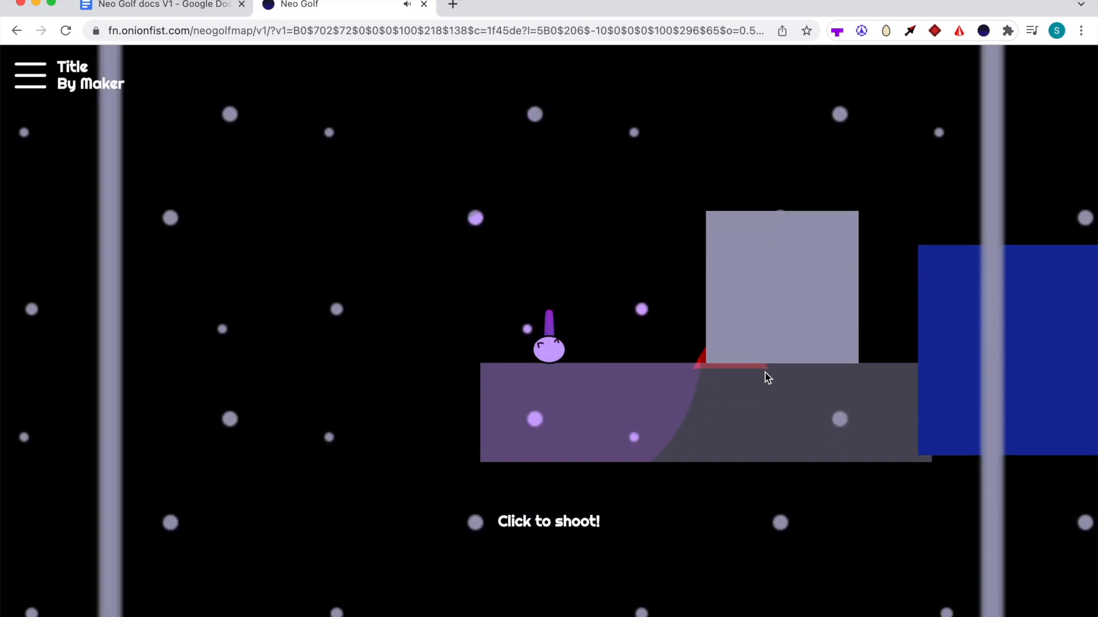
Step: Return to the Blender scene after watching the cube drop in Neo Golf
{"action": "left_click", "coordinate": [768, 377]}
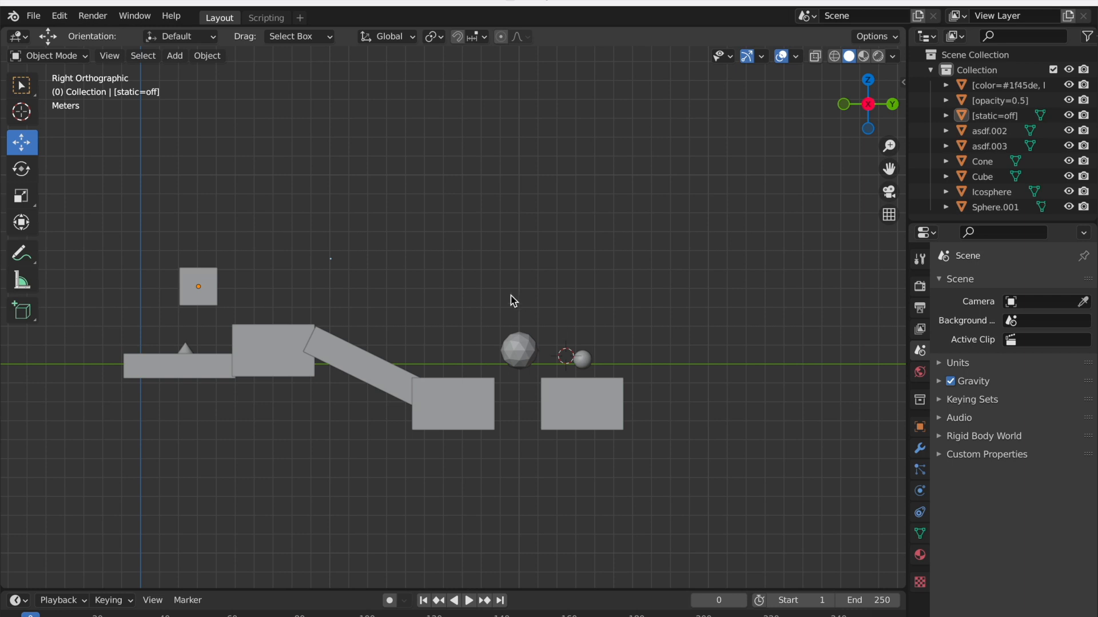
{"action": "mouse_move", "coordinate": [242, 282]}
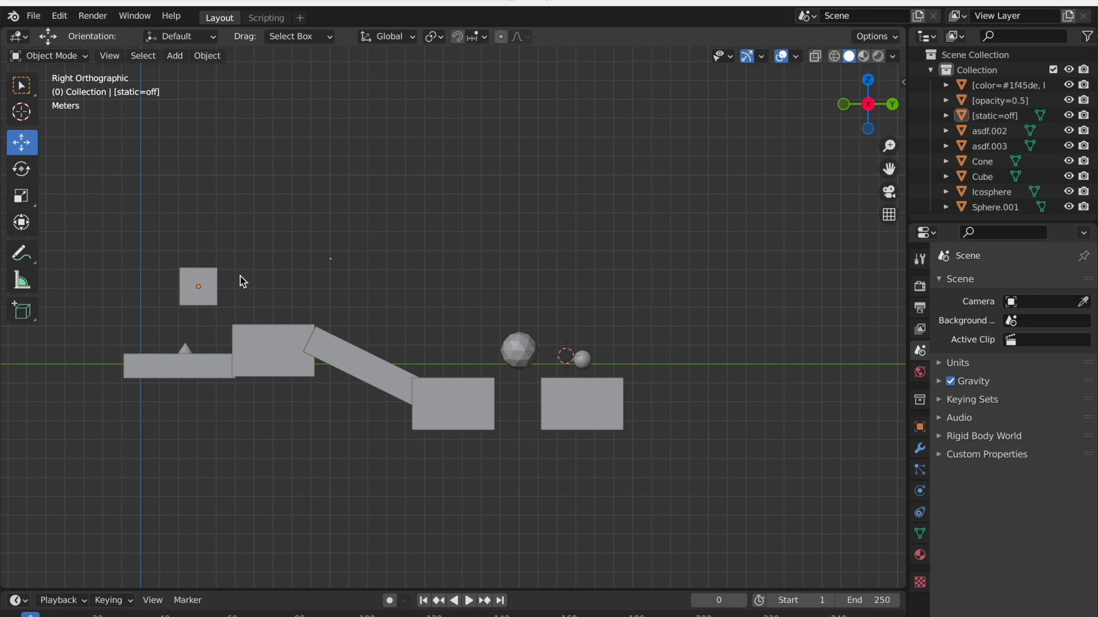
{"action": "mouse_move", "coordinate": [211, 286]}
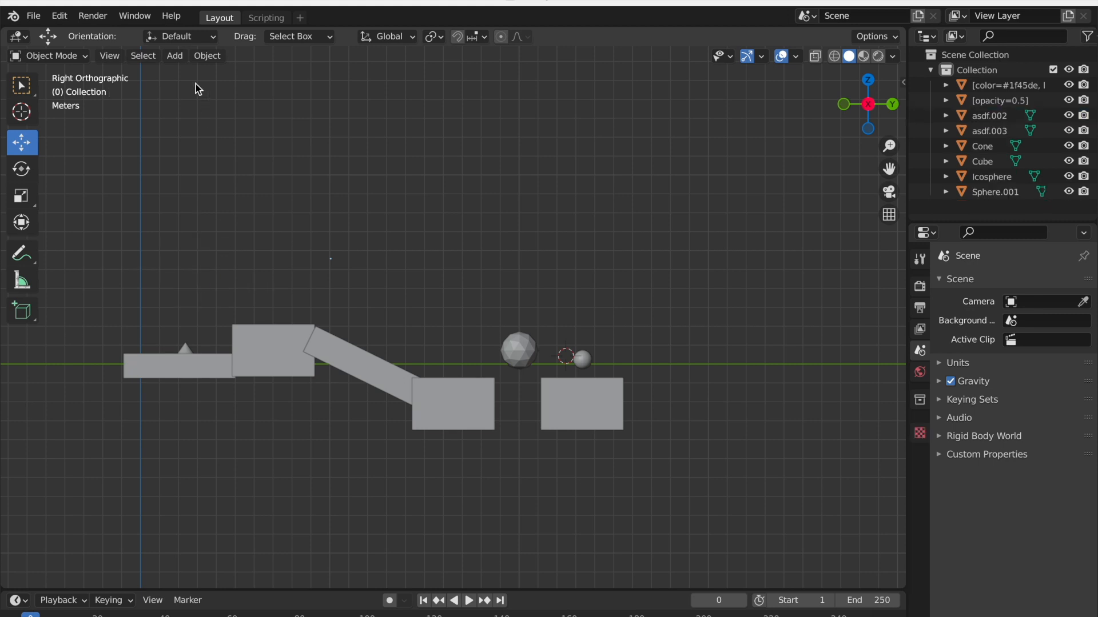
Step: Add an icosphere and scale it up above the starting platform
{"action": "left_click", "coordinate": [174, 54]}
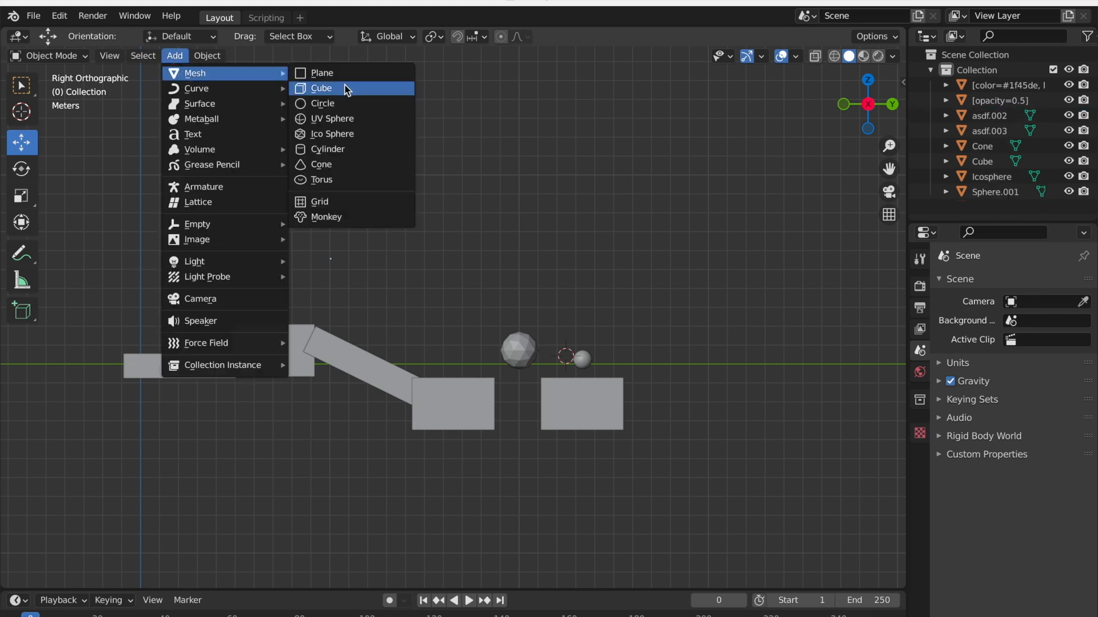
{"action": "left_click", "coordinate": [331, 134]}
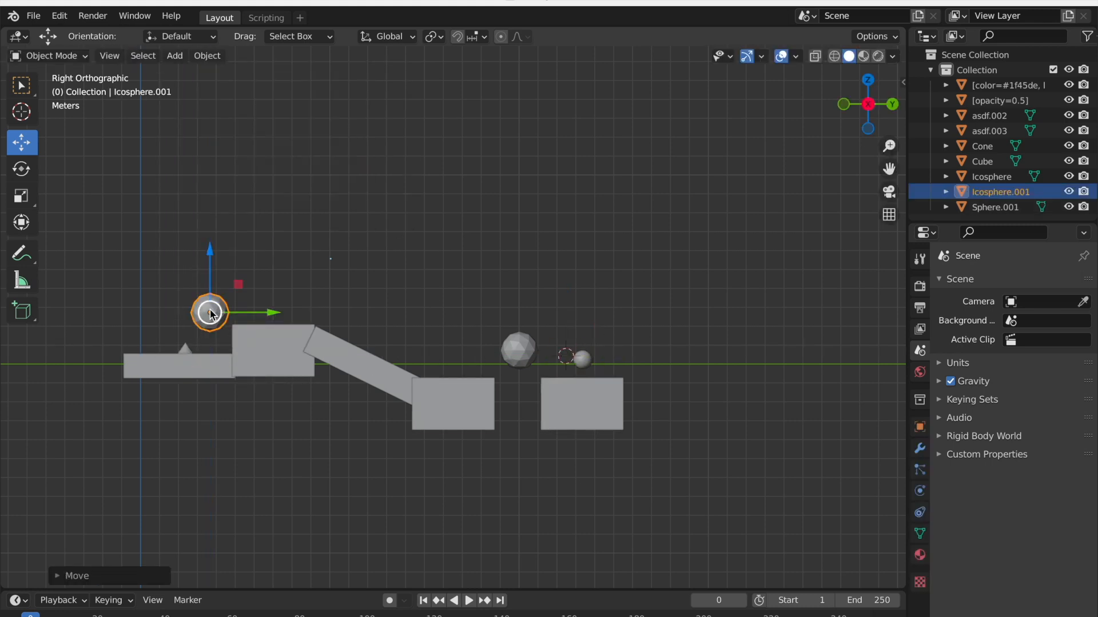
{"action": "key", "text": "s"}
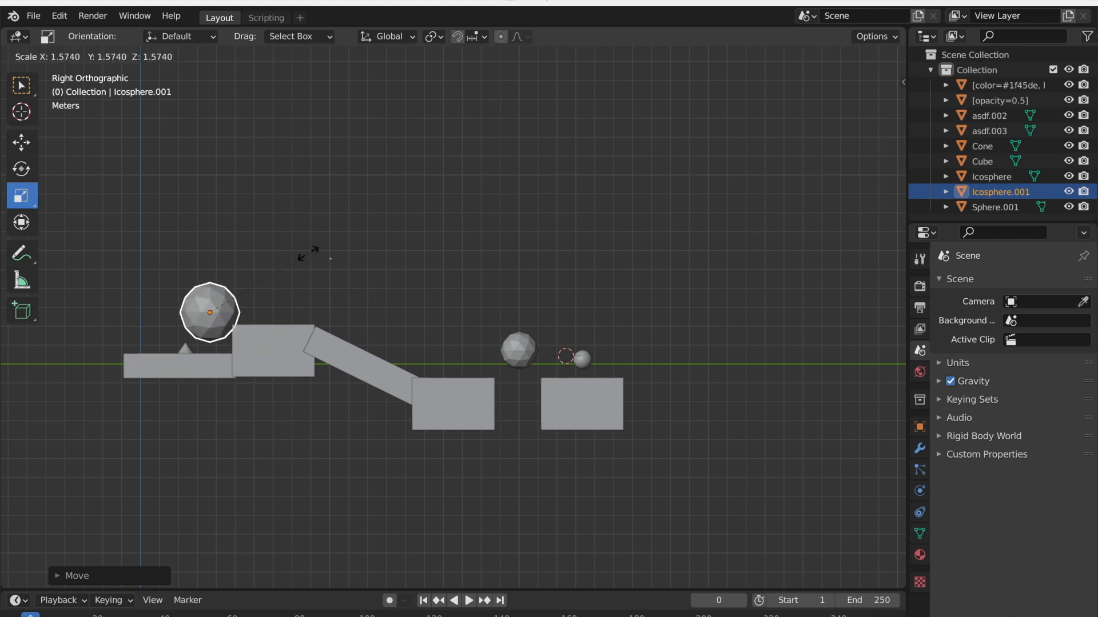
{"action": "left_click", "coordinate": [20, 142]}
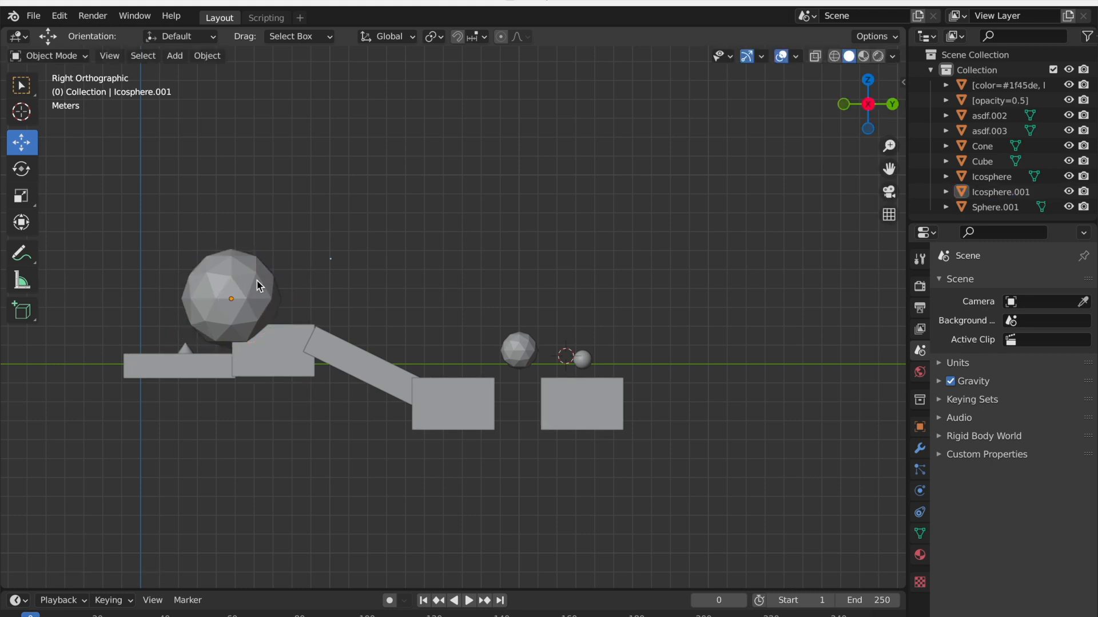
Step: Name the icosphere [air=on]
{"action": "right_click", "coordinate": [231, 294]}
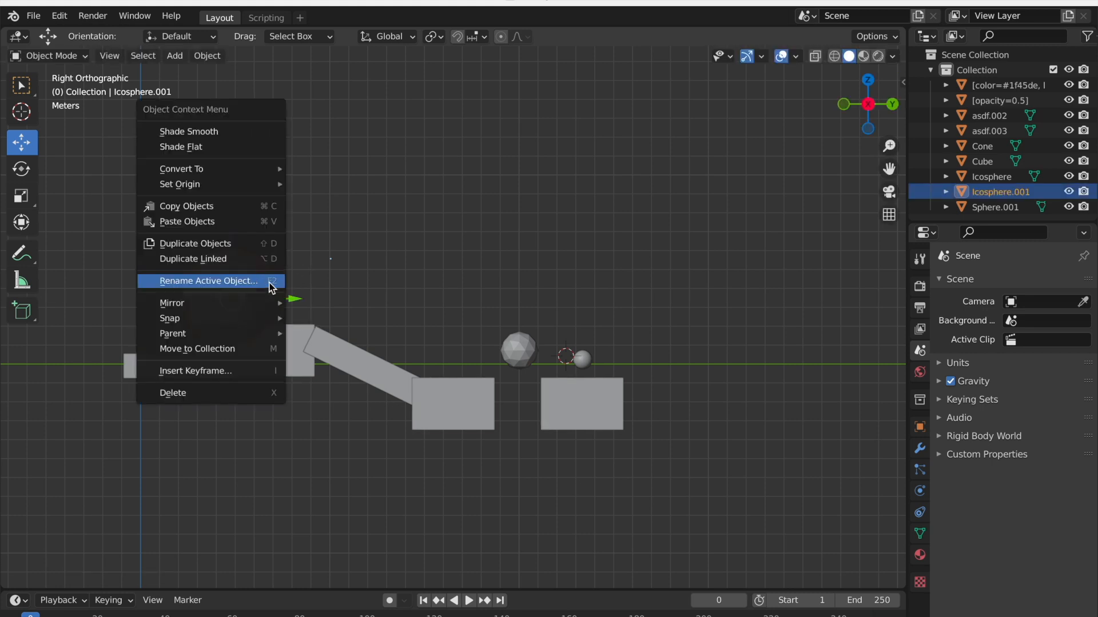
{"action": "left_click", "coordinate": [208, 281]}
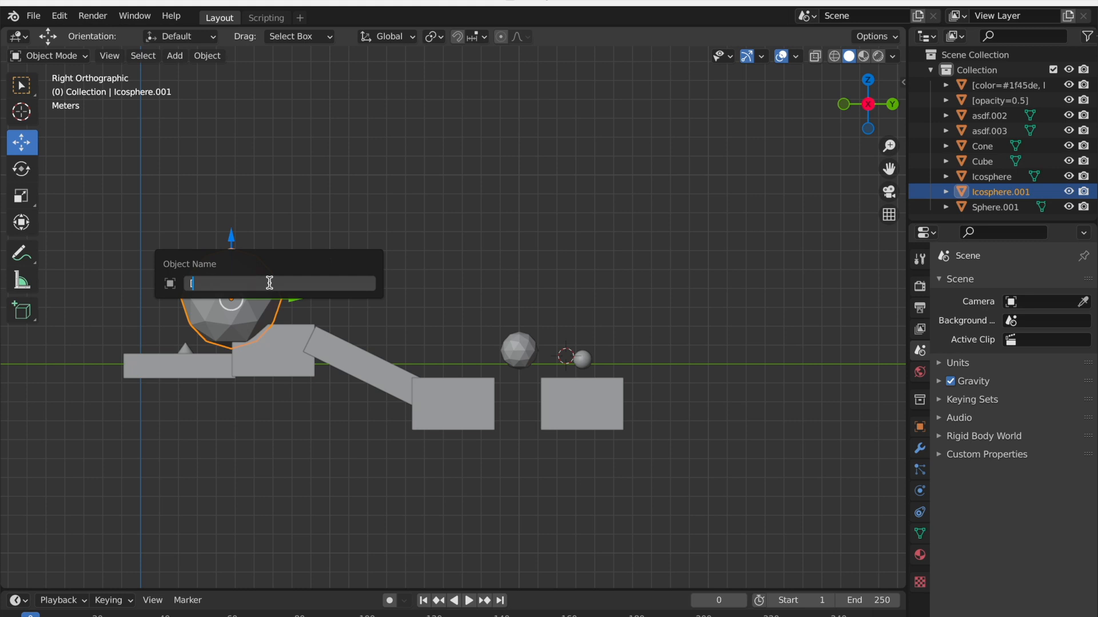
{"action": "type", "text": "[air=on]"}
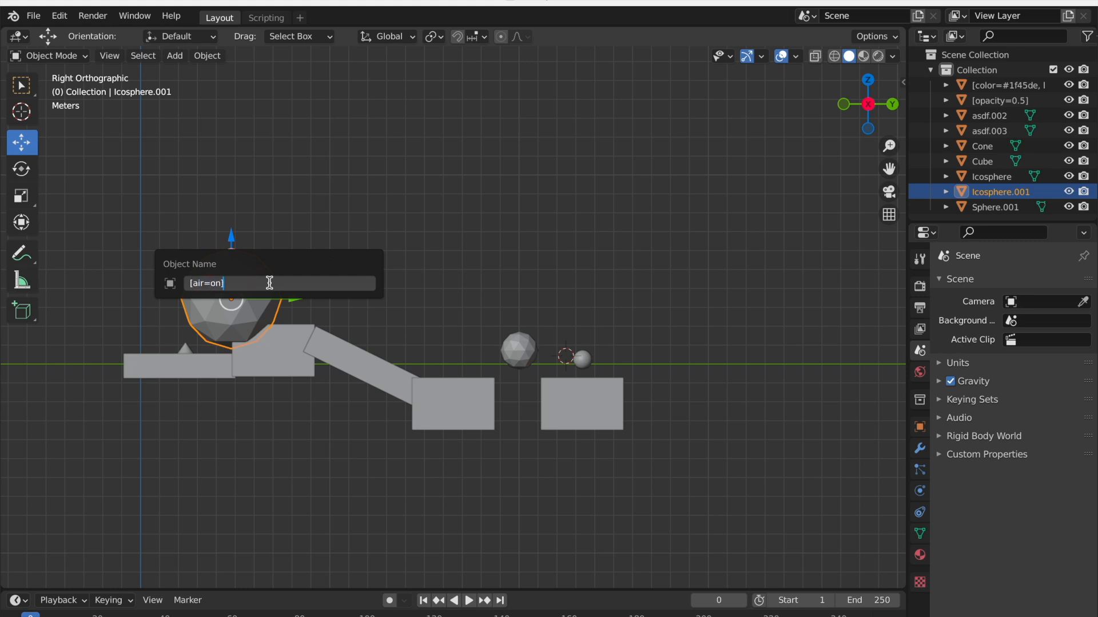
{"action": "key", "text": "Return"}
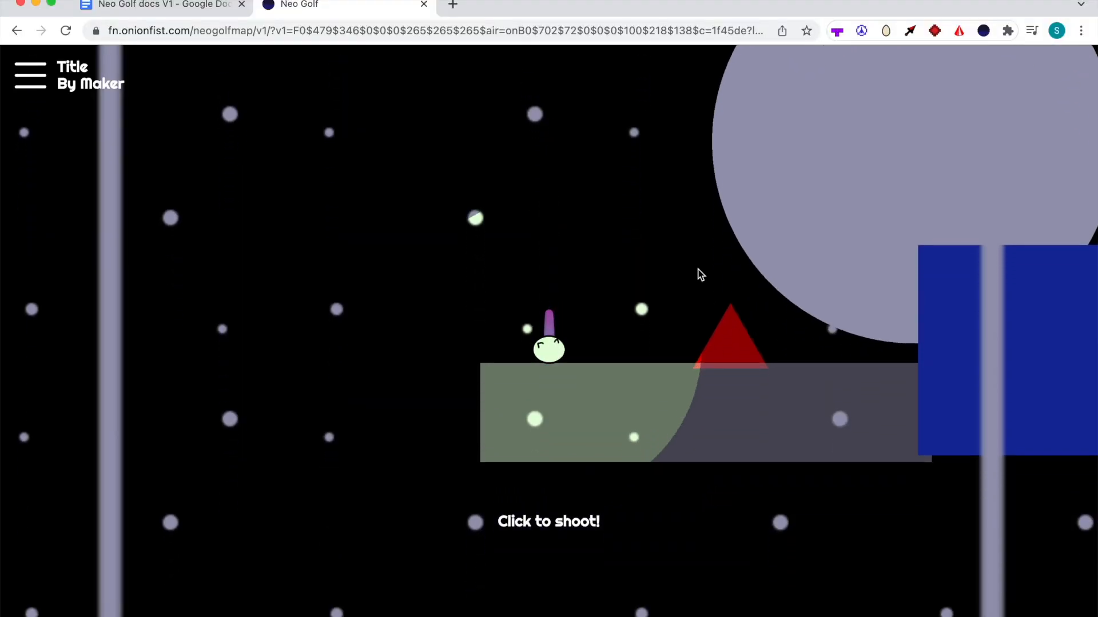
{"action": "left_click", "coordinate": [700, 273]}
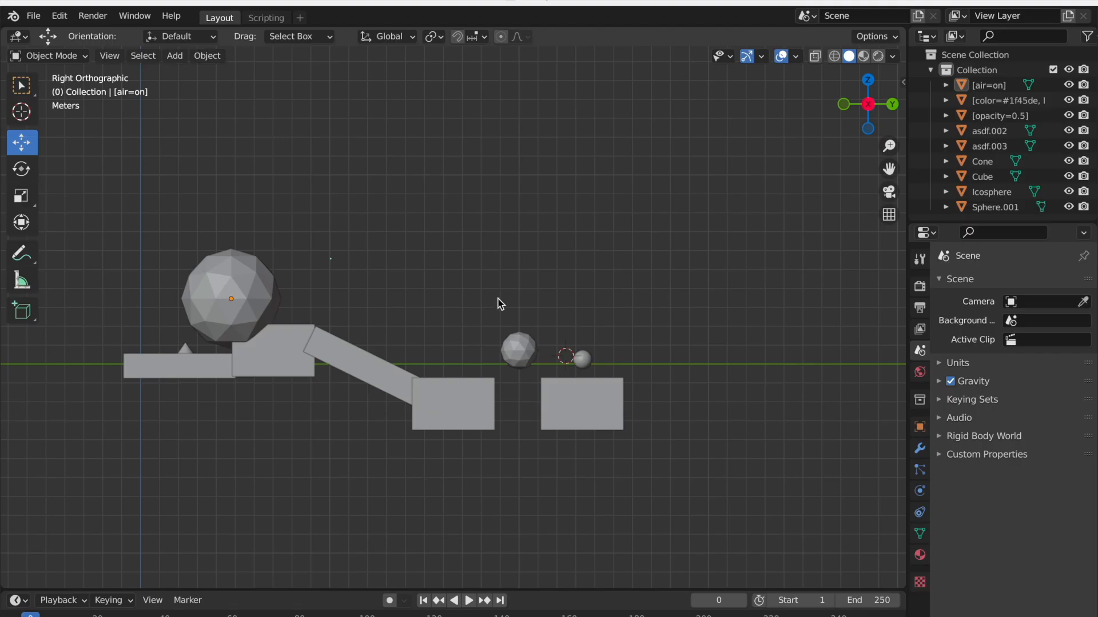
Step: Rename the icosphere to [air=on, killer=on] and switch over to test the level
{"action": "left_click", "coordinate": [231, 294]}
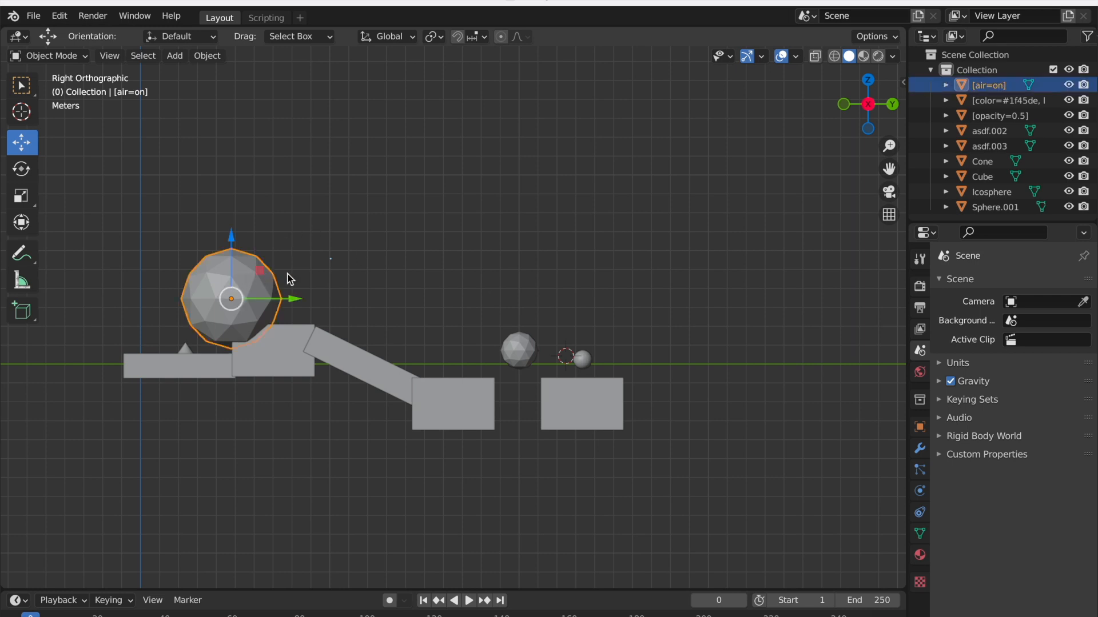
{"action": "mouse_move", "coordinate": [241, 291]}
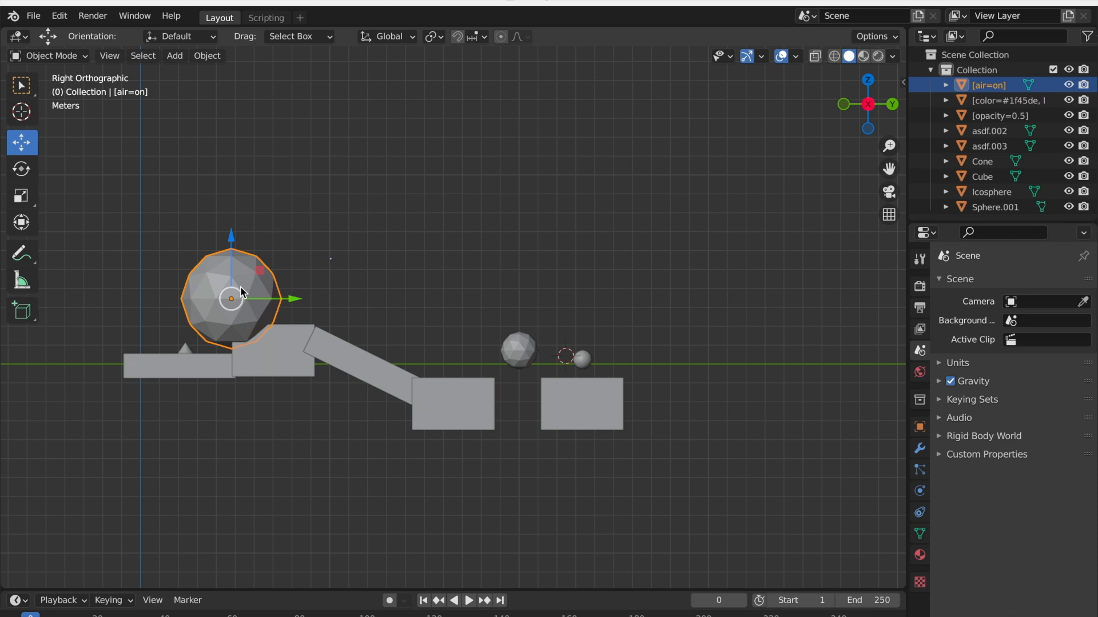
{"action": "right_click", "coordinate": [240, 292]}
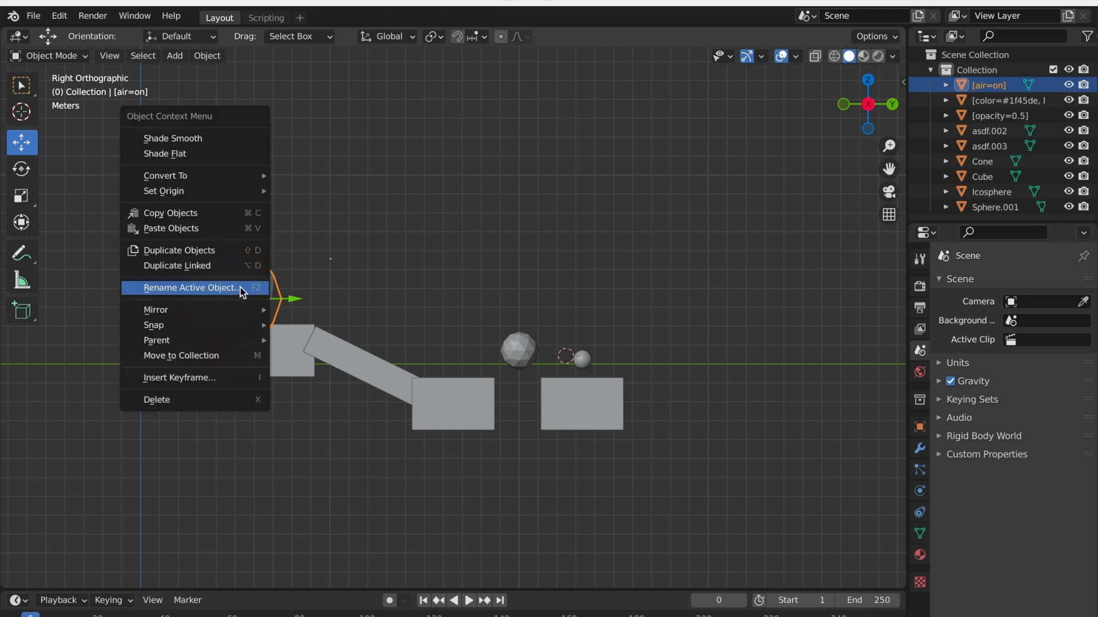
{"action": "left_click", "coordinate": [189, 288]}
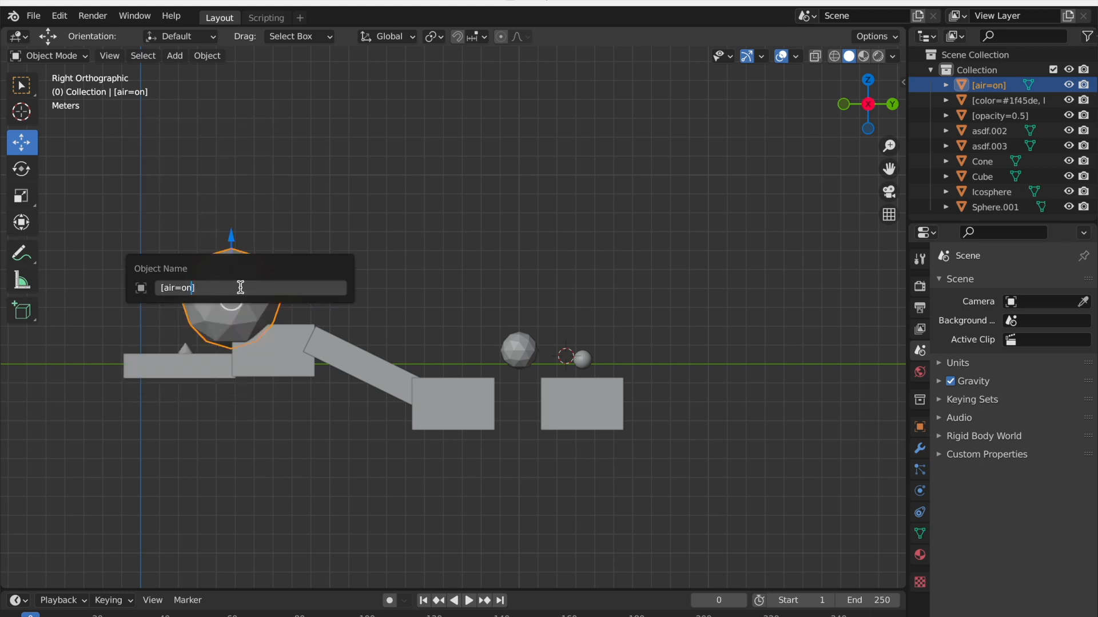
{"action": "type", "text": "."}
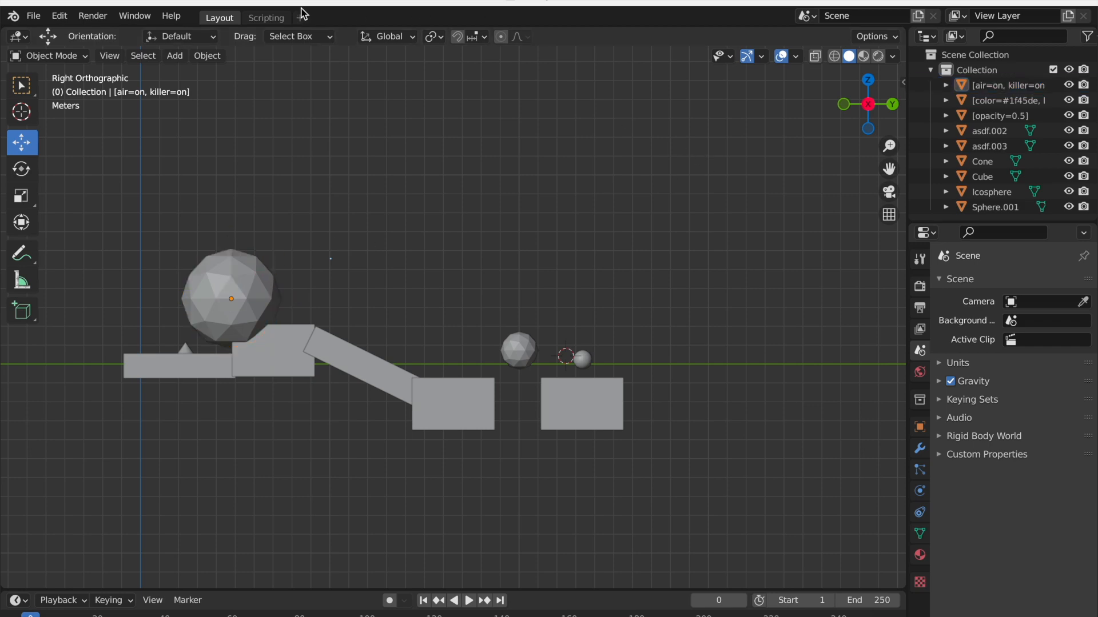
{"action": "left_click", "coordinate": [265, 17]}
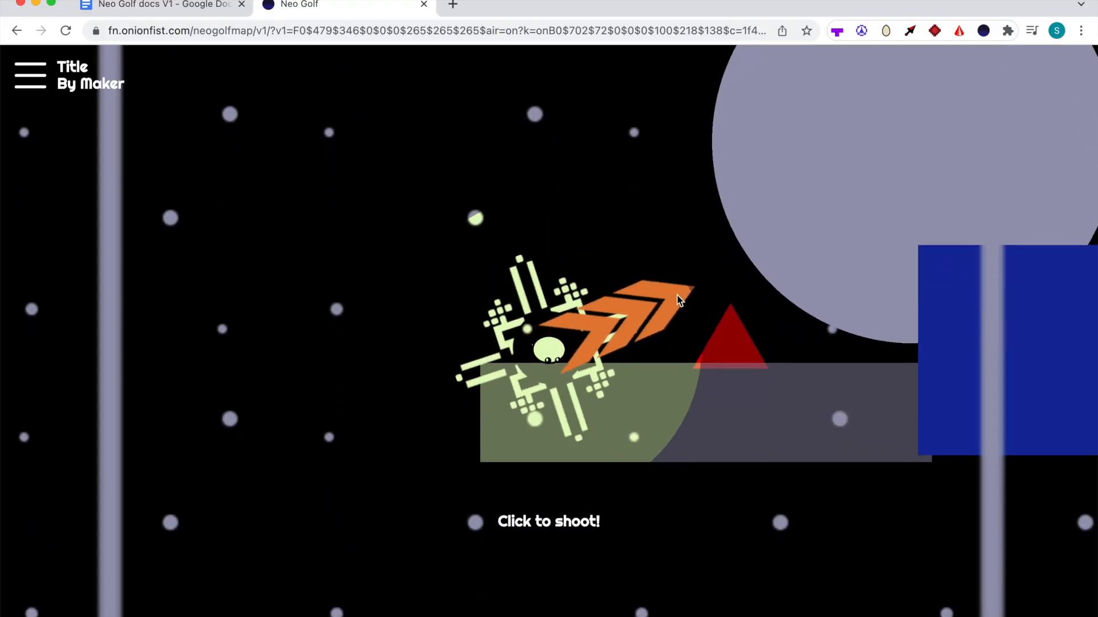
Step: Shoot the ball into the large killer circle in Neo Golf
{"action": "left_click", "coordinate": [677, 300]}
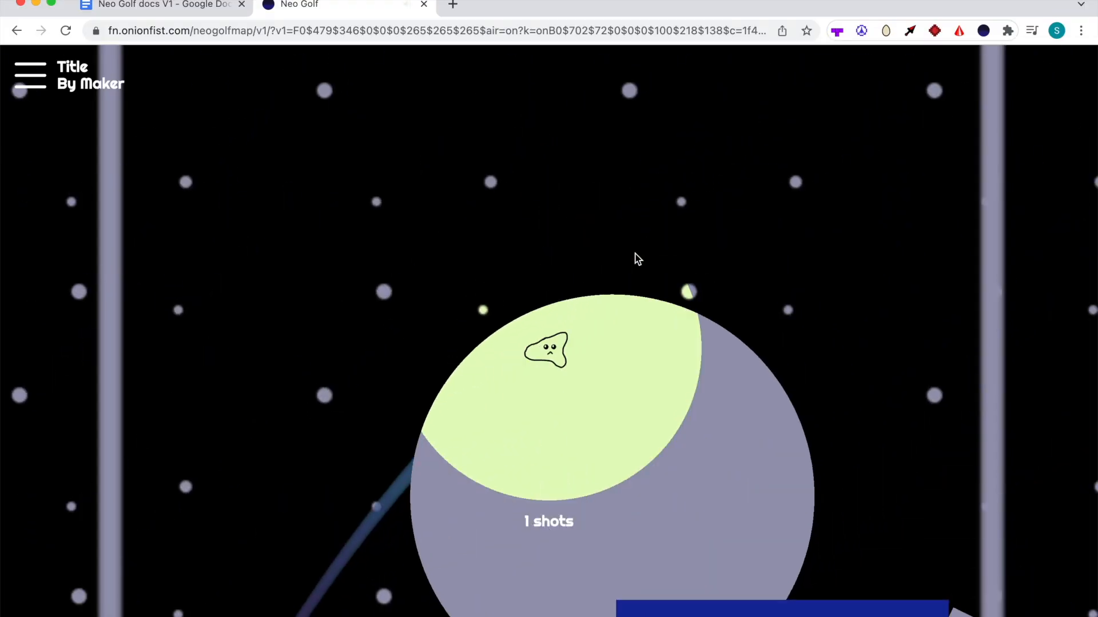
{"action": "left_click", "coordinate": [637, 258]}
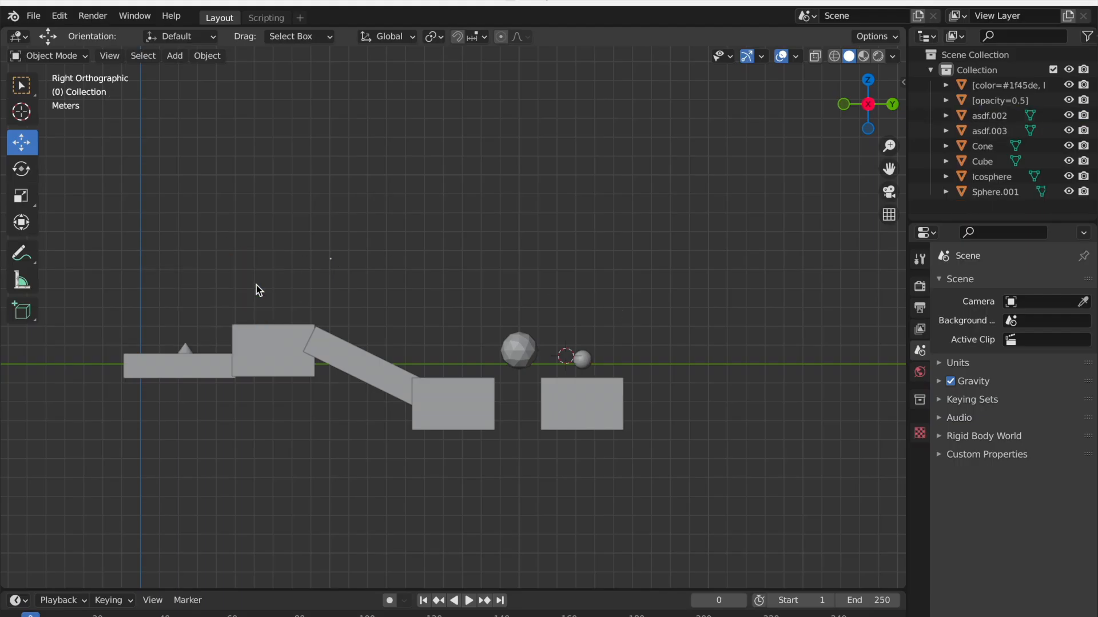
{"action": "mouse_move", "coordinate": [234, 156]}
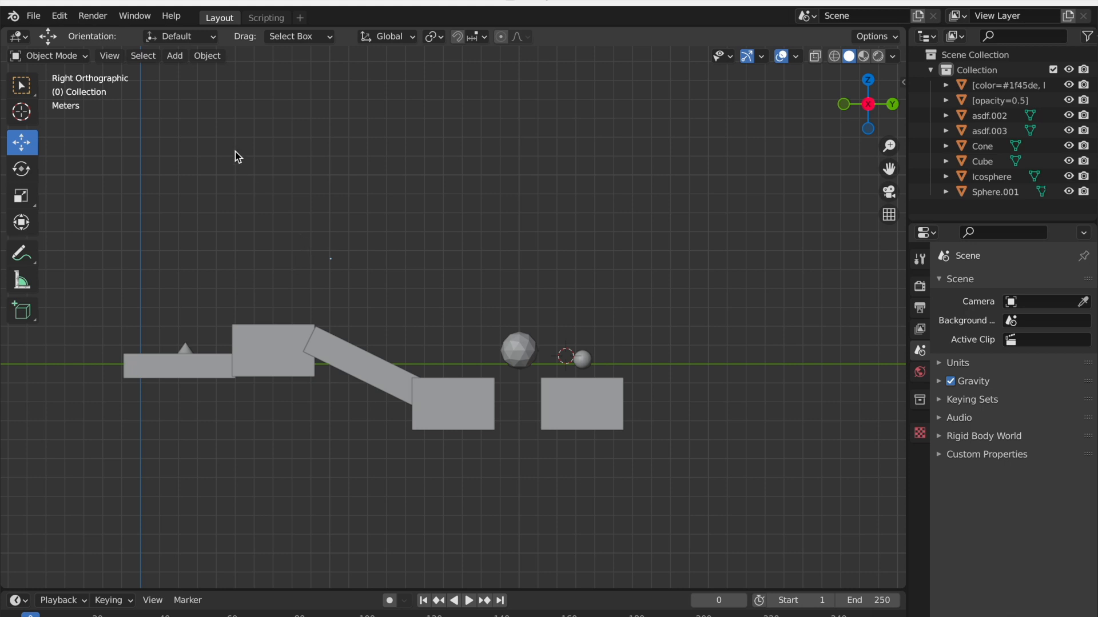
Step: Add a cube above the little cone and name it [vanish=1]
{"action": "left_click", "coordinate": [174, 54]}
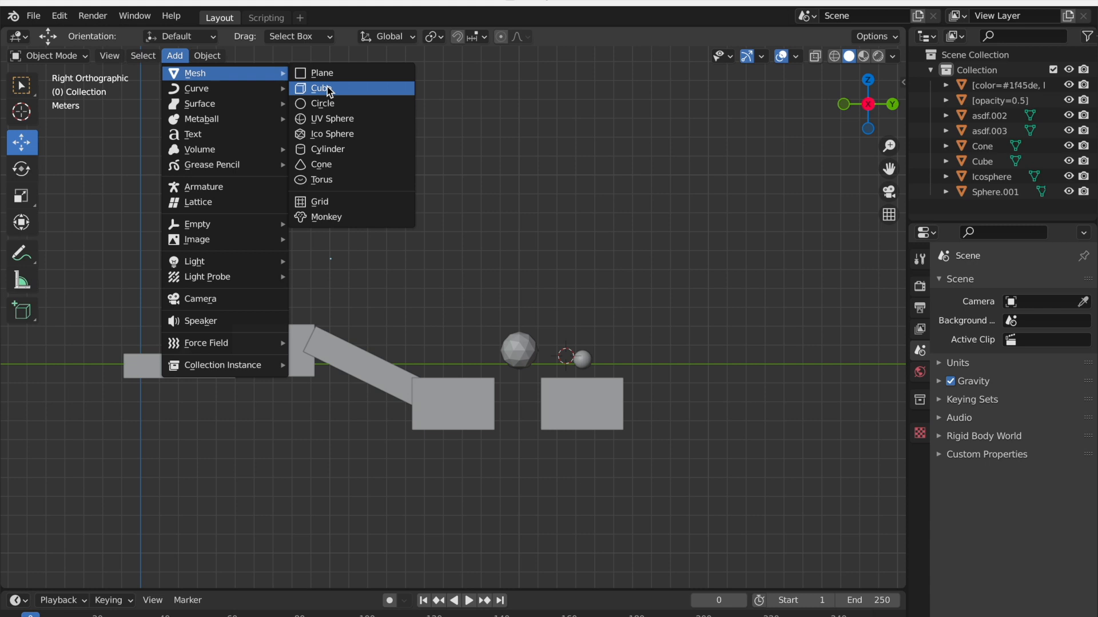
{"action": "left_click", "coordinate": [323, 88]}
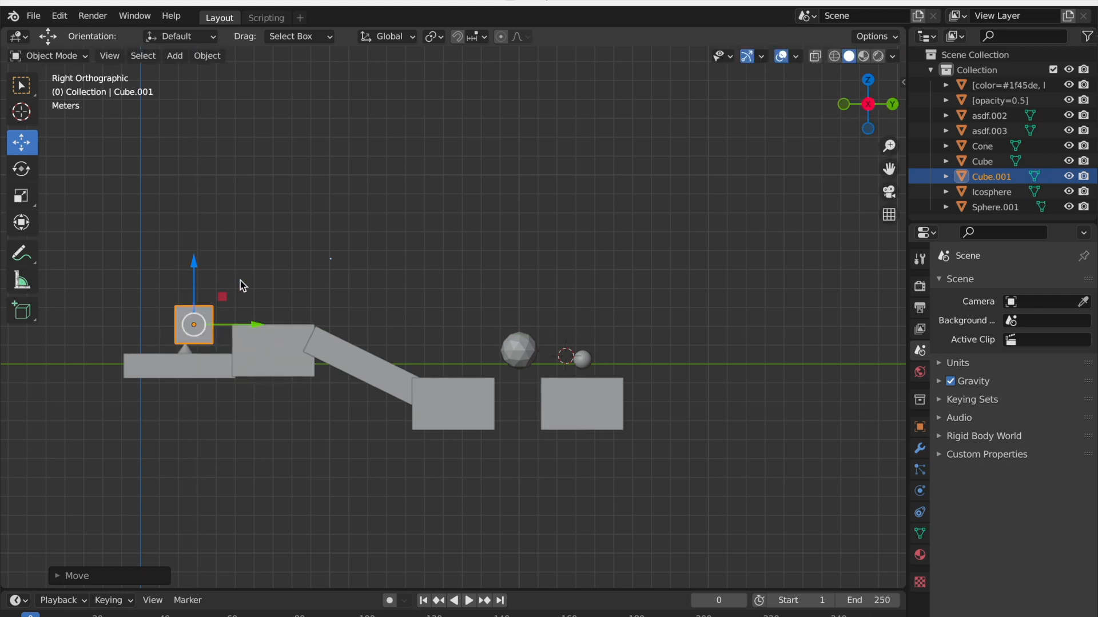
{"action": "right_click", "coordinate": [241, 285]}
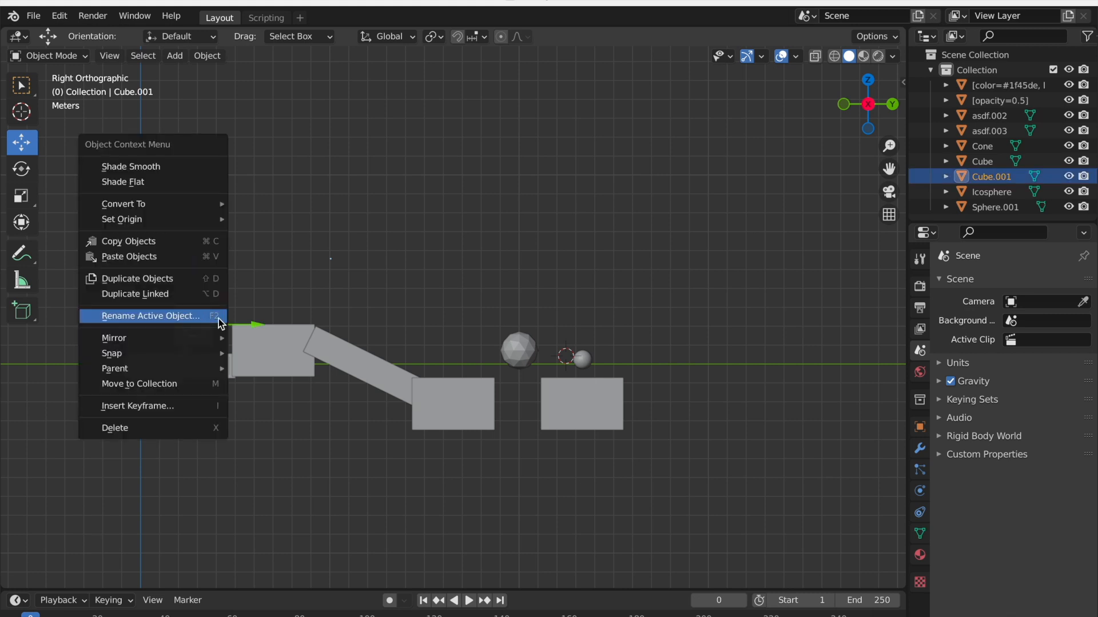
{"action": "left_click", "coordinate": [147, 316]}
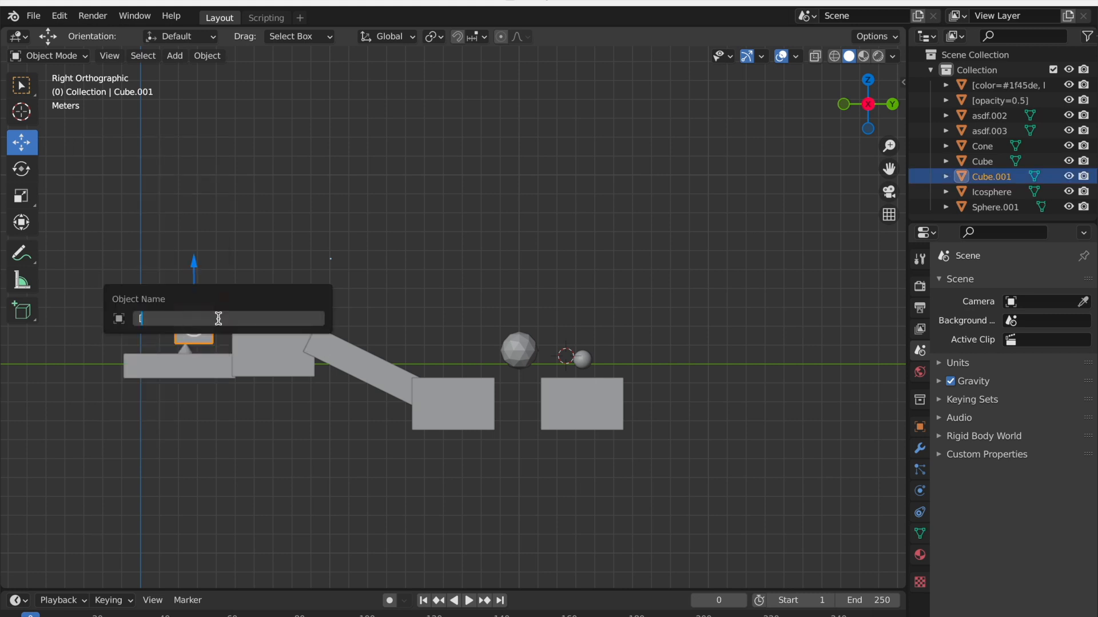
{"action": "type", "text": "[vanish=1]"}
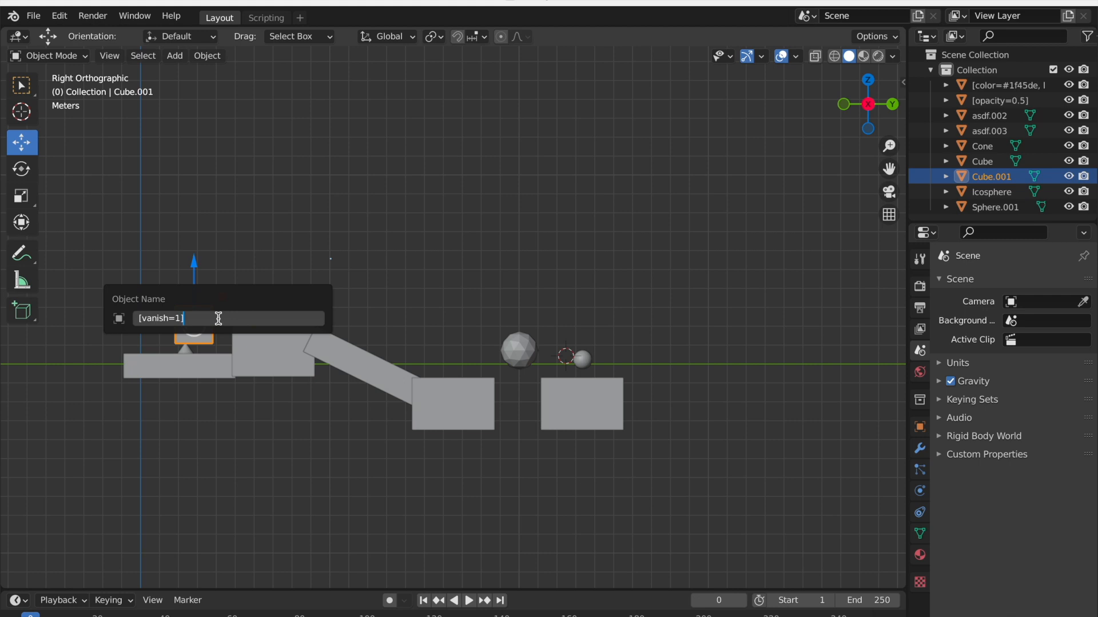
{"action": "key", "text": "Return"}
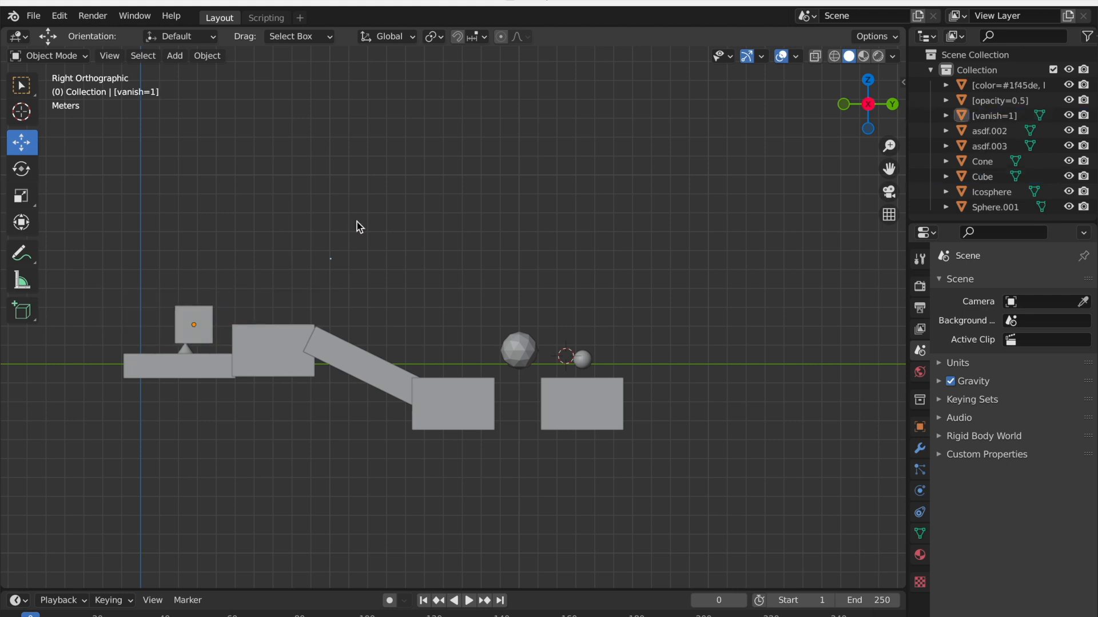
{"action": "mouse_move", "coordinate": [350, 175]}
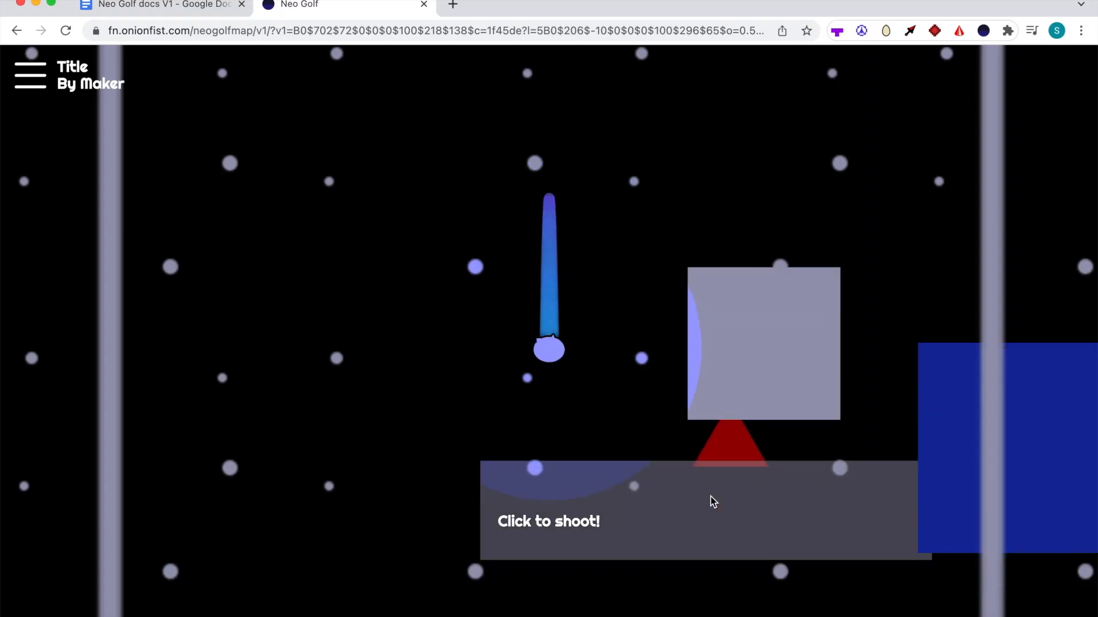
Step: Shoot the ball upward in the Neo Golf test level
{"action": "left_click", "coordinate": [714, 501]}
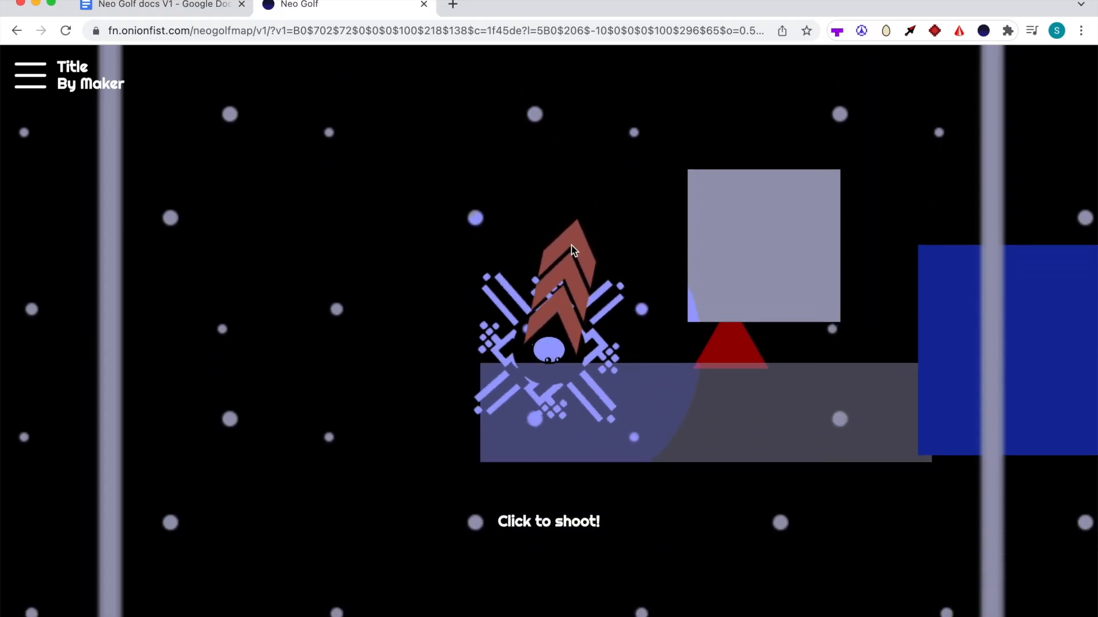
{"action": "left_click", "coordinate": [570, 251]}
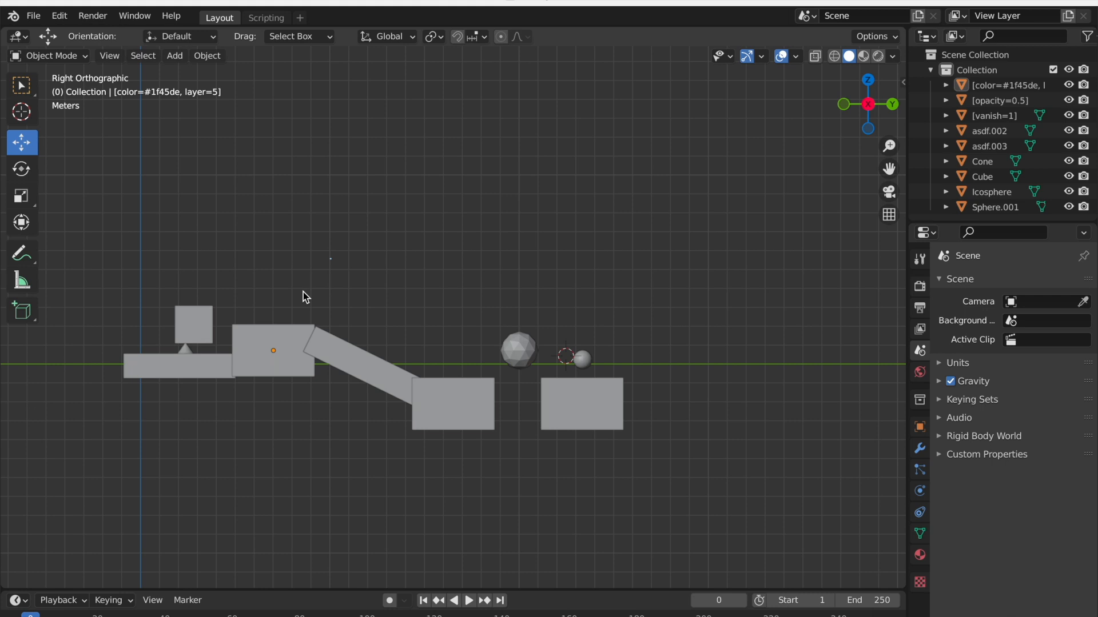
Step: Rename the [color=#1f45de, layer=5] block to [mass=0.5, friction=1] in the Outliner
{"action": "double_click", "coordinate": [1005, 84]}
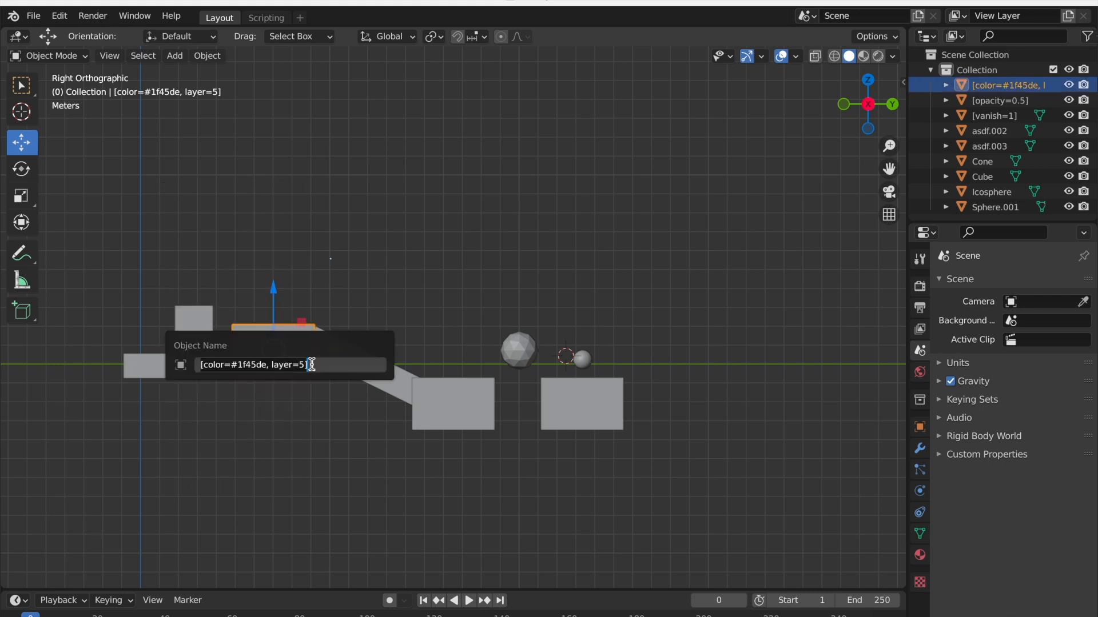
{"action": "type", "text": "asdf"}
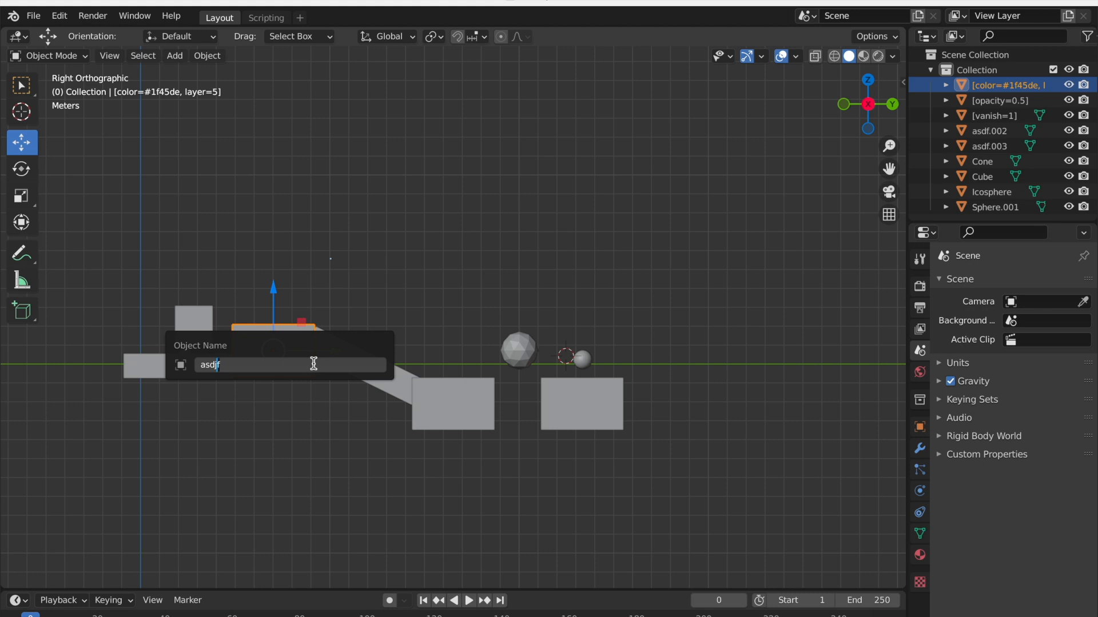
{"action": "type", "text": "[mass="}
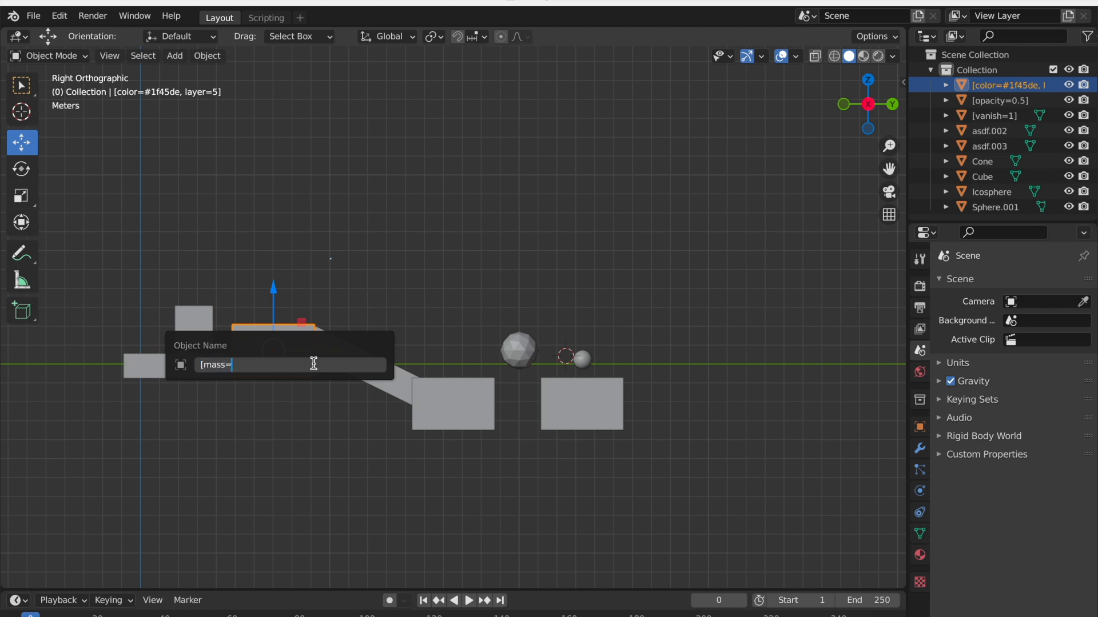
{"action": "type", "text": "0.5"}
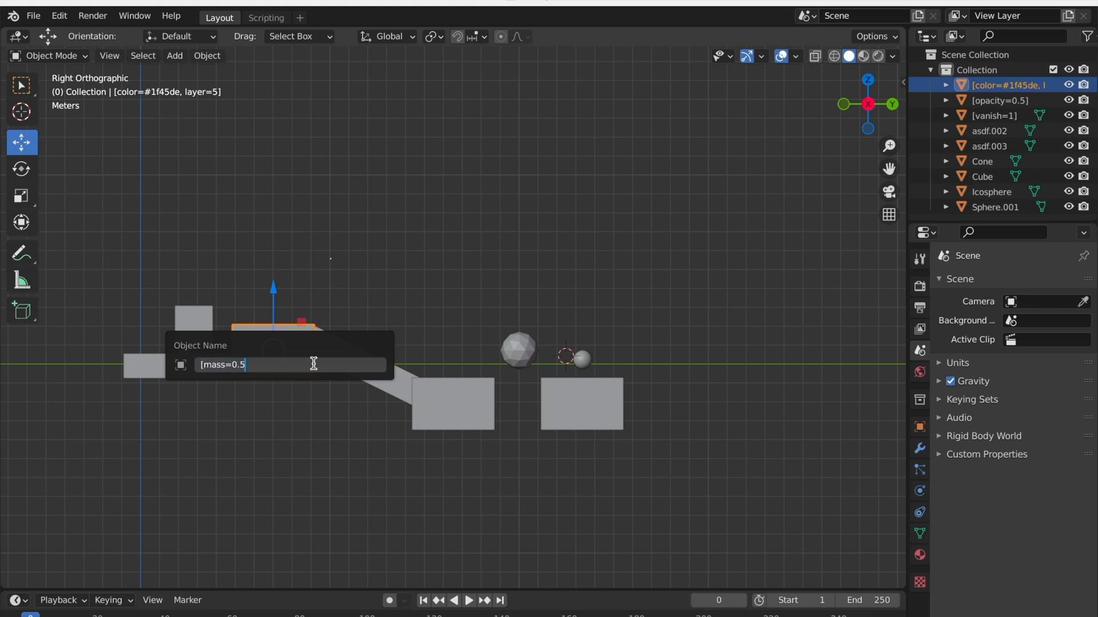
{"action": "type", "text": ", friction="}
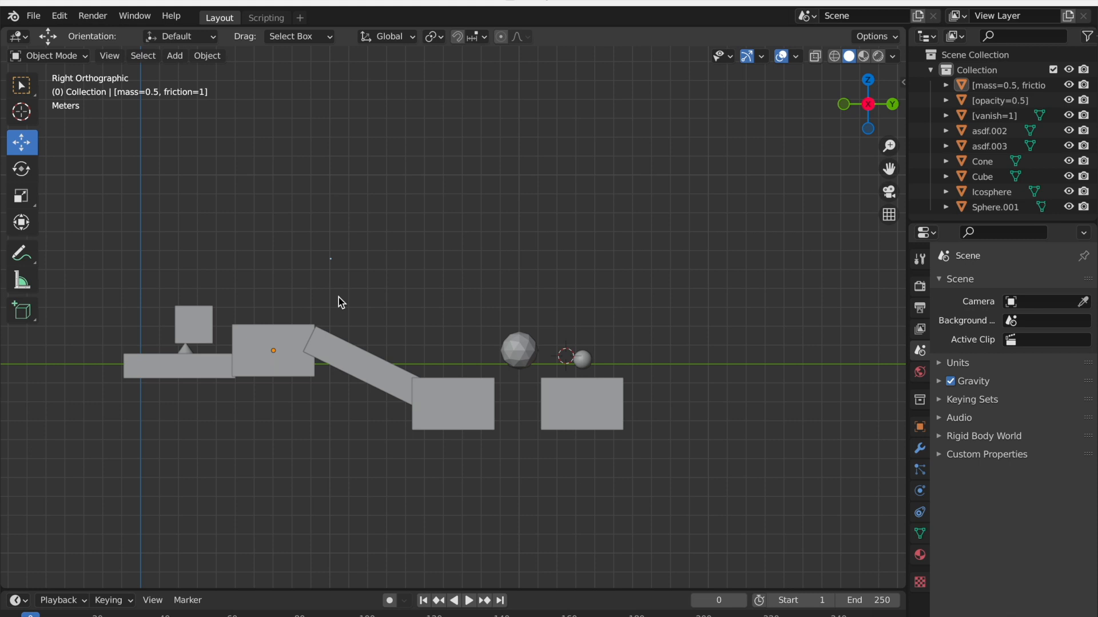
{"action": "left_click", "coordinate": [685, 469]}
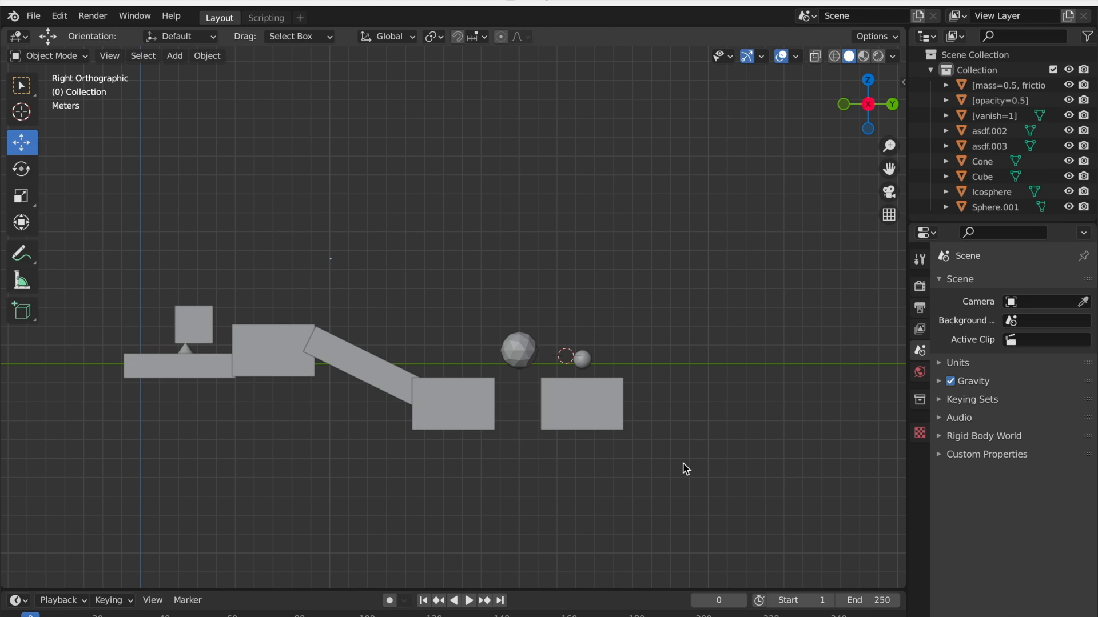
{"action": "mouse_move", "coordinate": [183, 68]}
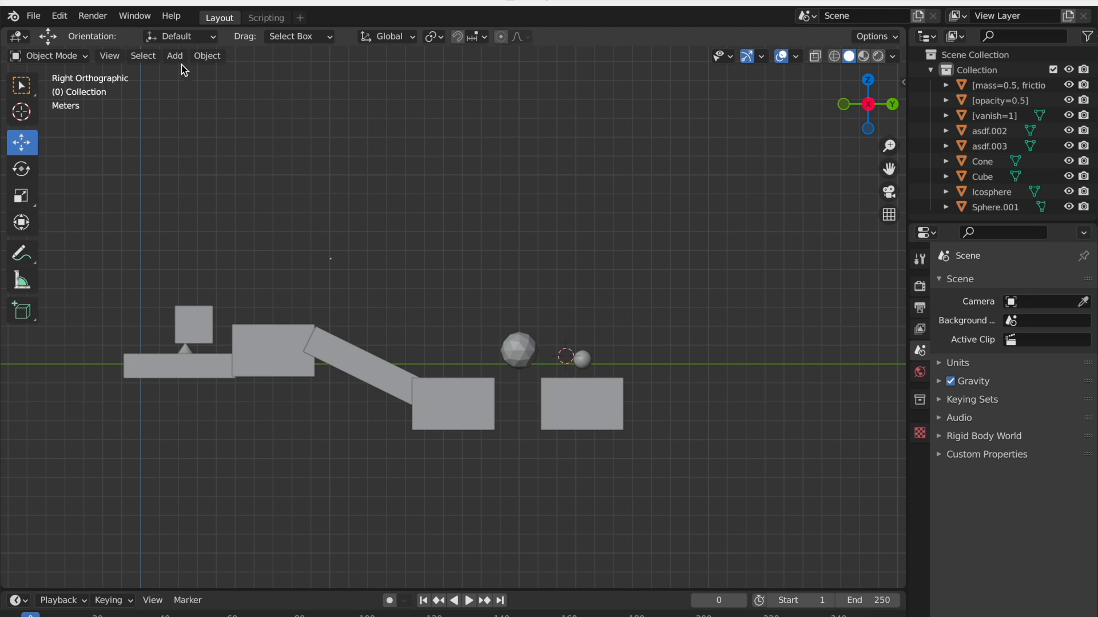
Step: Add a plane and view it side-on to place it below the left end of the level
{"action": "left_click", "coordinate": [173, 55]}
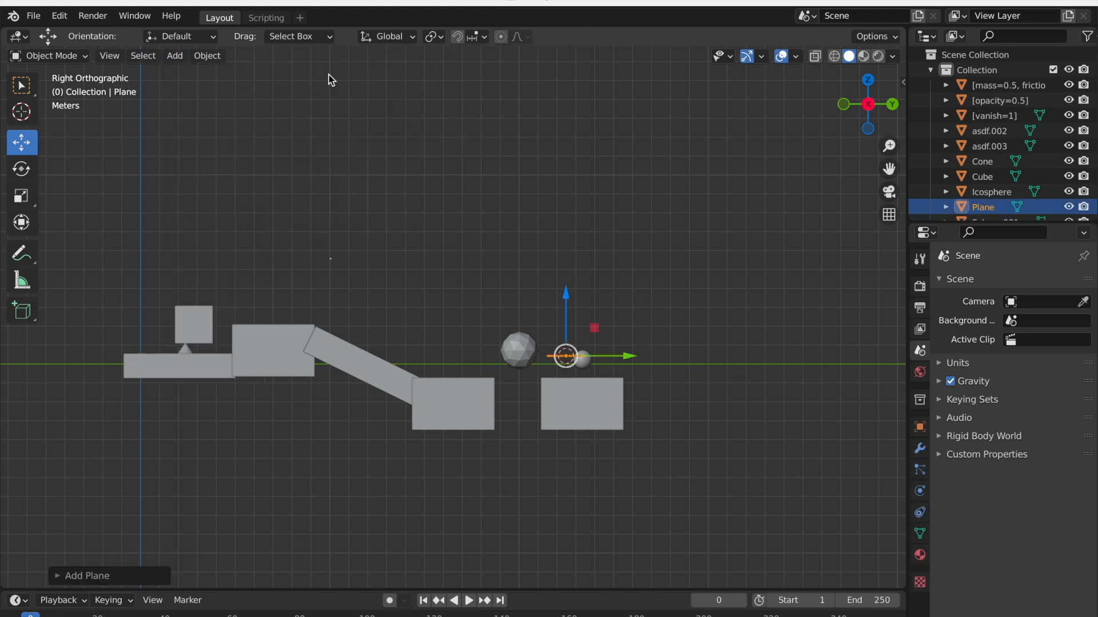
{"action": "mouse_move", "coordinate": [573, 362]}
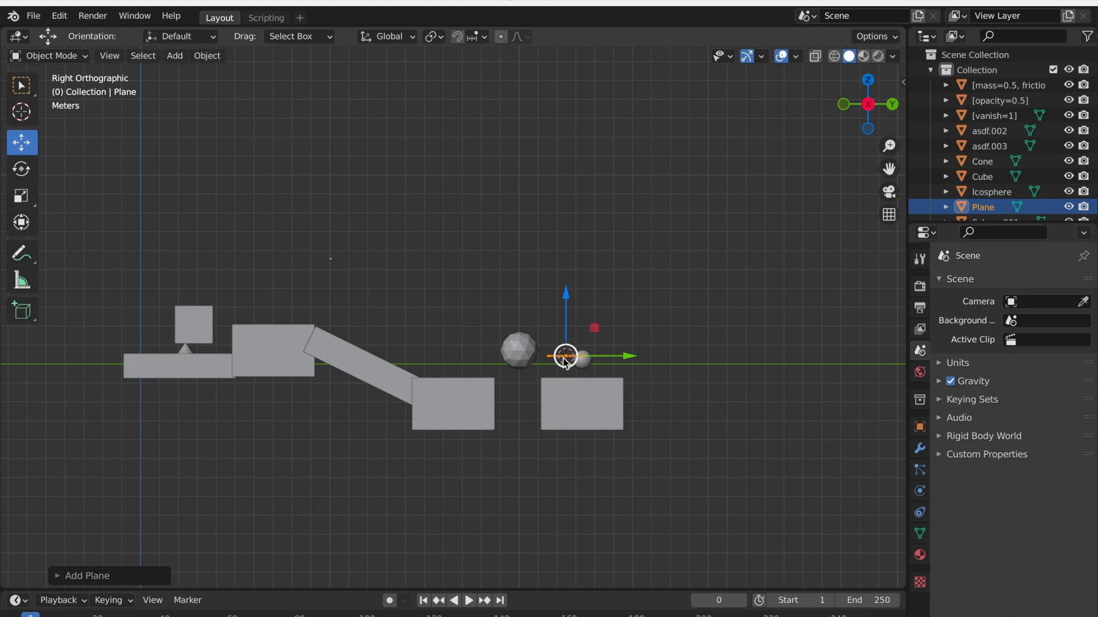
{"action": "mouse_move", "coordinate": [577, 362]}
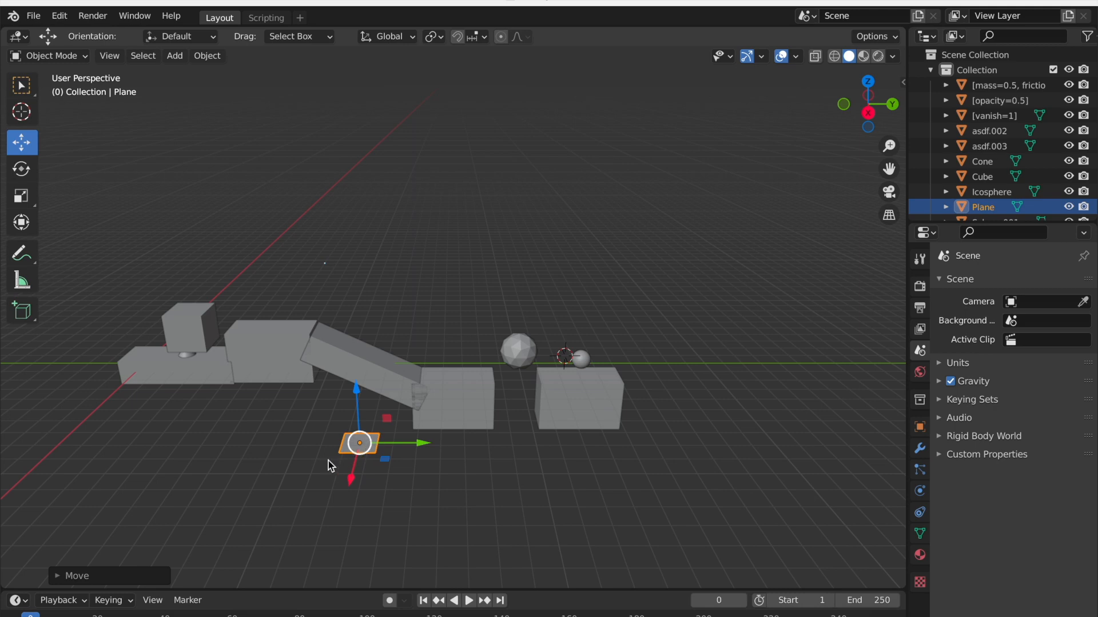
{"action": "mouse_move", "coordinate": [868, 125]}
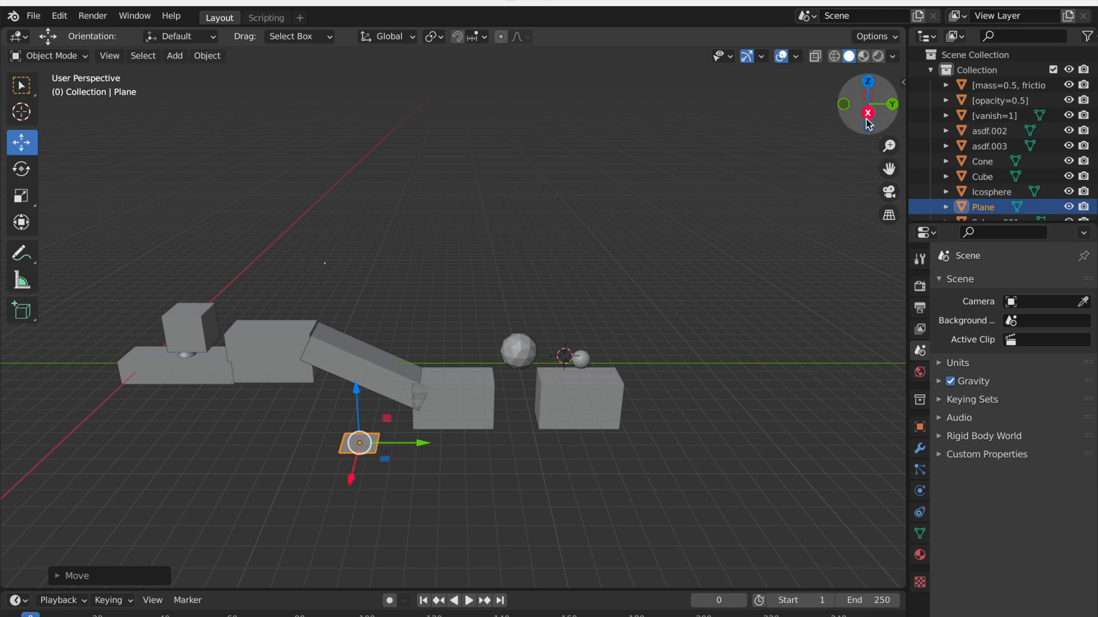
{"action": "left_click", "coordinate": [868, 113]}
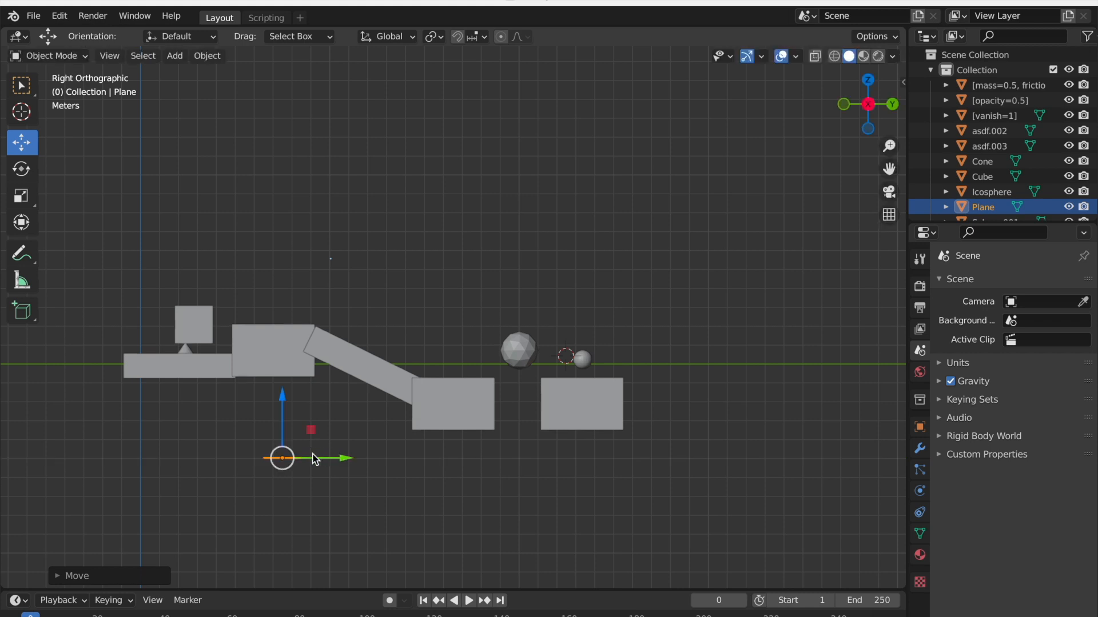
{"action": "mouse_move", "coordinate": [294, 460]}
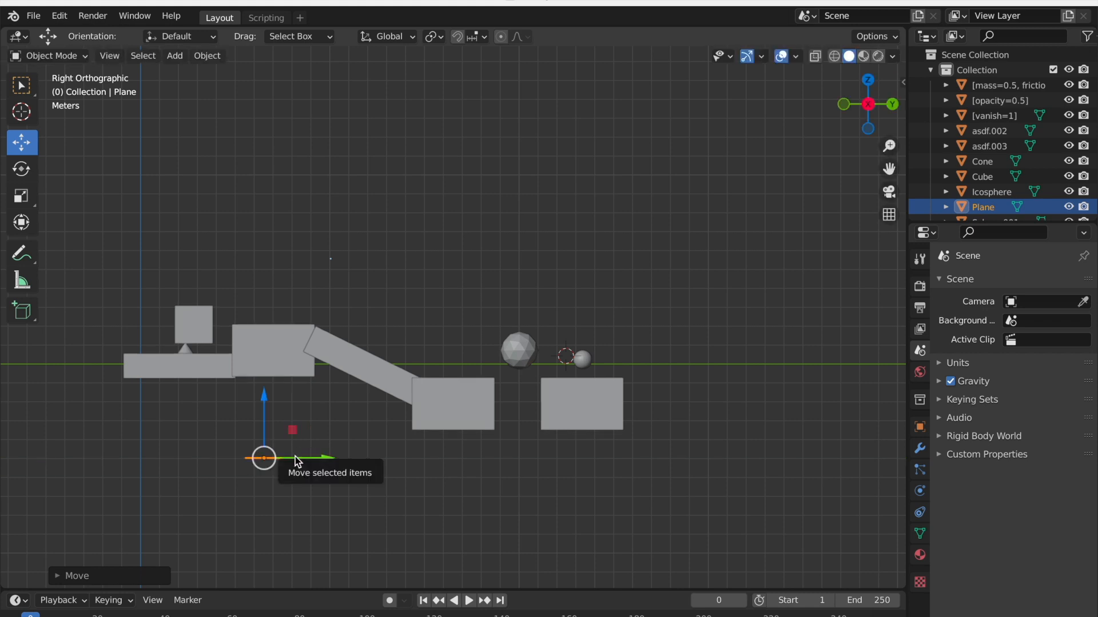
{"action": "mouse_move", "coordinate": [385, 356]}
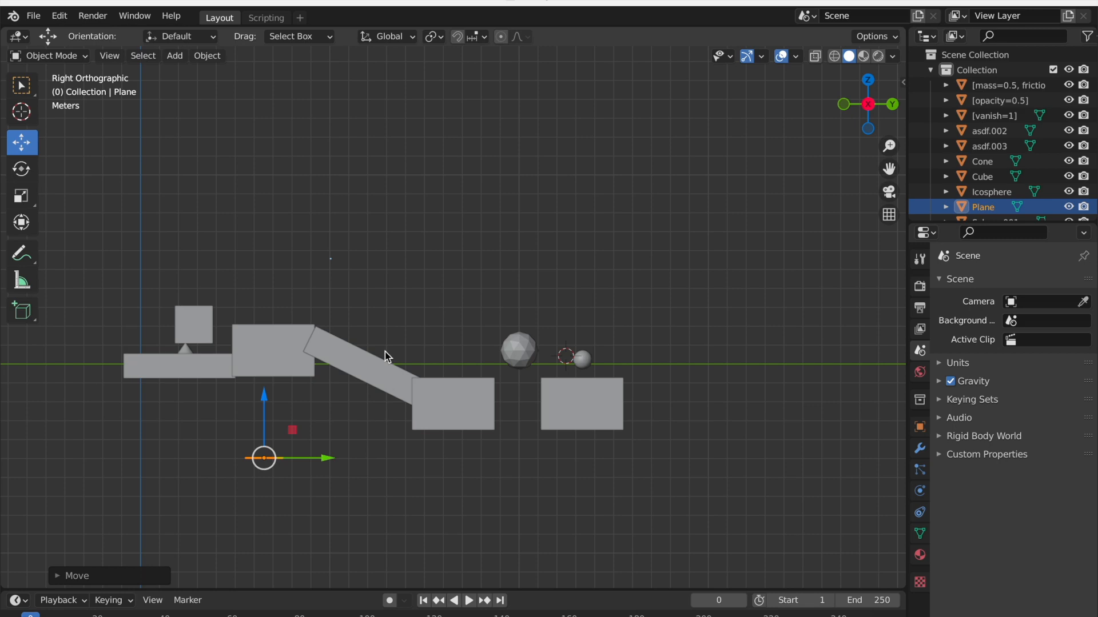
Step: Rerun the export script for a fresh map URL and return to Layout
{"action": "left_click", "coordinate": [265, 17]}
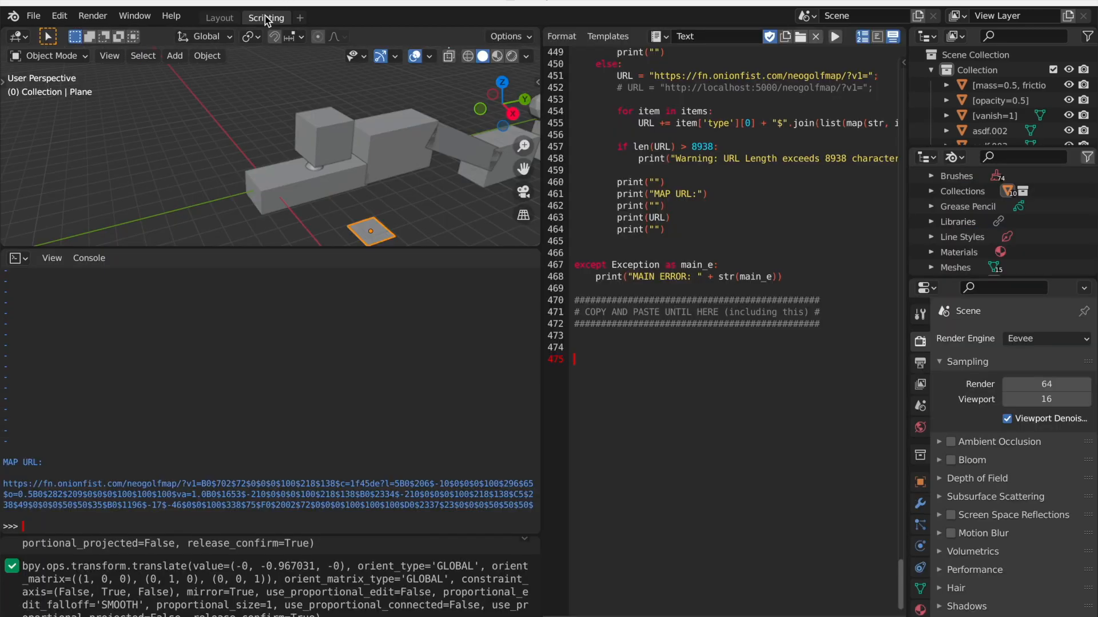
{"action": "left_click", "coordinate": [834, 36]}
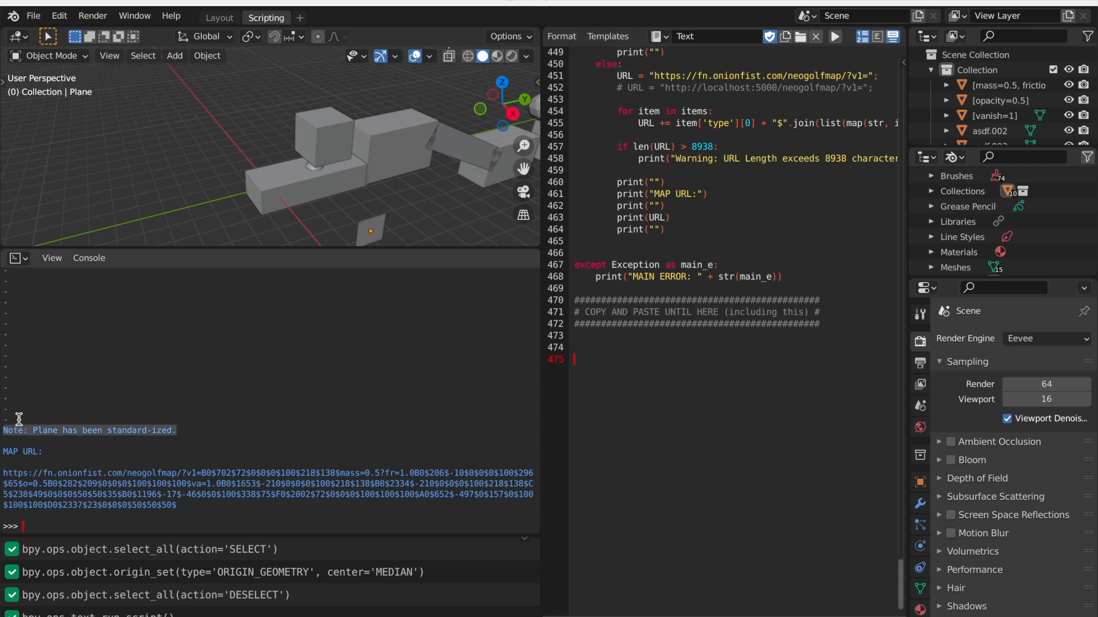
{"action": "mouse_move", "coordinate": [202, 13]}
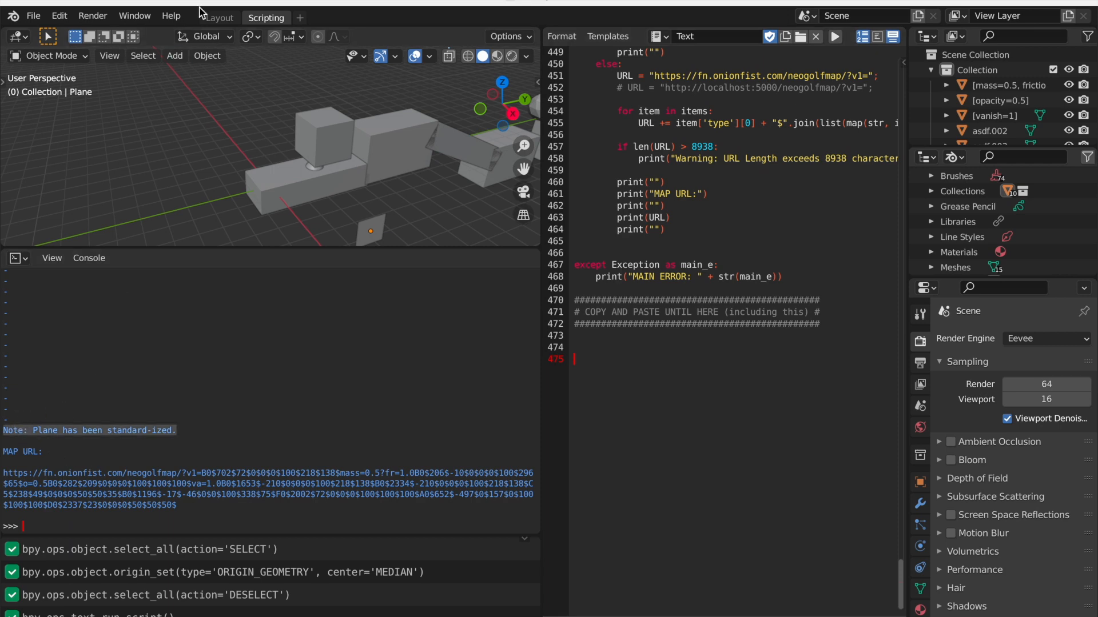
{"action": "left_click", "coordinate": [219, 17]}
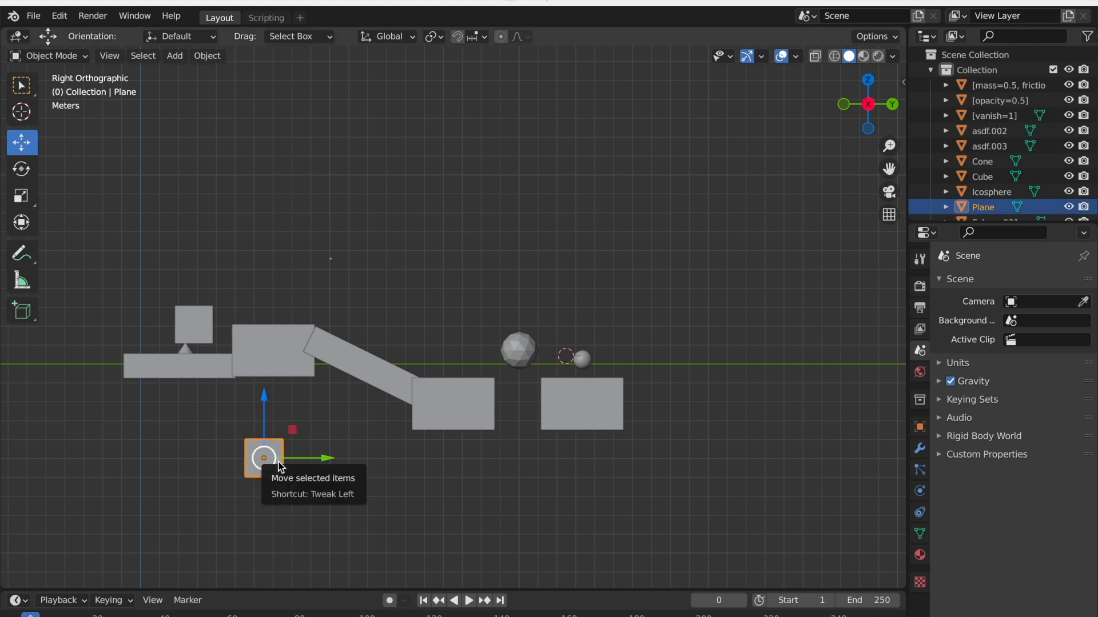
{"action": "mouse_move", "coordinate": [868, 108]}
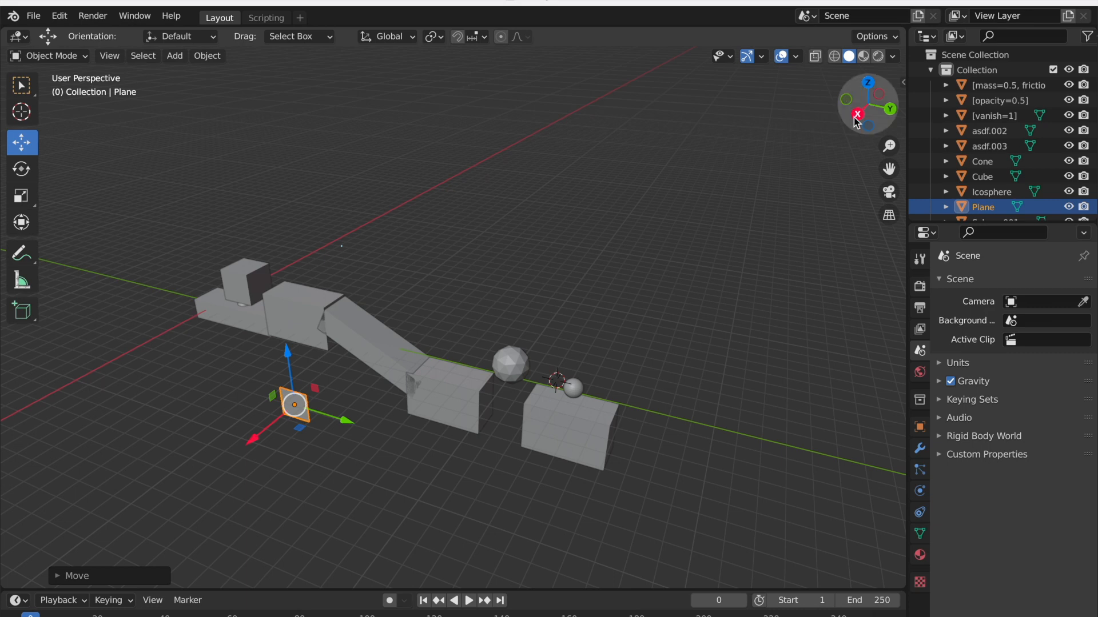
{"action": "mouse_move", "coordinate": [857, 113]}
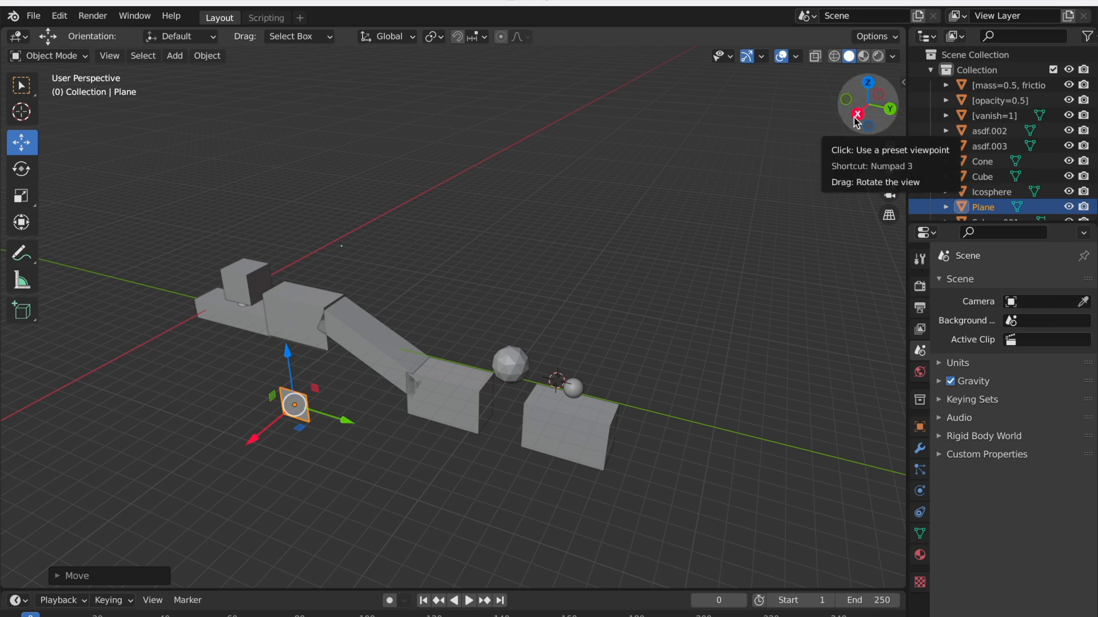
Step: Scale the plane into a wide slab and position it beneath the left starting platform
{"action": "left_click", "coordinate": [856, 113]}
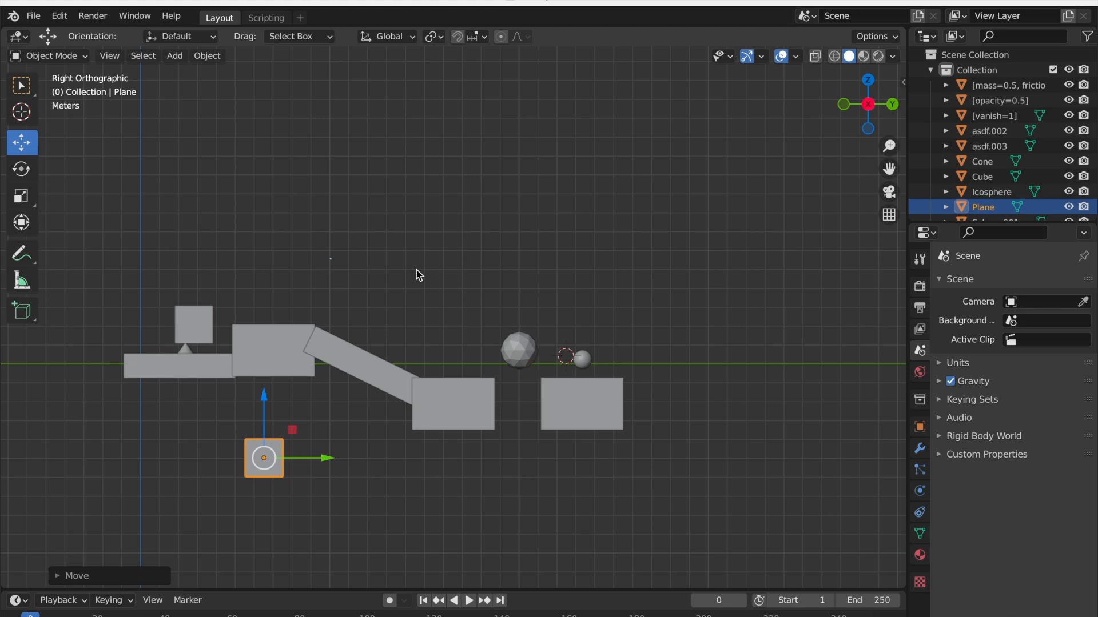
{"action": "left_click", "coordinate": [21, 195]}
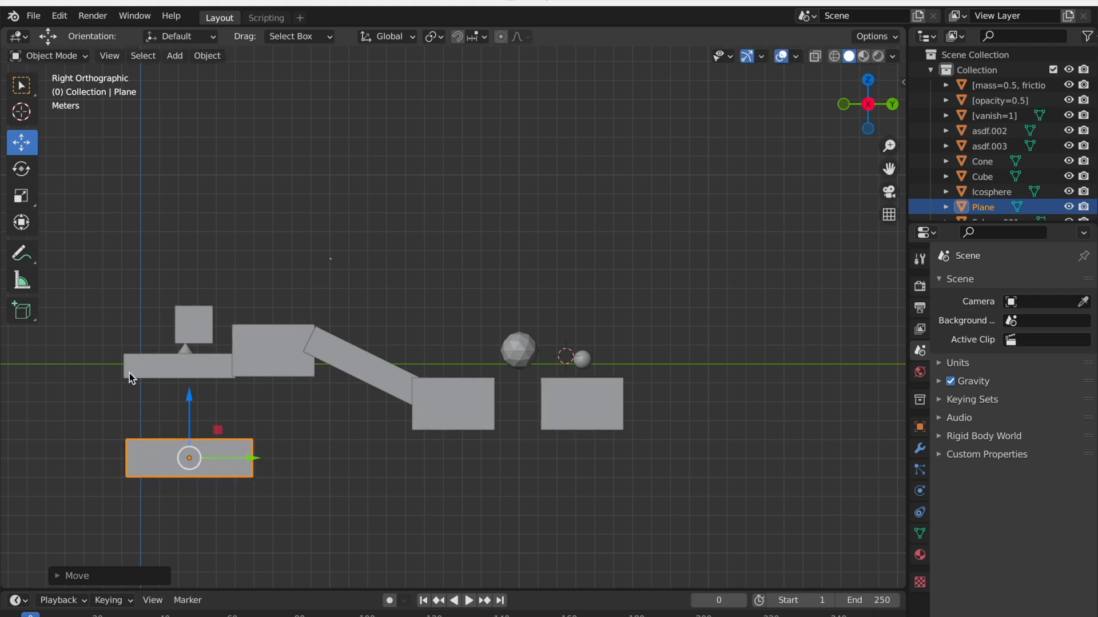
{"action": "mouse_move", "coordinate": [211, 465]}
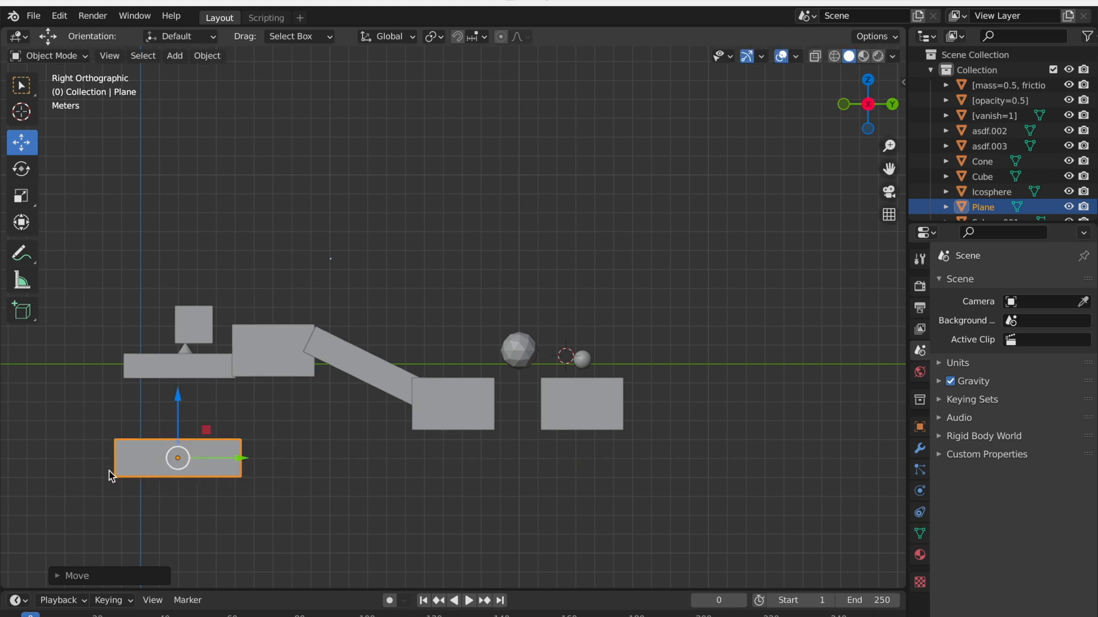
{"action": "mouse_move", "coordinate": [132, 464]}
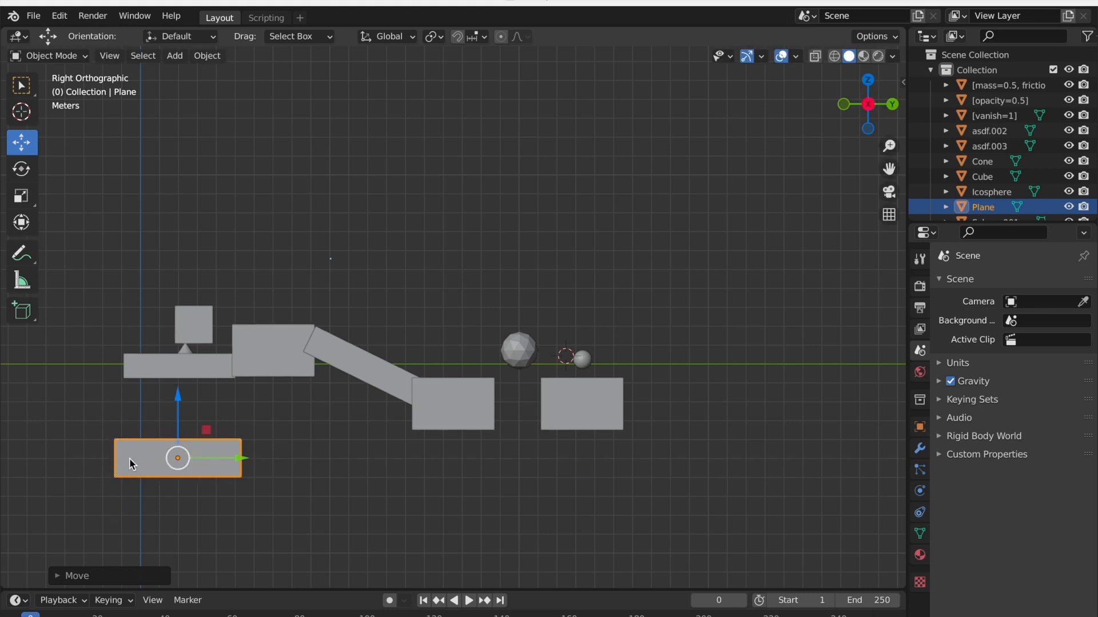
{"action": "left_click", "coordinate": [144, 441]}
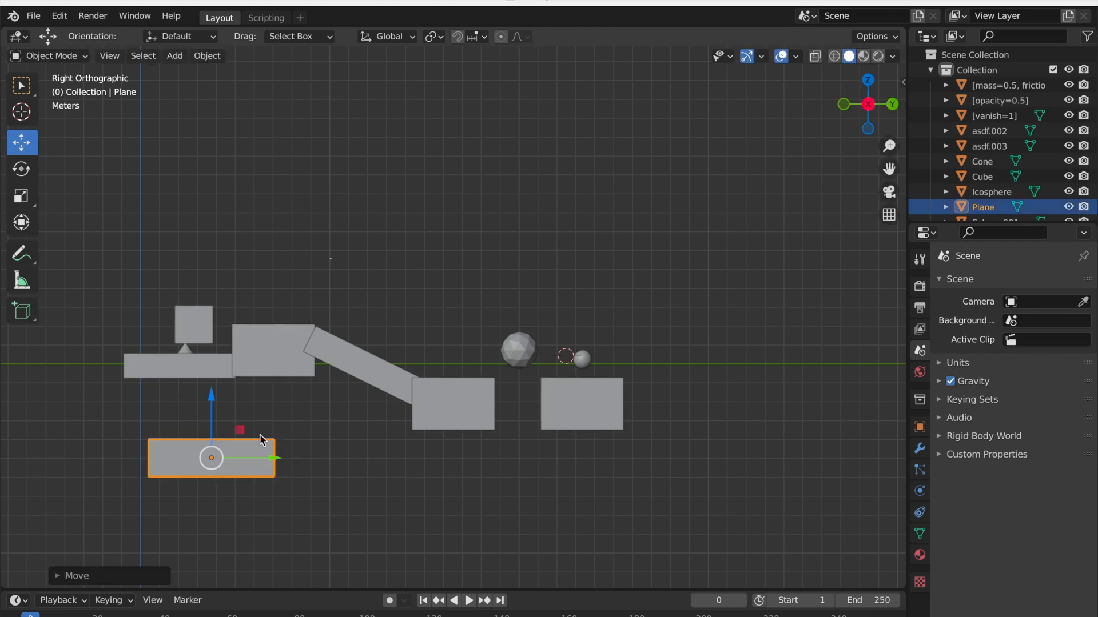
{"action": "left_click", "coordinate": [618, 510]}
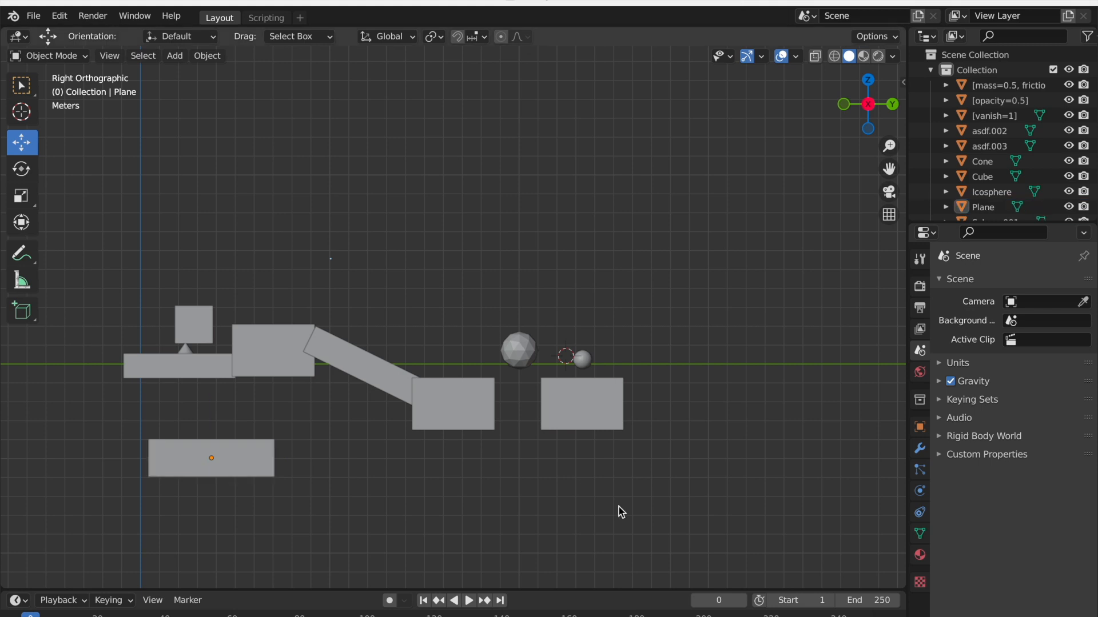
{"action": "mouse_move", "coordinate": [606, 513]}
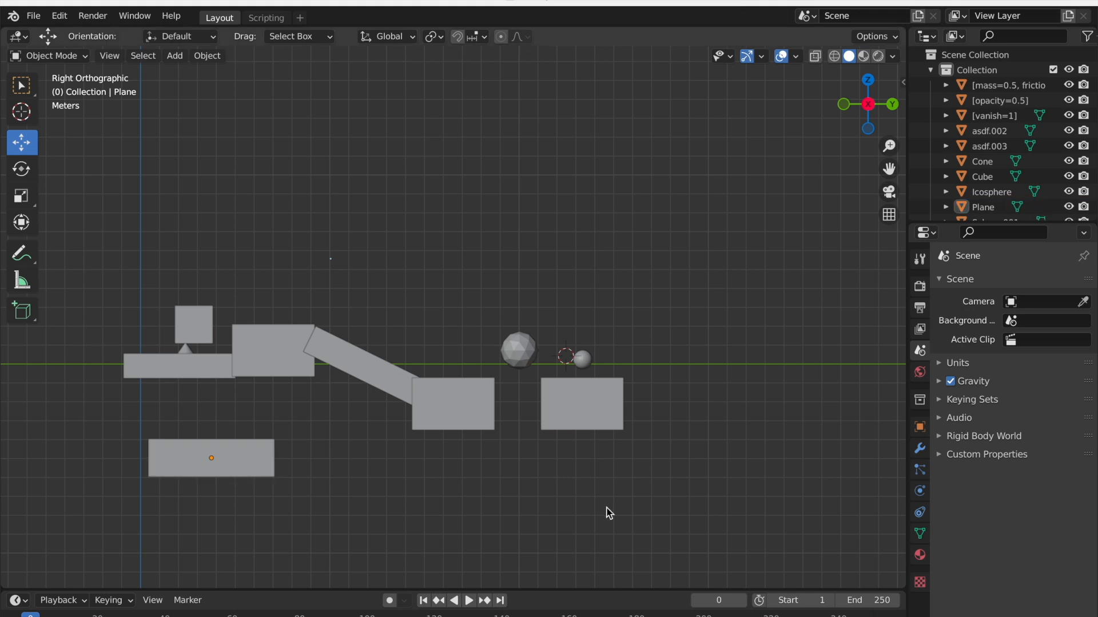
{"action": "mouse_move", "coordinate": [242, 479]}
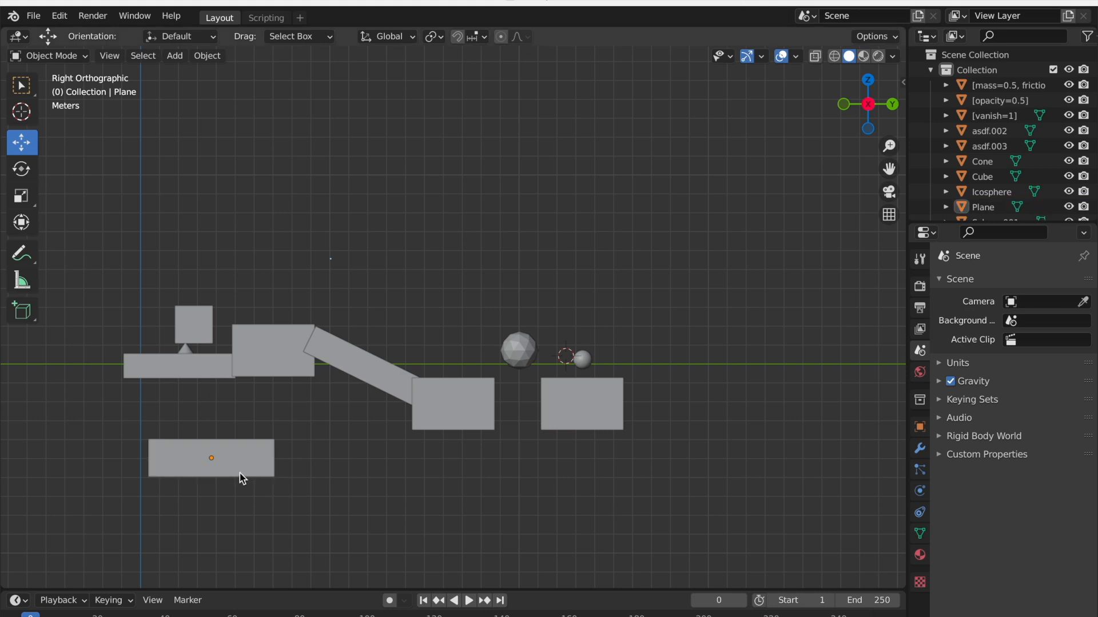
Step: Name the slab [gravity=-1] and switch over to re-export the map
{"action": "right_click", "coordinate": [211, 457]}
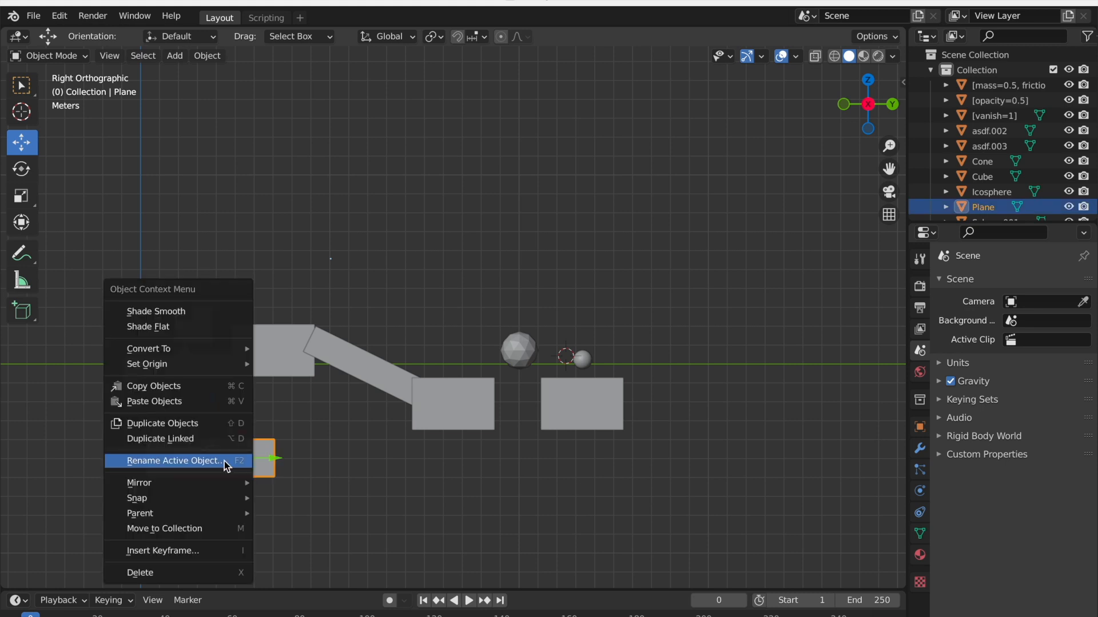
{"action": "left_click", "coordinate": [173, 461]}
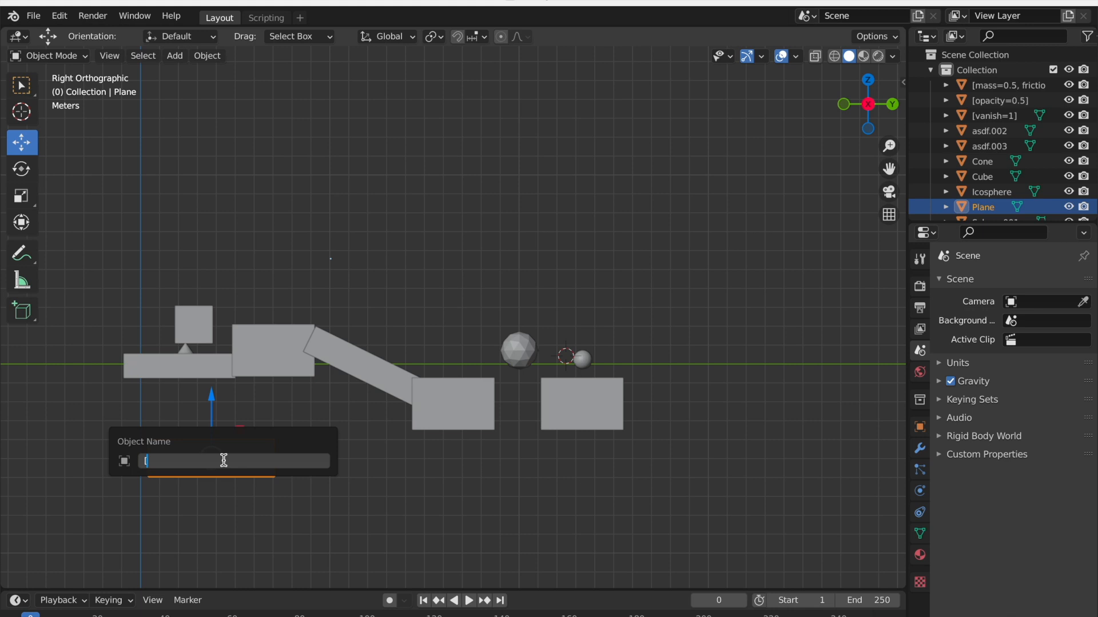
{"action": "type", "text": "[gravity=-1"}
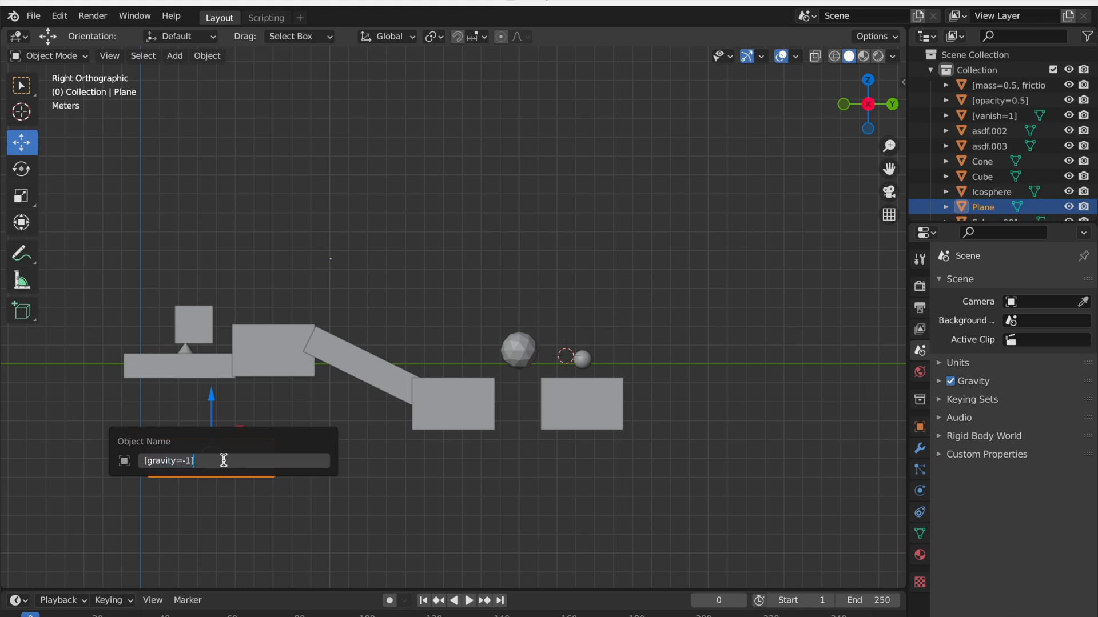
{"action": "key", "text": "Return"}
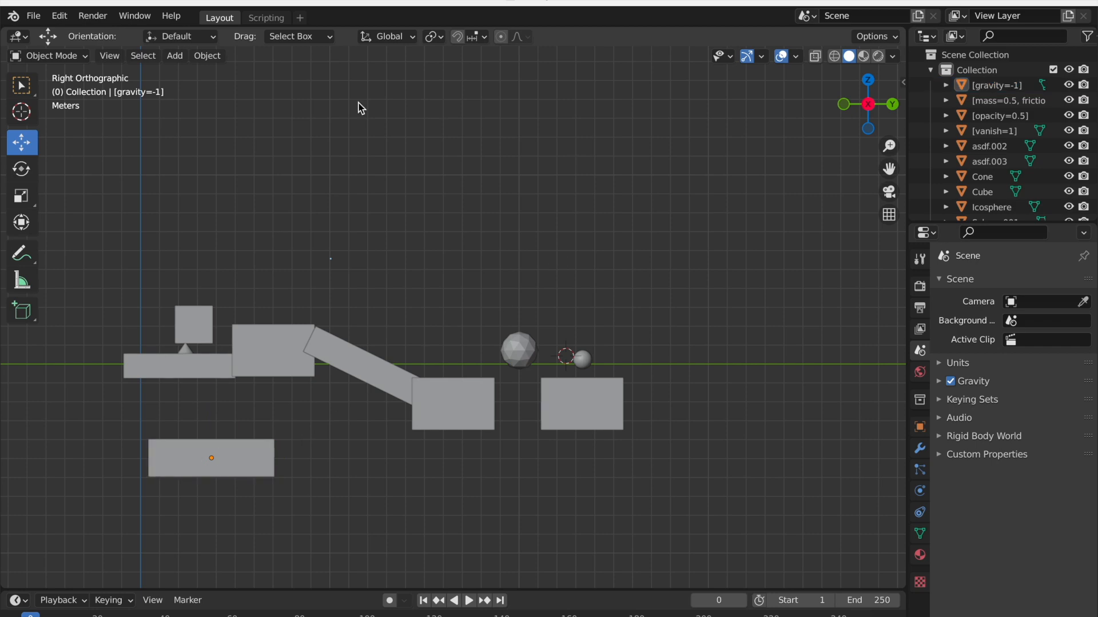
{"action": "left_click", "coordinate": [266, 17]}
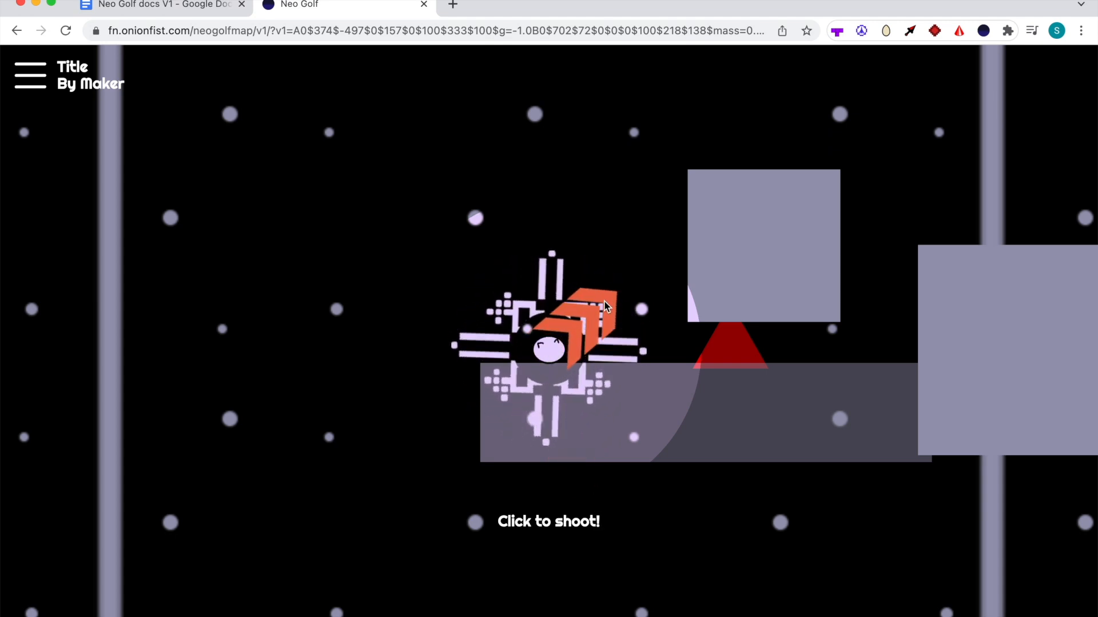
Step: Take a test shot with the ball on the negative-gravity map
{"action": "left_click", "coordinate": [606, 306]}
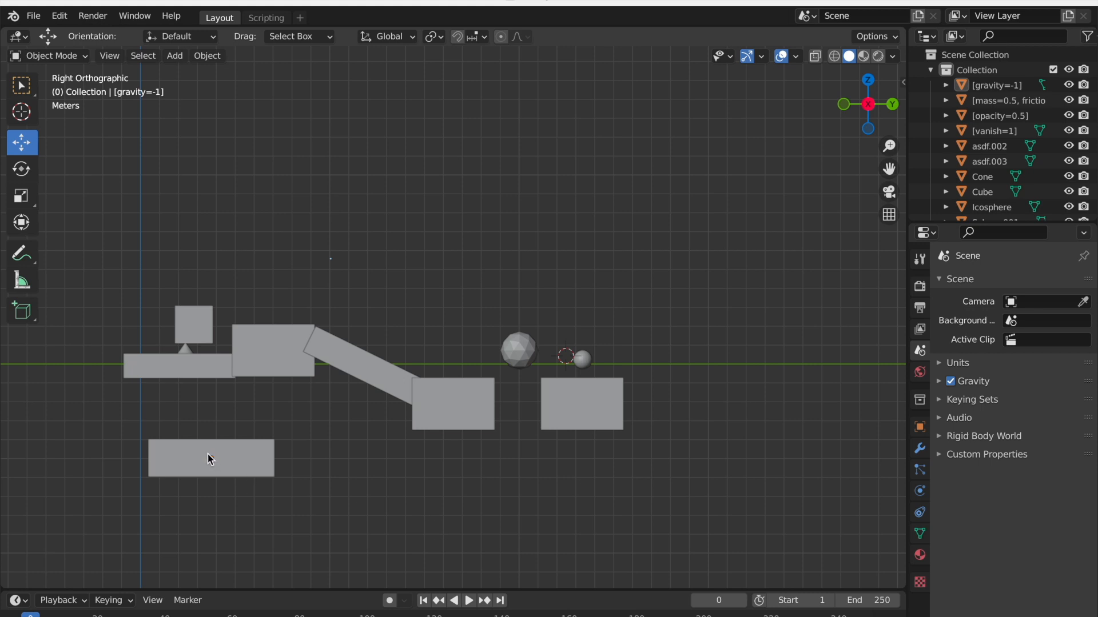
Step: Select the small square block above the cone on the left platform
{"action": "left_click", "coordinate": [211, 458]}
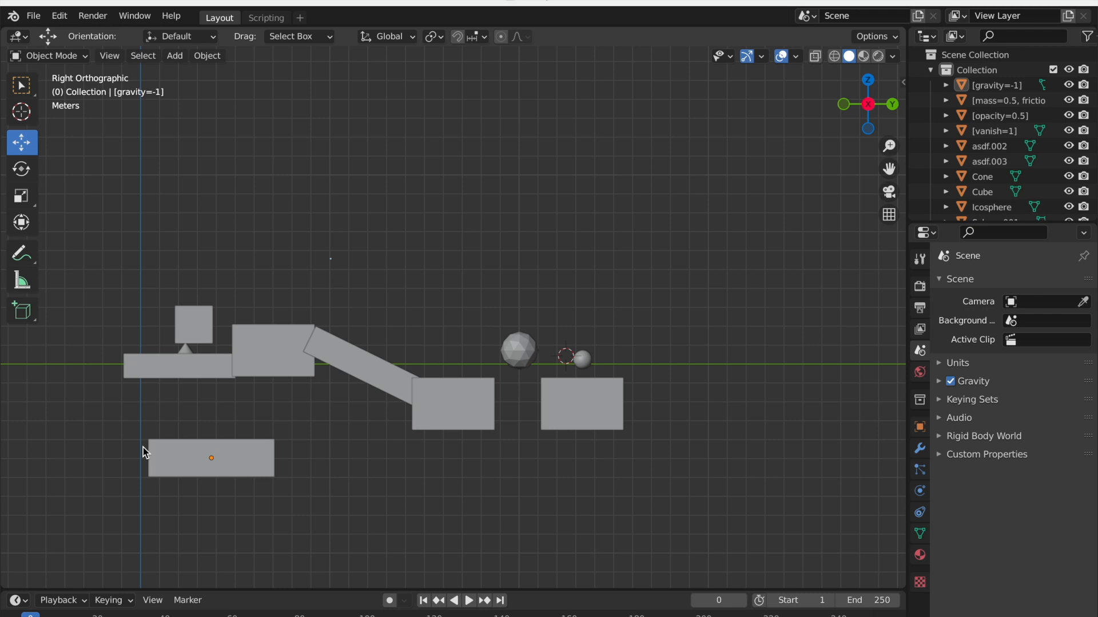
{"action": "mouse_move", "coordinate": [145, 418]}
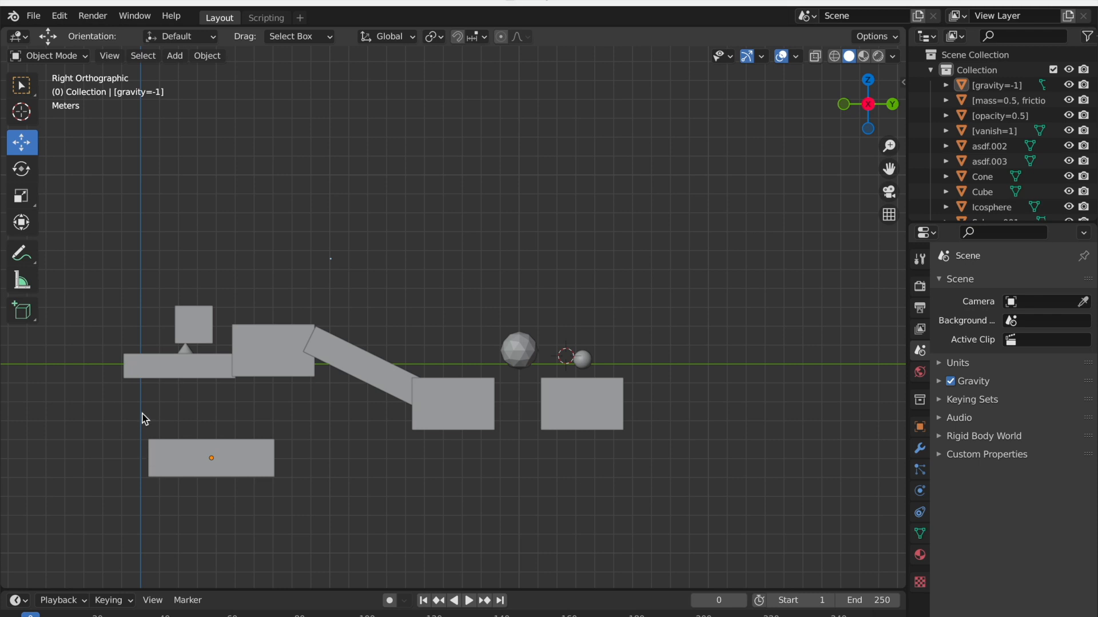
{"action": "mouse_move", "coordinate": [162, 451]}
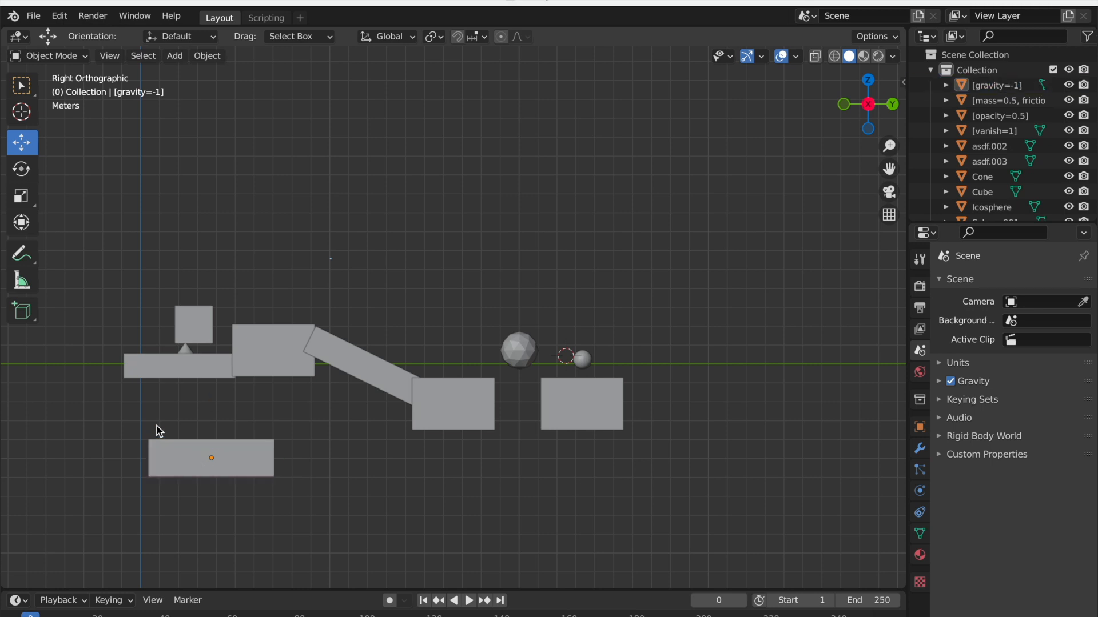
{"action": "mouse_move", "coordinate": [179, 422]}
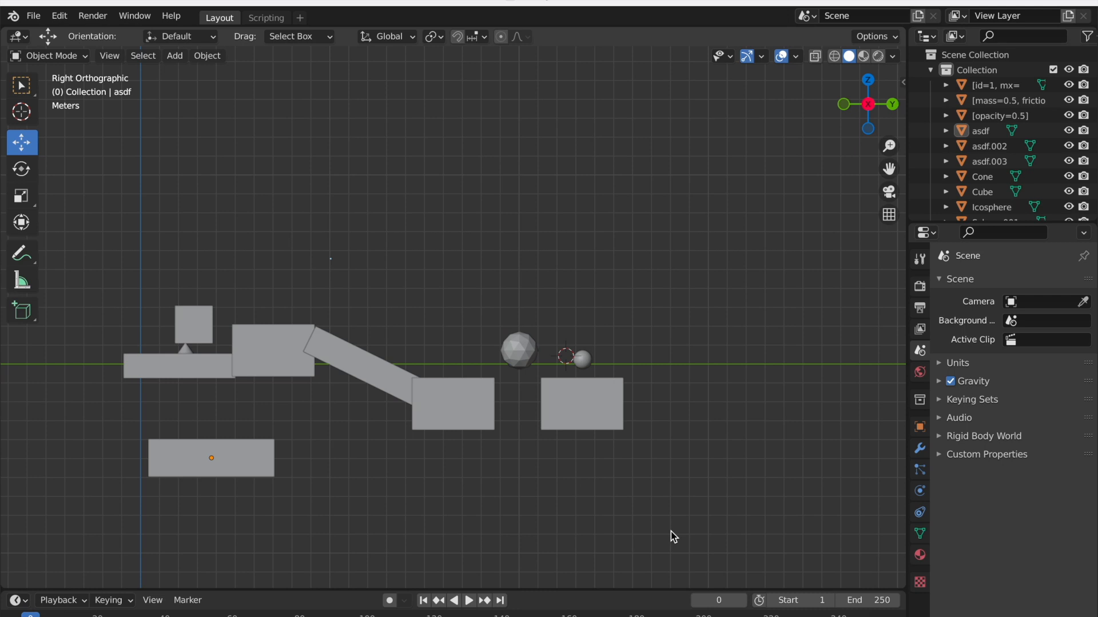
{"action": "mouse_move", "coordinate": [339, 486]}
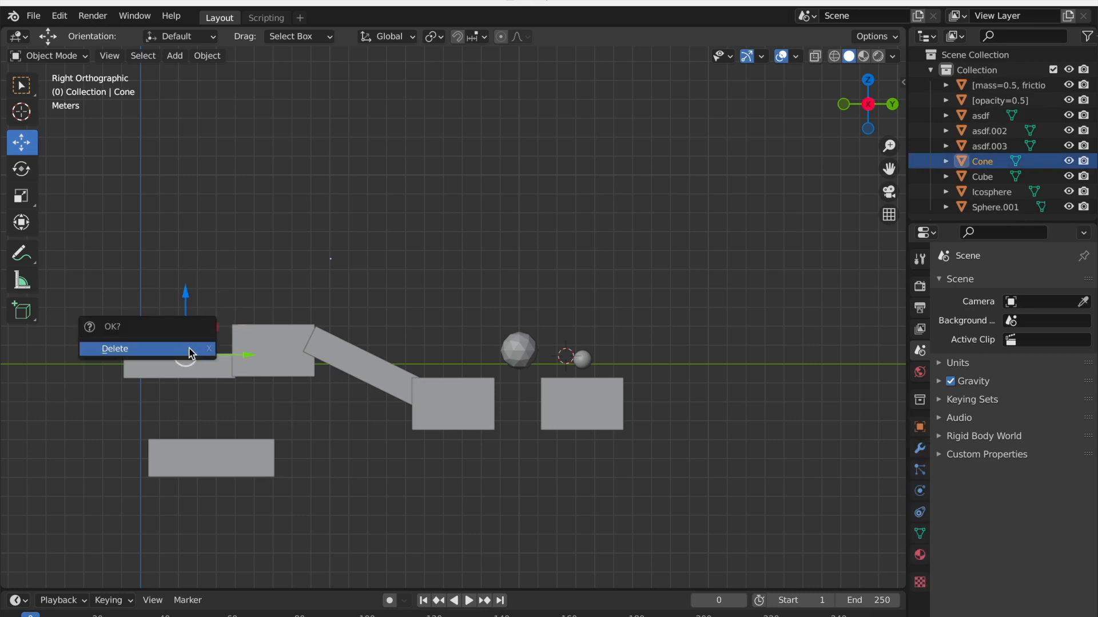
Step: Delete the cone and rename the lower rectangle to [id=1]
{"action": "left_click", "coordinate": [114, 349]}
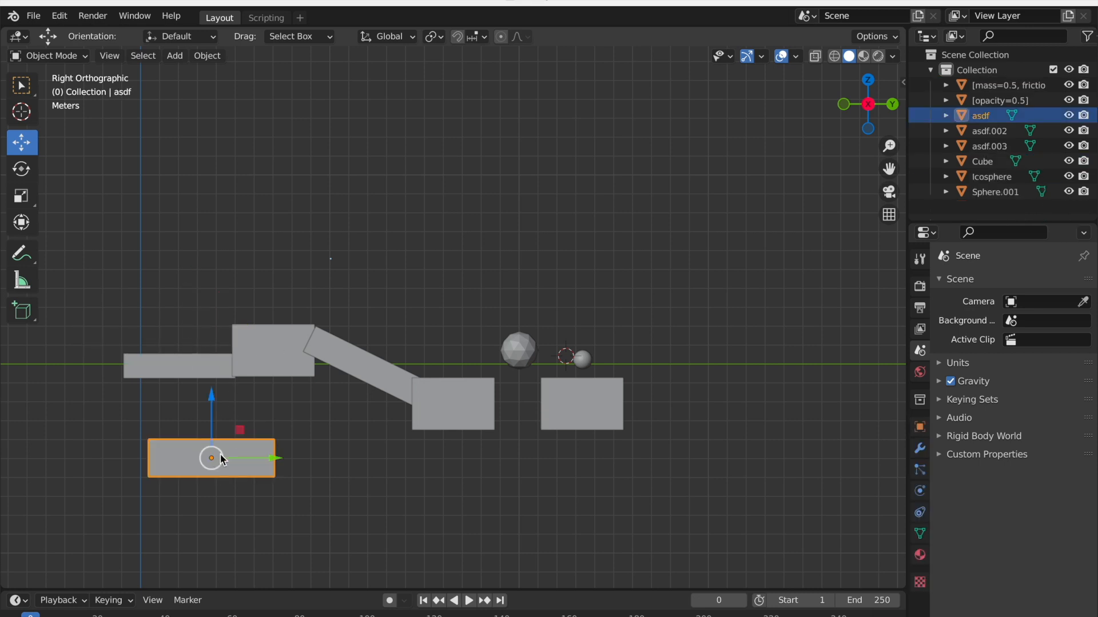
{"action": "double_click", "coordinate": [212, 457]}
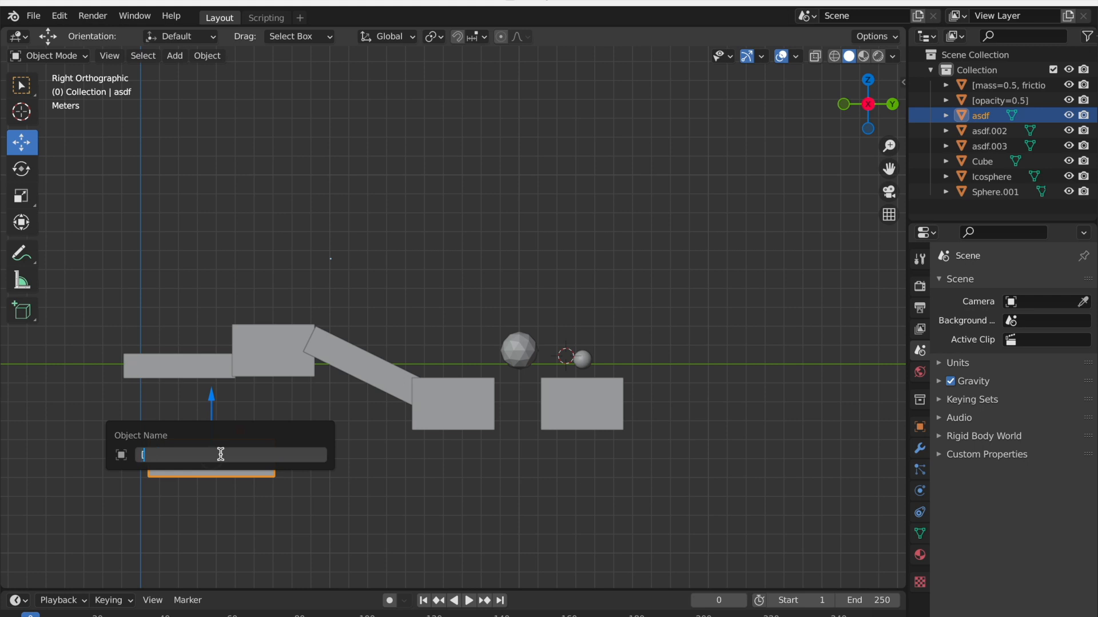
{"action": "type", "text": "[id=1]"}
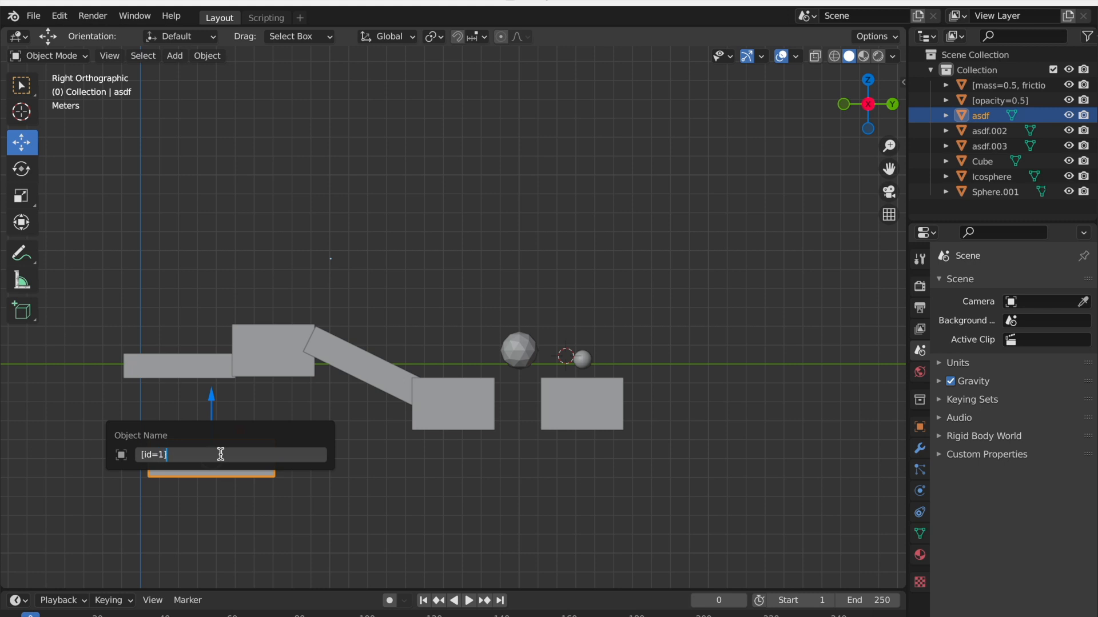
{"action": "key", "text": "Return"}
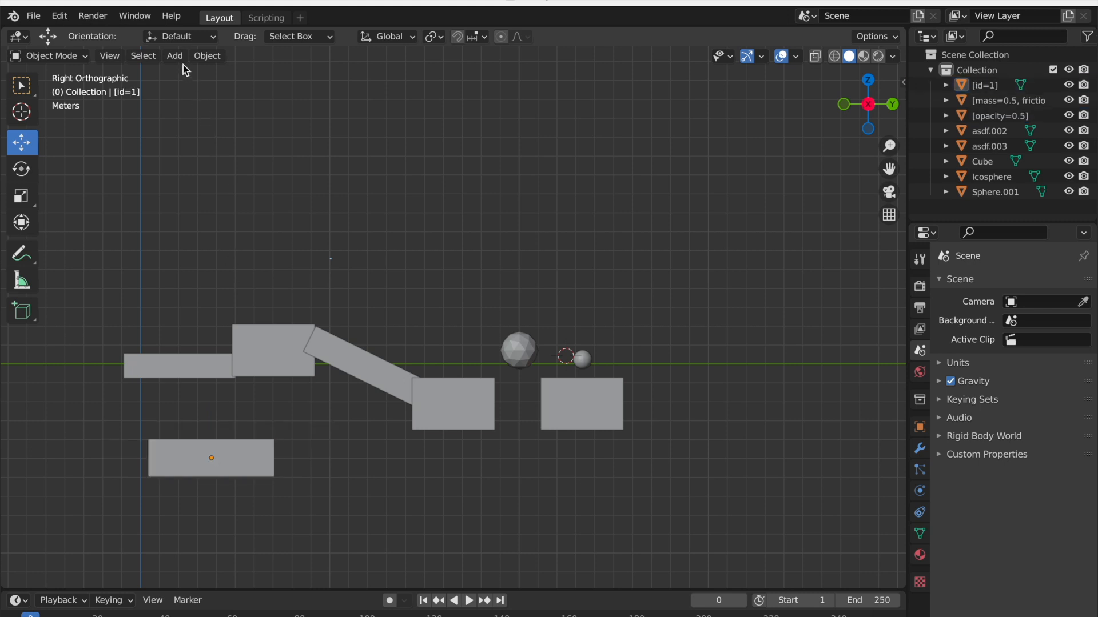
Step: Add a new cube and place it above the left platform
{"action": "left_click", "coordinate": [174, 55]}
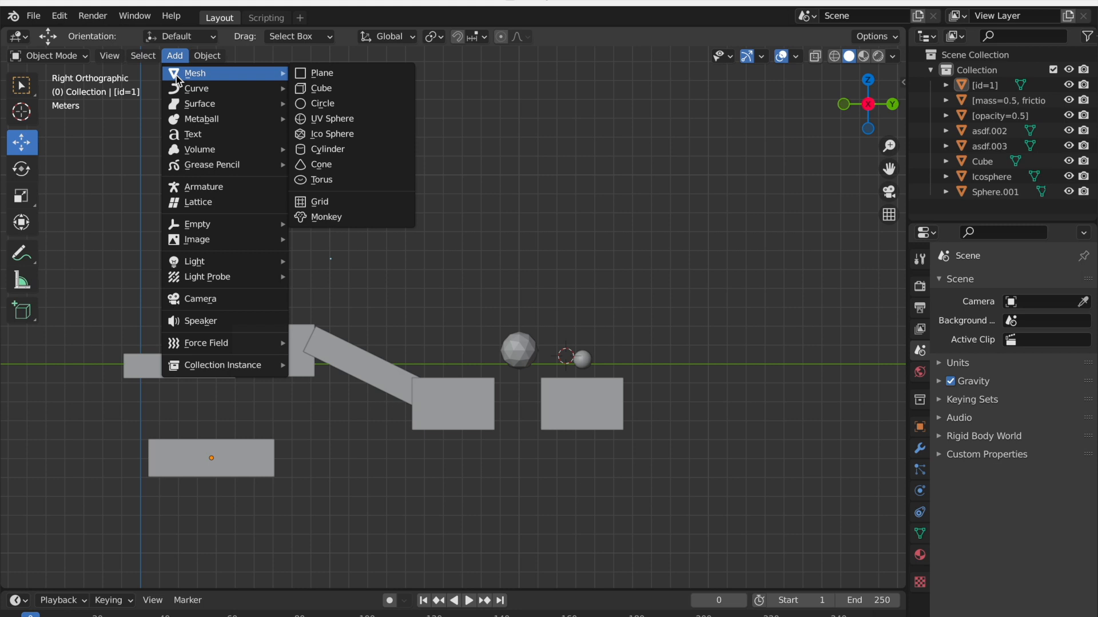
{"action": "mouse_move", "coordinate": [332, 118]}
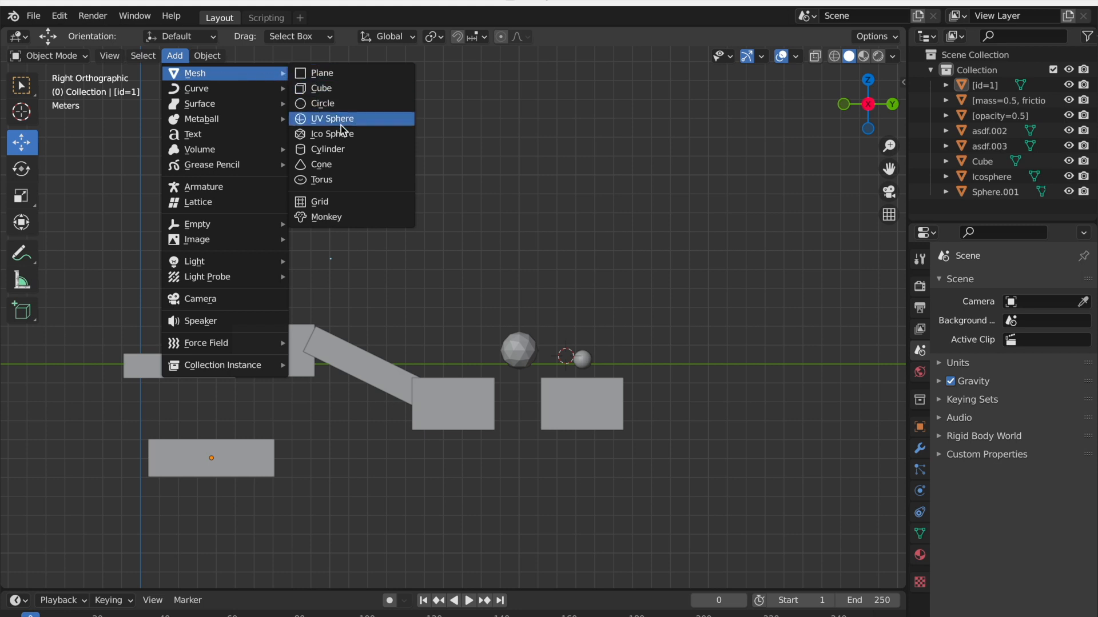
{"action": "left_click", "coordinate": [320, 88]}
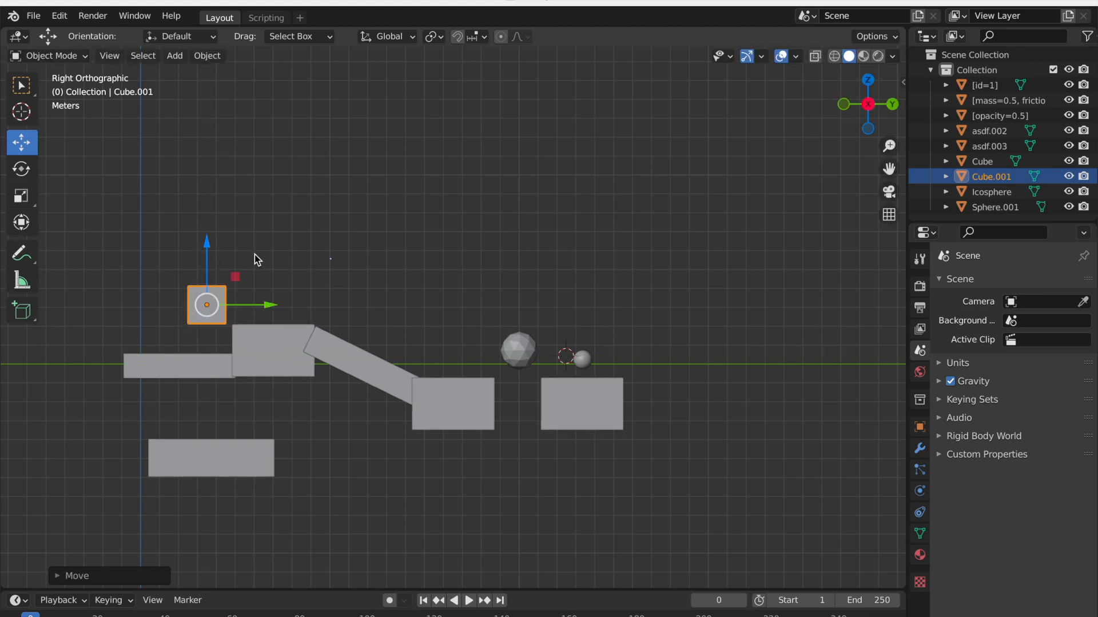
{"action": "left_click", "coordinate": [620, 521]}
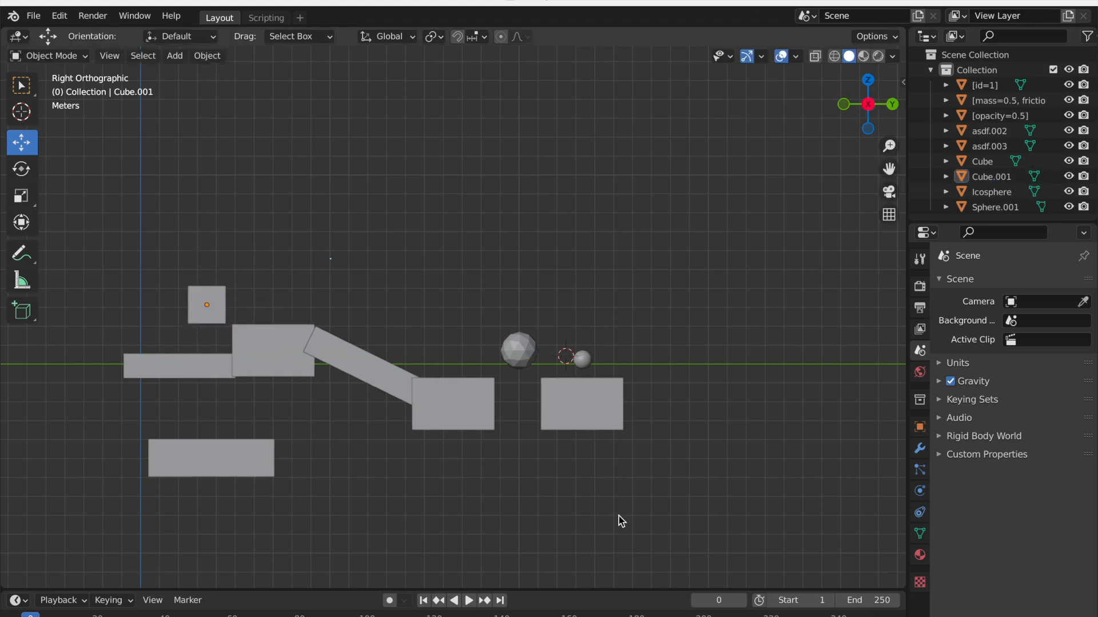
Step: Rename the new cube to [id=1, movementX=1]
{"action": "right_click", "coordinate": [207, 306]}
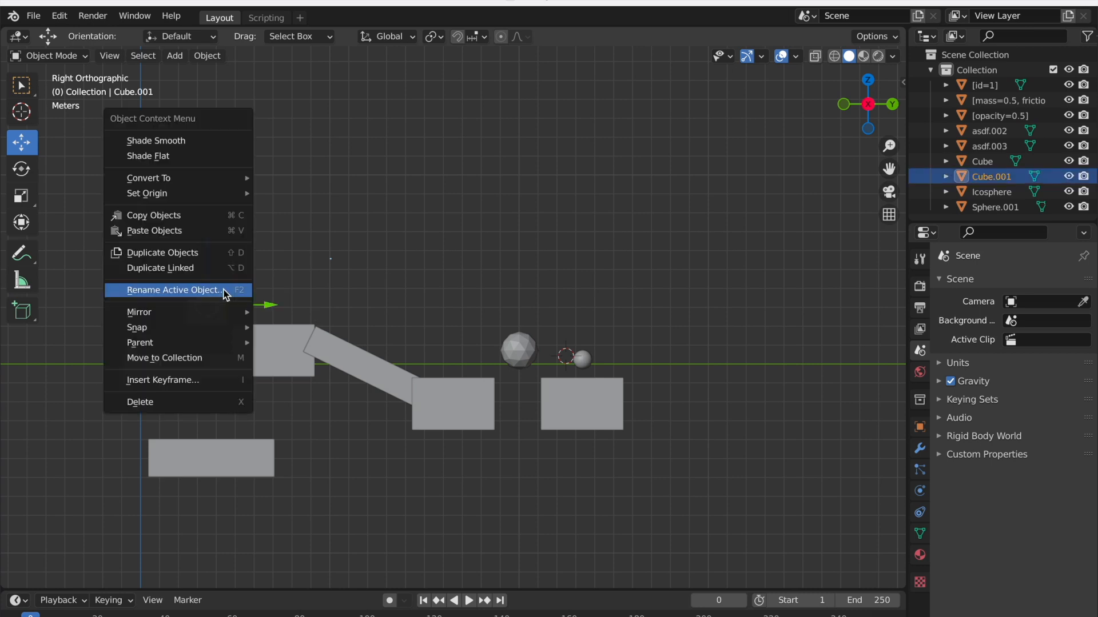
{"action": "left_click", "coordinate": [173, 290]}
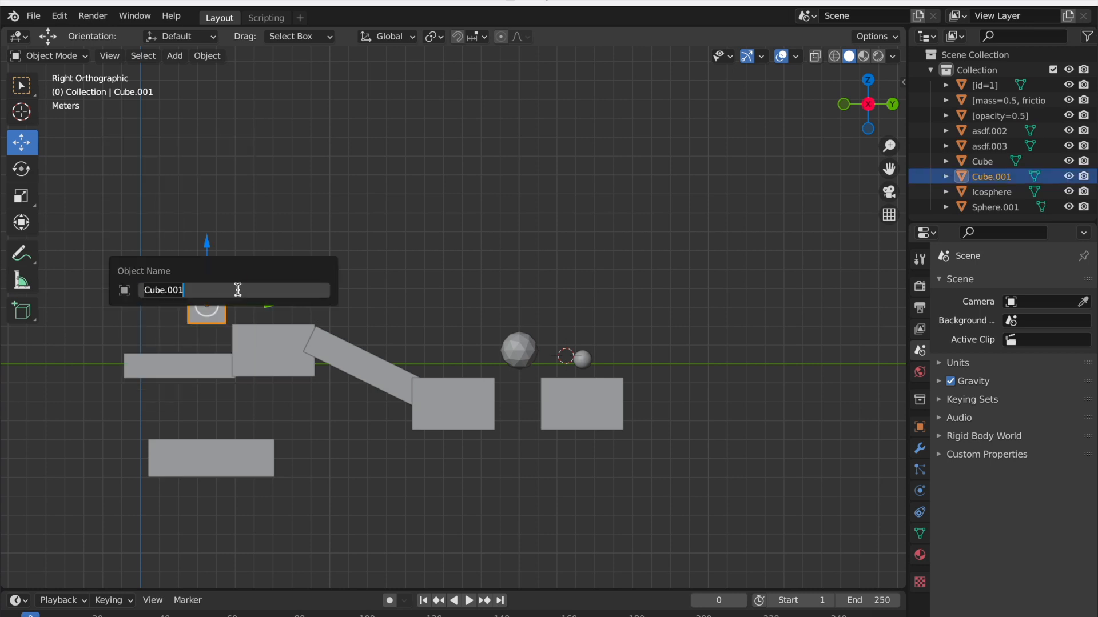
{"action": "type", "text": "[id"}
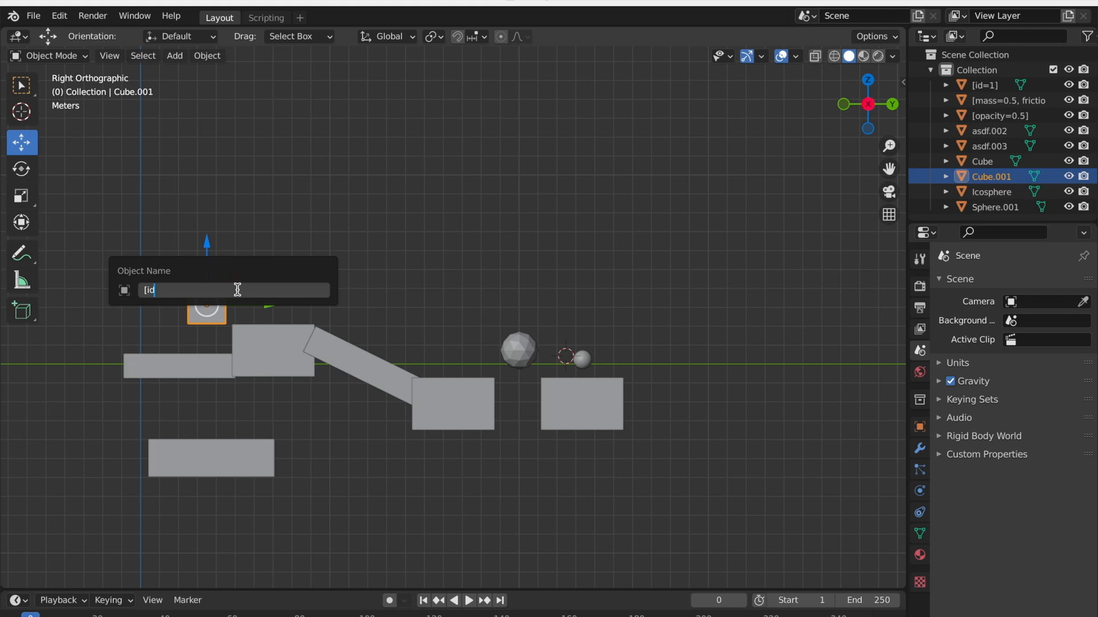
{"action": "type", "text": "=1, movementX"}
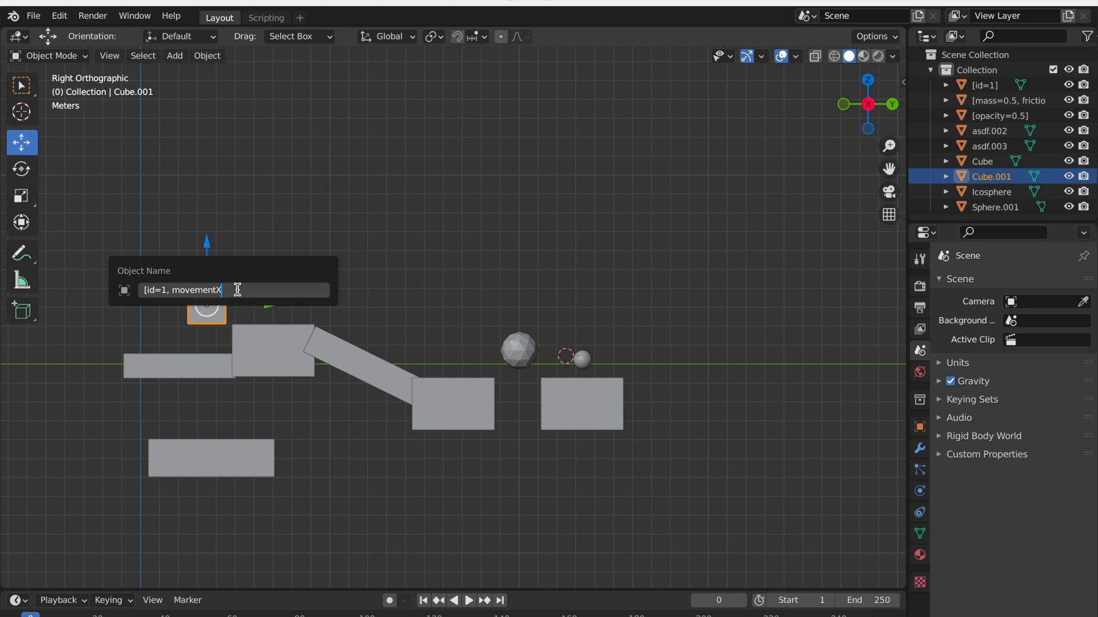
{"action": "type", "text": "="}
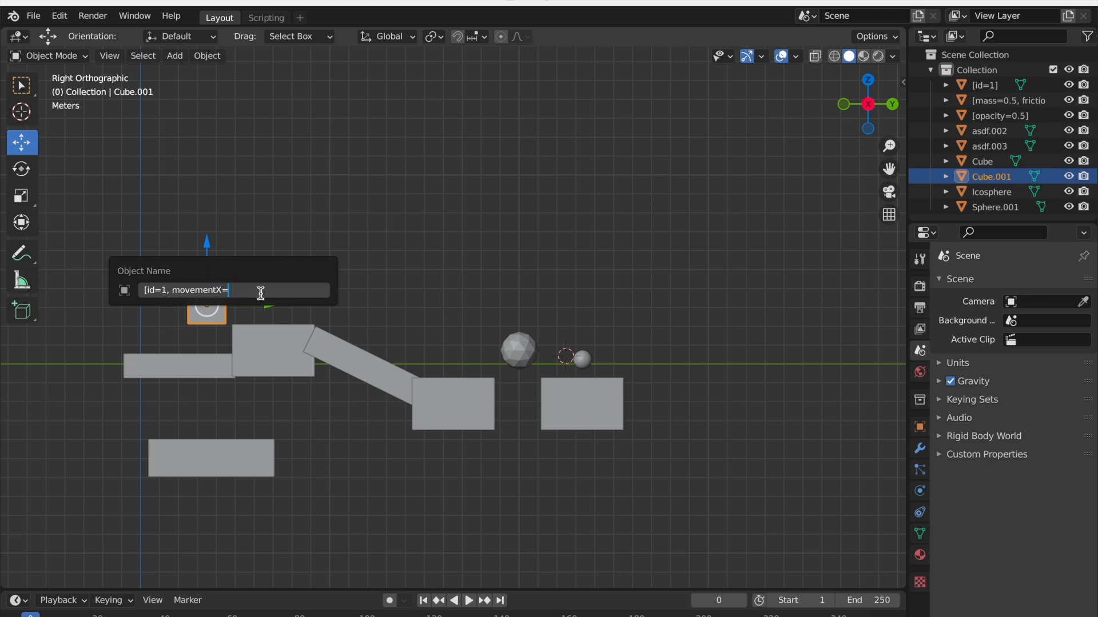
{"action": "type", "text": "1"}
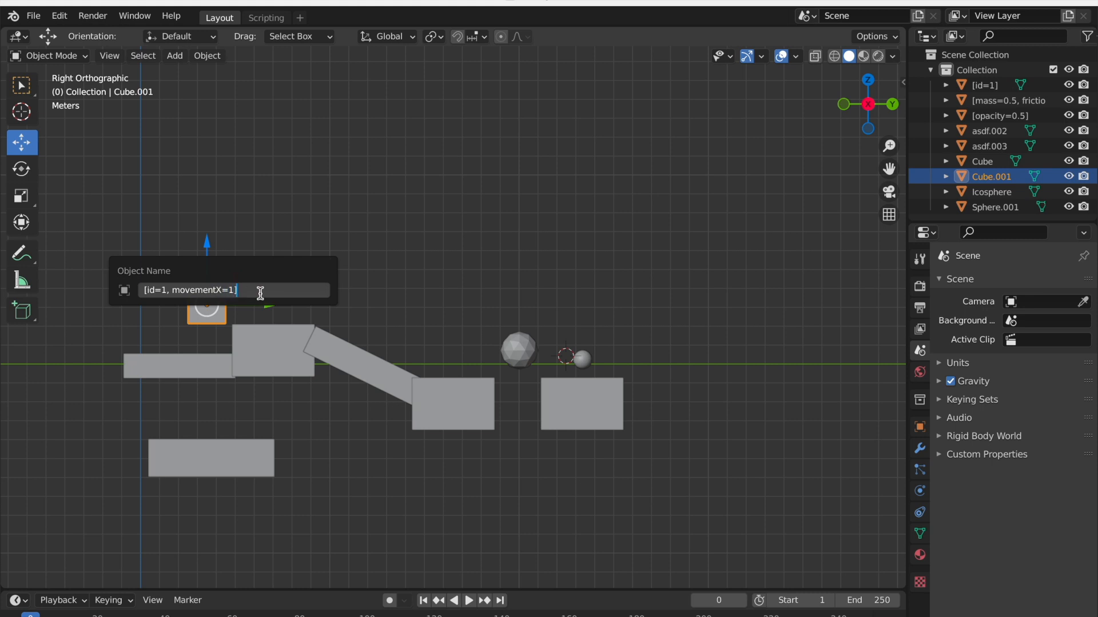
{"action": "key", "text": "Return"}
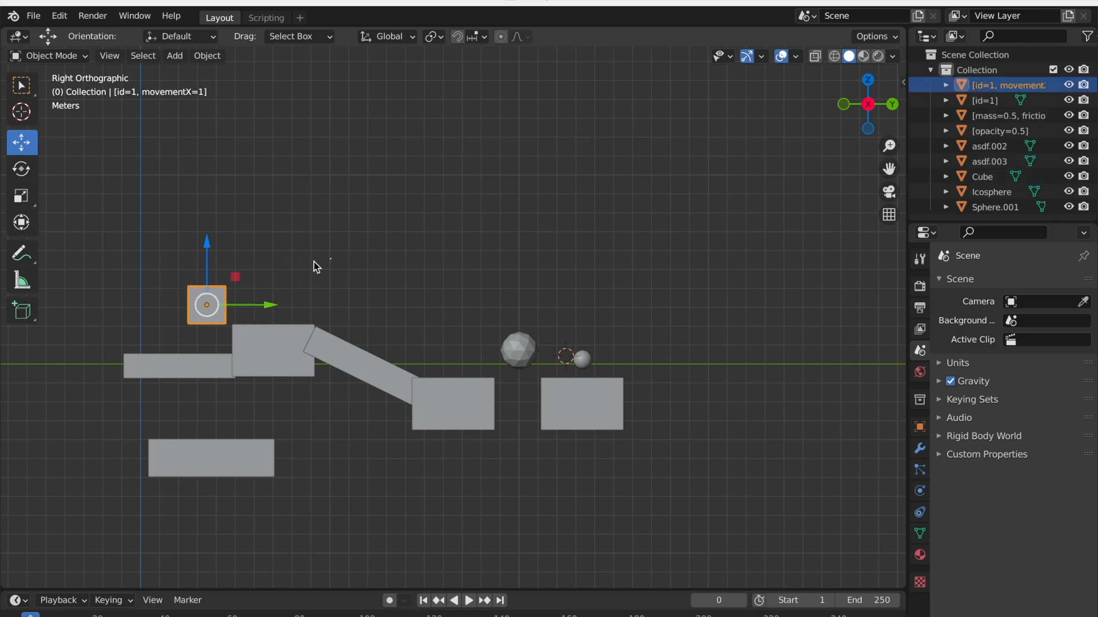
{"action": "left_click", "coordinate": [341, 245]}
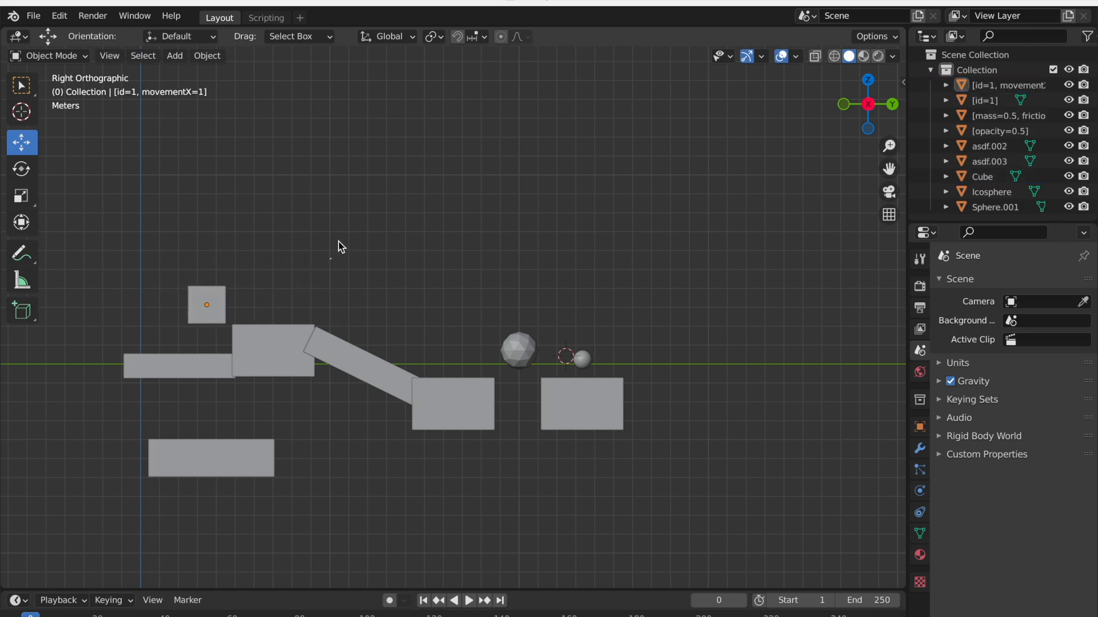
Step: Run the map export script in the Scripting workspace to regenerate the URL
{"action": "left_click", "coordinate": [265, 17]}
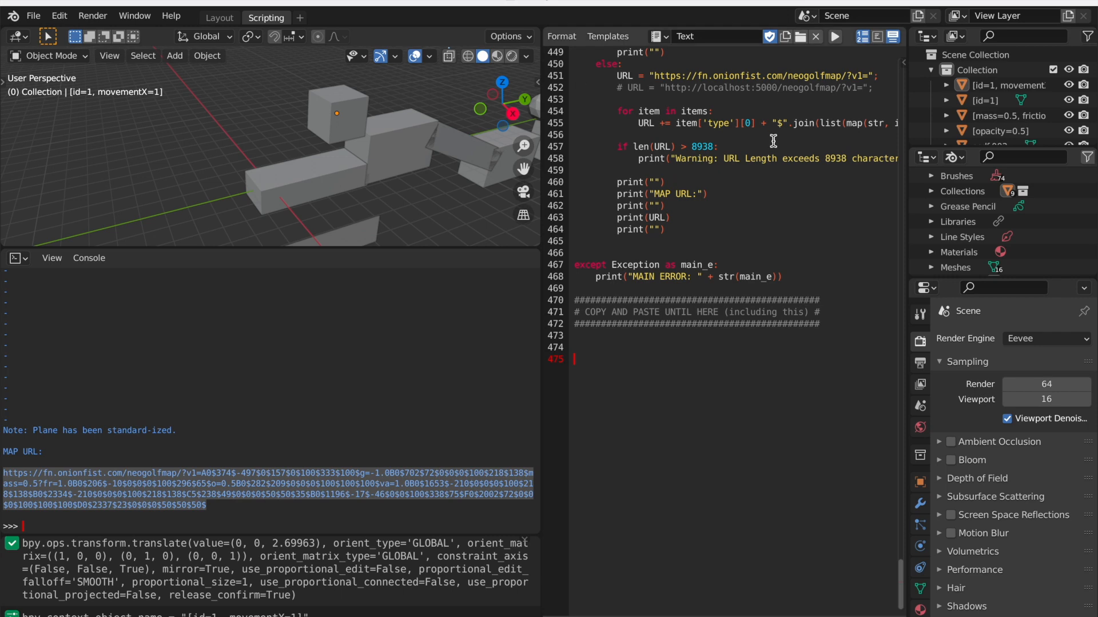
{"action": "left_click", "coordinate": [832, 37]}
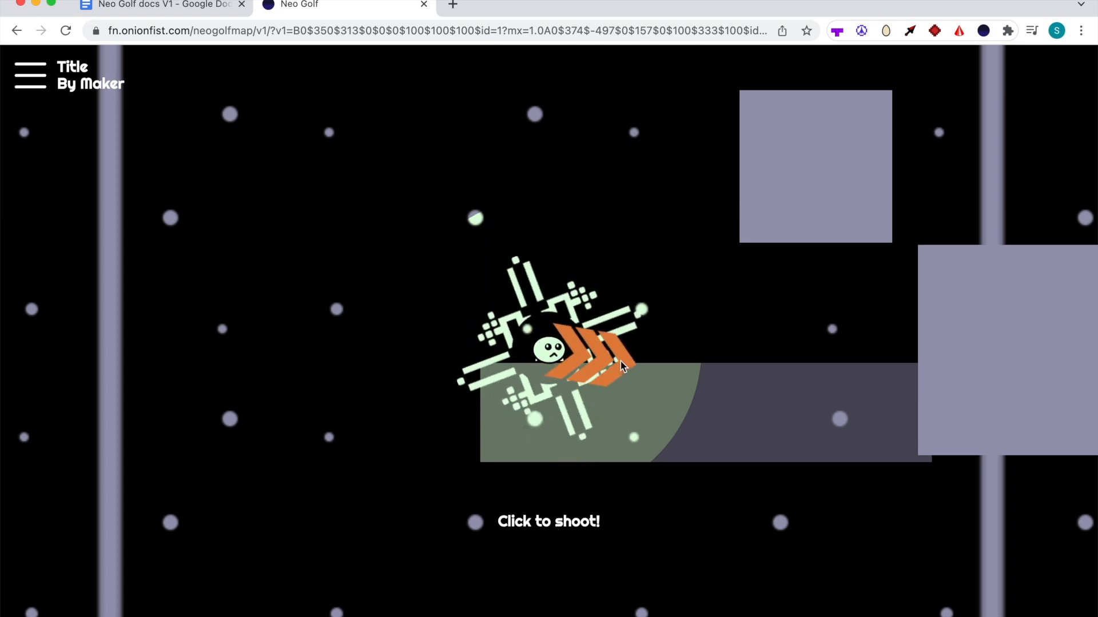
Step: Shoot the ball in Neo Golf to test the moving cube
{"action": "left_click", "coordinate": [620, 365]}
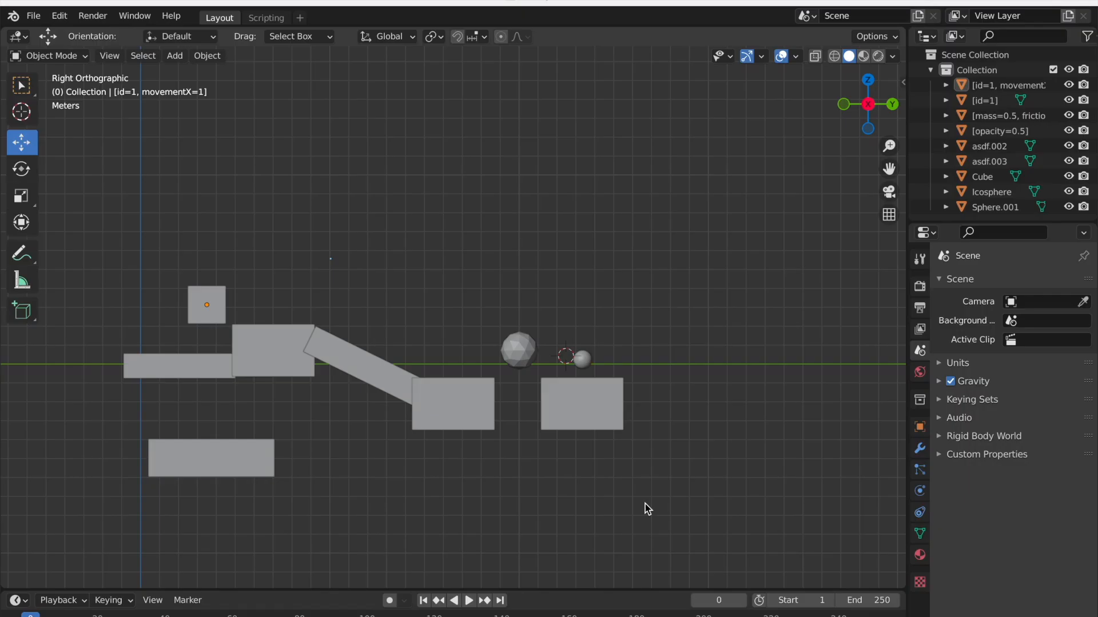
{"action": "mouse_move", "coordinate": [204, 77]}
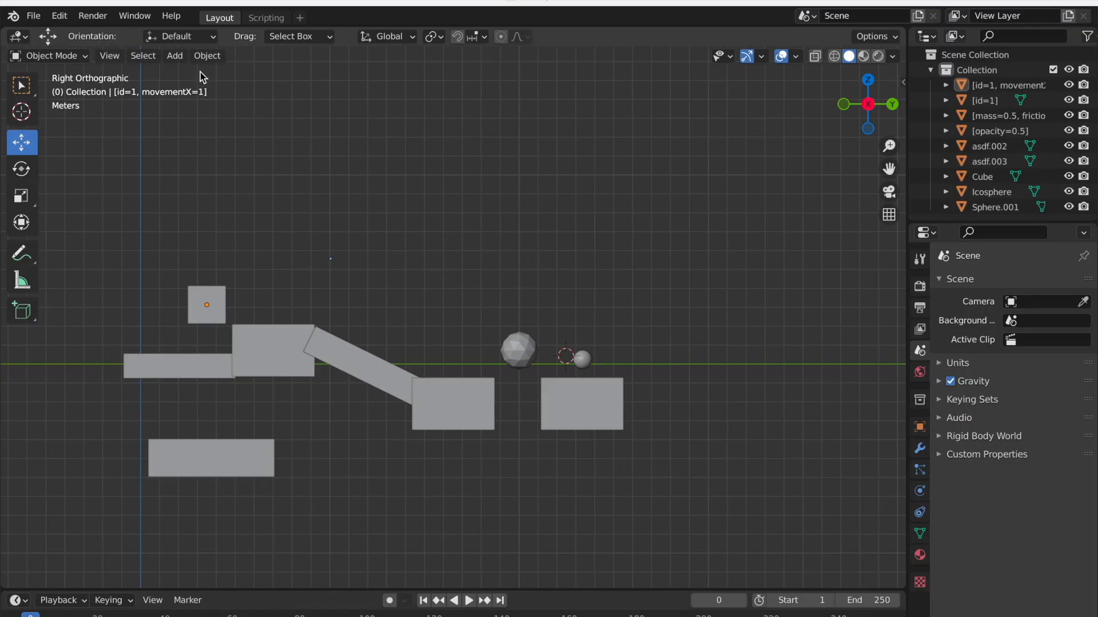
Step: Add a new plane and select it near the lower blocks
{"action": "left_click", "coordinate": [174, 54]}
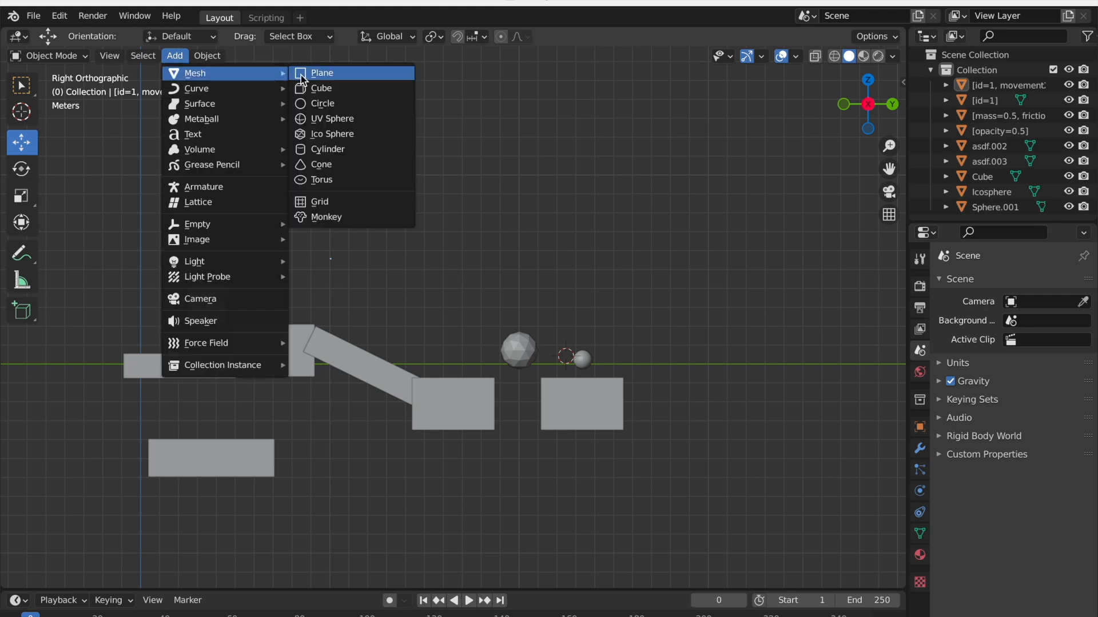
{"action": "left_click", "coordinate": [321, 73]}
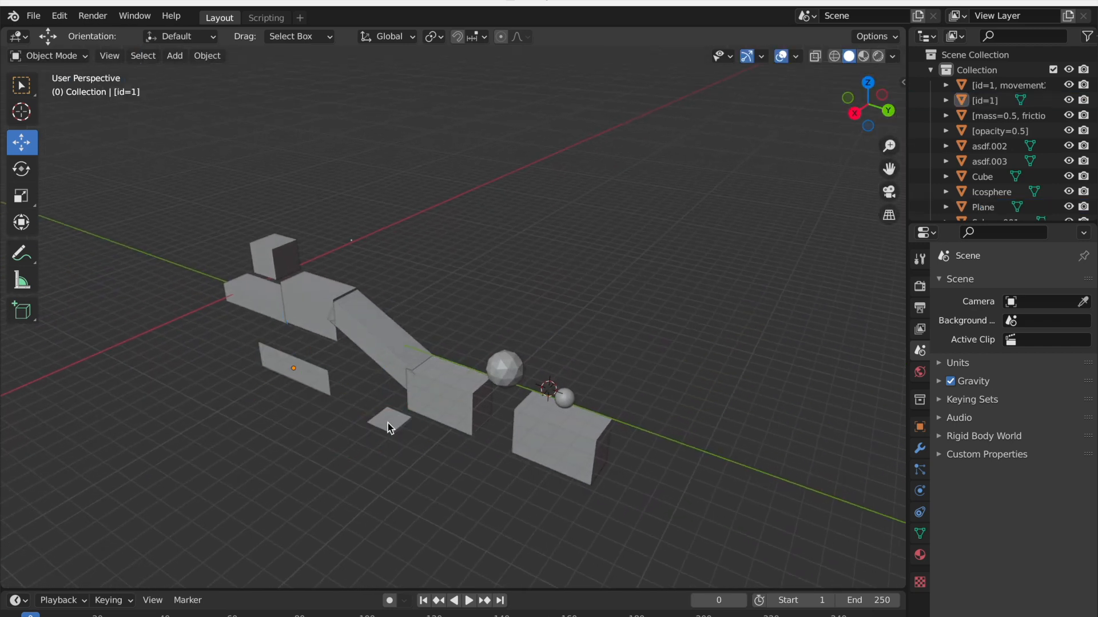
{"action": "left_click", "coordinate": [388, 419]}
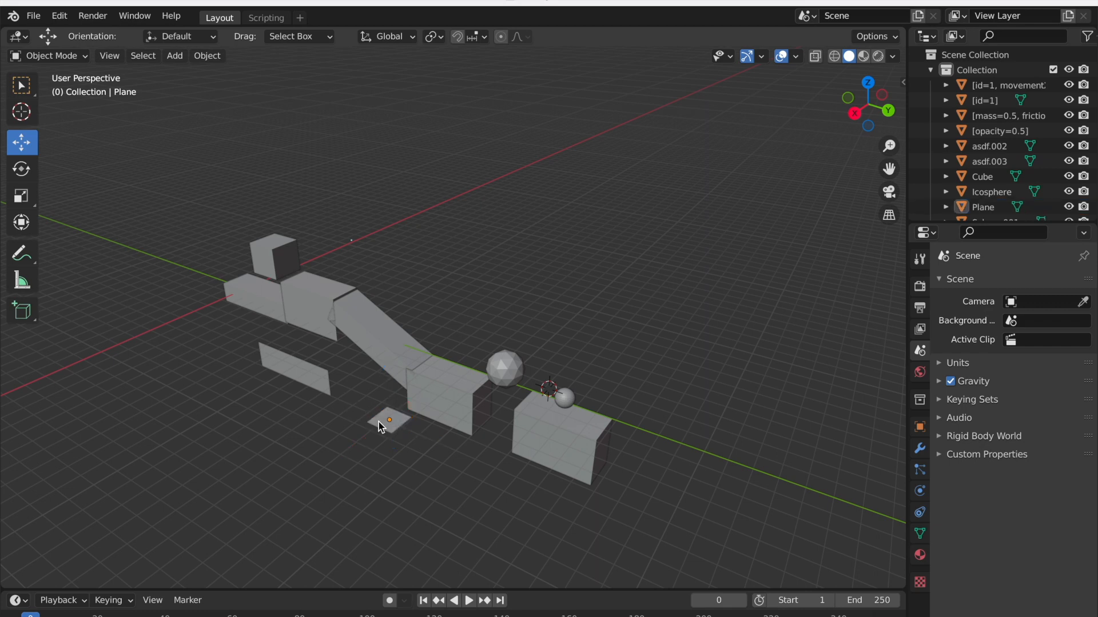
{"action": "left_click", "coordinate": [389, 419]}
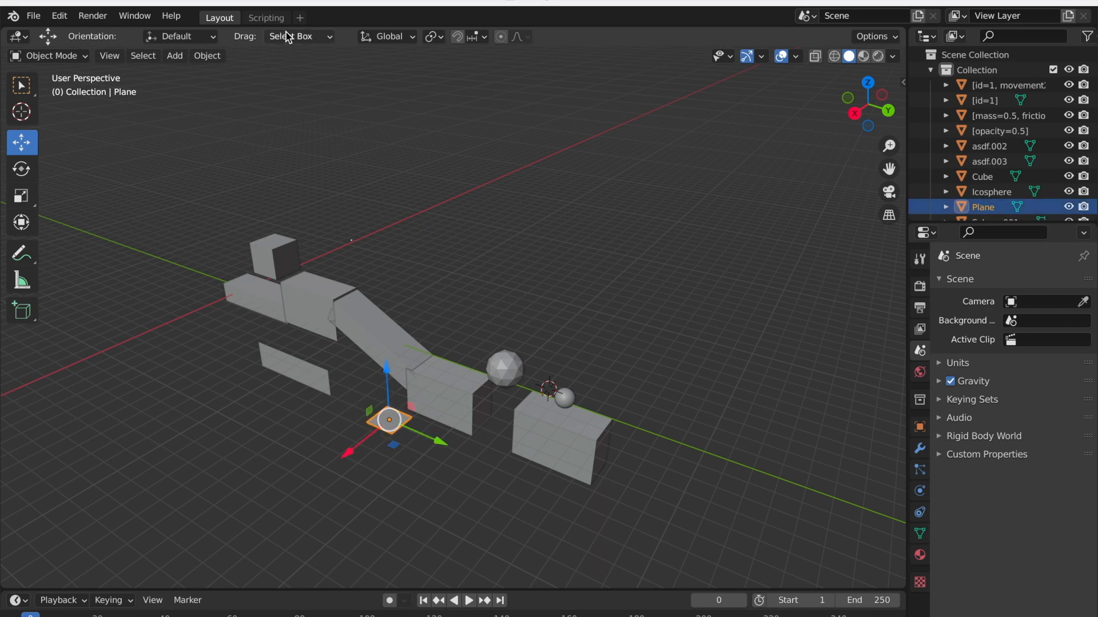
Step: Rerun the export script, return to Layout and reselect the small plane
{"action": "left_click", "coordinate": [265, 17]}
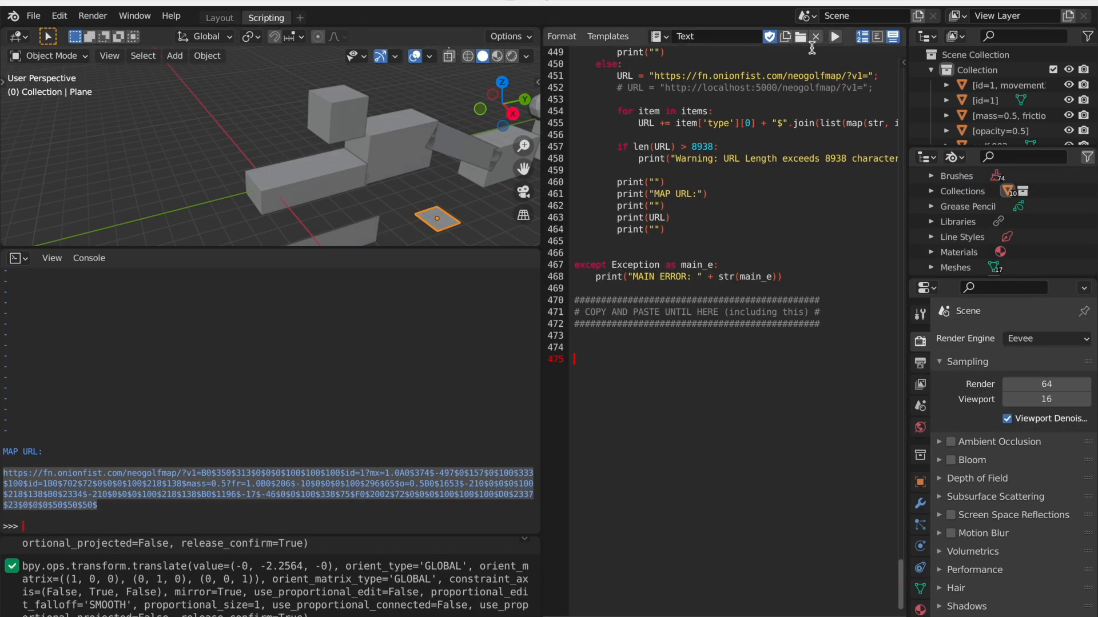
{"action": "left_click", "coordinate": [834, 37]}
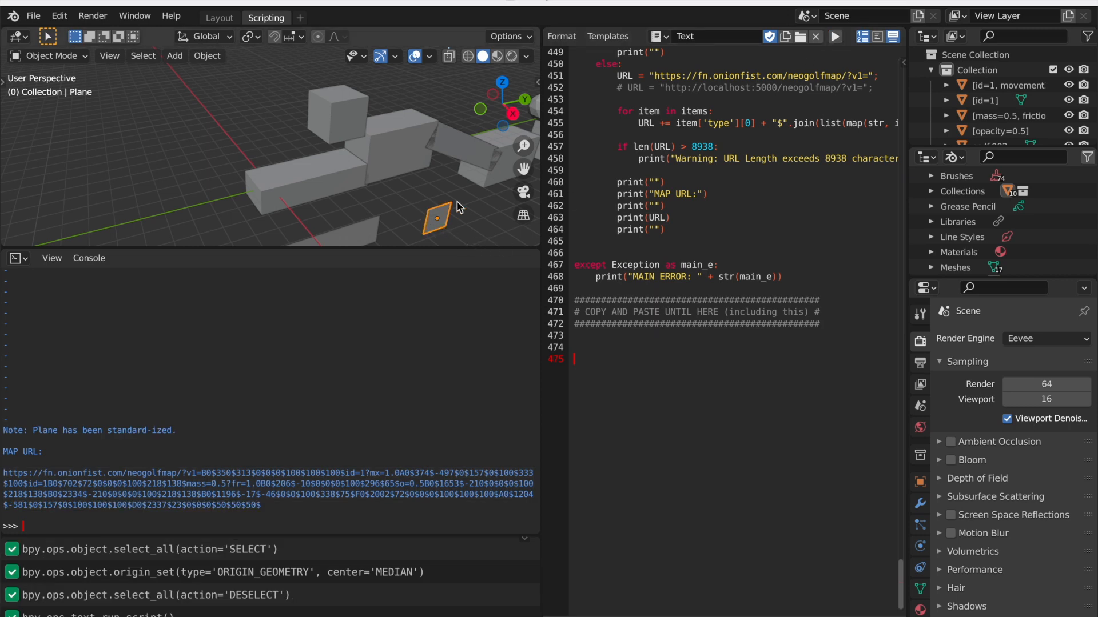
{"action": "left_click", "coordinate": [218, 17]}
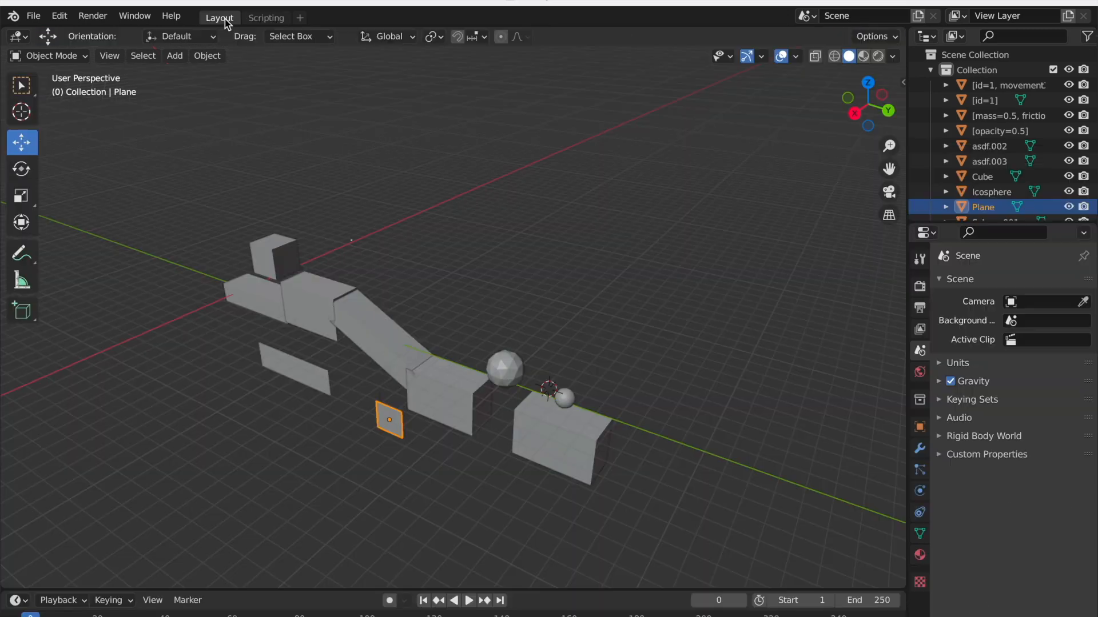
{"action": "left_click", "coordinate": [390, 420]}
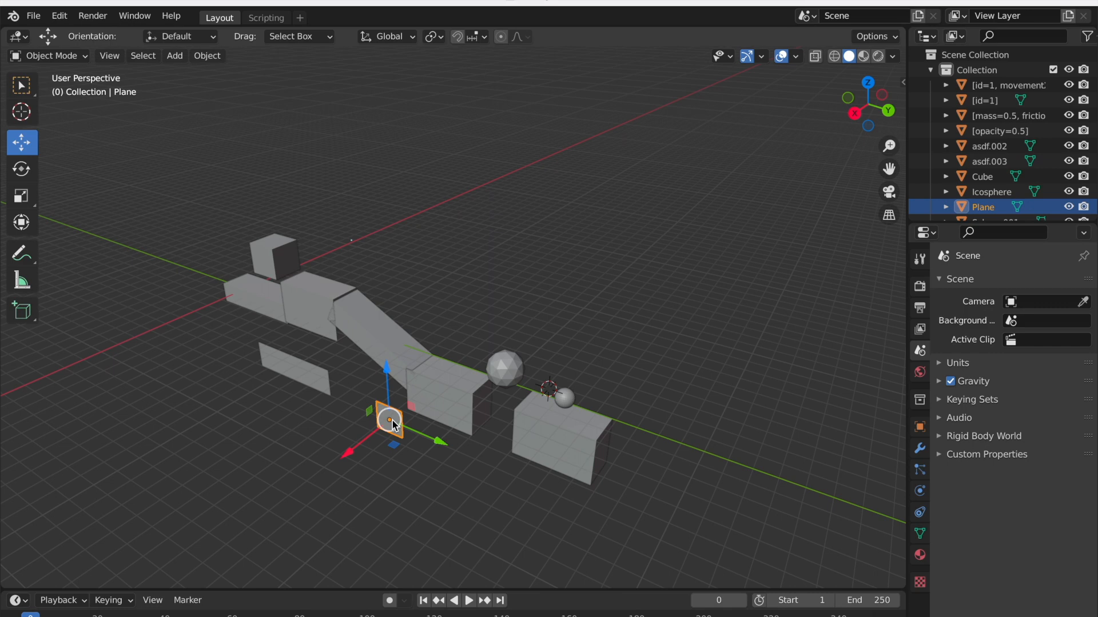
{"action": "mouse_move", "coordinate": [855, 114]}
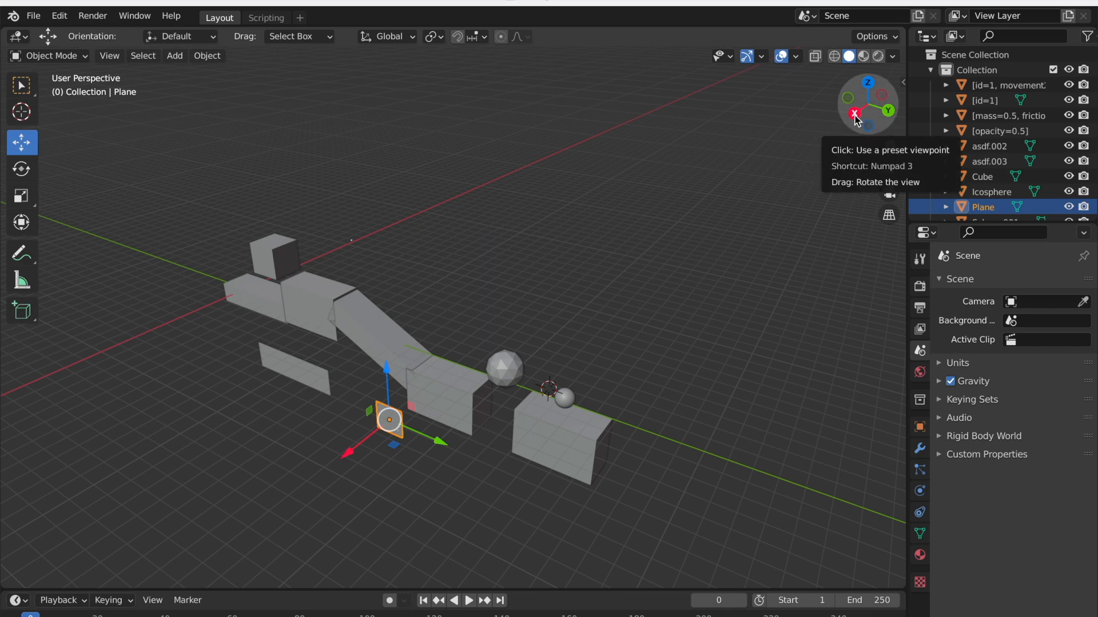
{"action": "mouse_move", "coordinate": [851, 126]}
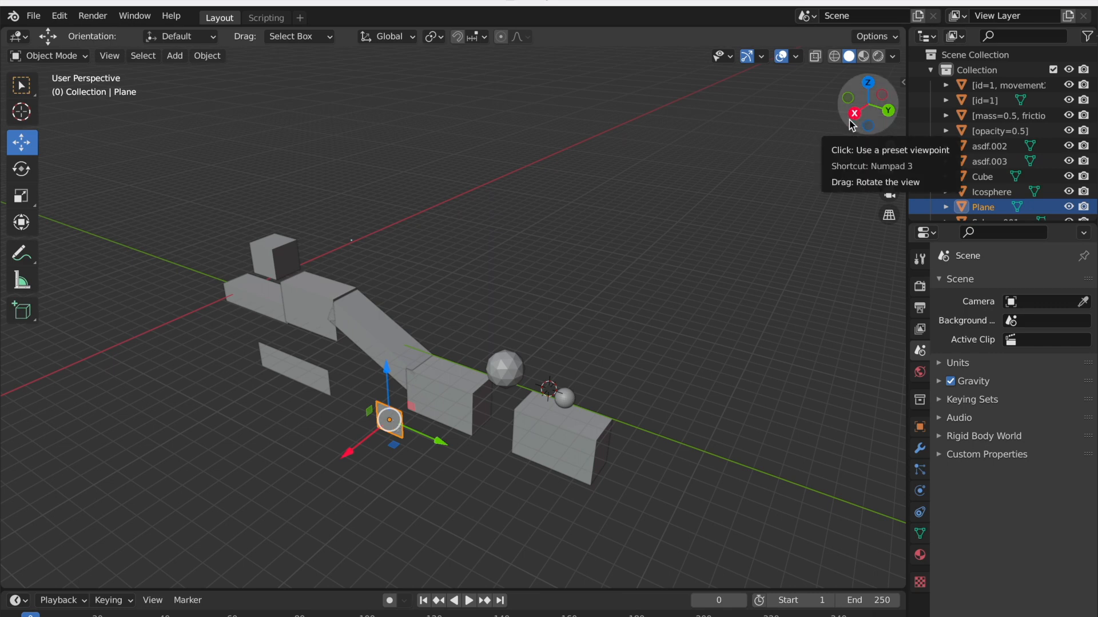
Step: Rename the small plane to [id=2] and leave it stretched into a wide bar below the blocks
{"action": "left_click", "coordinate": [853, 113]}
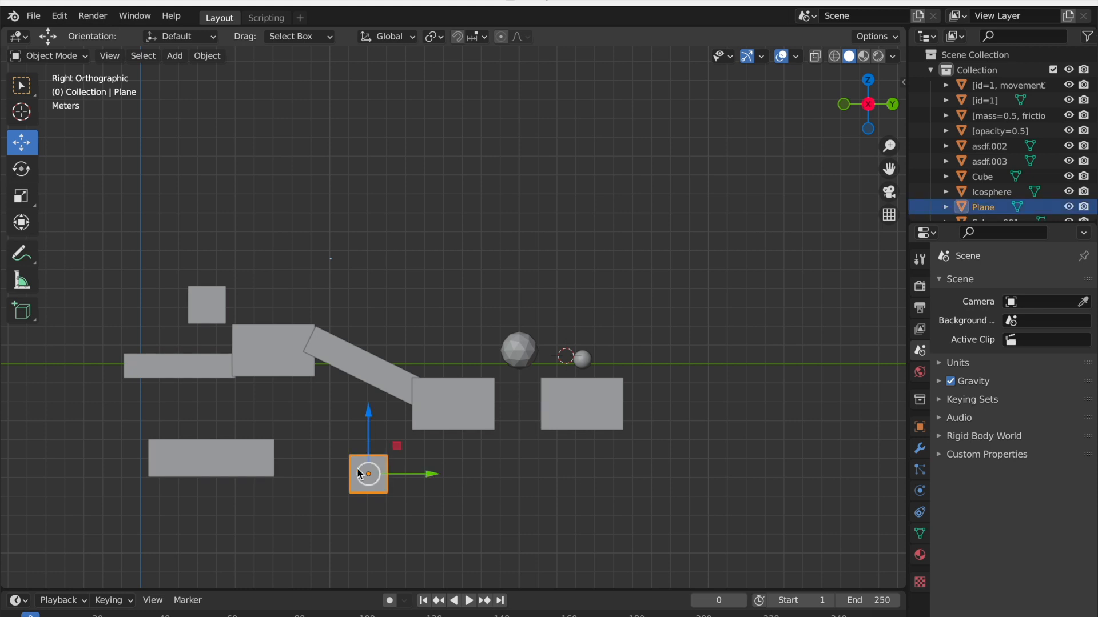
{"action": "double_click", "coordinate": [367, 473]}
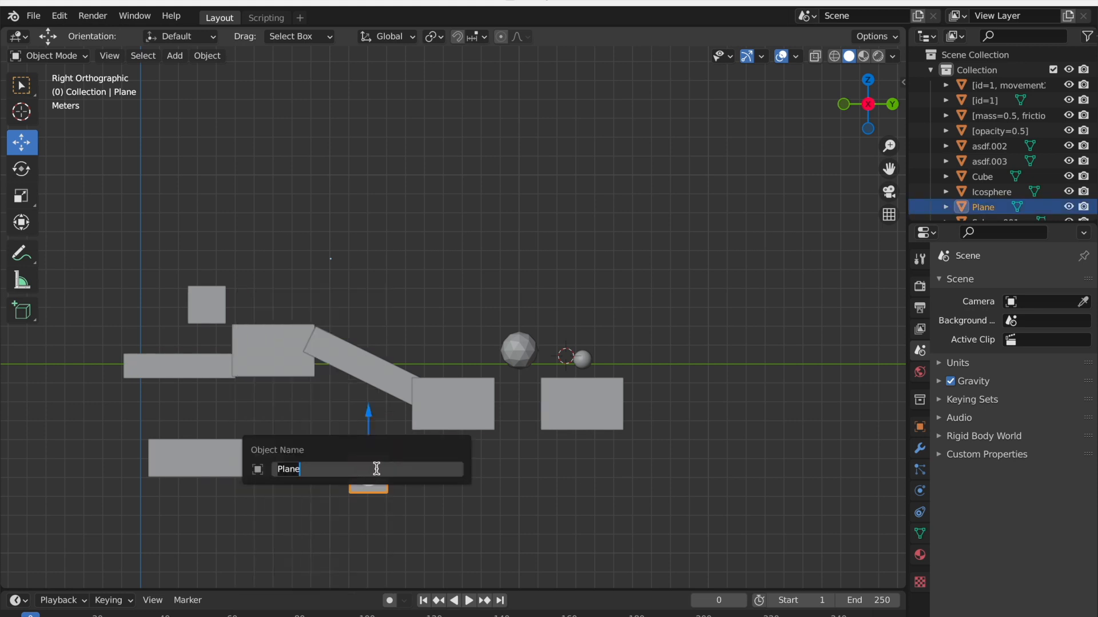
{"action": "type", "text": "[id=2"}
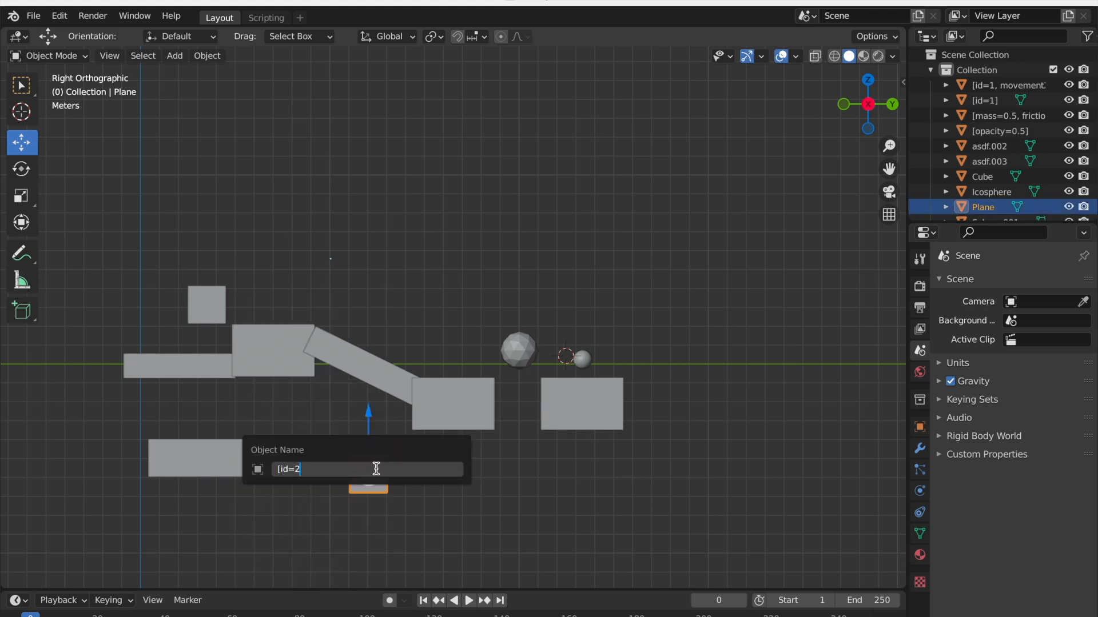
{"action": "key", "text": "Return"}
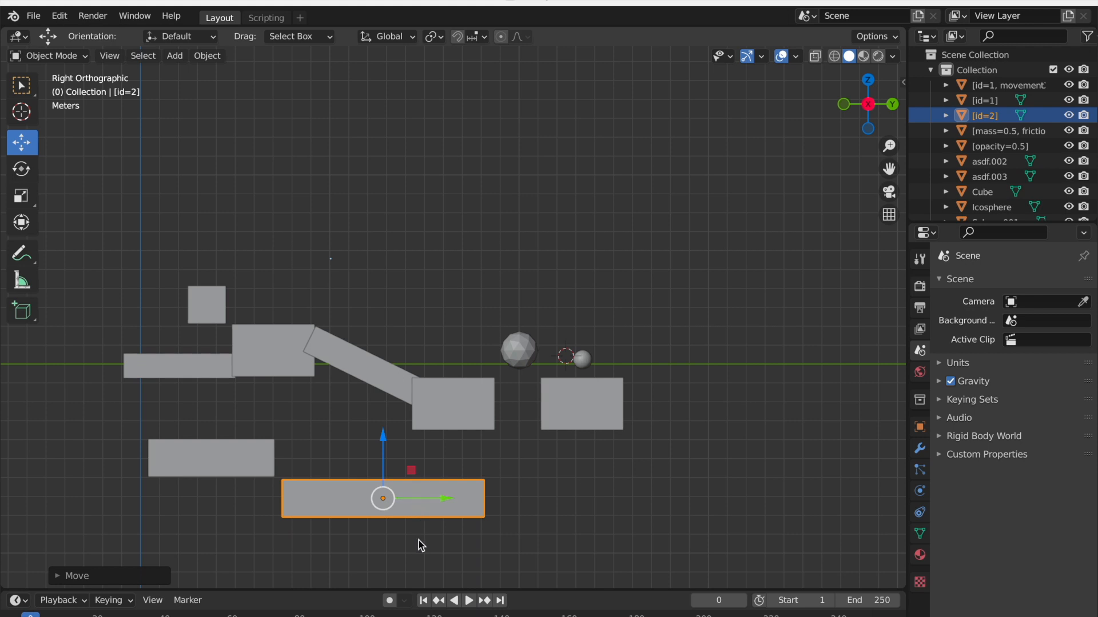
{"action": "left_click", "coordinate": [356, 432]}
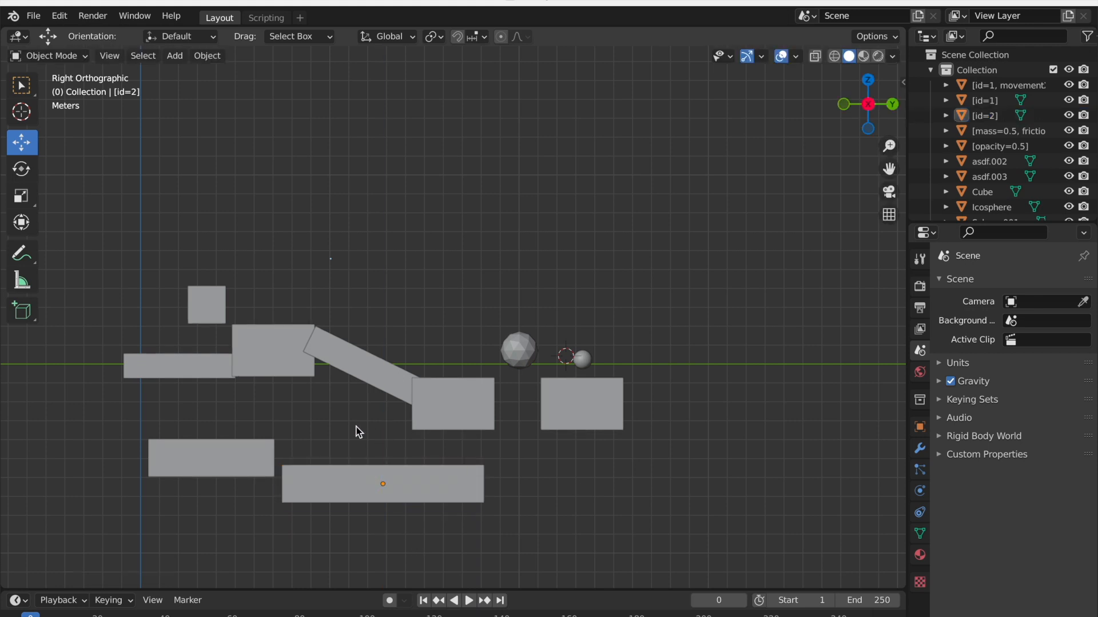
{"action": "mouse_move", "coordinate": [184, 68]}
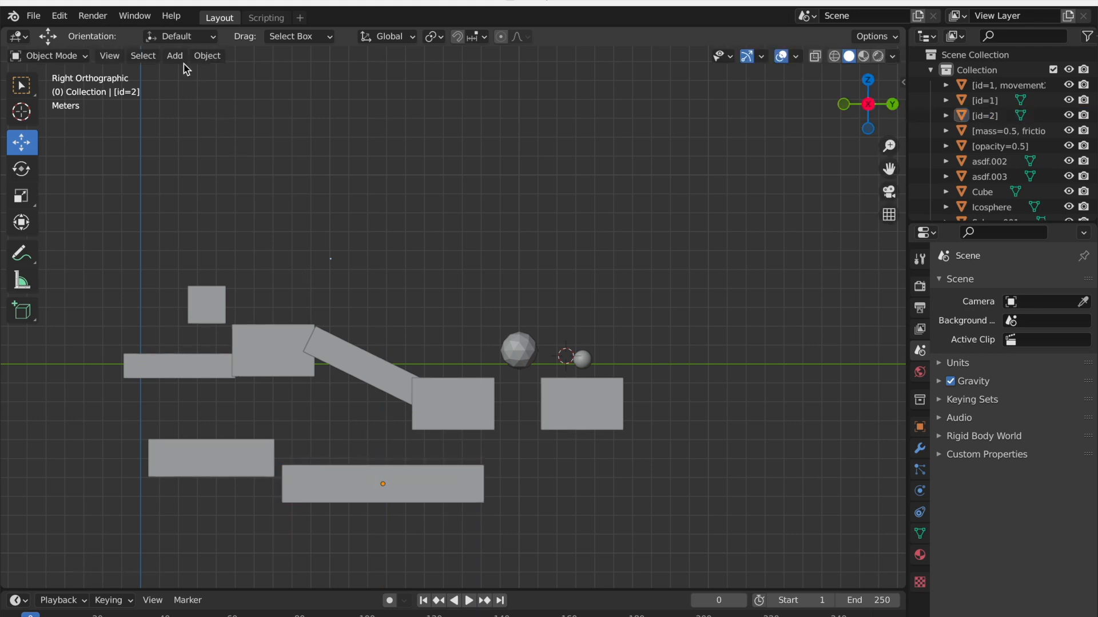
Step: Add a small cube and rename it [id=2, rotation=1]
{"action": "left_click", "coordinate": [174, 55]}
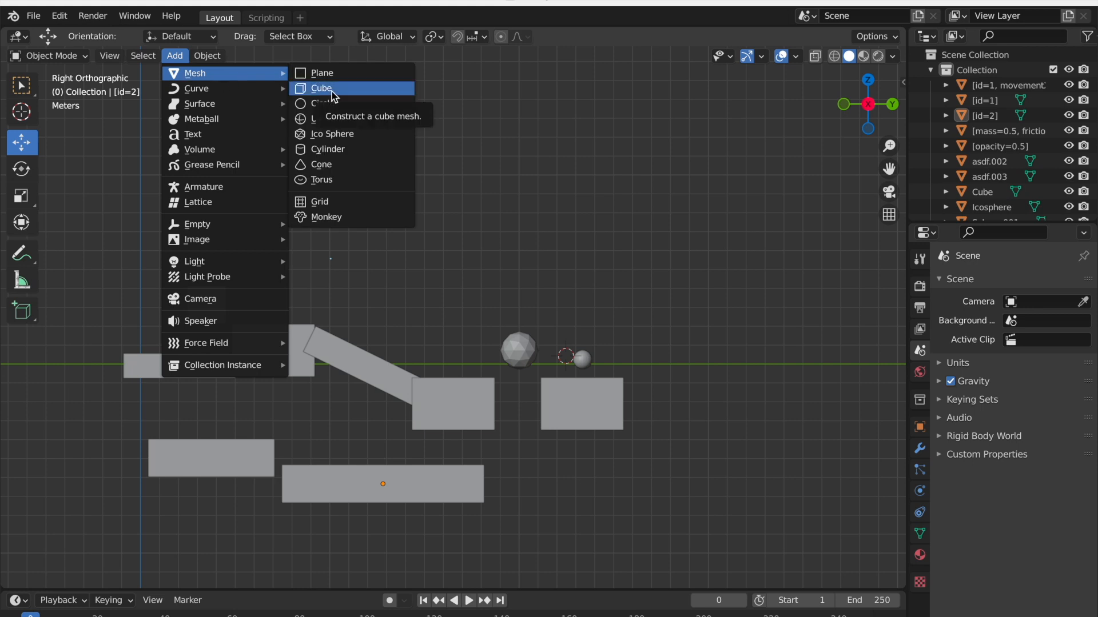
{"action": "left_click", "coordinate": [322, 88]}
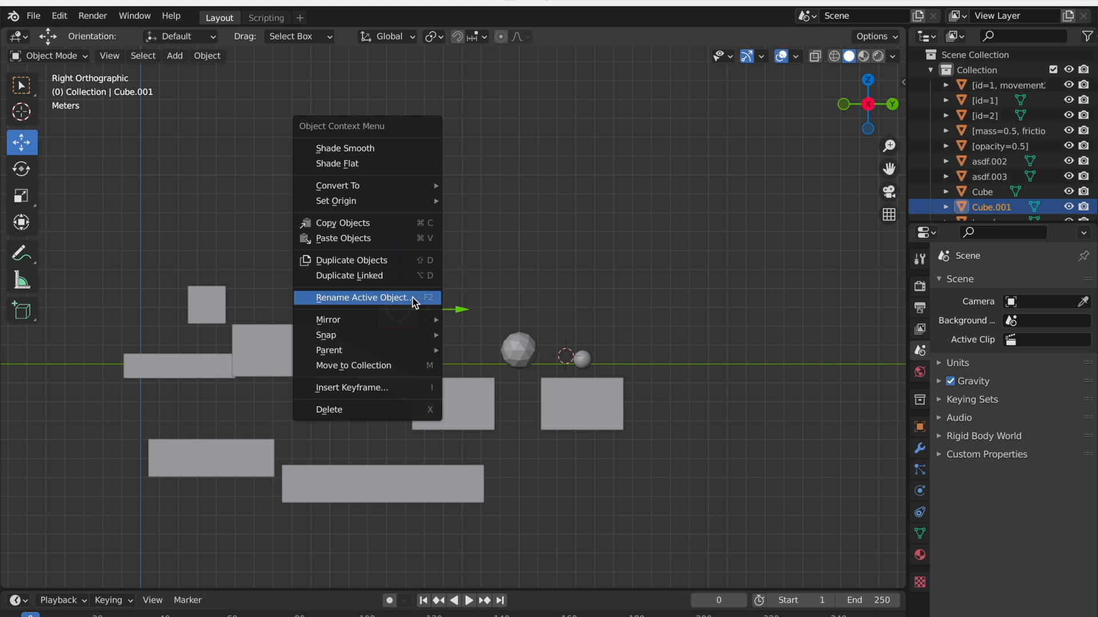
{"action": "left_click", "coordinate": [359, 297]}
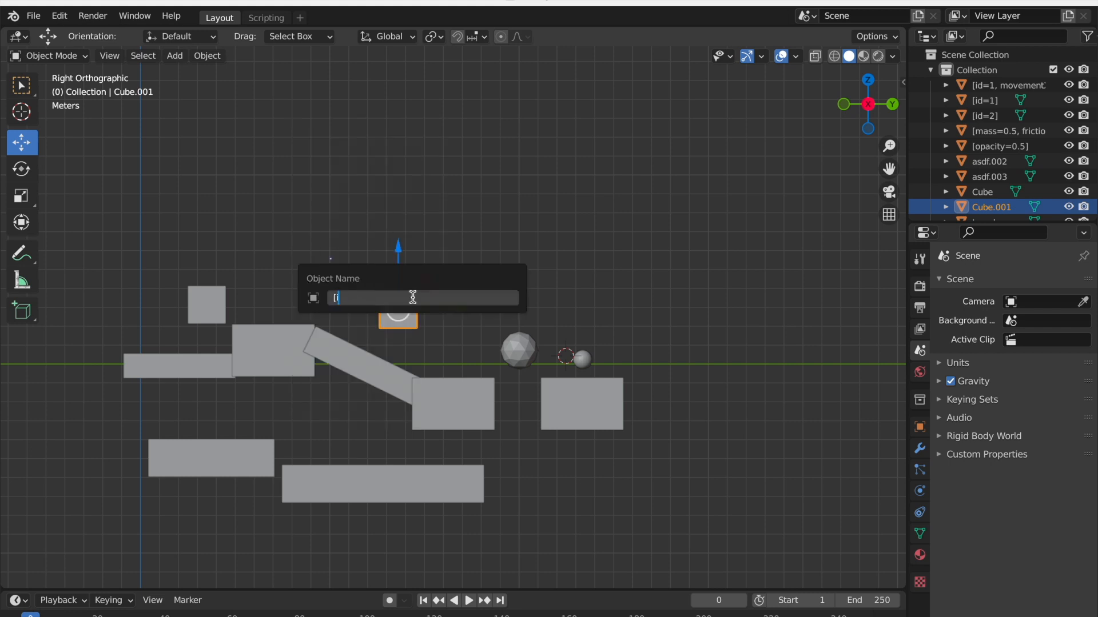
{"action": "type", "text": "[id=2,"}
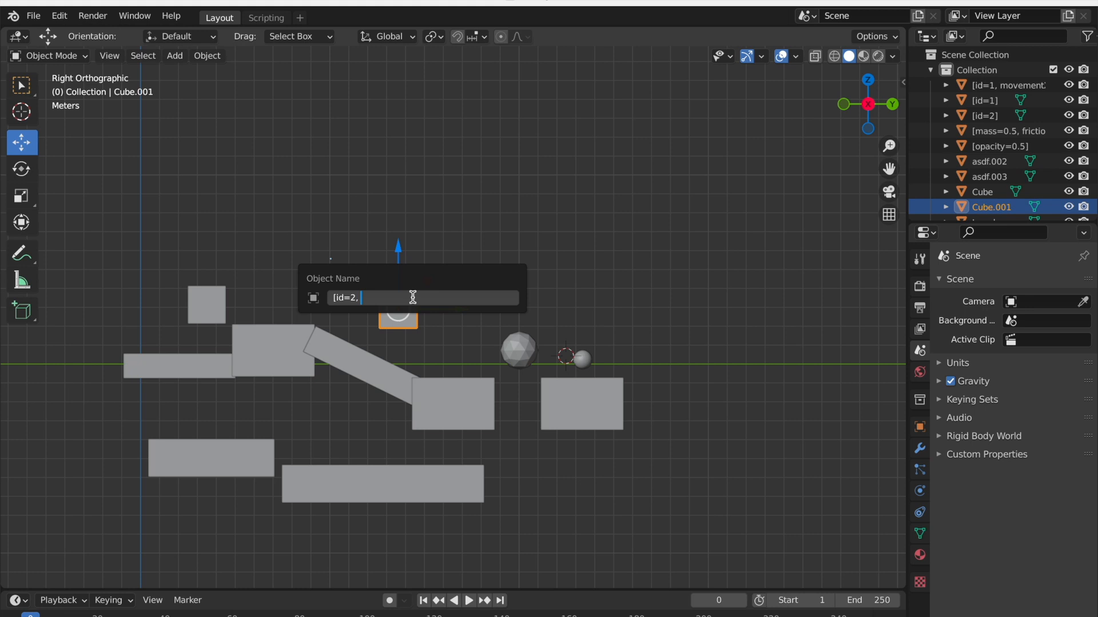
{"action": "type", "text": "rotation=1]"}
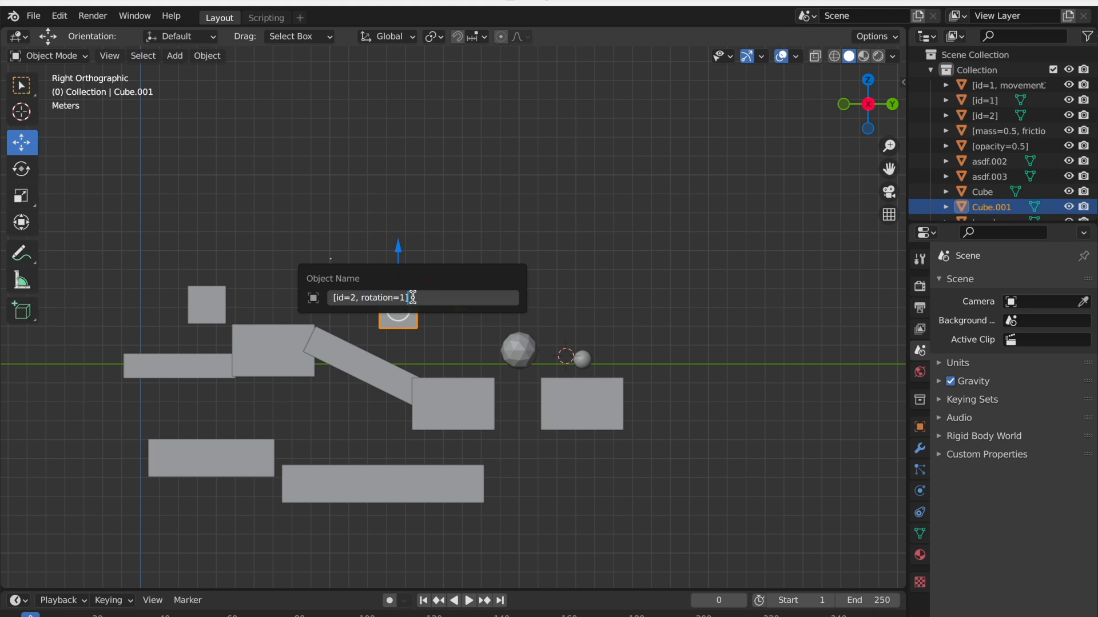
{"action": "key", "text": "Return"}
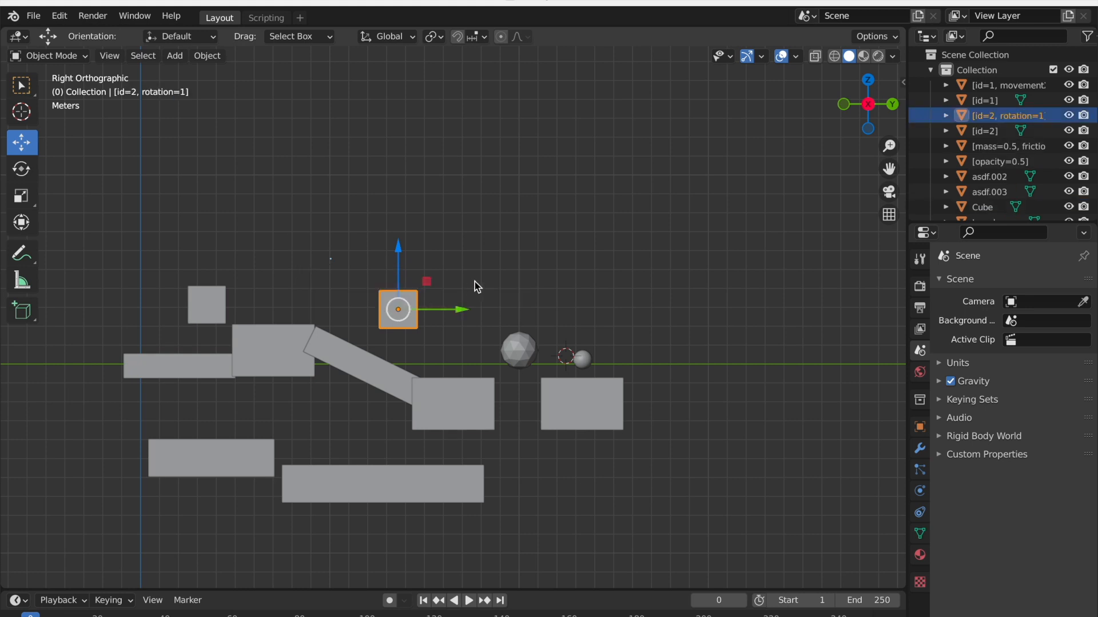
{"action": "left_click", "coordinate": [317, 454]}
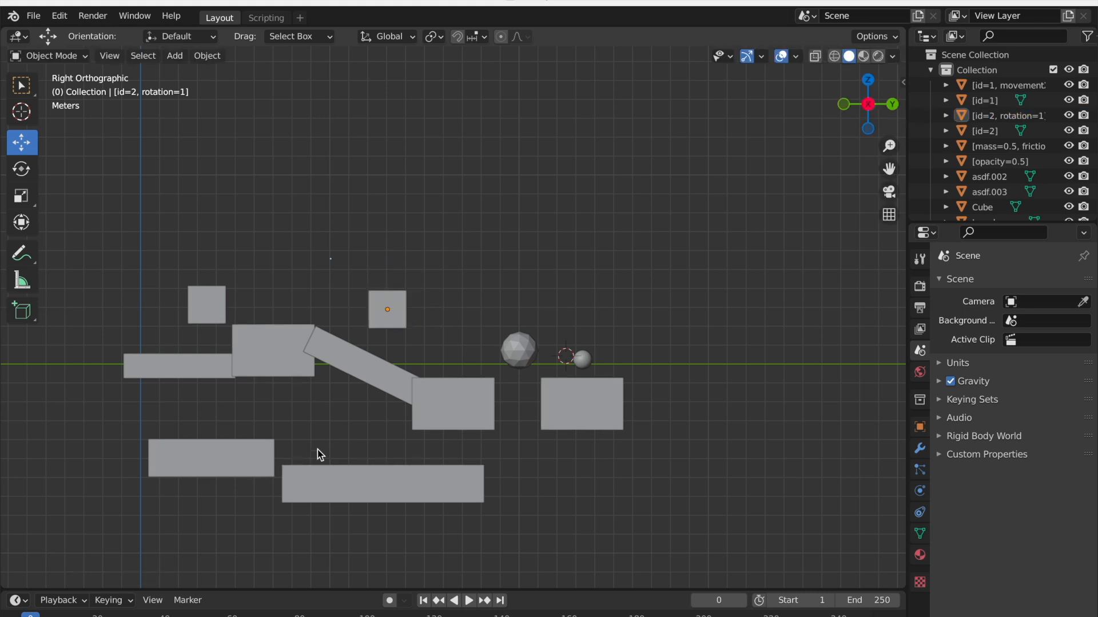
Step: Check the [id=2] plane and cube names, then rerun the map export script
{"action": "left_click", "coordinate": [384, 482]}
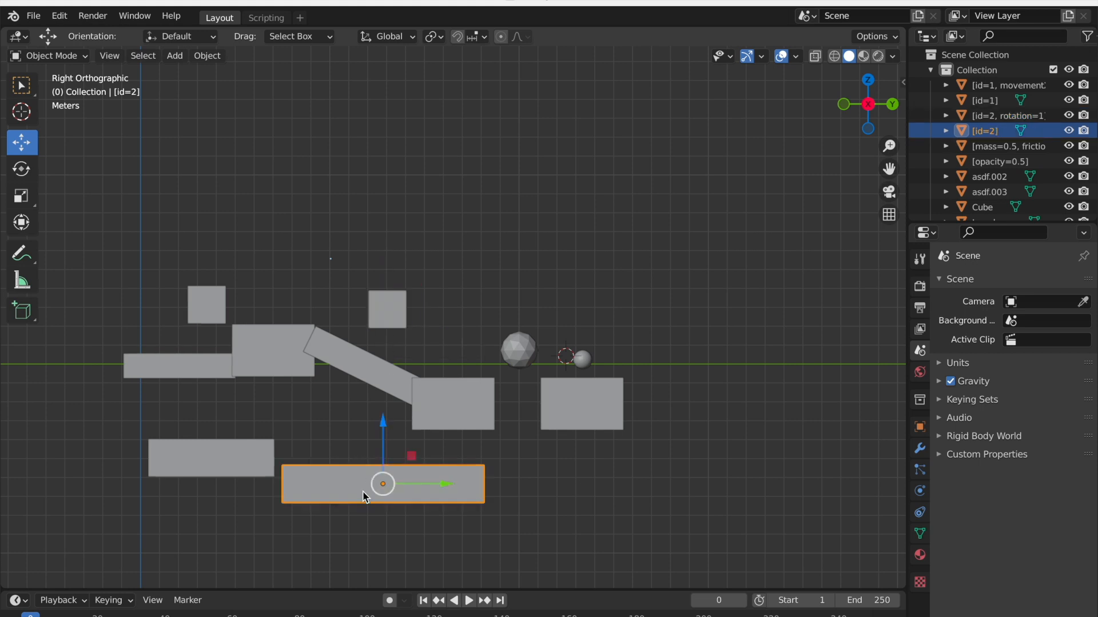
{"action": "left_click", "coordinate": [1009, 116]}
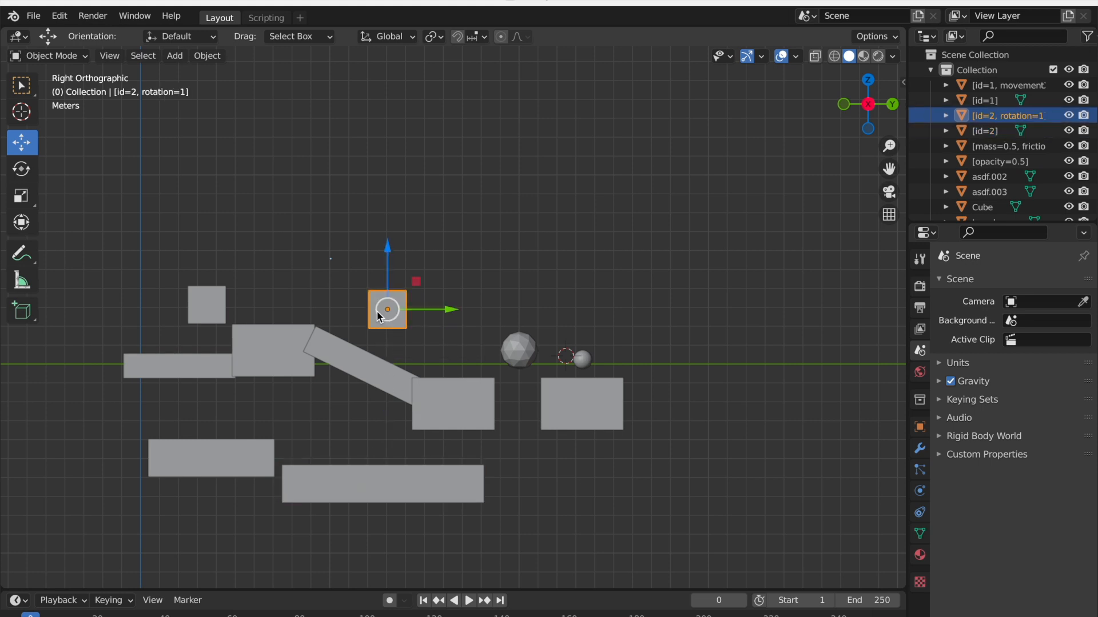
{"action": "double_click", "coordinate": [388, 310]}
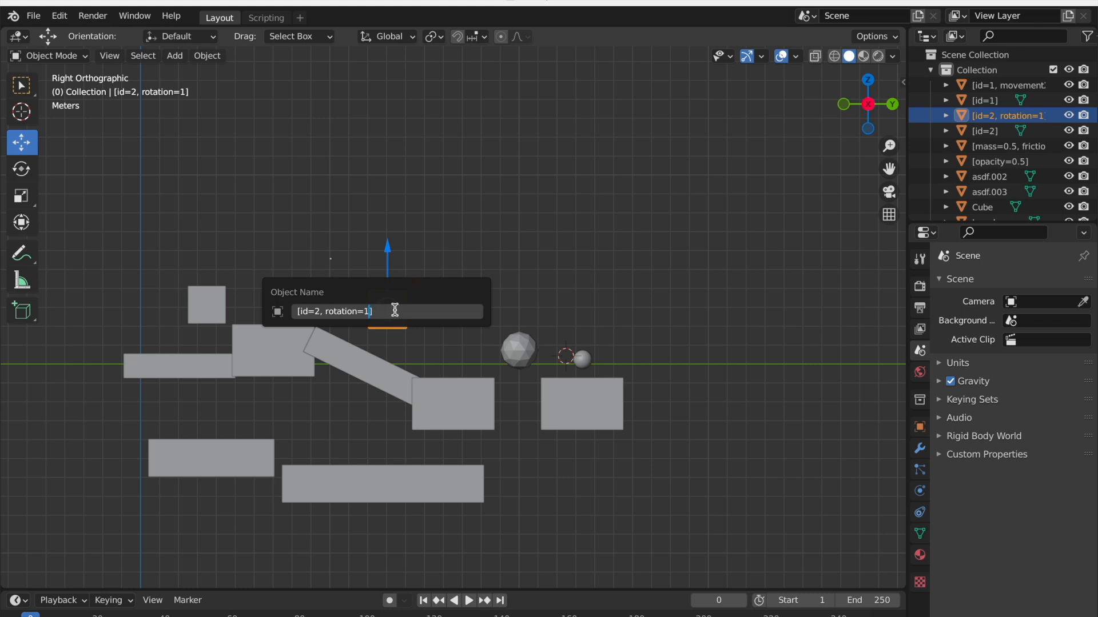
{"action": "key", "text": "Return"}
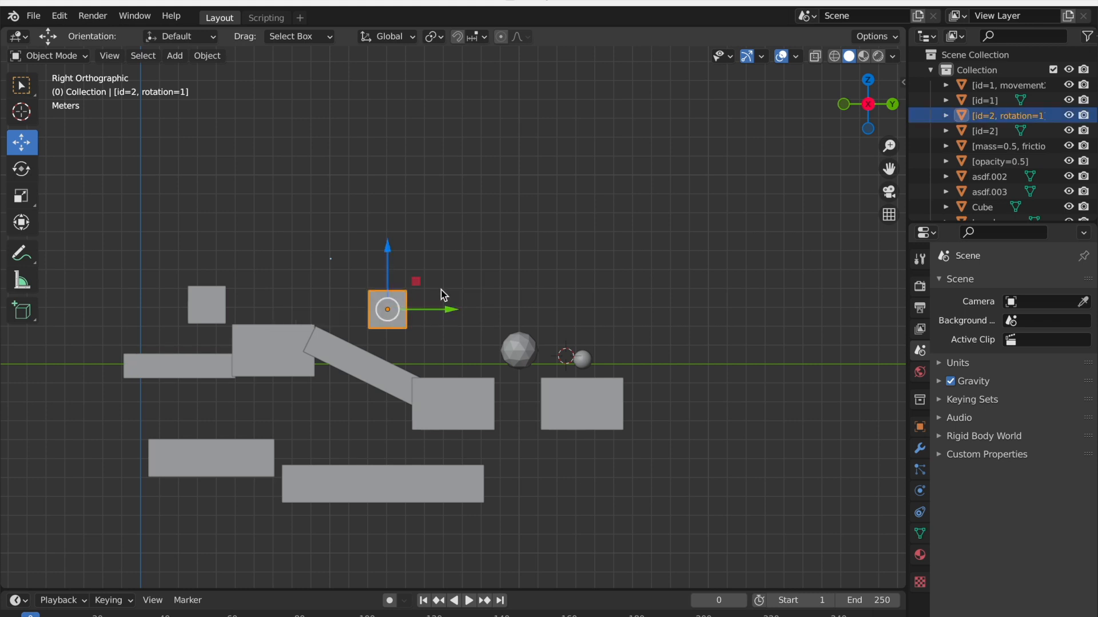
{"action": "left_click", "coordinate": [320, 75]}
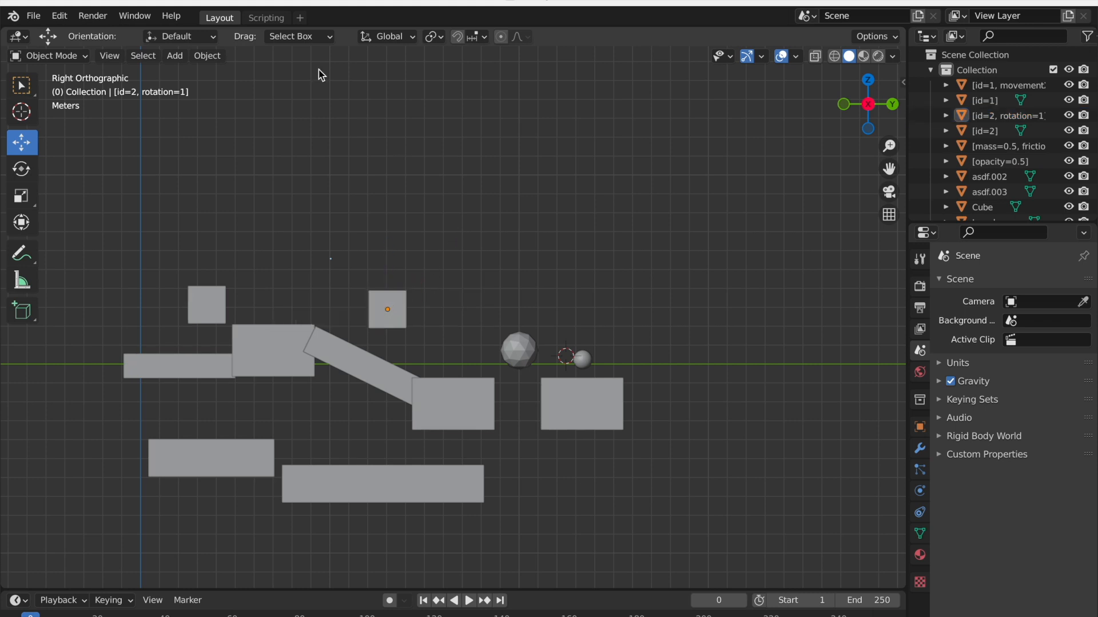
{"action": "left_click", "coordinate": [266, 17]}
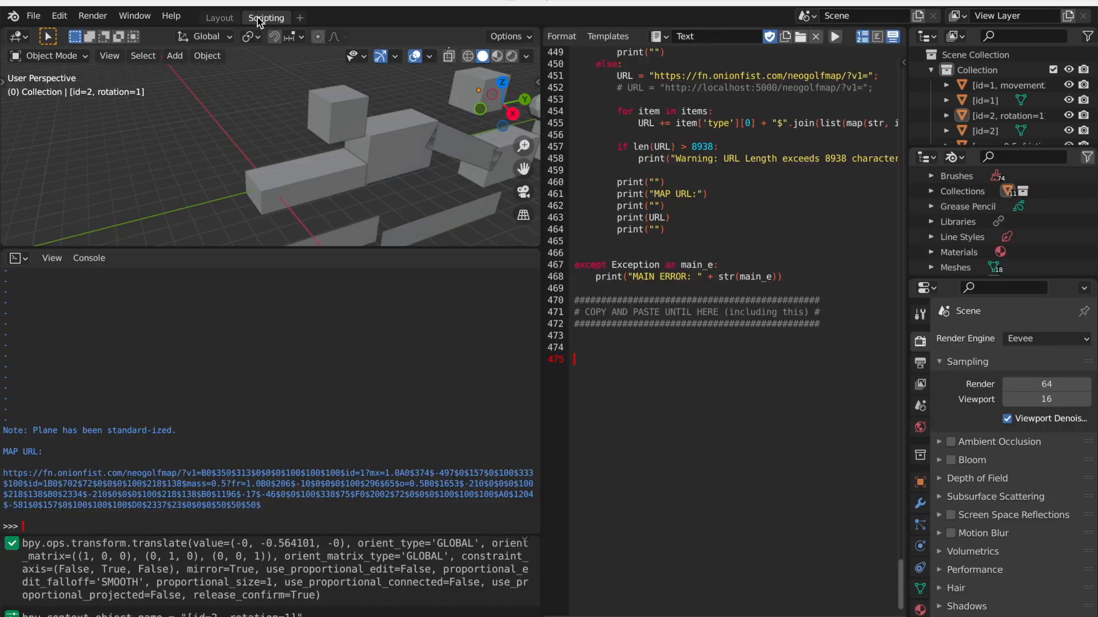
{"action": "left_click", "coordinate": [834, 37]}
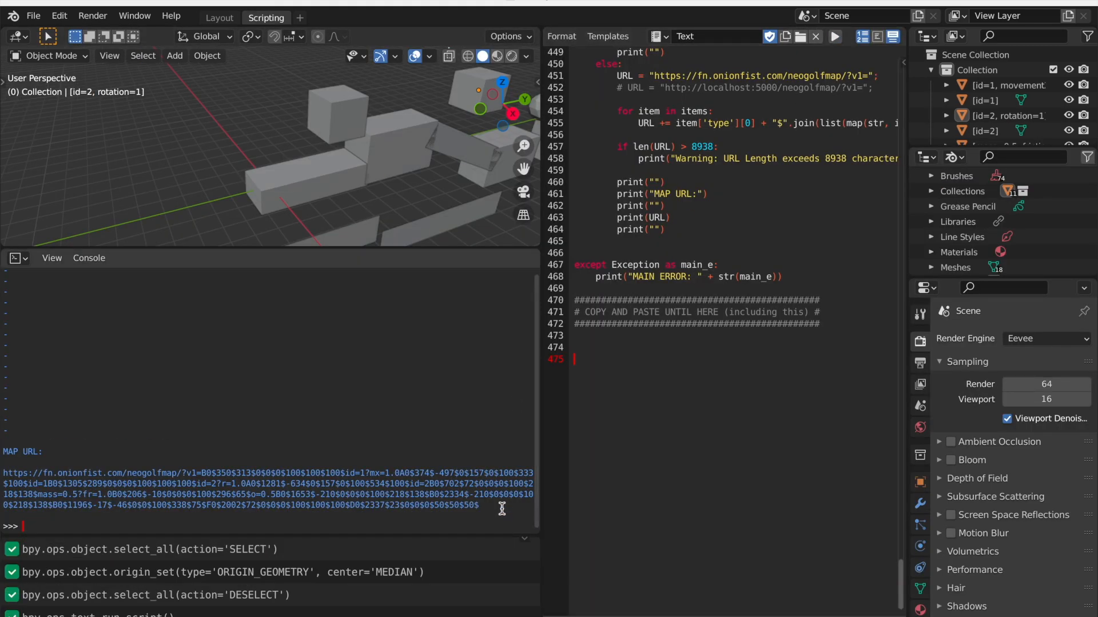
Step: Aim and launch the ball in Neo Golf, then reset it to the start
{"action": "left_click", "coordinate": [329, 5]}
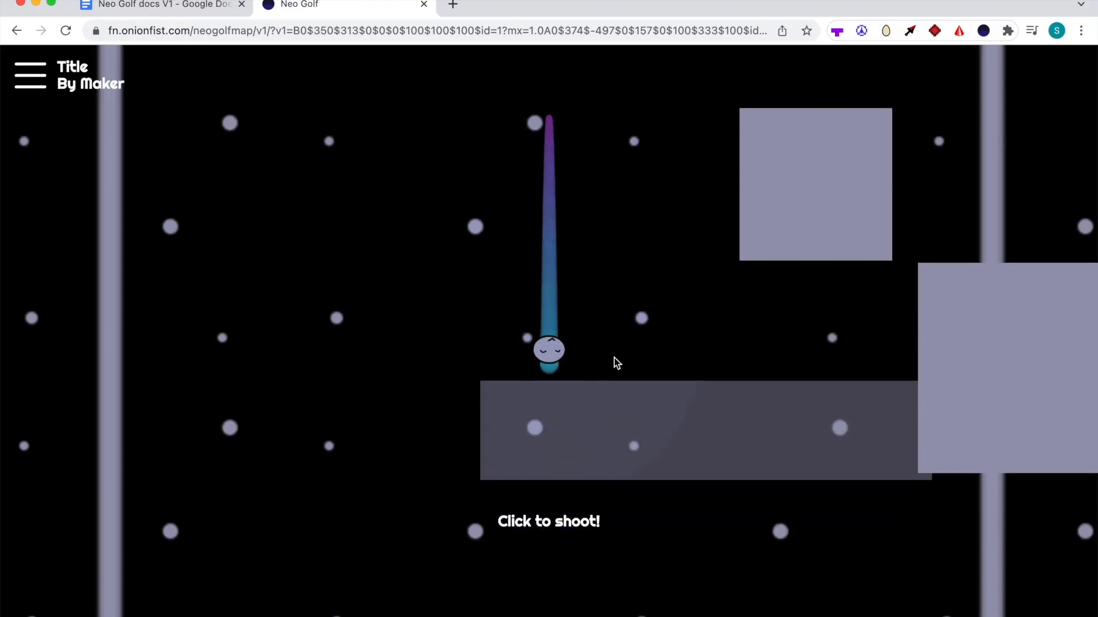
{"action": "left_click", "coordinate": [616, 362]}
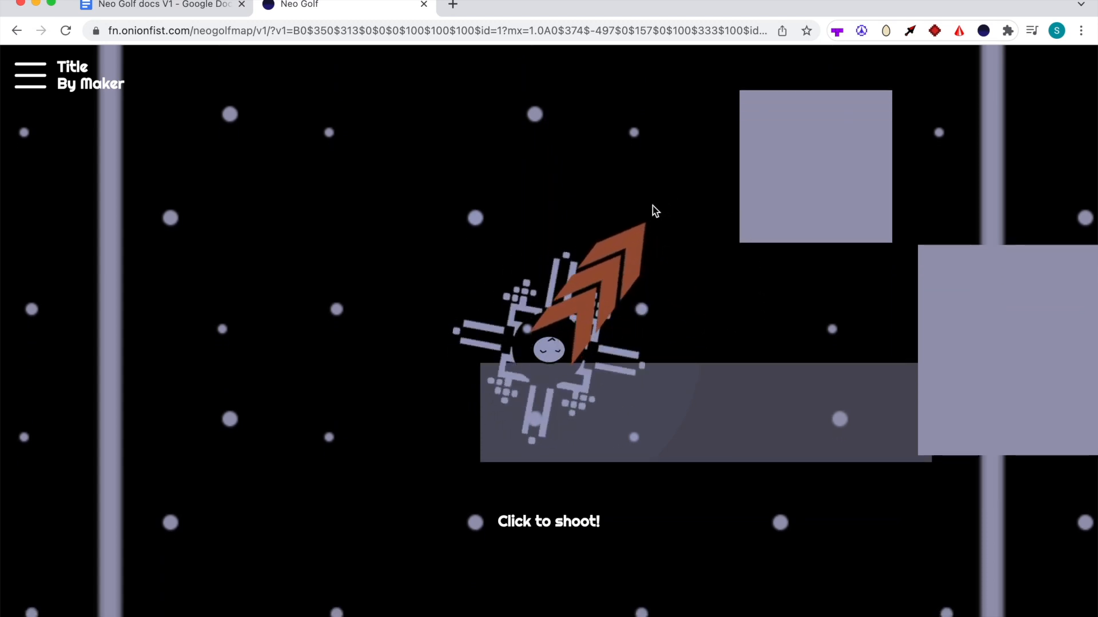
{"action": "left_click", "coordinate": [653, 213]}
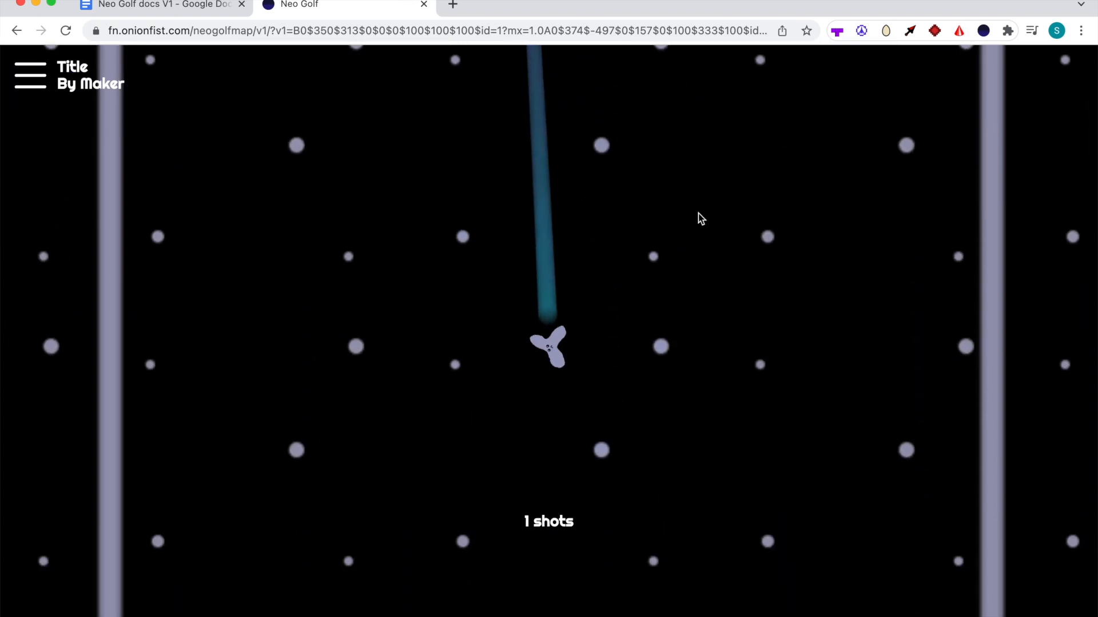
{"action": "left_click", "coordinate": [701, 217]}
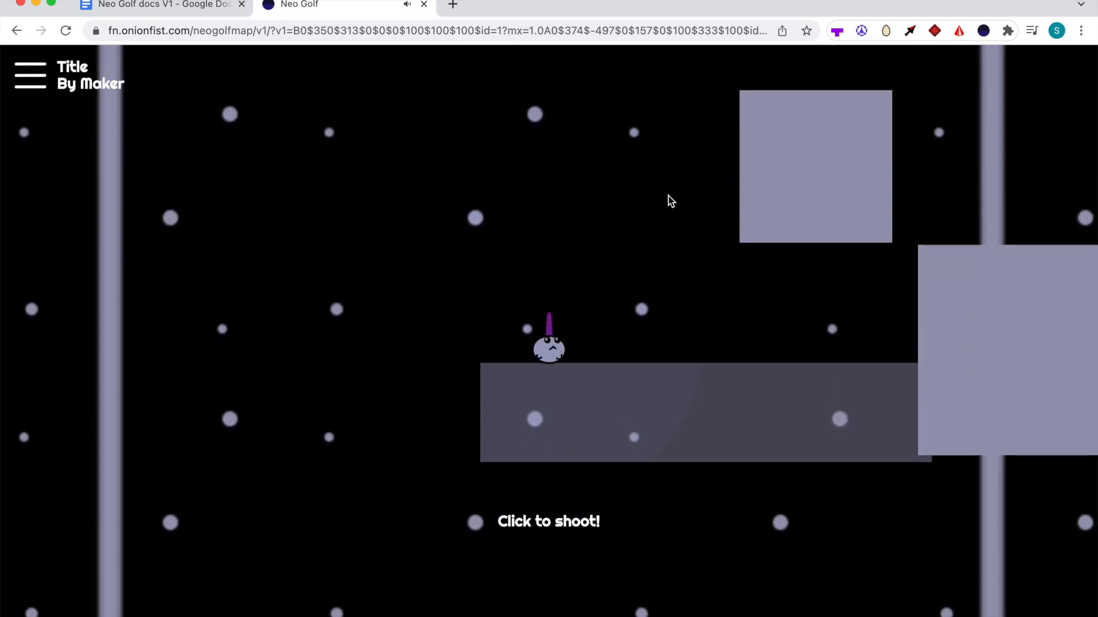
{"action": "left_click", "coordinate": [666, 190]}
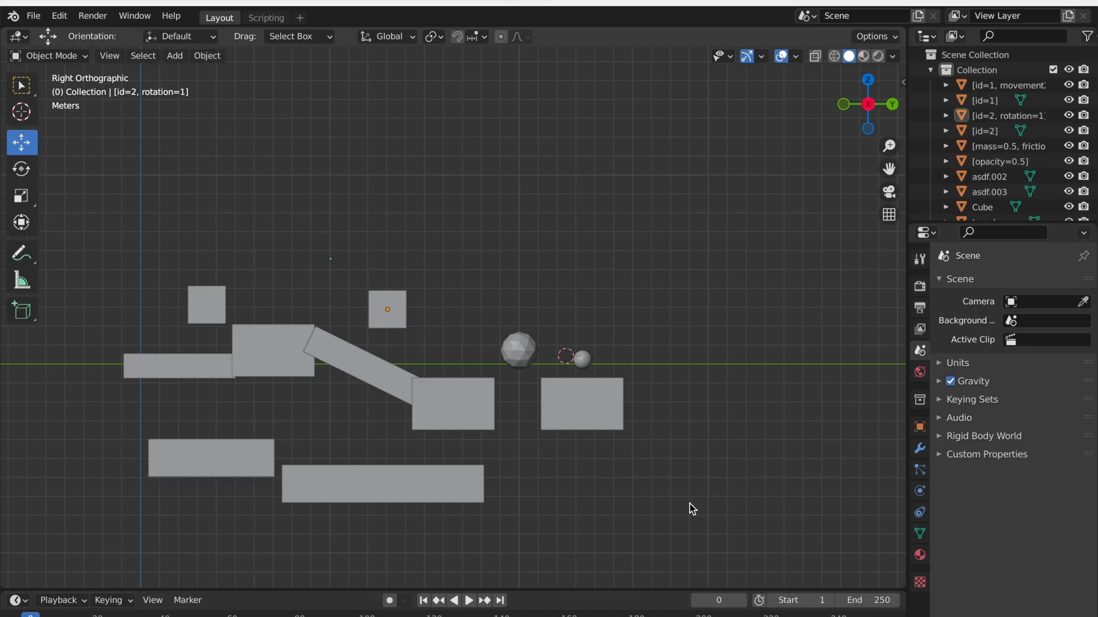
{"action": "mouse_move", "coordinate": [467, 254]}
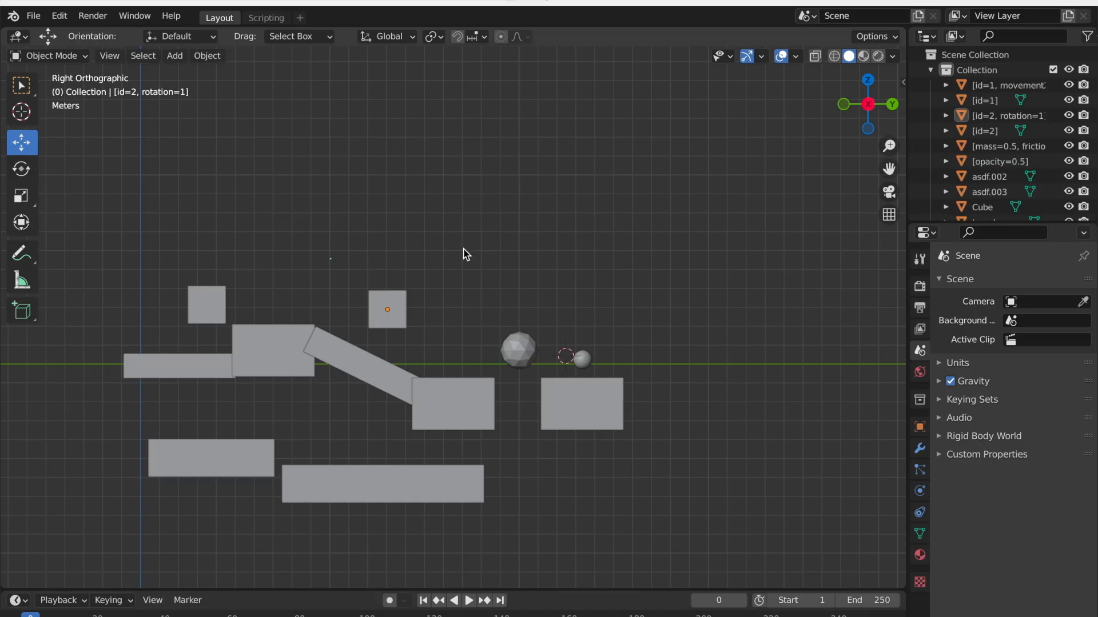
{"action": "mouse_move", "coordinate": [174, 54]}
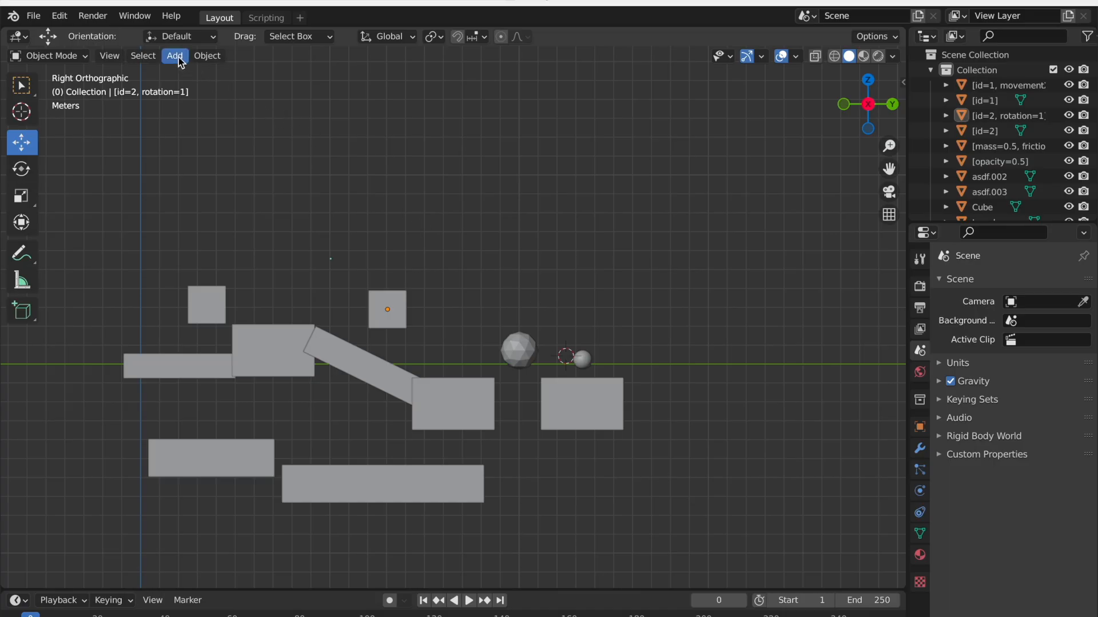
{"action": "mouse_move", "coordinate": [175, 61]}
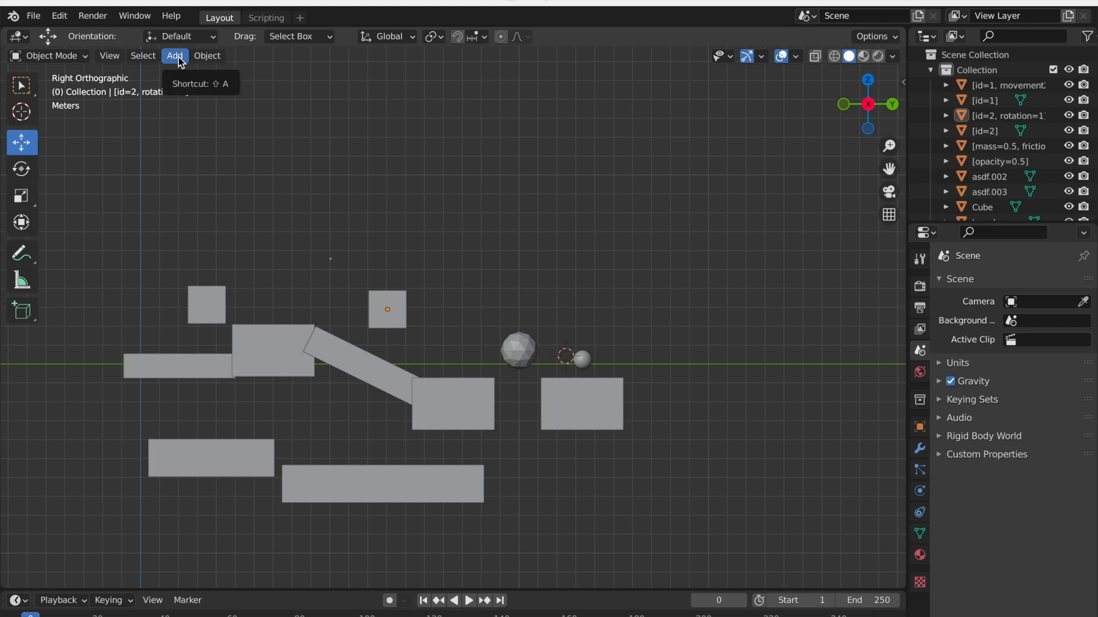
Step: Add an Ico Sphere mesh to the scene
{"action": "left_click", "coordinate": [173, 55]}
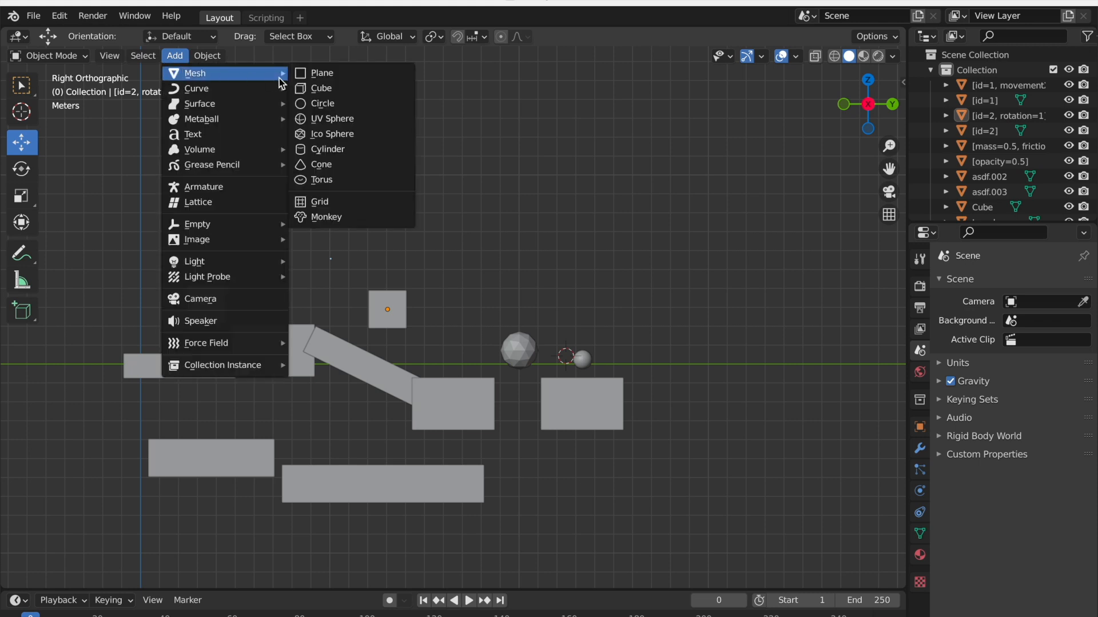
{"action": "mouse_move", "coordinate": [363, 134]}
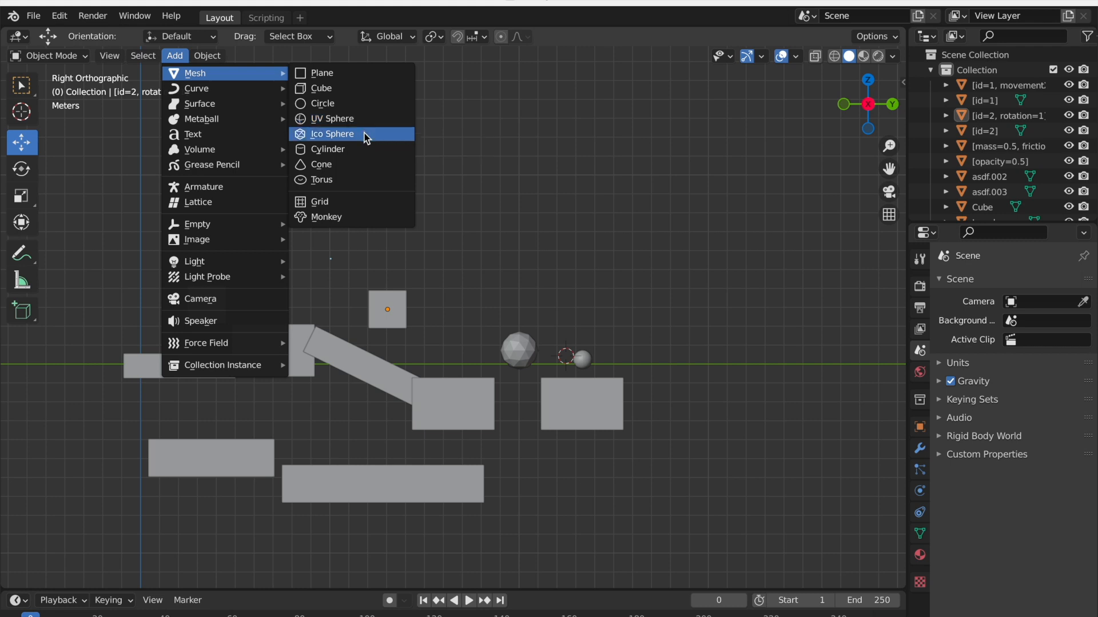
{"action": "left_click", "coordinate": [331, 133]}
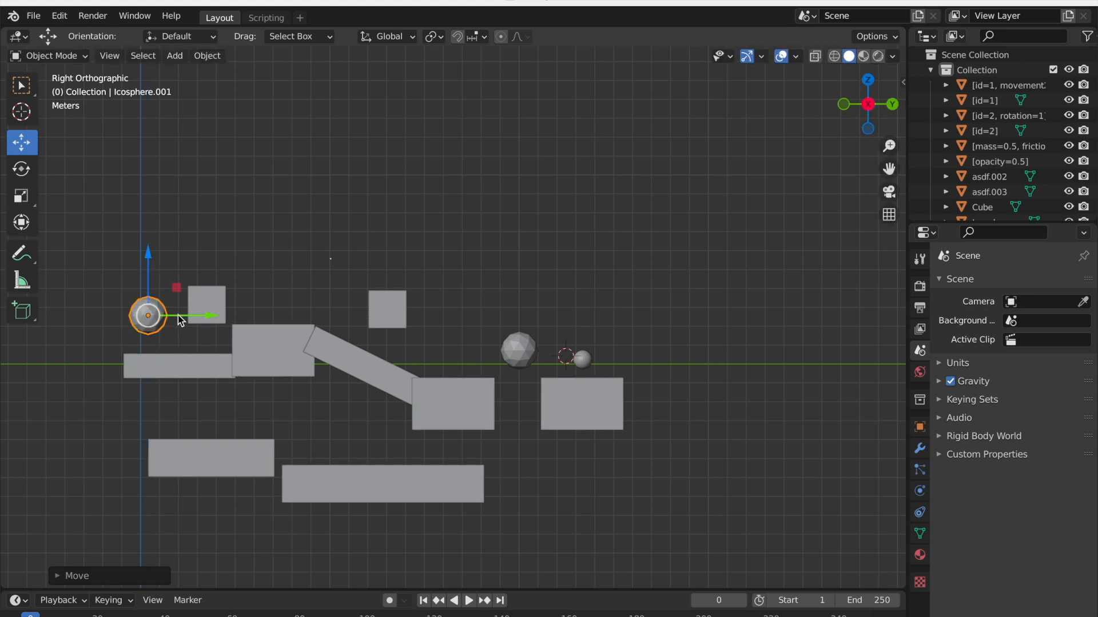
Step: Rename the new icosphere to [id=1, movementY=1] so it moves on Y with trigger 1
{"action": "double_click", "coordinate": [147, 315]}
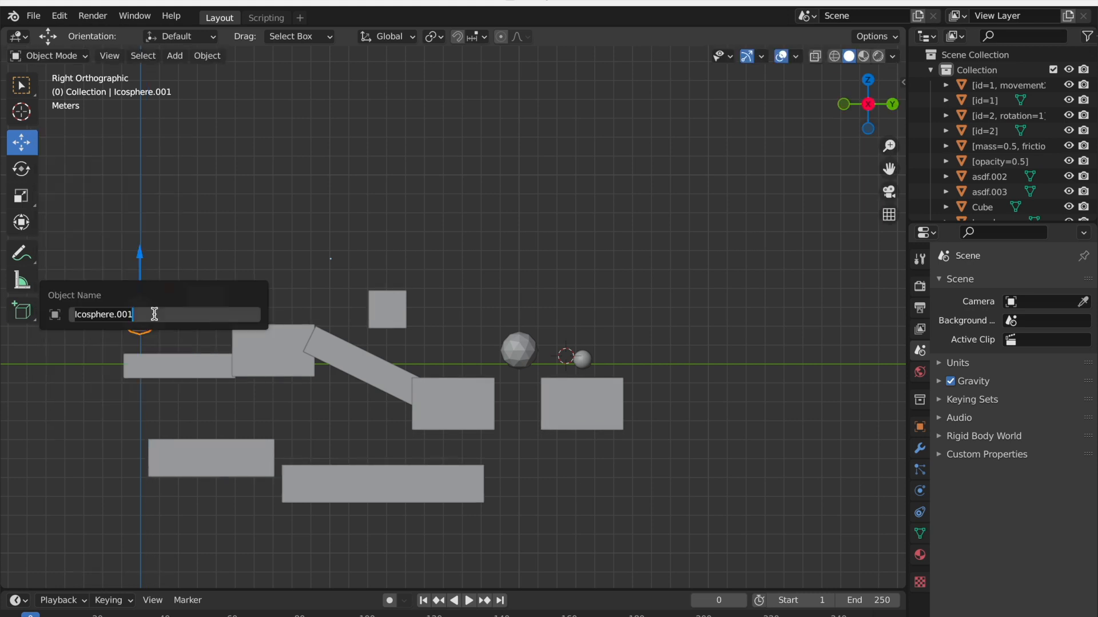
{"action": "type", "text": "[id="}
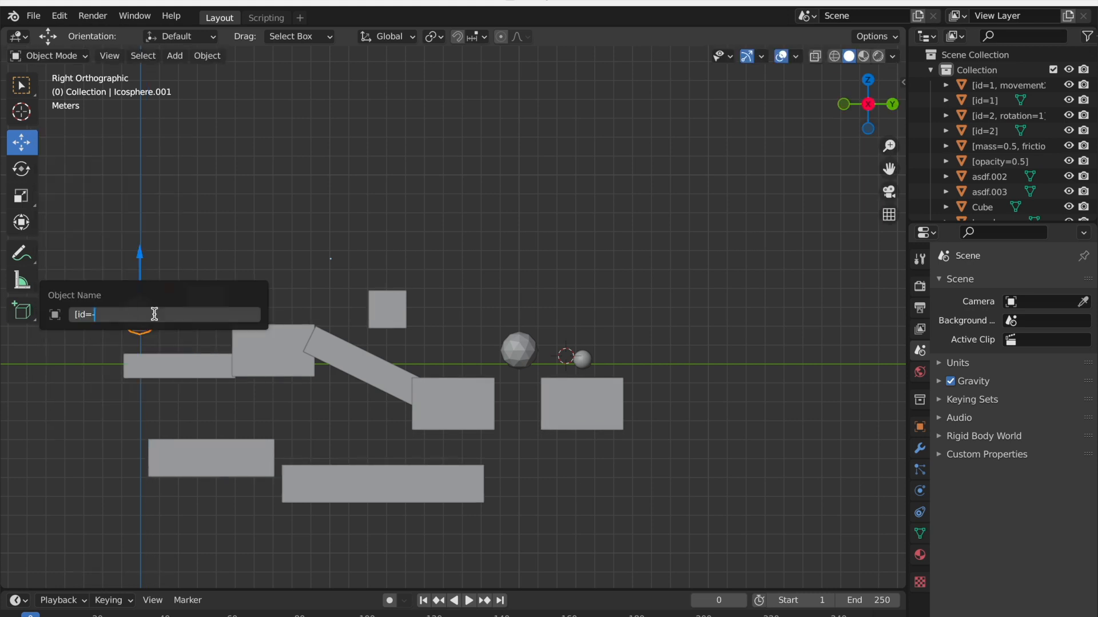
{"action": "type", "text": "1, moveme"}
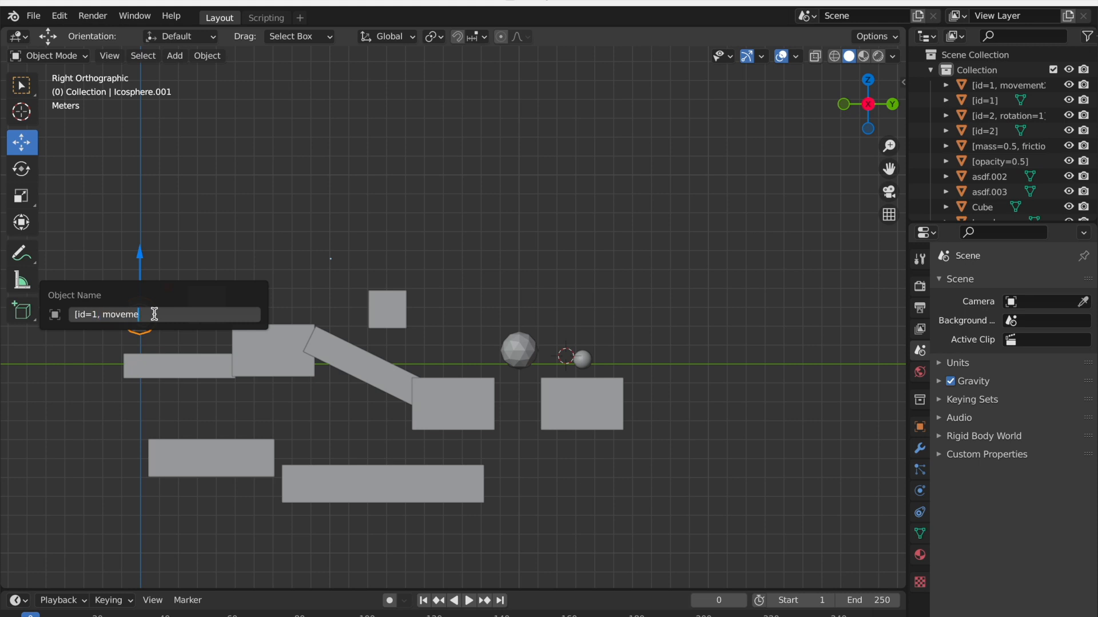
{"action": "type", "text": "Y"}
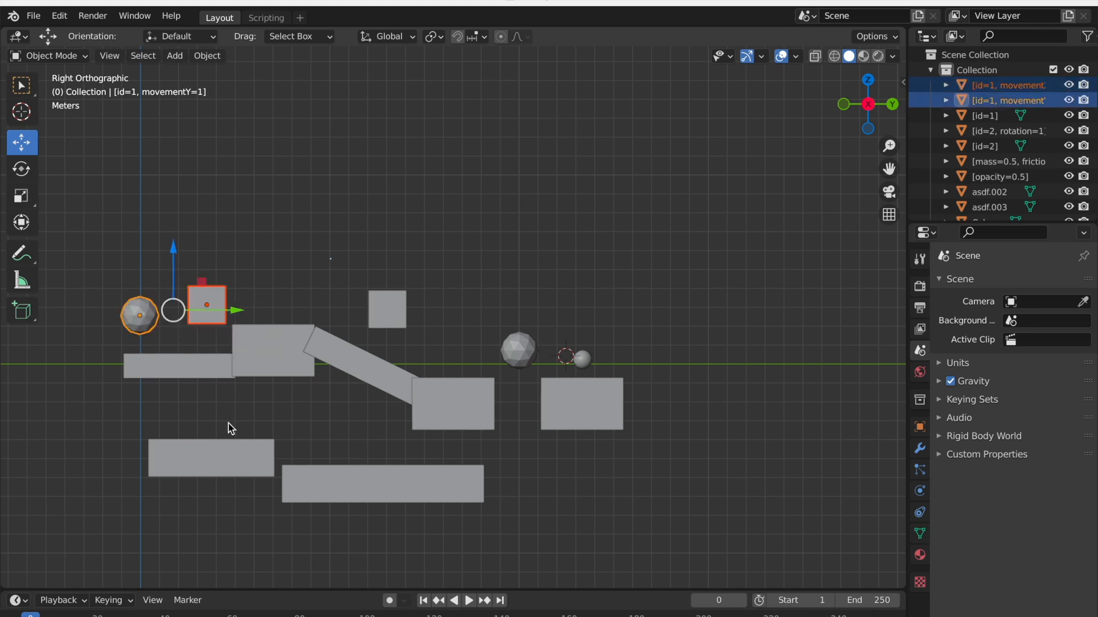
Step: Select the small square block and confirm its [id=1, movementX=1] name via Rename Active Object
{"action": "left_click", "coordinate": [210, 458]}
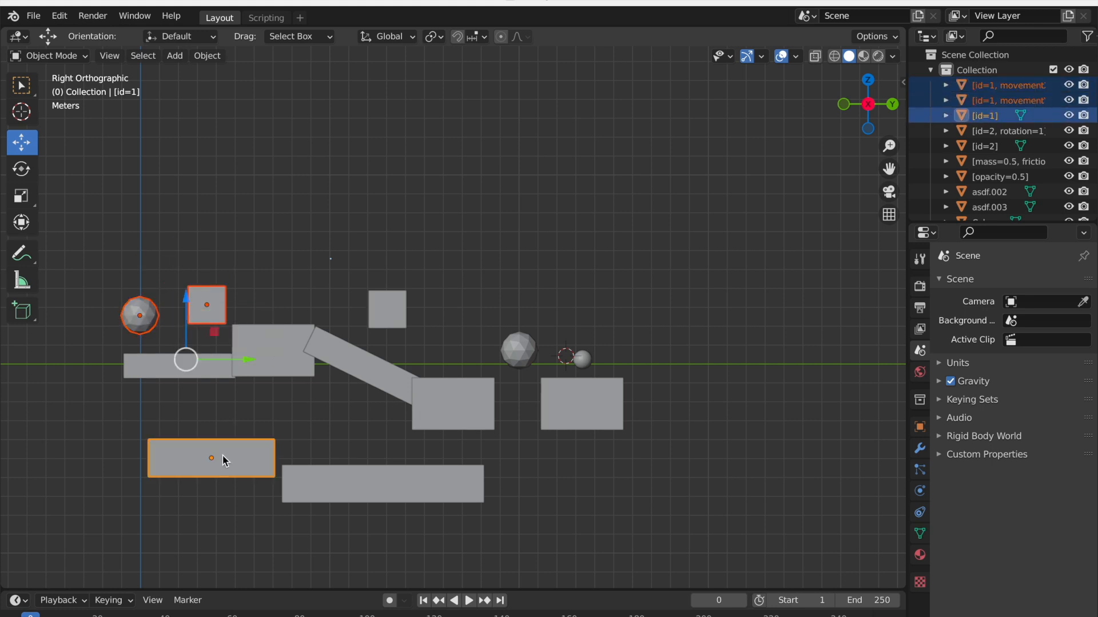
{"action": "left_click", "coordinate": [166, 388]}
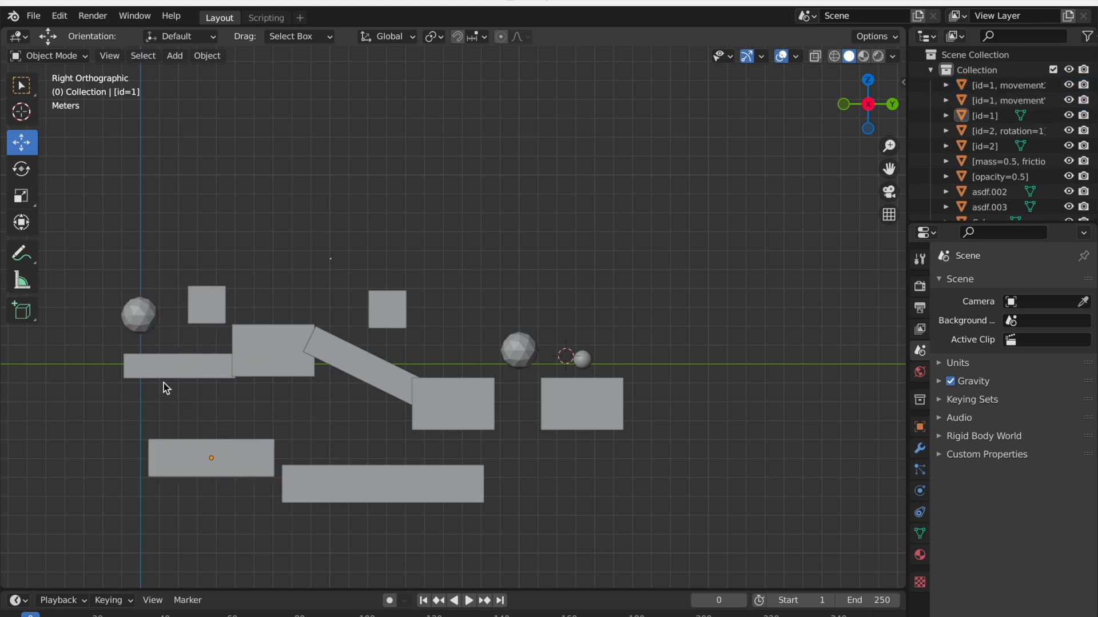
{"action": "mouse_move", "coordinate": [154, 313]}
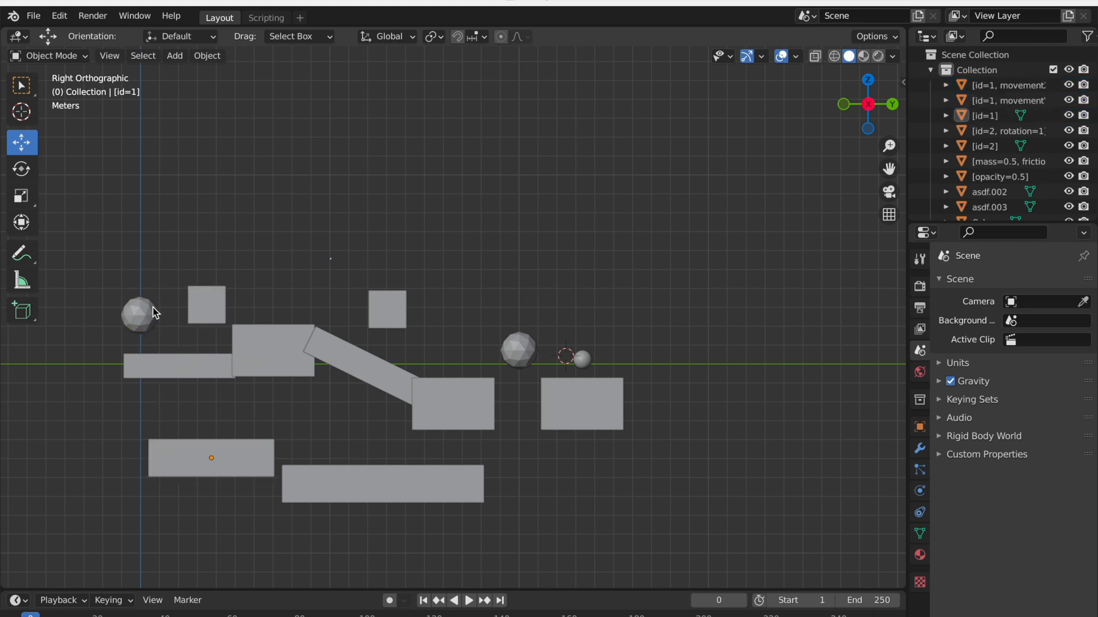
{"action": "left_click", "coordinate": [206, 302]}
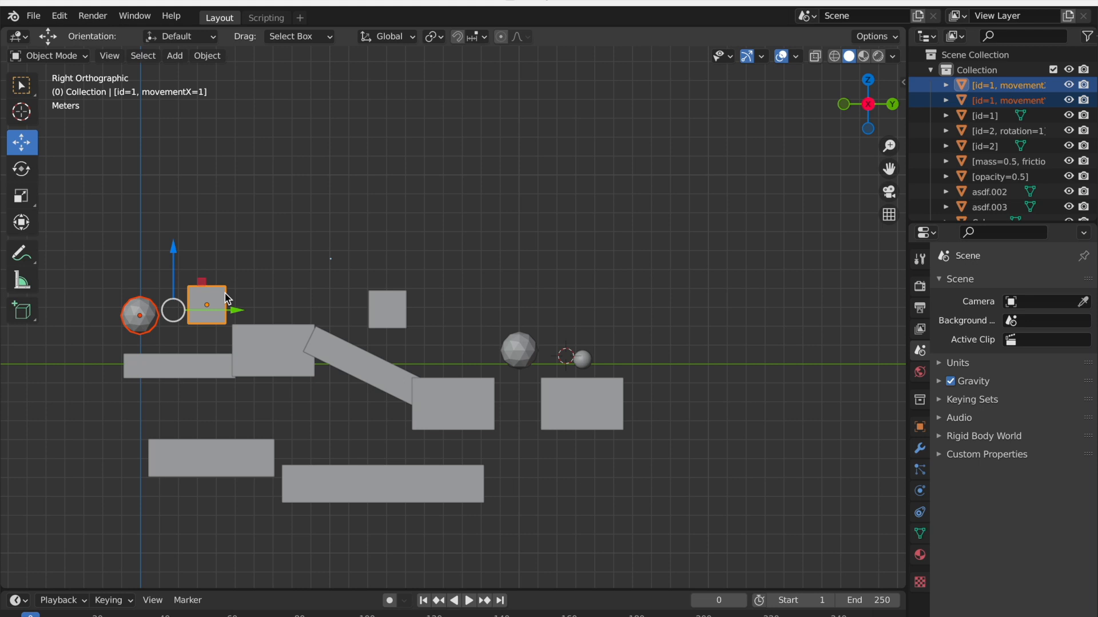
{"action": "right_click", "coordinate": [206, 304]}
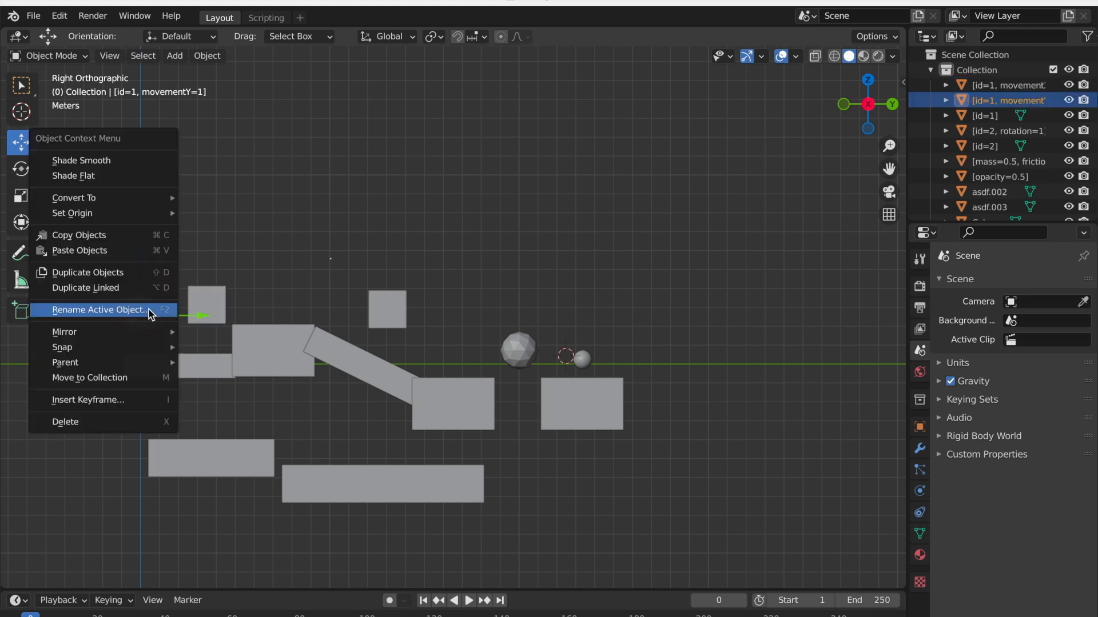
{"action": "left_click", "coordinate": [100, 310]}
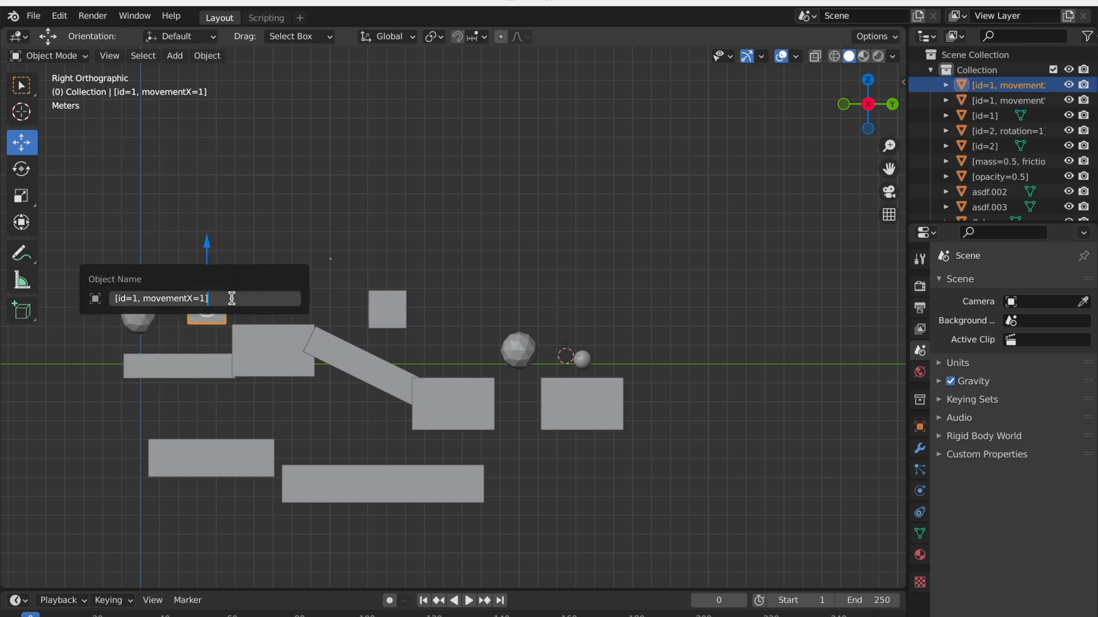
{"action": "key", "text": "Return"}
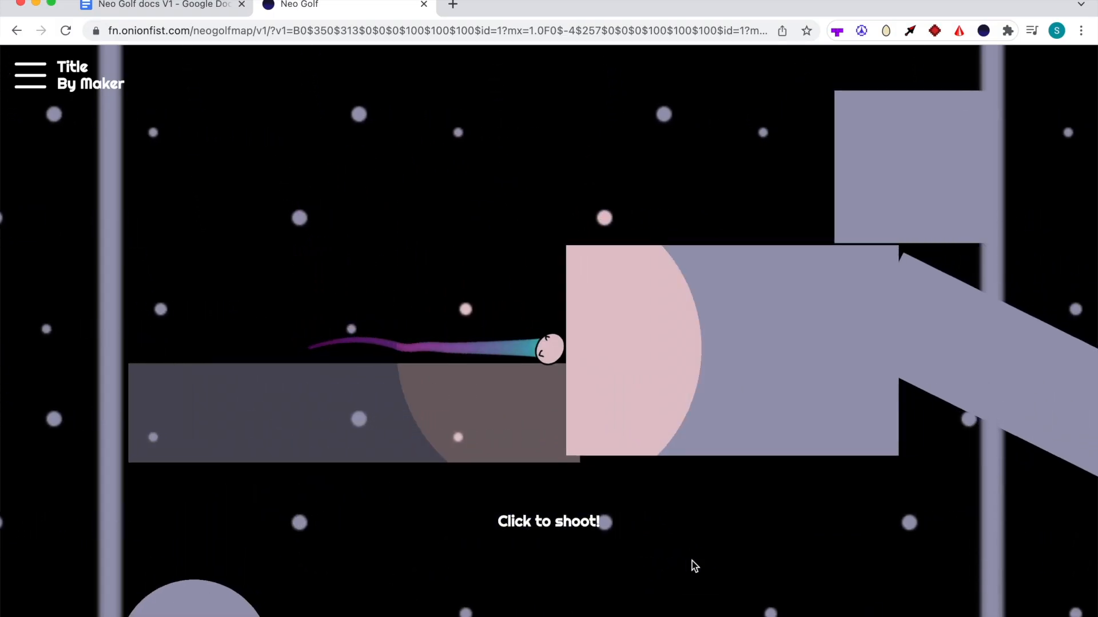
Step: Shoot the ball across the trigger plane twice to watch the linked sphere and block move
{"action": "left_click", "coordinate": [696, 566]}
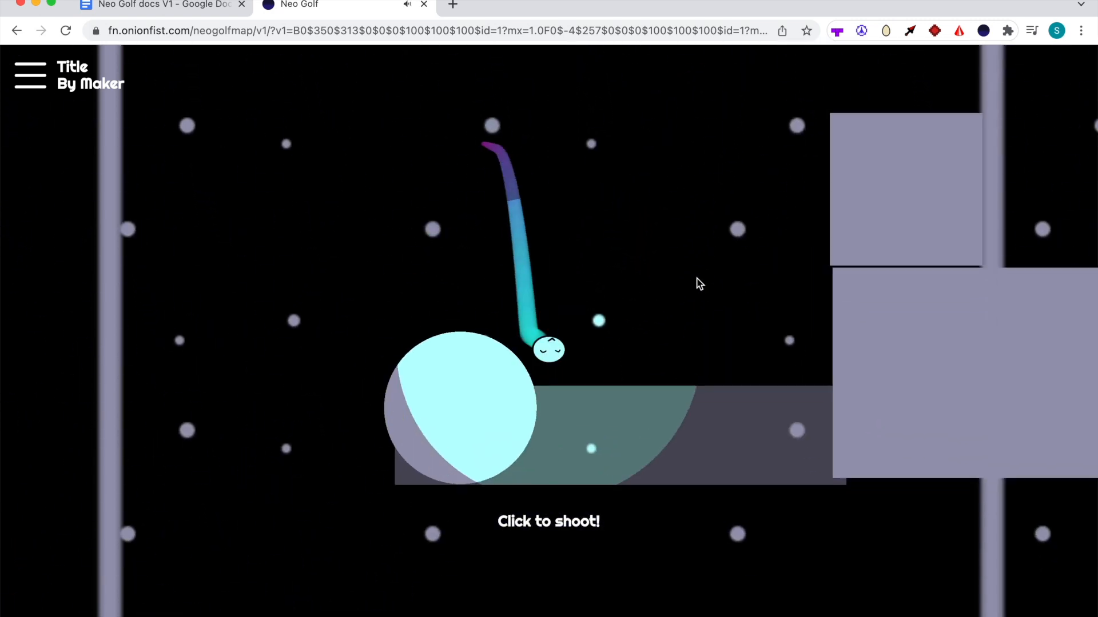
{"action": "left_click", "coordinate": [698, 284]}
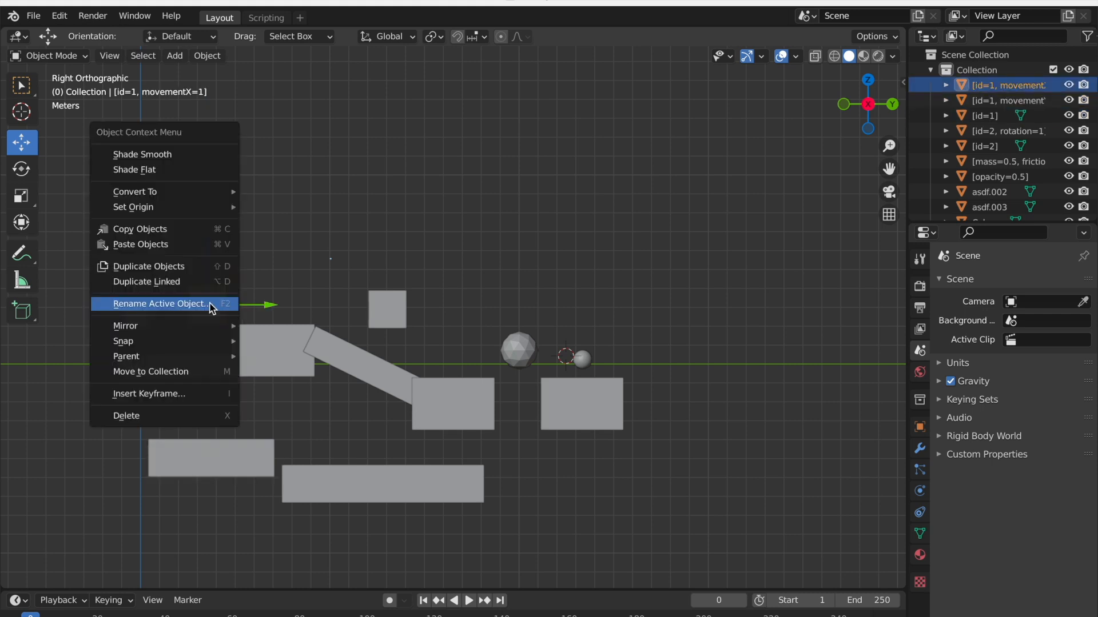
Step: Append ", rotation=-1000" to the square block's name, making it [id=1, movementX=1, rotation=-1000]
{"action": "left_click", "coordinate": [160, 303]}
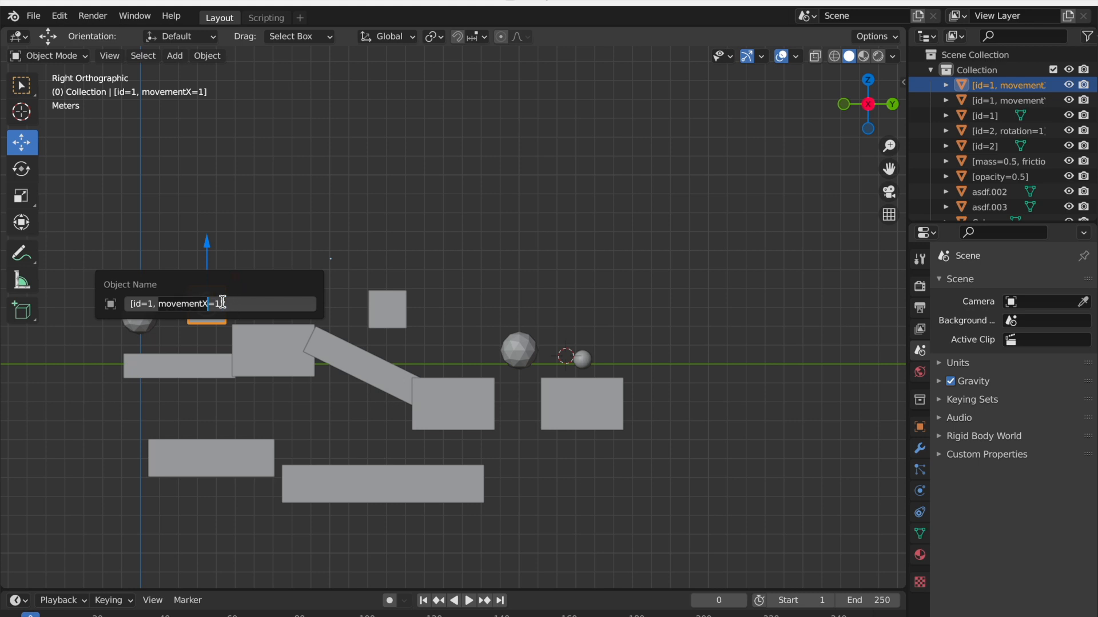
{"action": "type", "text": ","}
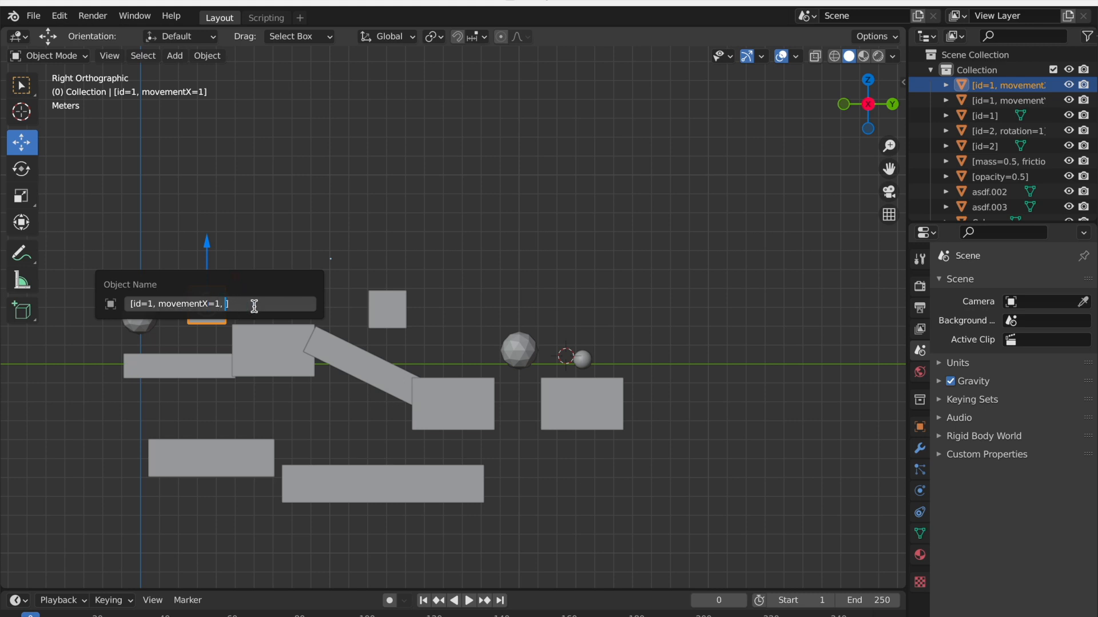
{"action": "type", "text": "rotation=-1000"}
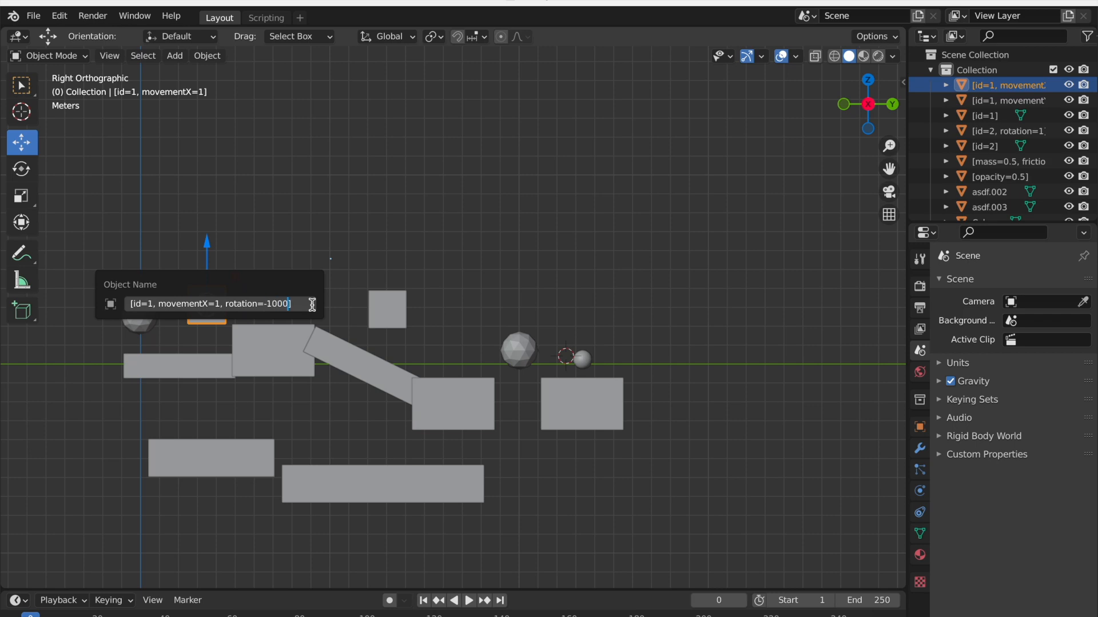
{"action": "key", "text": "Return"}
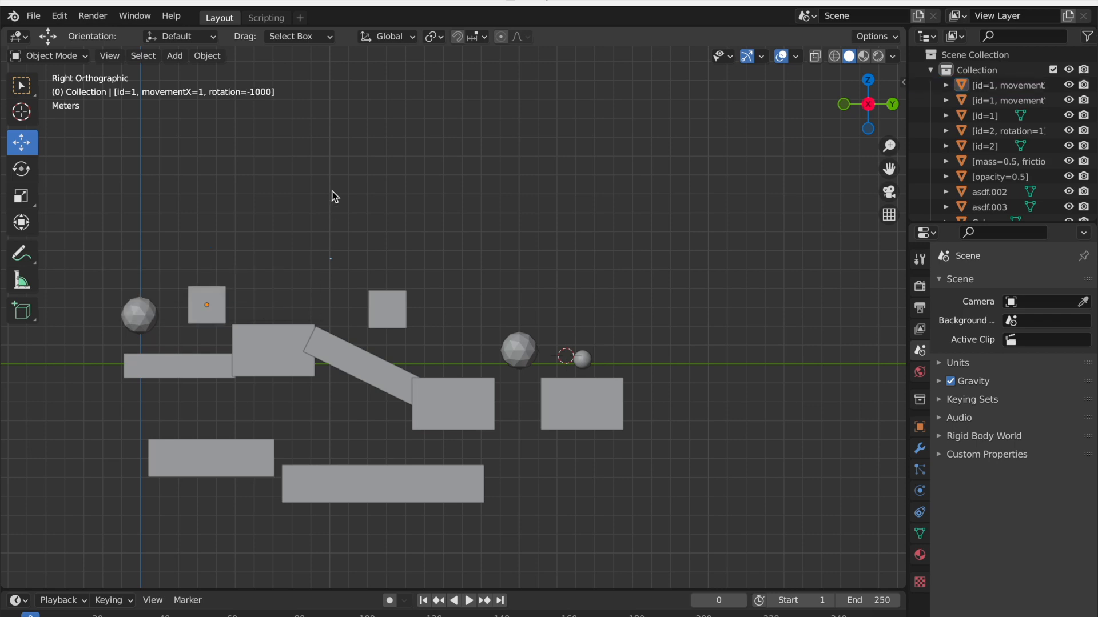
{"action": "left_click", "coordinate": [265, 17]}
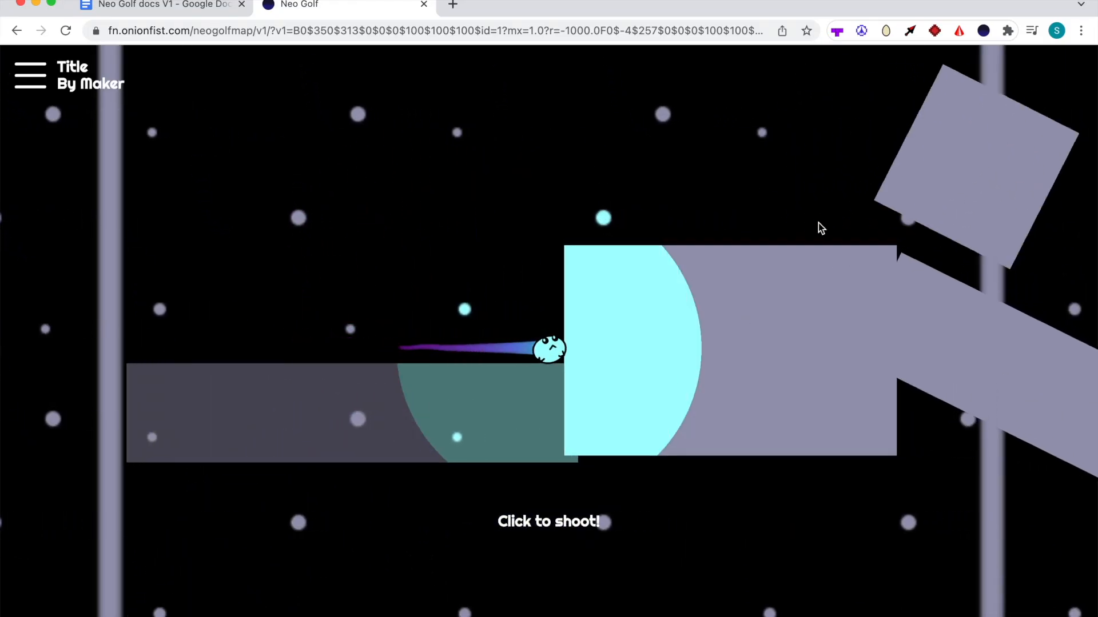
Step: Shoot the ball onto the trigger plane twice to see the block rotate while moving
{"action": "left_click", "coordinate": [547, 270]}
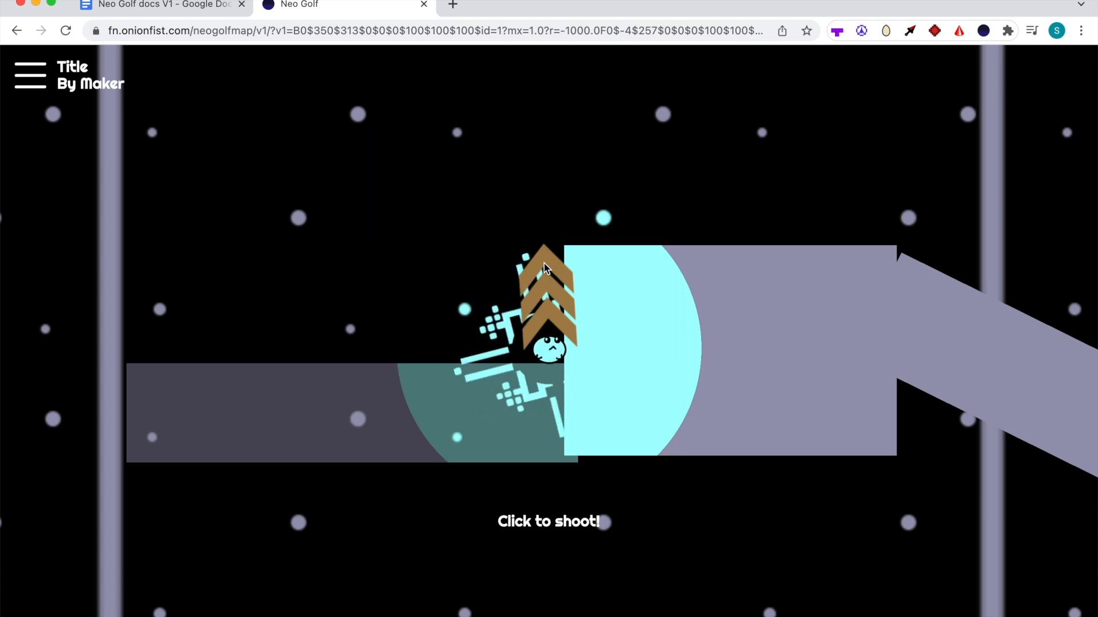
{"action": "left_click", "coordinate": [547, 270]}
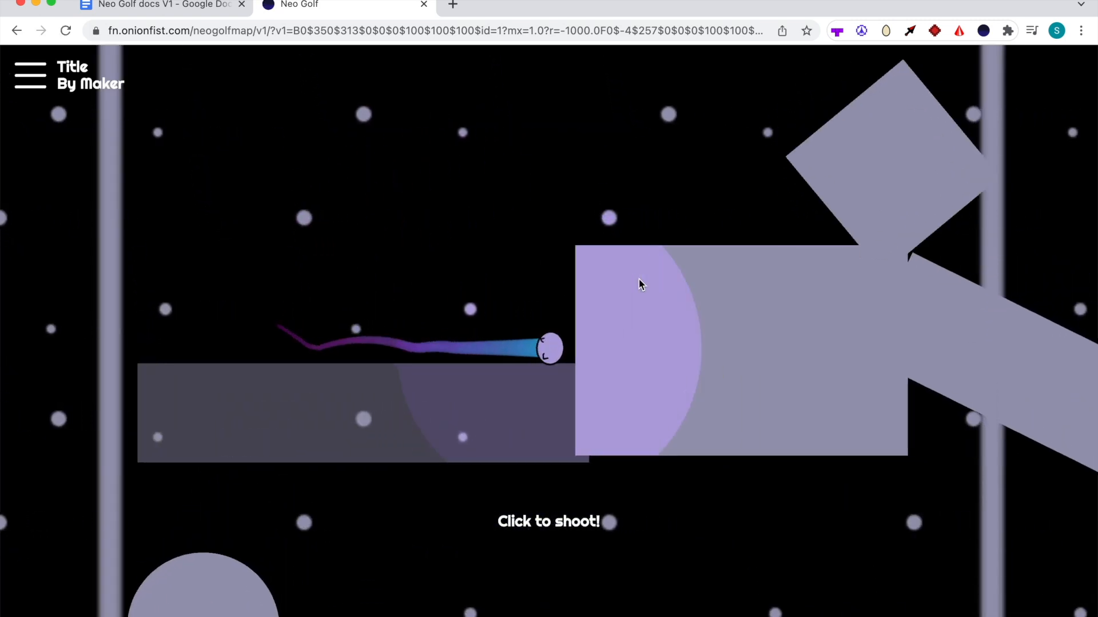
Step: Scroll the Neo Golf docs V1 through Linking, Block Movement, Visuals and Properties, then back up
{"action": "left_click", "coordinate": [160, 5]}
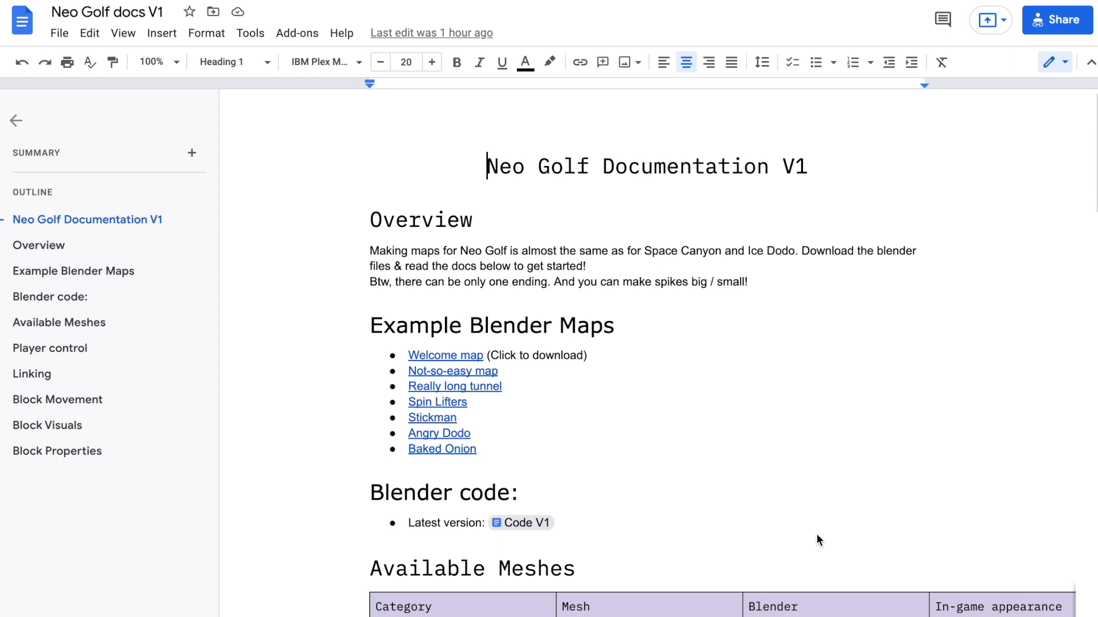
{"action": "scroll", "scroll_direction": "down", "scroll_amount": 3}
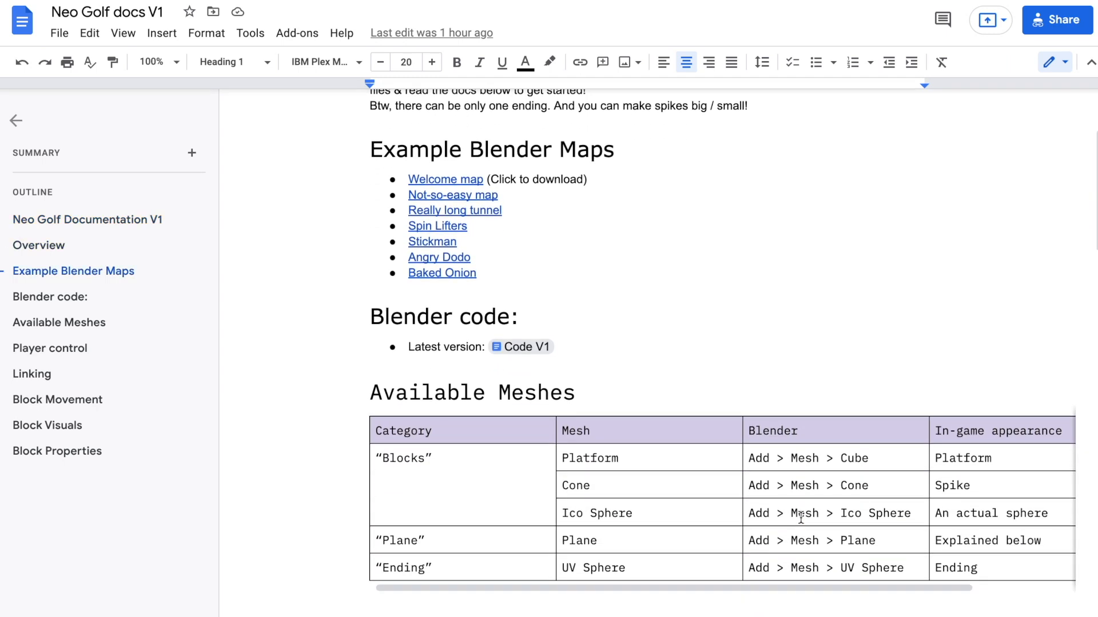
{"action": "scroll", "scroll_direction": "down", "scroll_amount": 3}
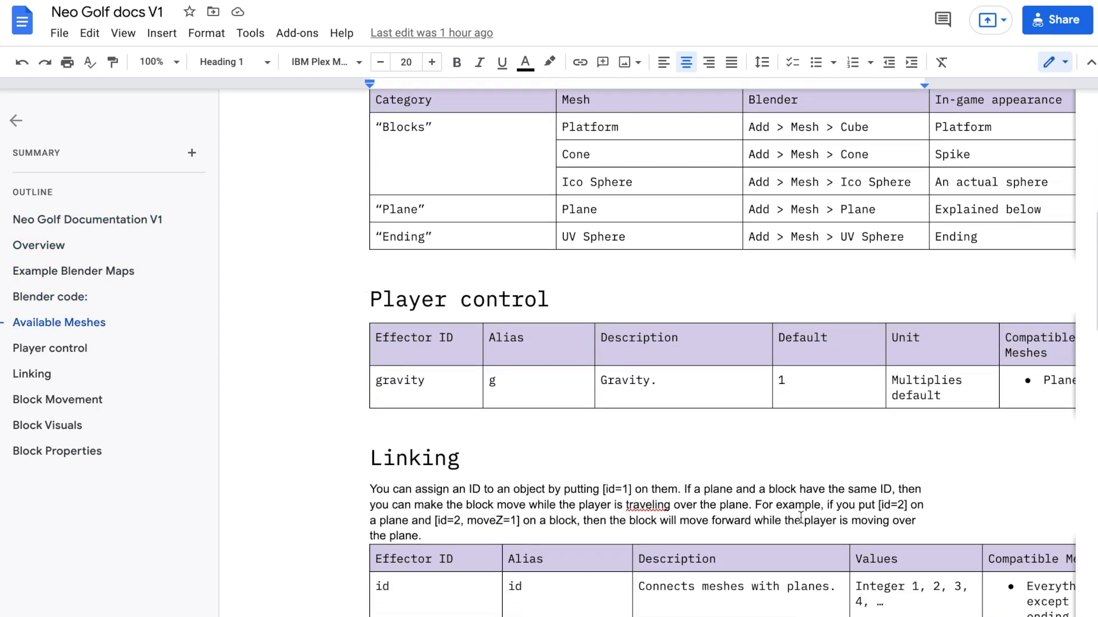
{"action": "scroll", "scroll_direction": "down", "scroll_amount": 3}
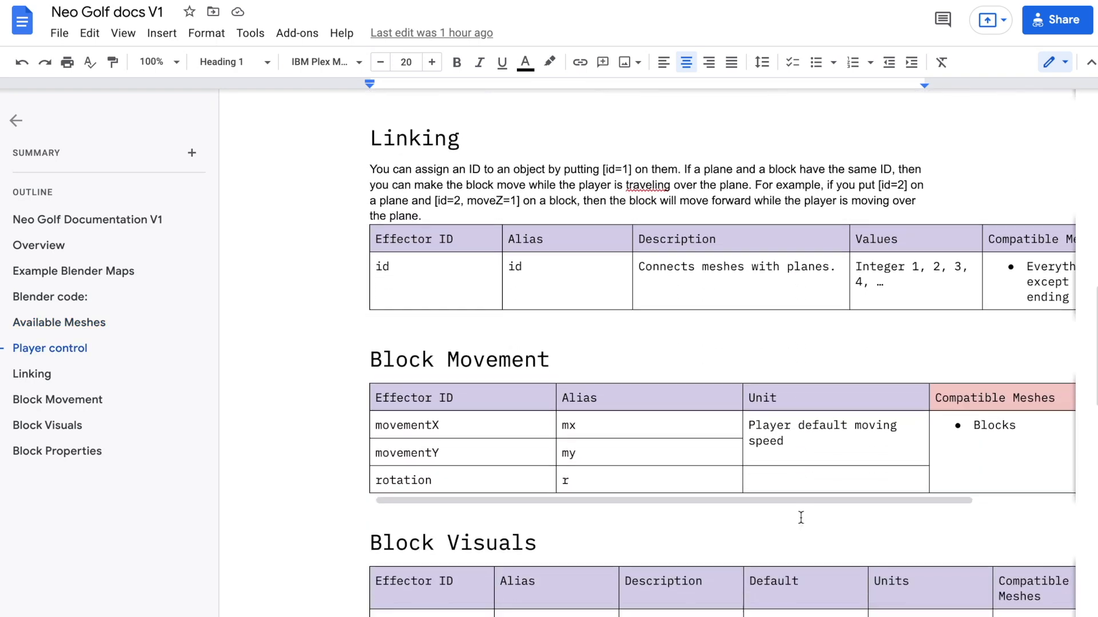
{"action": "scroll", "scroll_direction": "down", "scroll_amount": 3}
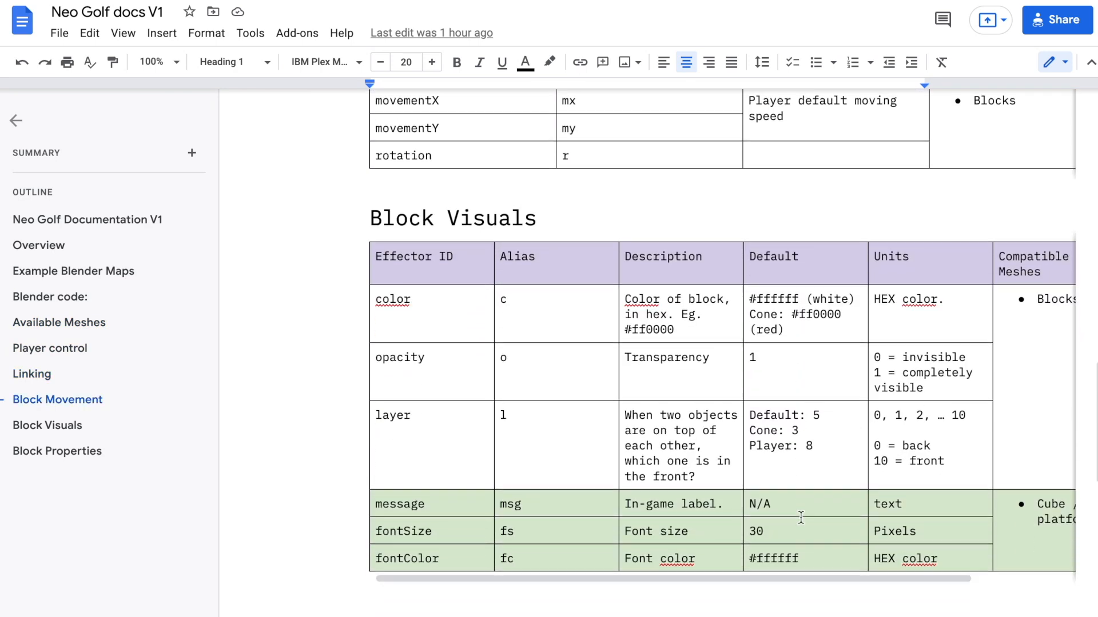
{"action": "scroll", "scroll_direction": "down", "scroll_amount": 3}
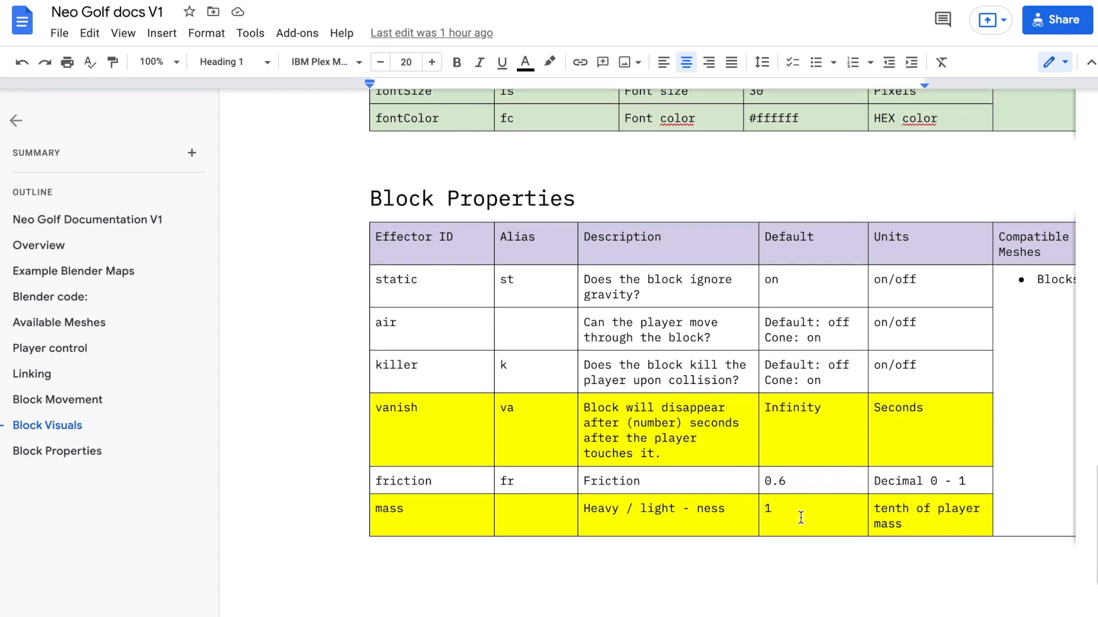
{"action": "scroll", "scroll_direction": "down", "scroll_amount": 3}
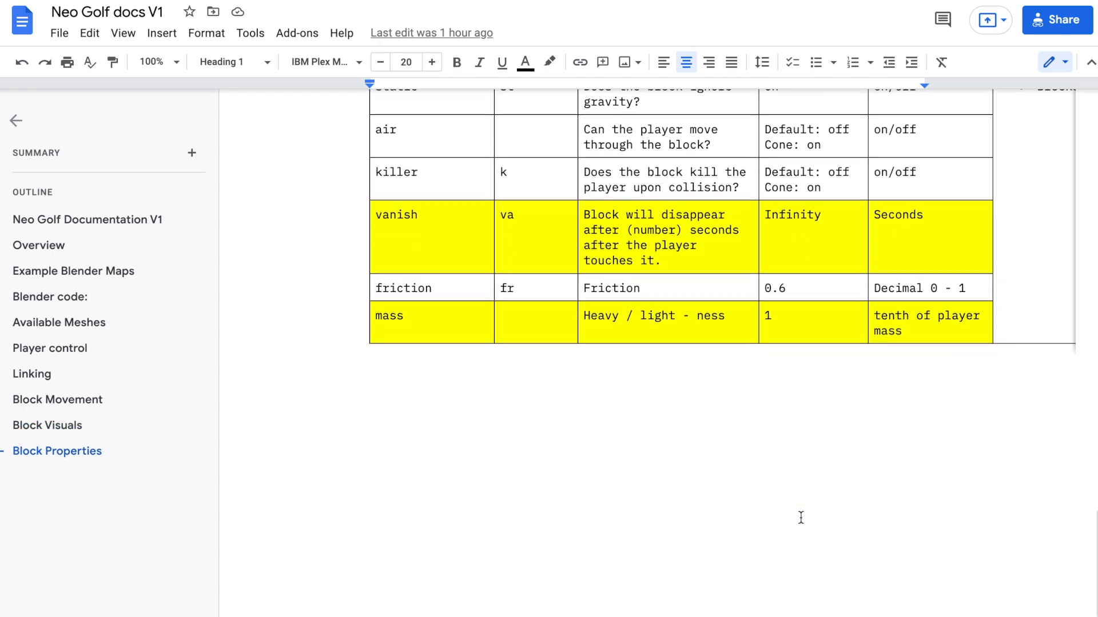
{"action": "mouse_move", "coordinate": [831, 491]}
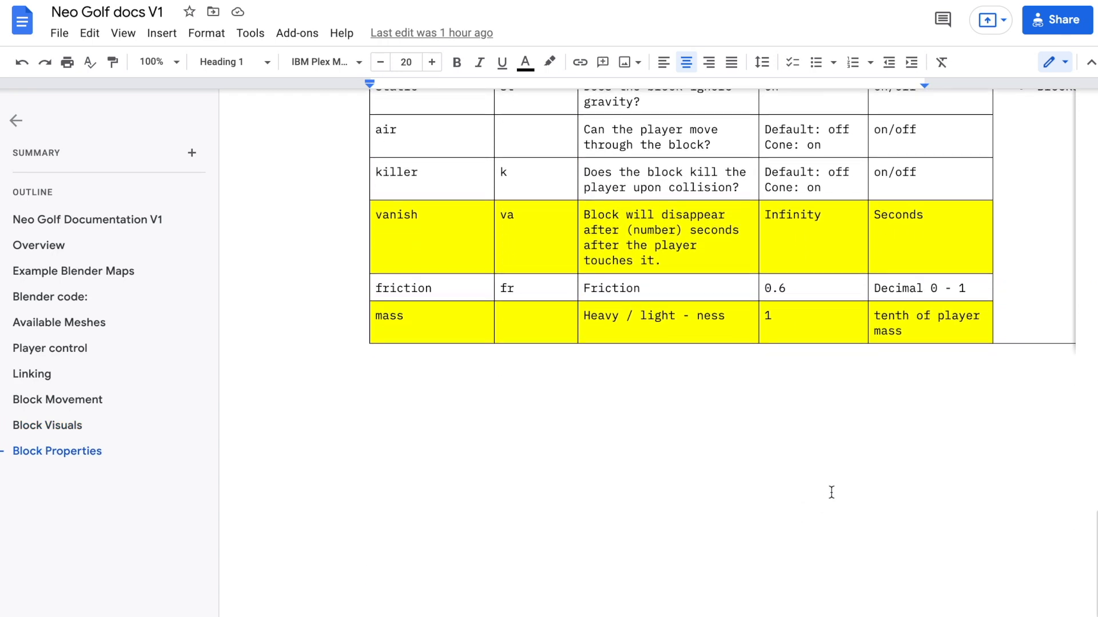
{"action": "scroll", "scroll_direction": "up", "scroll_amount": 3}
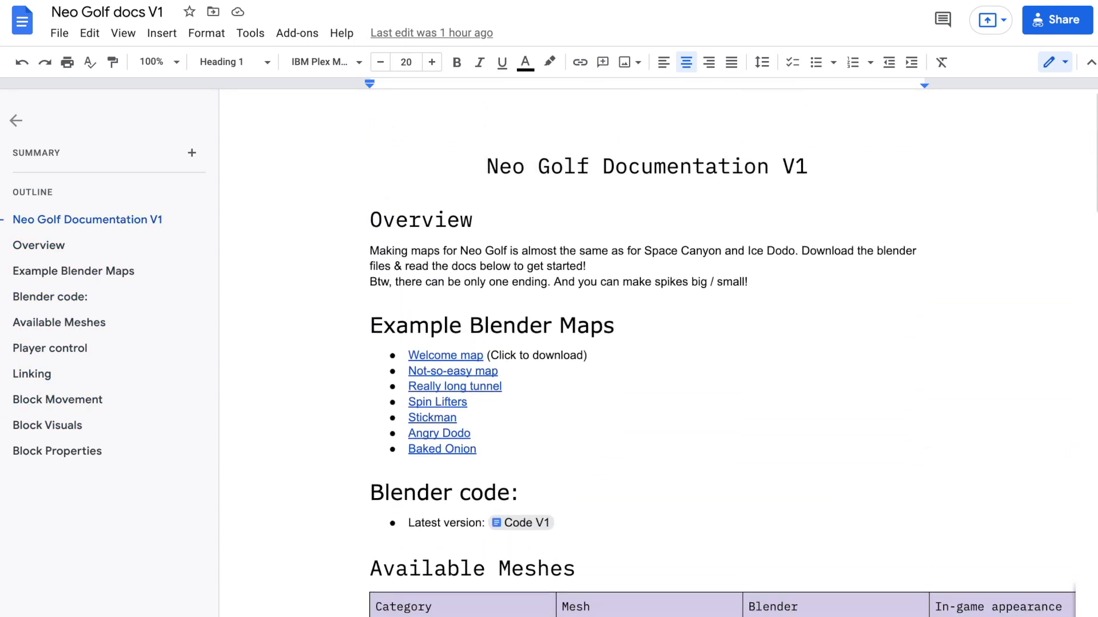
Step: Return to the Neo Golf tab and take two shots on the Not-so-easy map
{"action": "left_click", "coordinate": [453, 371]}
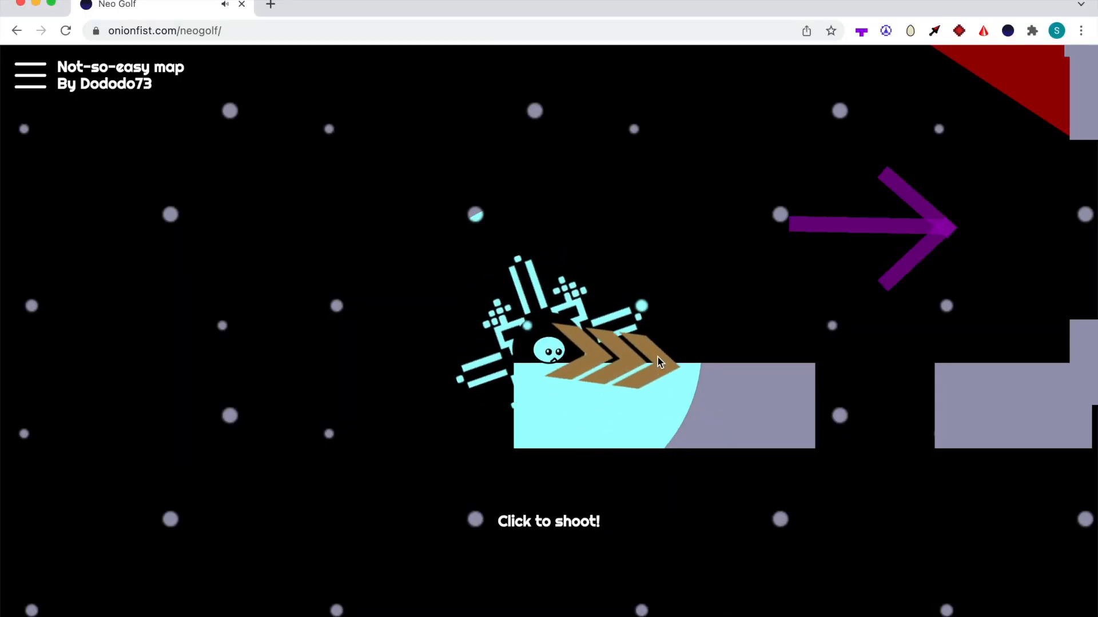
{"action": "left_click", "coordinate": [658, 362]}
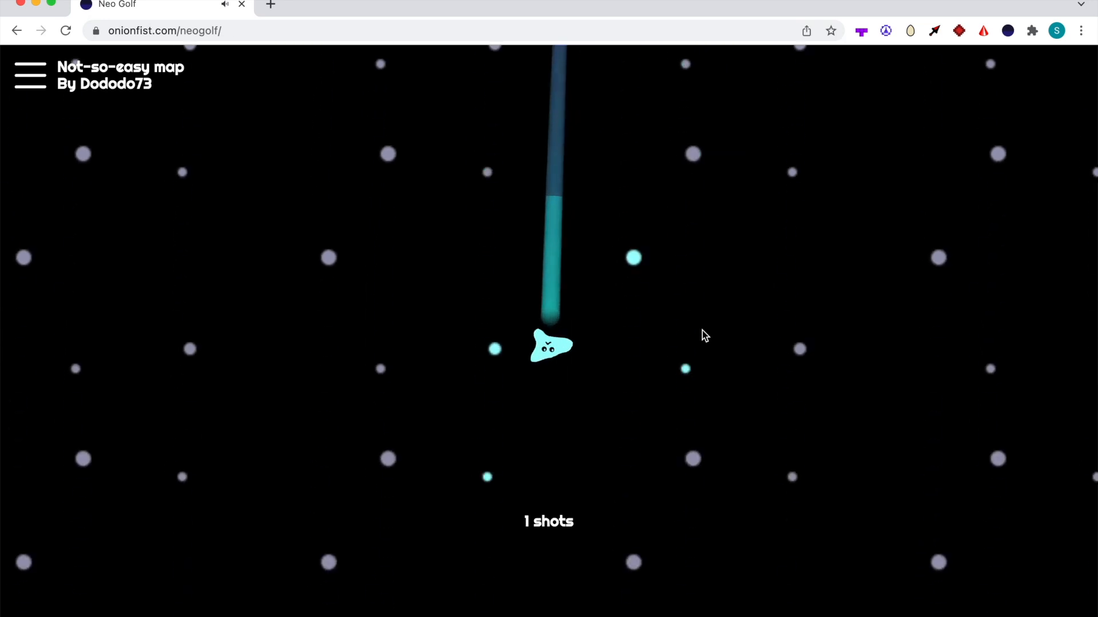
{"action": "left_click", "coordinate": [704, 336]}
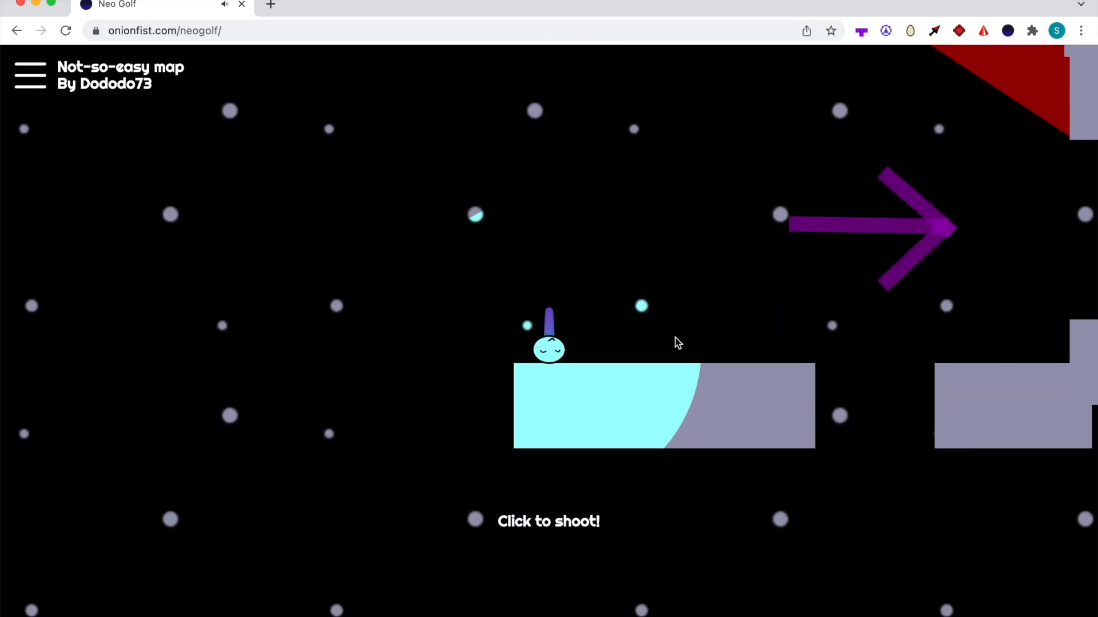